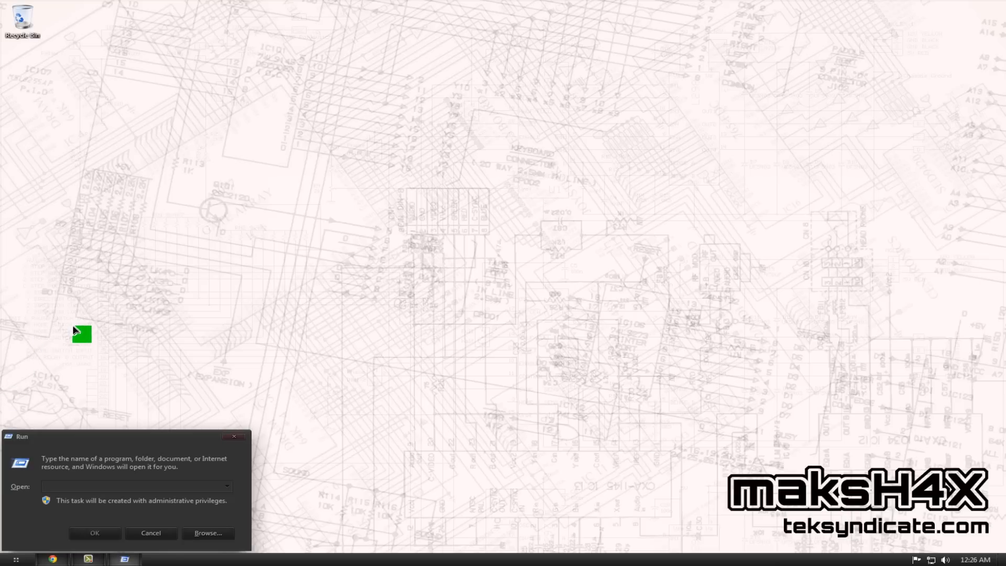
# Browse to E:\APPS PLUGINS\THEMES in Explorer, listing the five theme-patching tools
pyautogui.write('F:\\ap')
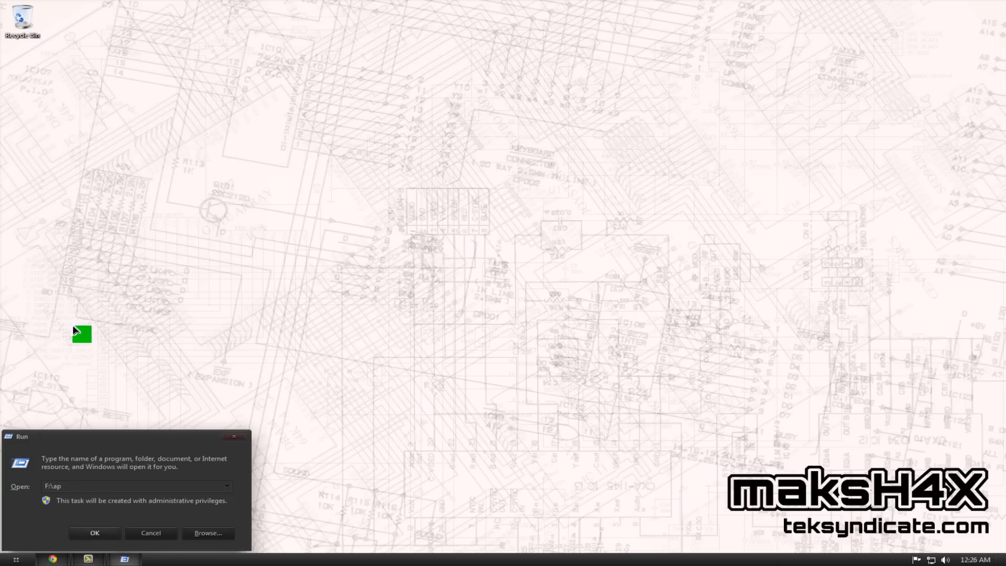
pyautogui.write('E:\\APPS PLUGINS\\')
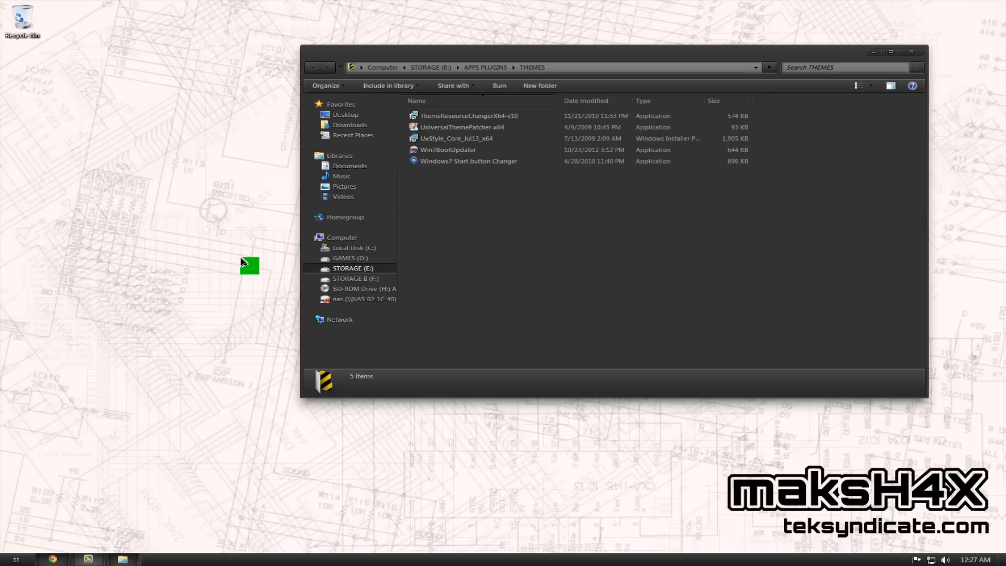
pyautogui.moveTo(278, 250)
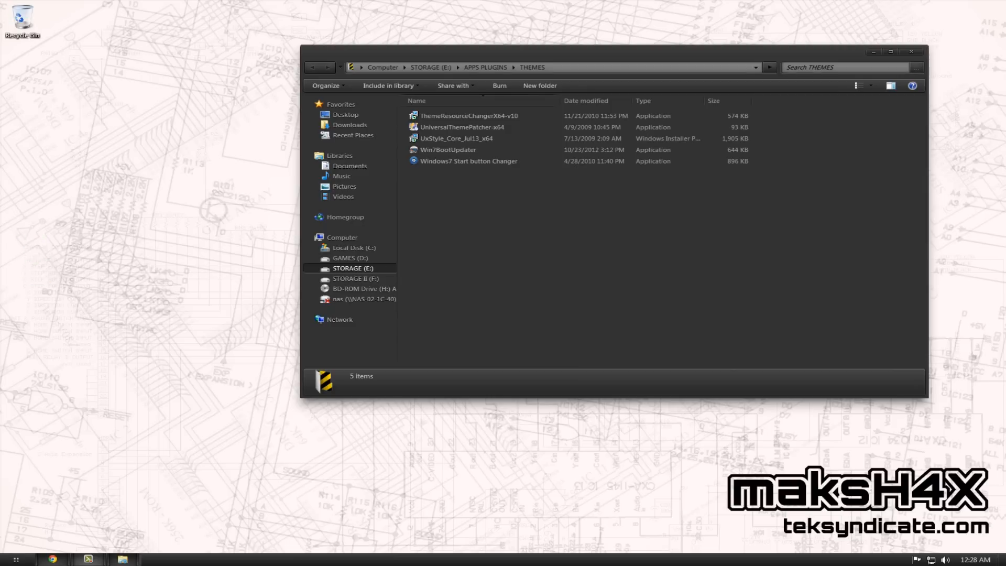
pyautogui.click(480, 128)
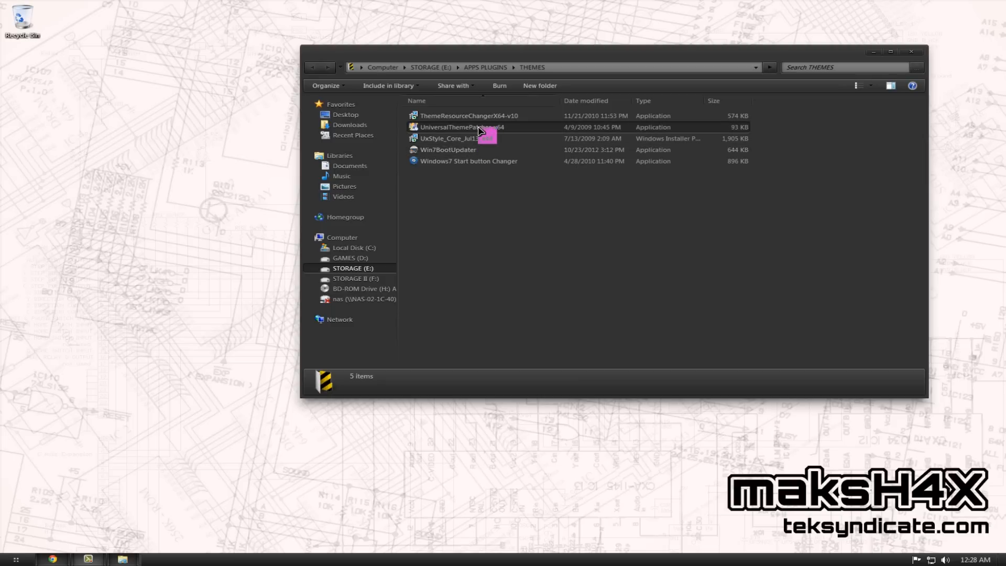
# Launch UniversalThemePatcher-x64 in English and view the patch status of the three theme DLLs
pyautogui.click(482, 127)
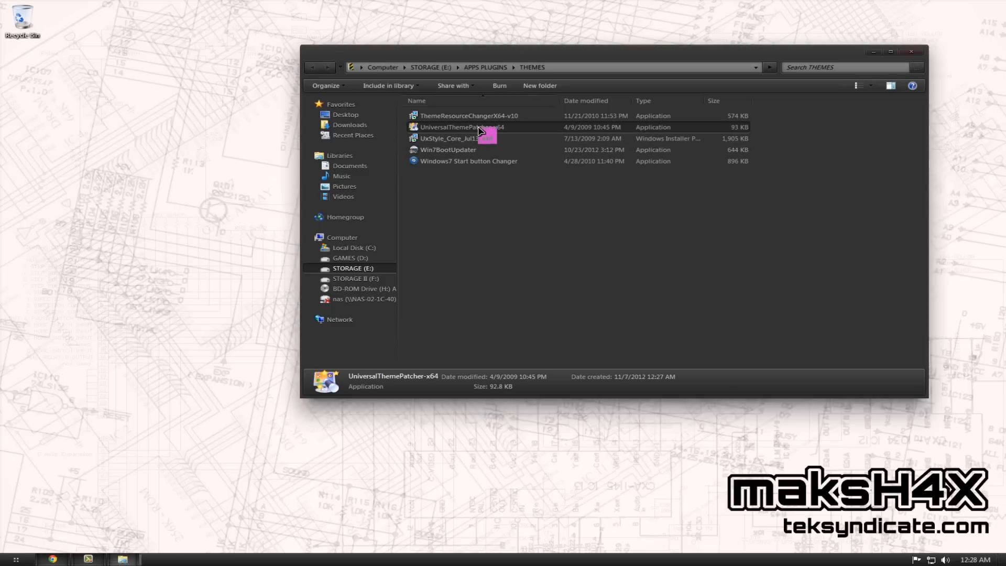
pyautogui.doubleClick(463, 127)
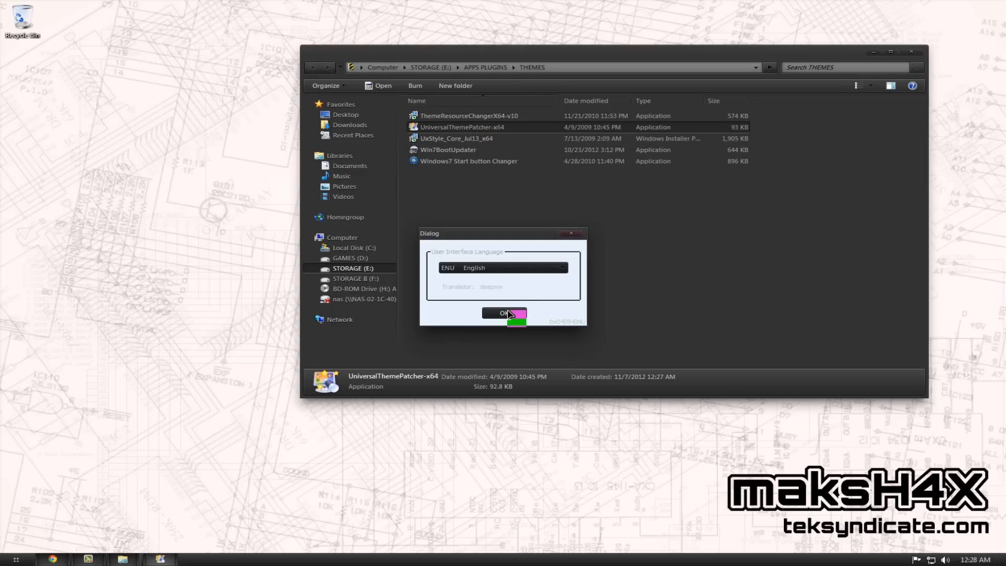
pyautogui.click(503, 313)
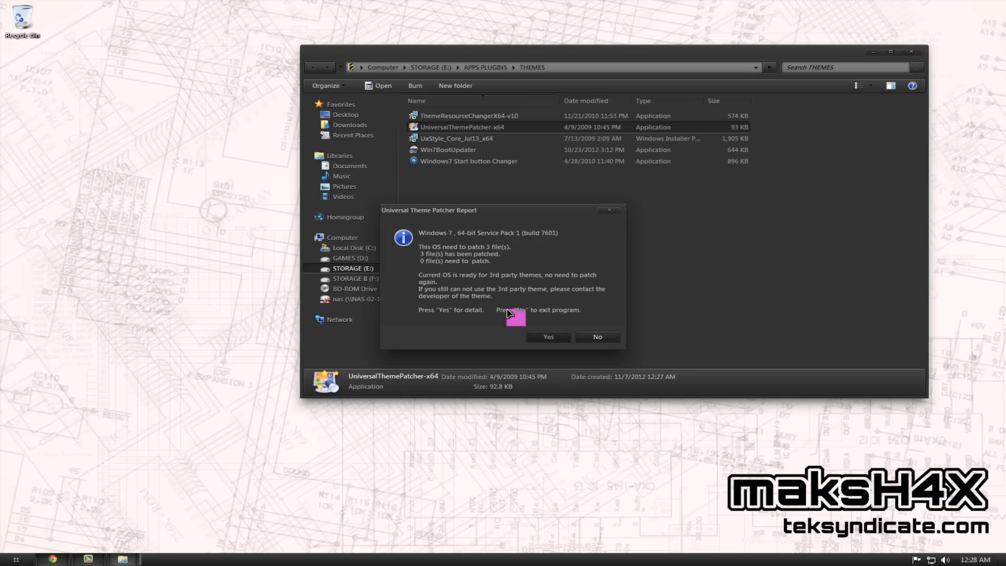
pyautogui.moveTo(485, 210)
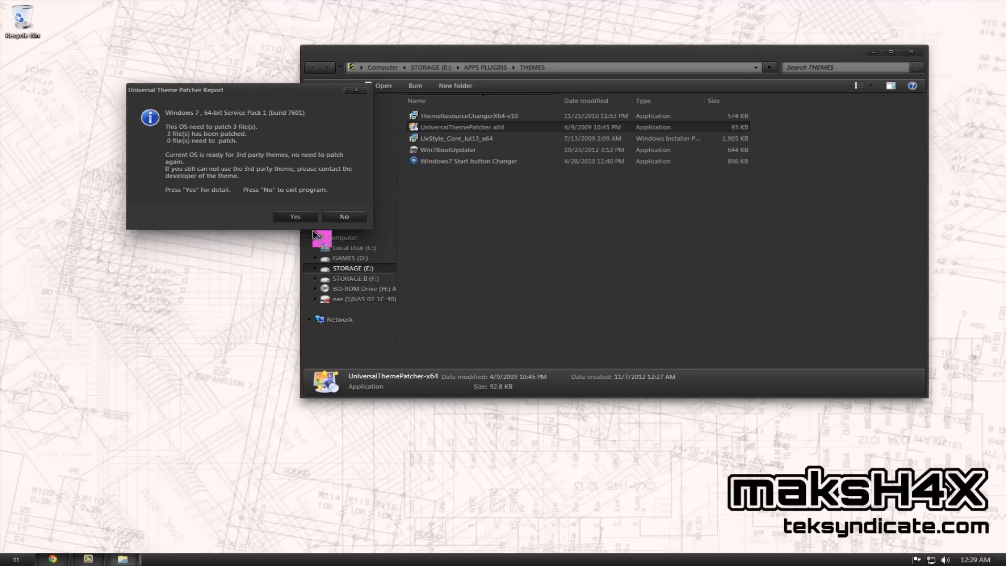
pyautogui.click(294, 216)
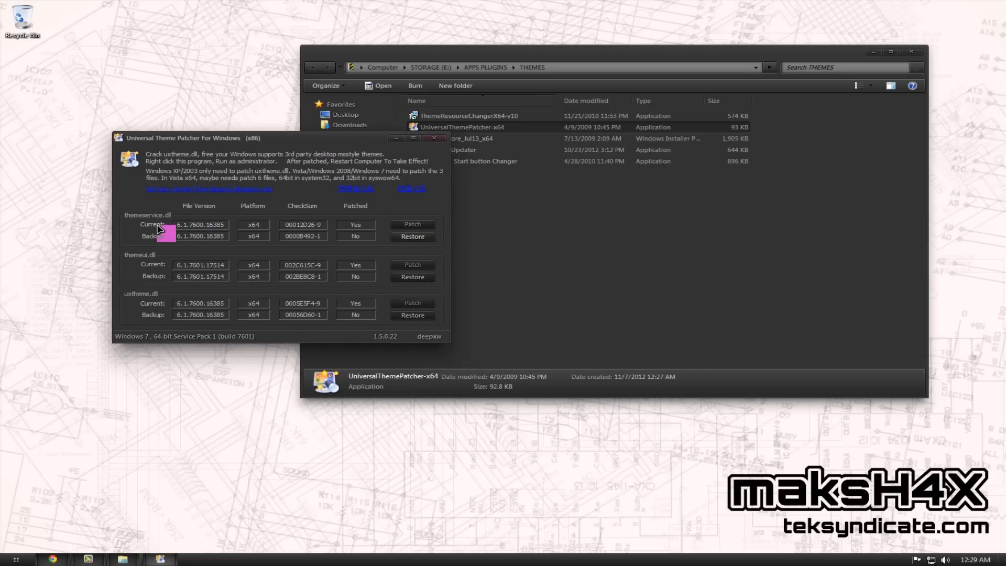
pyautogui.moveTo(178, 211)
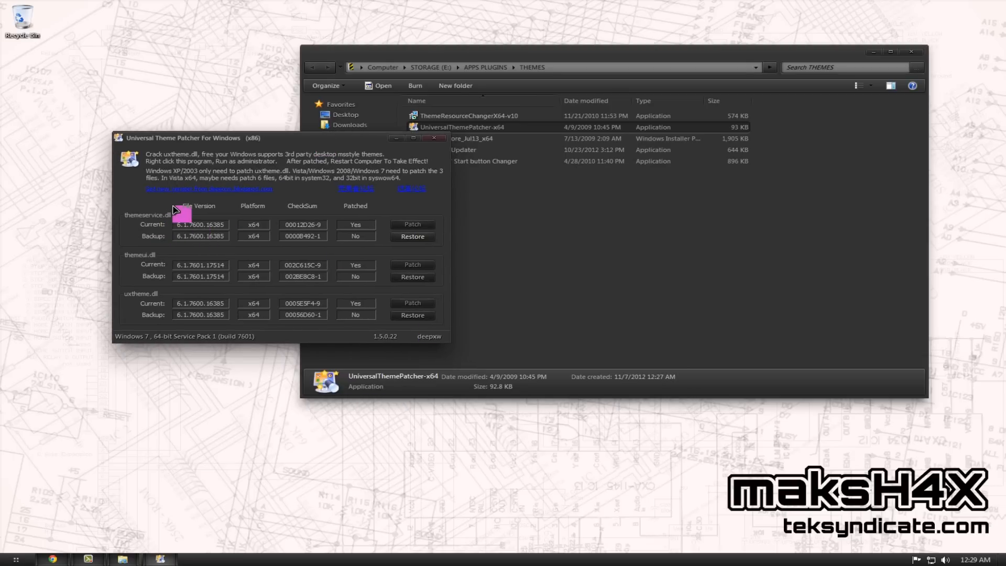
pyautogui.moveTo(159, 297)
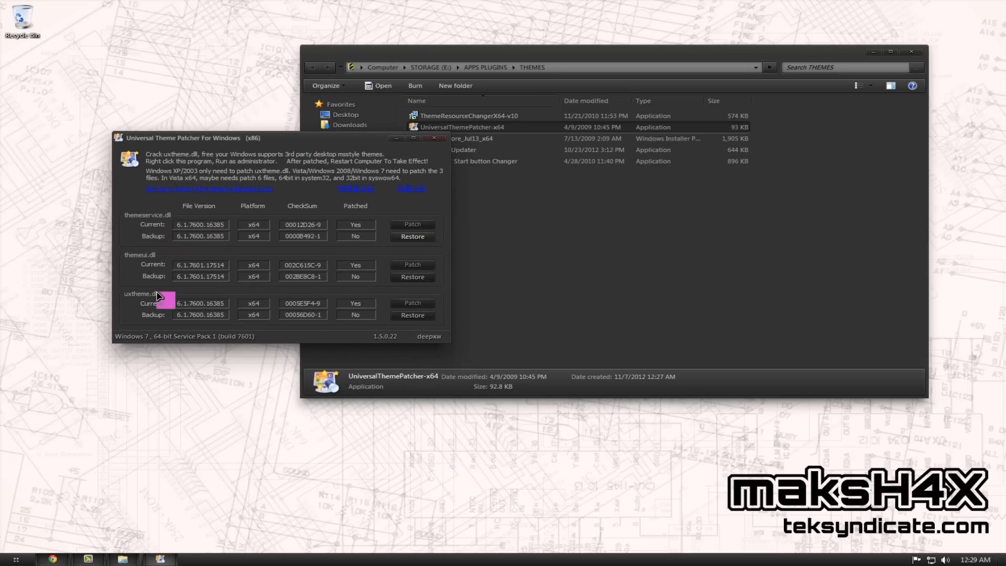
pyautogui.moveTo(161, 297)
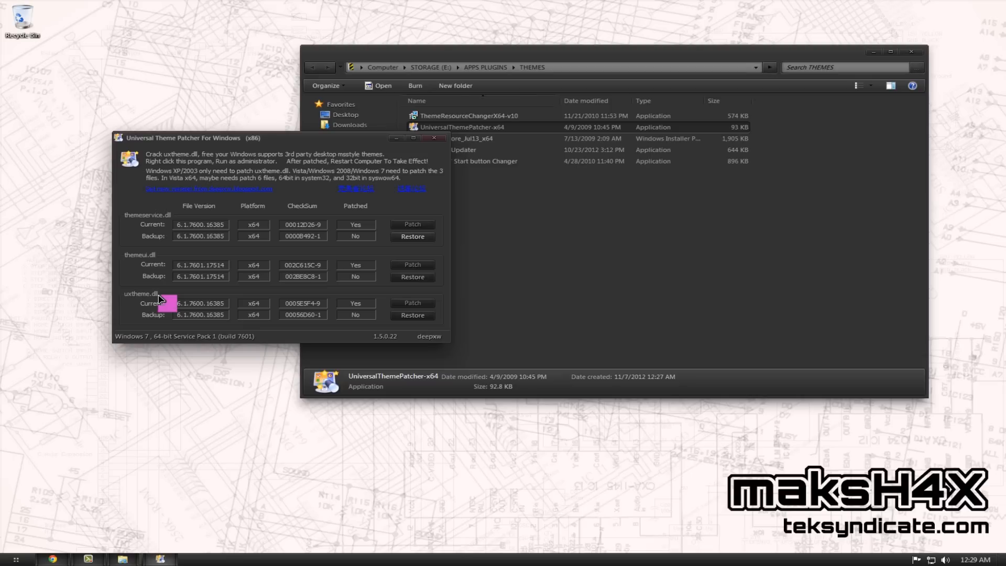
pyautogui.moveTo(164, 299)
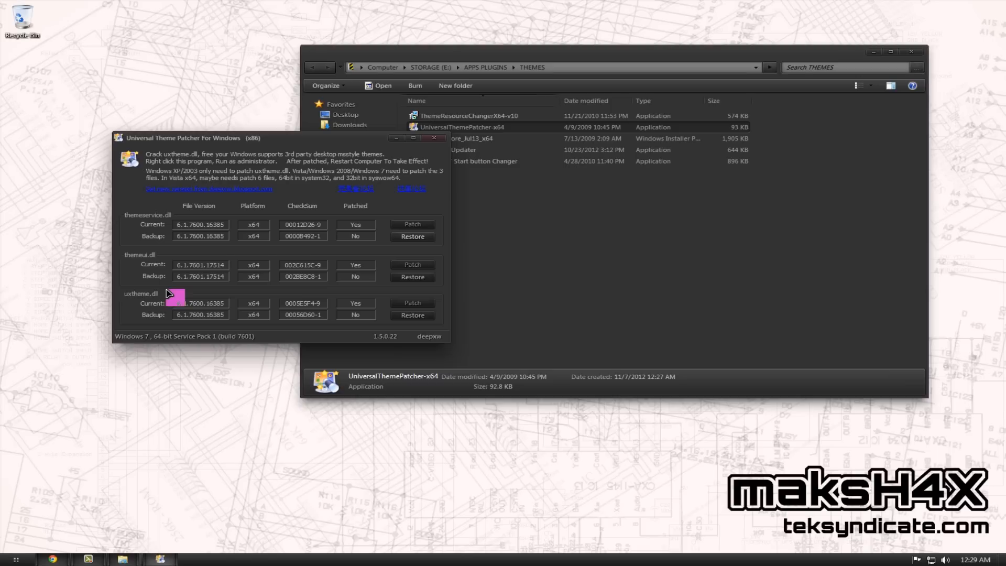
pyautogui.moveTo(202, 296)
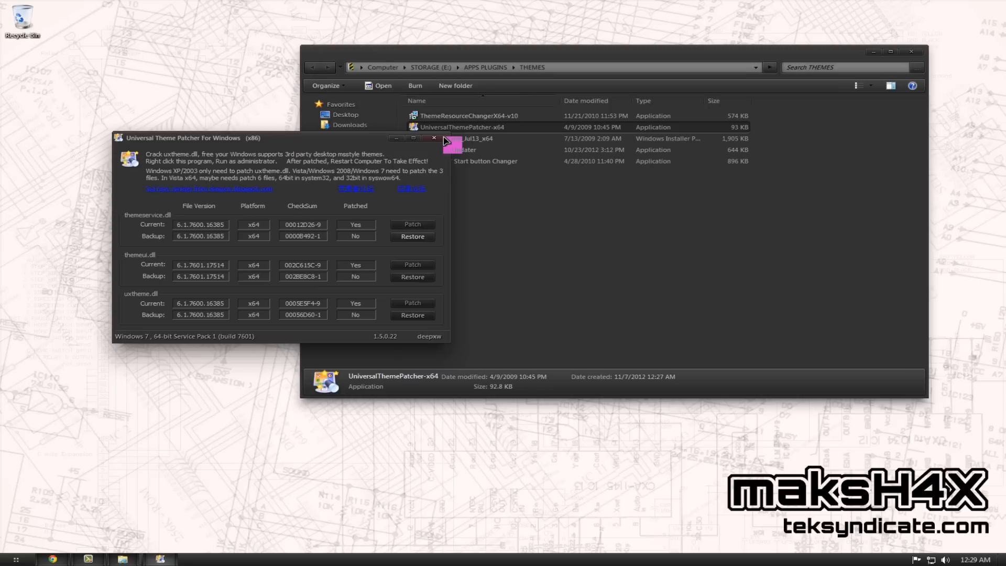
# Close the patcher, run UxStyle_Core_Jul13_x64 and dismiss the 'another version already installed' notice
pyautogui.click(434, 138)
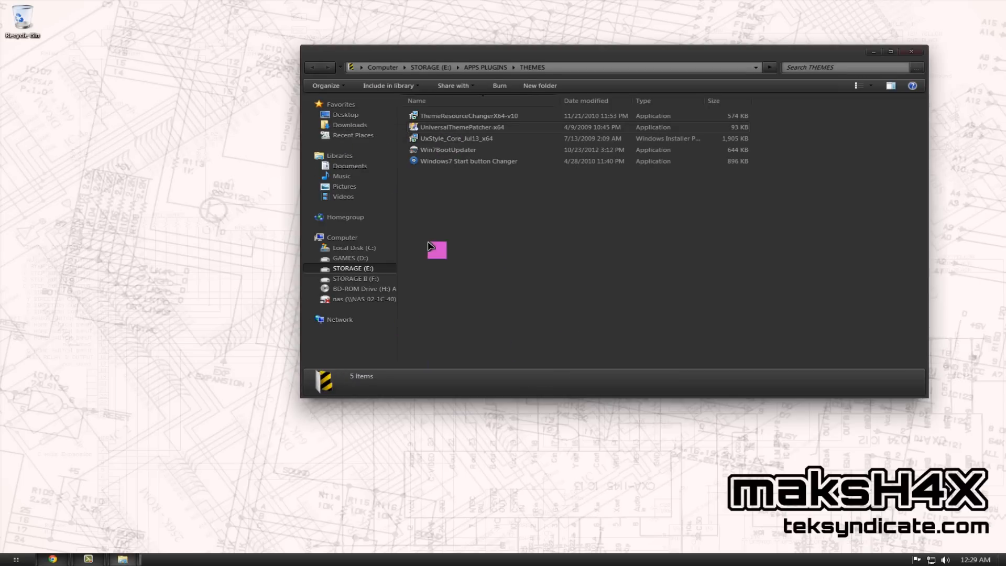
pyautogui.moveTo(235, 503)
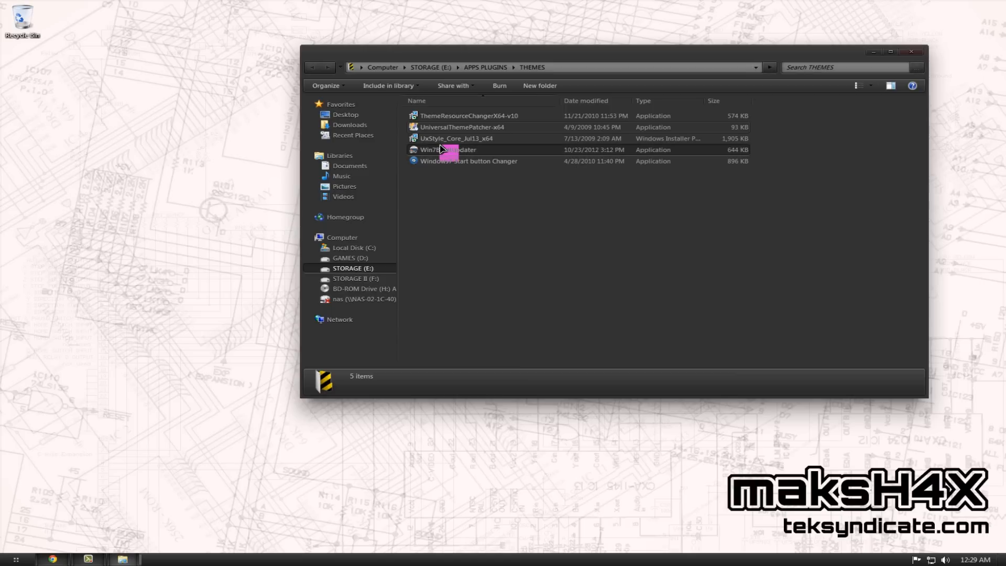
pyautogui.moveTo(444, 149)
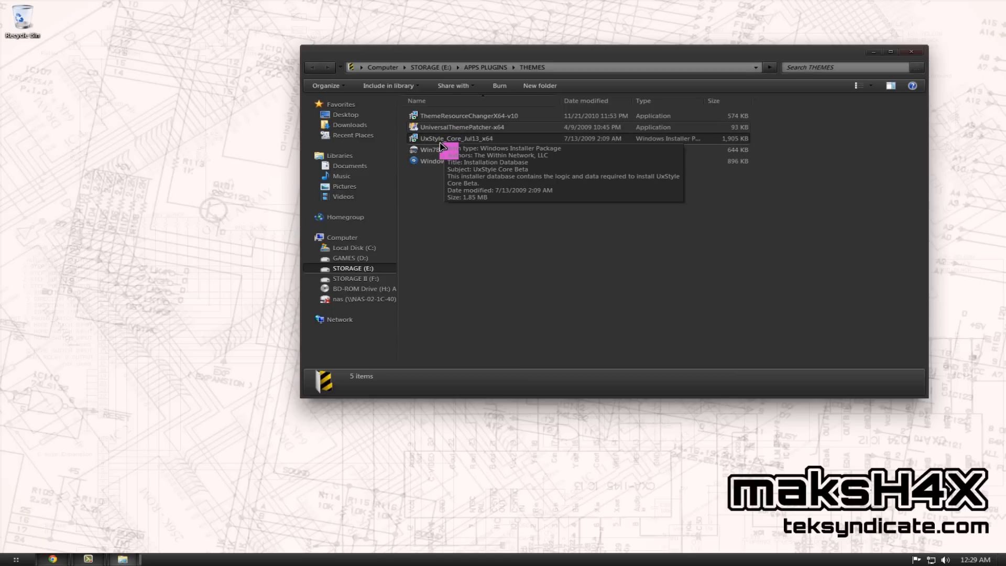
pyautogui.rightClick(450, 139)
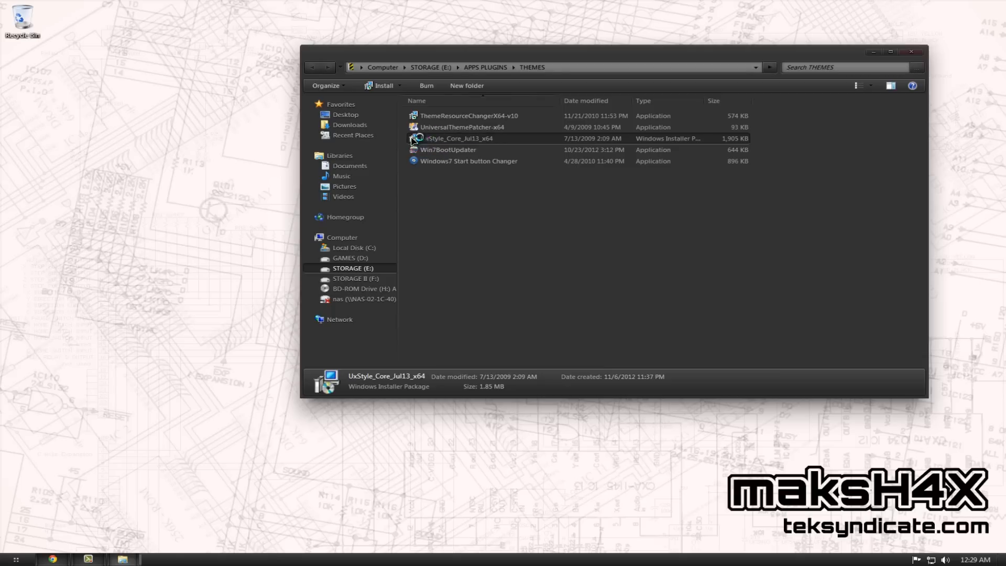
pyautogui.doubleClick(458, 139)
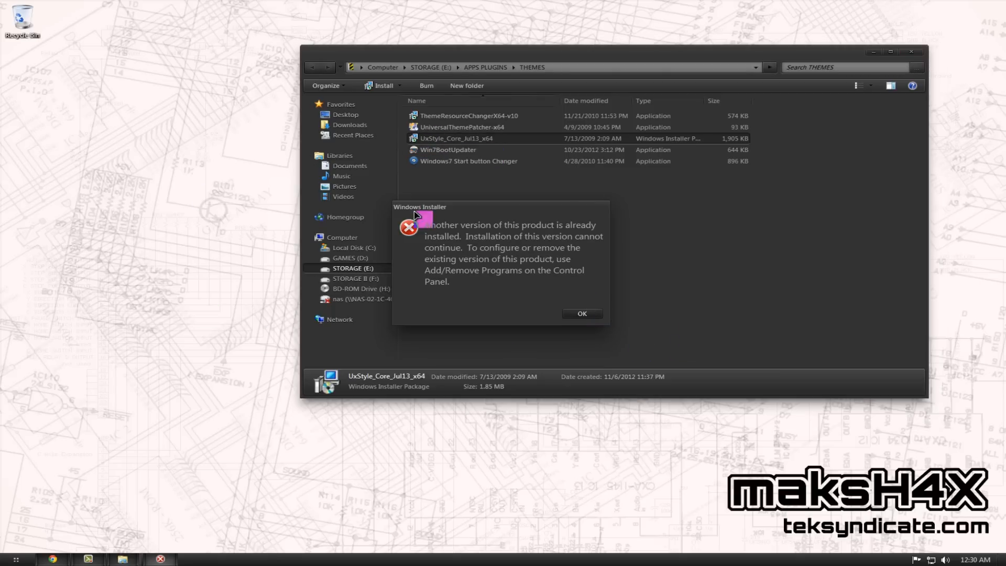
pyautogui.click(582, 313)
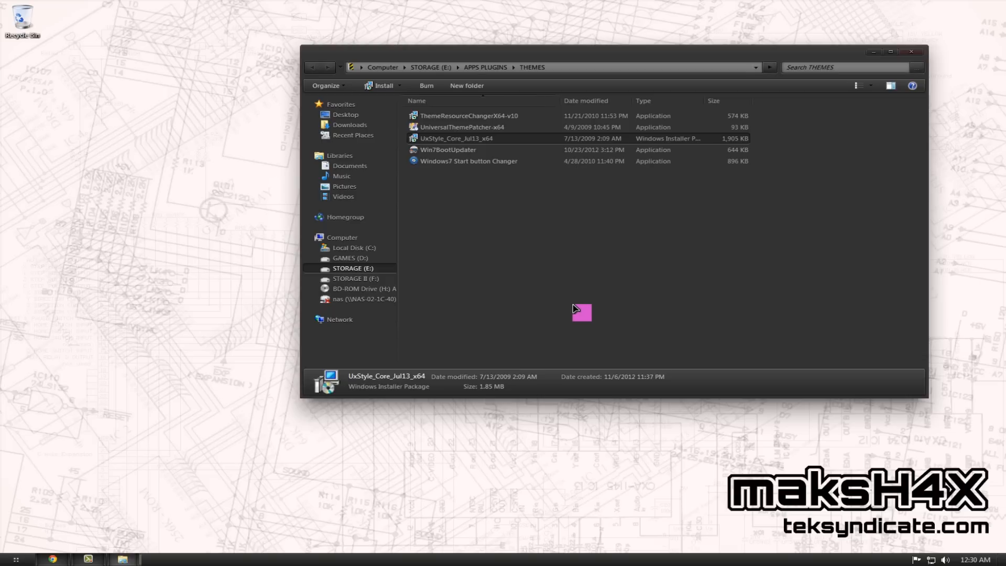
# Run services.msc and select the Unsigned Themes service to read its description
pyautogui.press('Win+r')
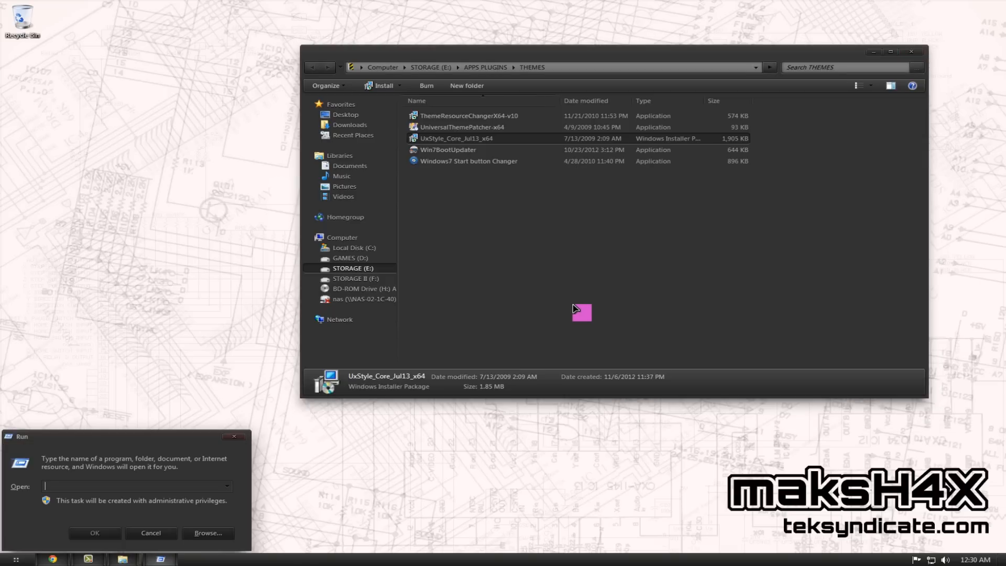
pyautogui.write('services.msc')
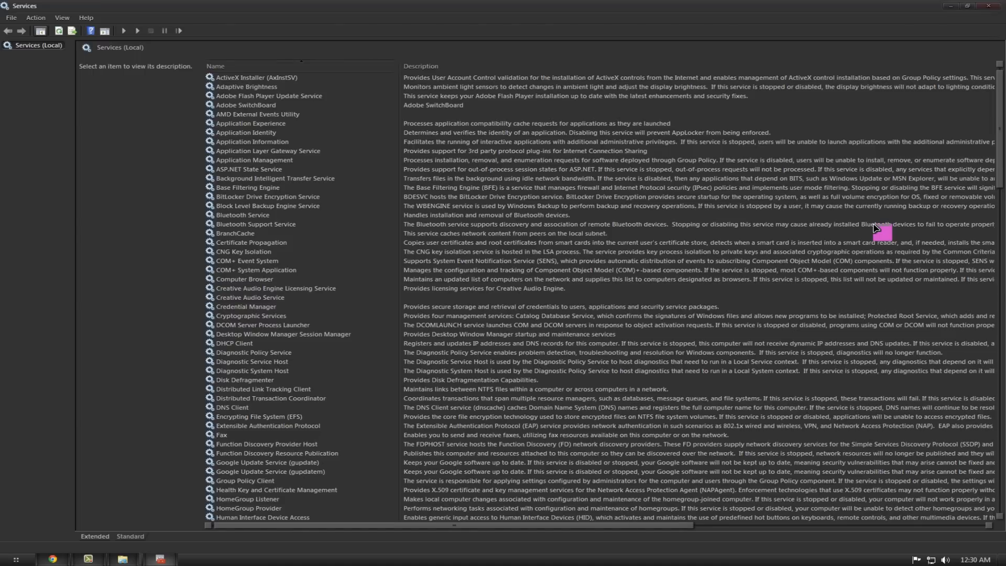
pyautogui.scroll(-3)
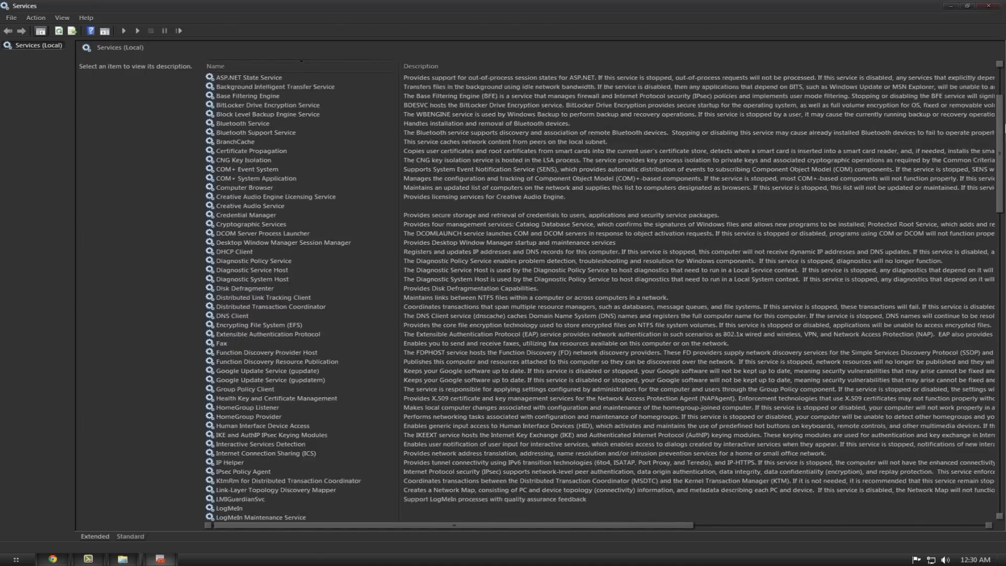
pyautogui.scroll(-3)
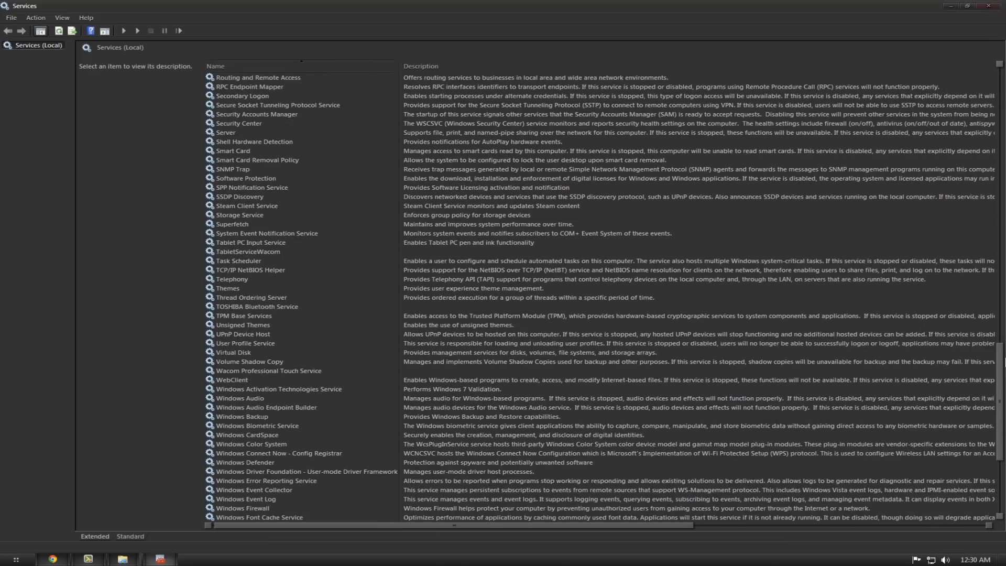
pyautogui.click(243, 325)
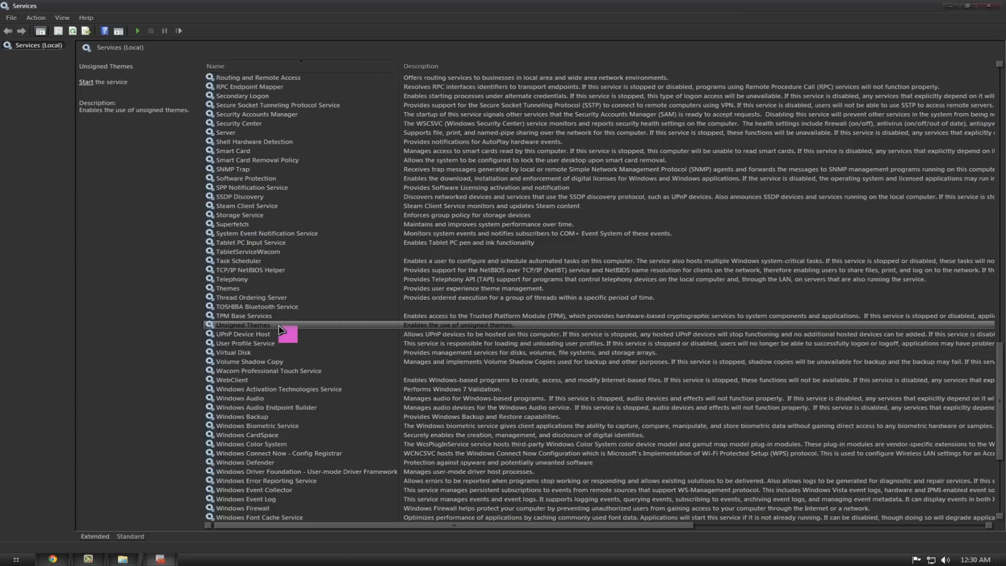
pyautogui.moveTo(364, 327)
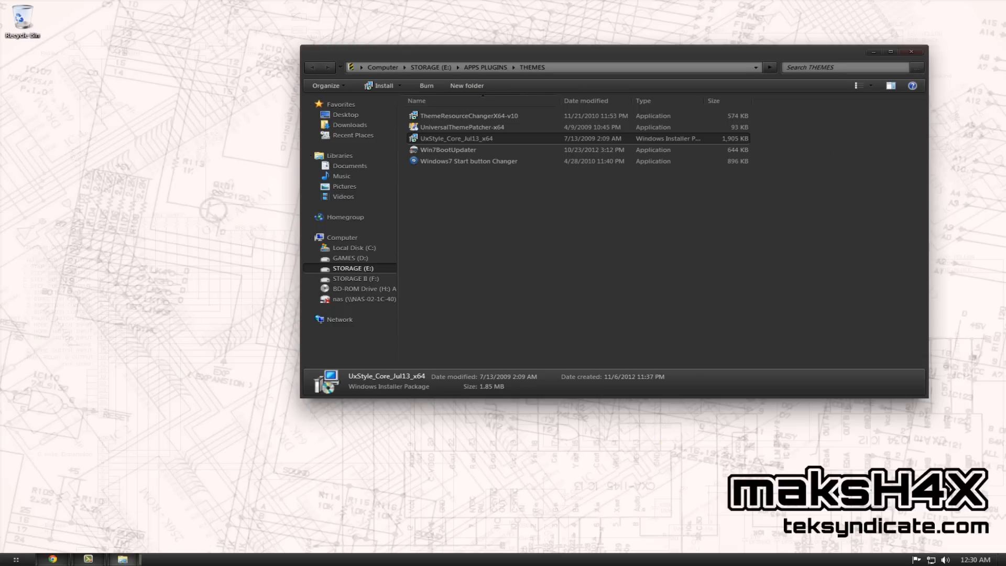
pyautogui.moveTo(946, 467)
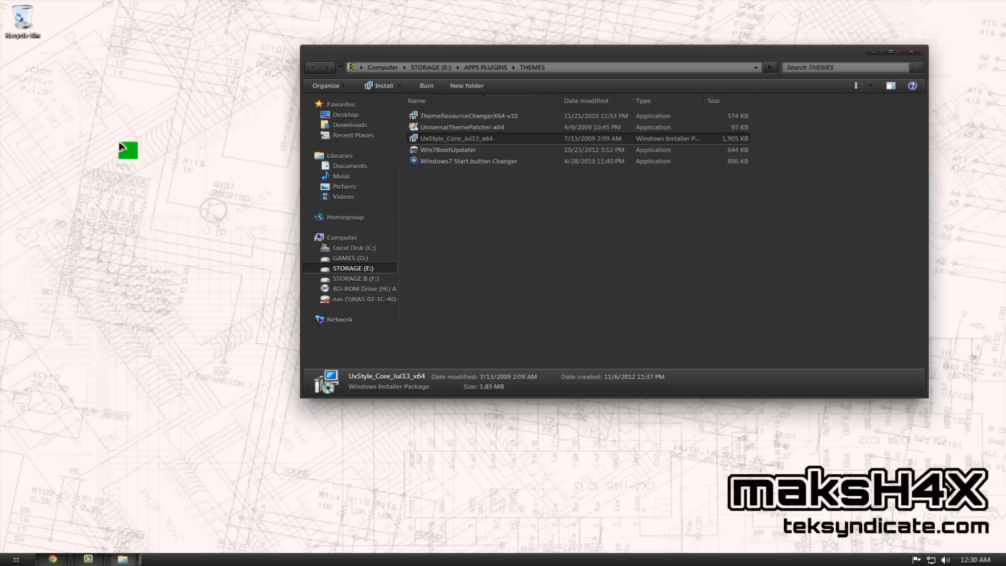
pyautogui.moveTo(94, 130)
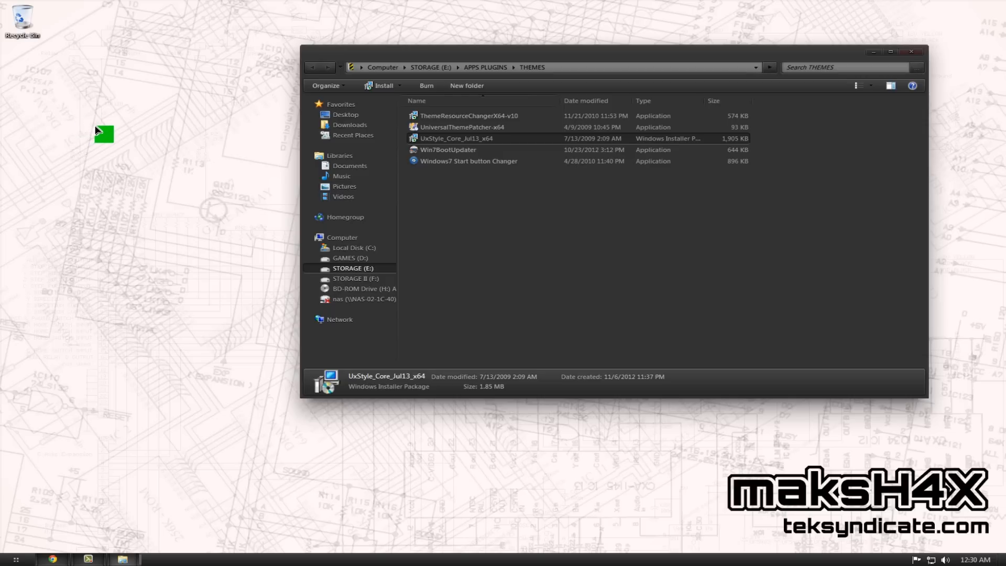
pyautogui.moveTo(237, 159)
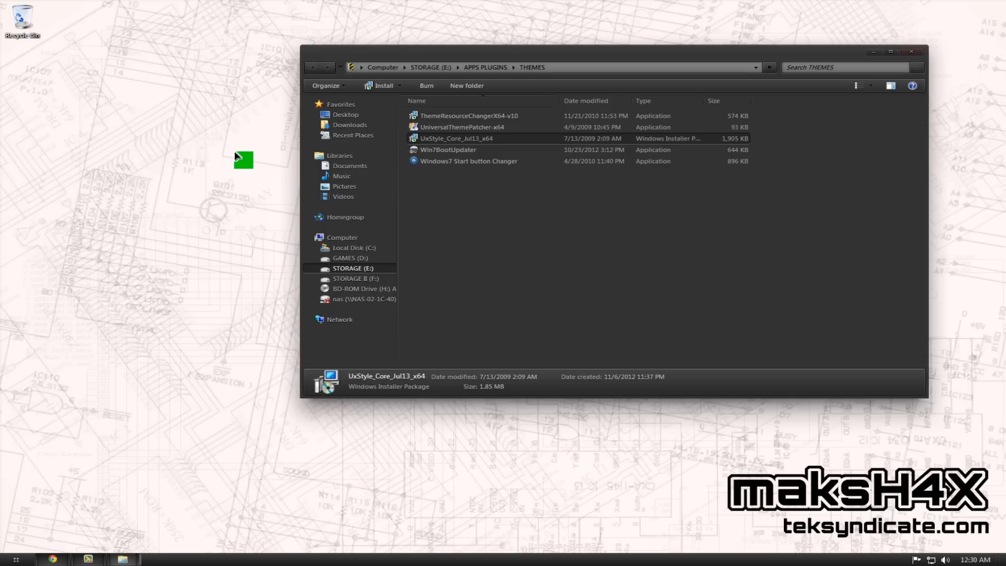
# Launch Theme Resource Changer and dismiss its already-installed notice
pyautogui.click(461, 205)
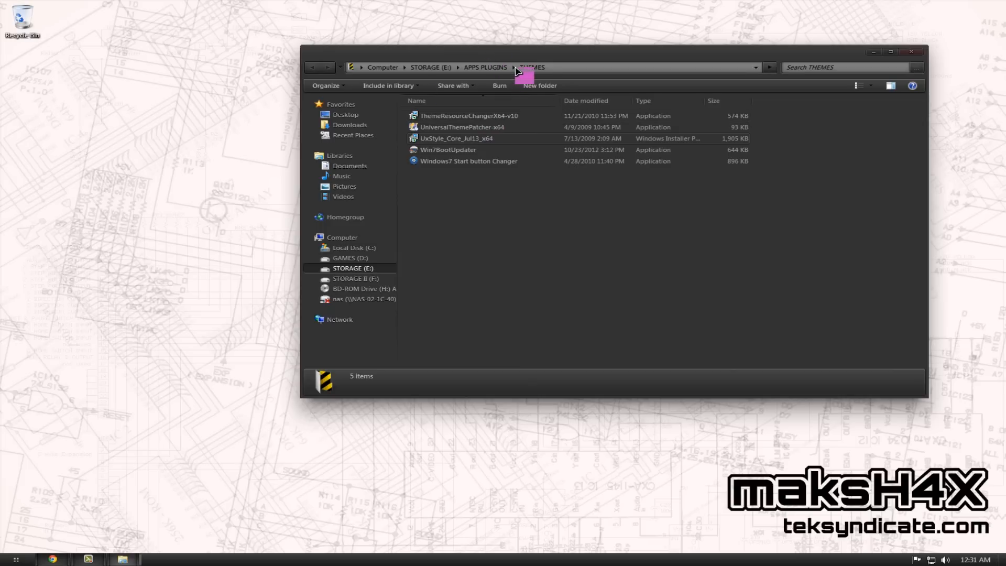
pyautogui.moveTo(570, 65)
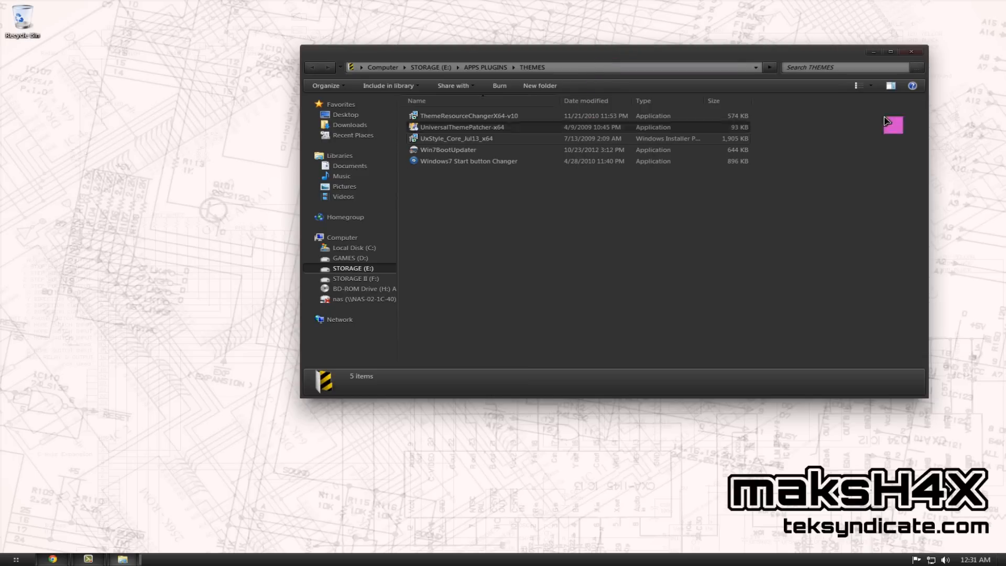
pyautogui.moveTo(528, 248)
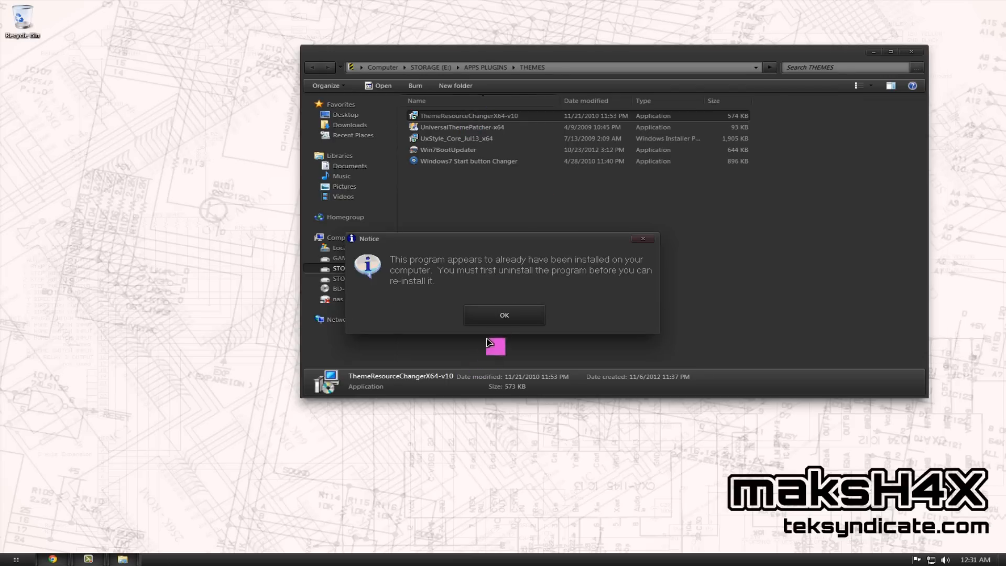
pyautogui.click(504, 315)
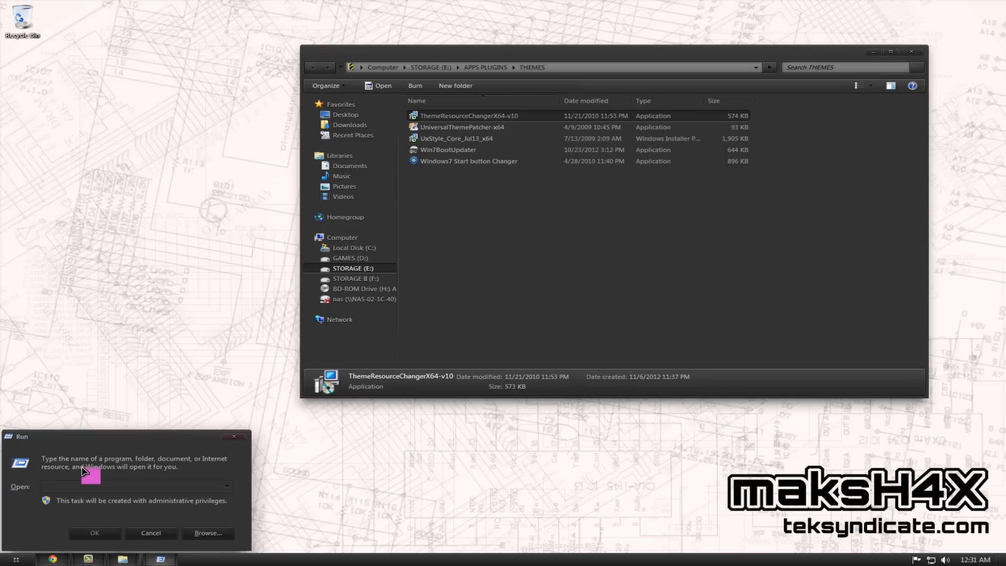
# Run C:\Windows\Resources\Themes and enter the Placebo Borderless Ashtray folder, selecting Shell32.dll
pyautogui.click(151, 533)
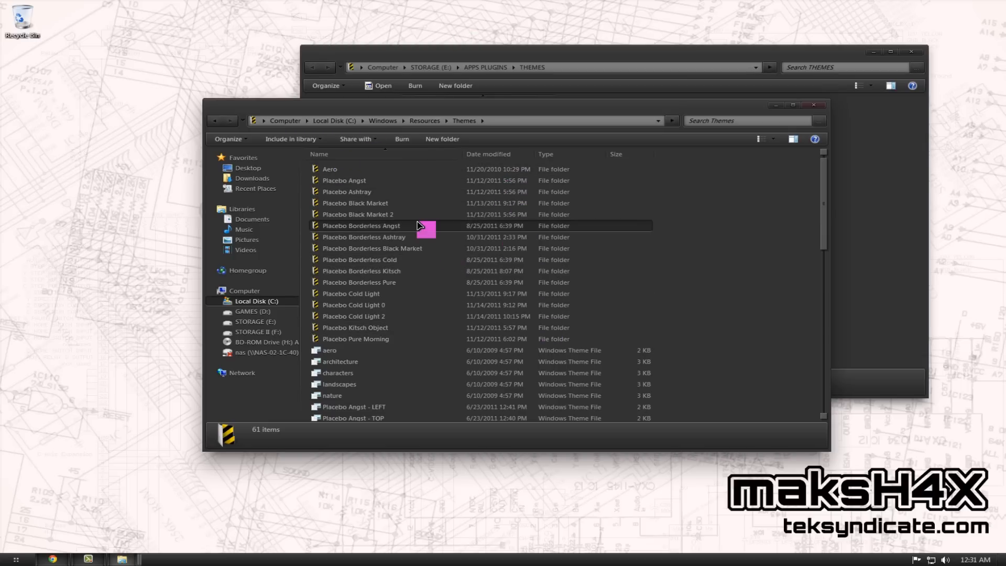
pyautogui.moveTo(418, 226)
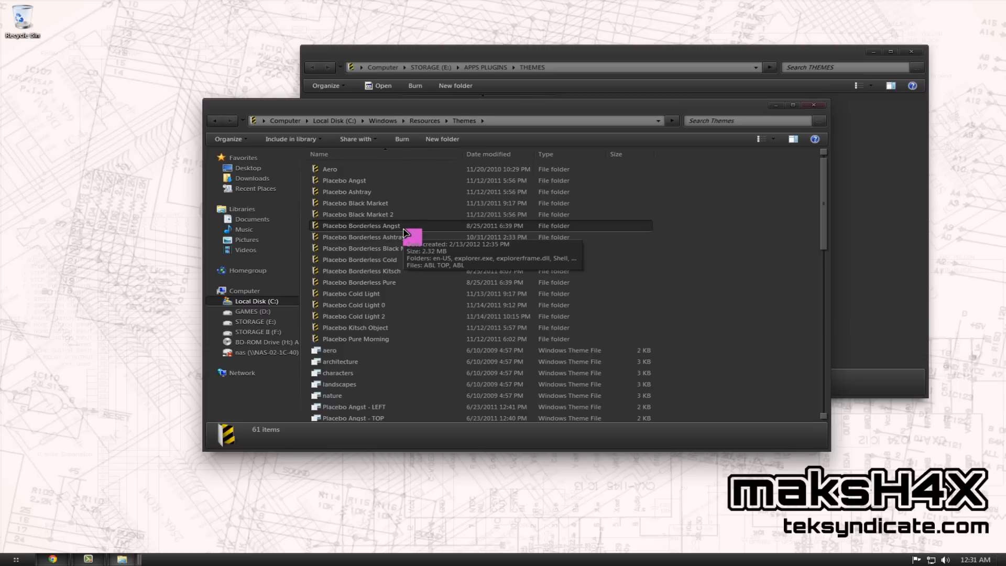
pyautogui.doubleClick(360, 237)
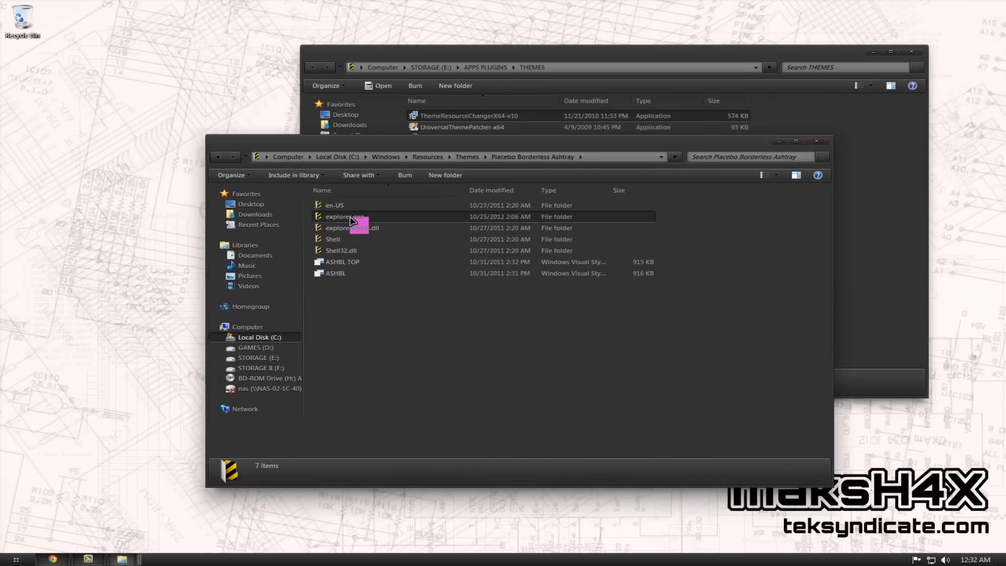
pyautogui.click(341, 251)
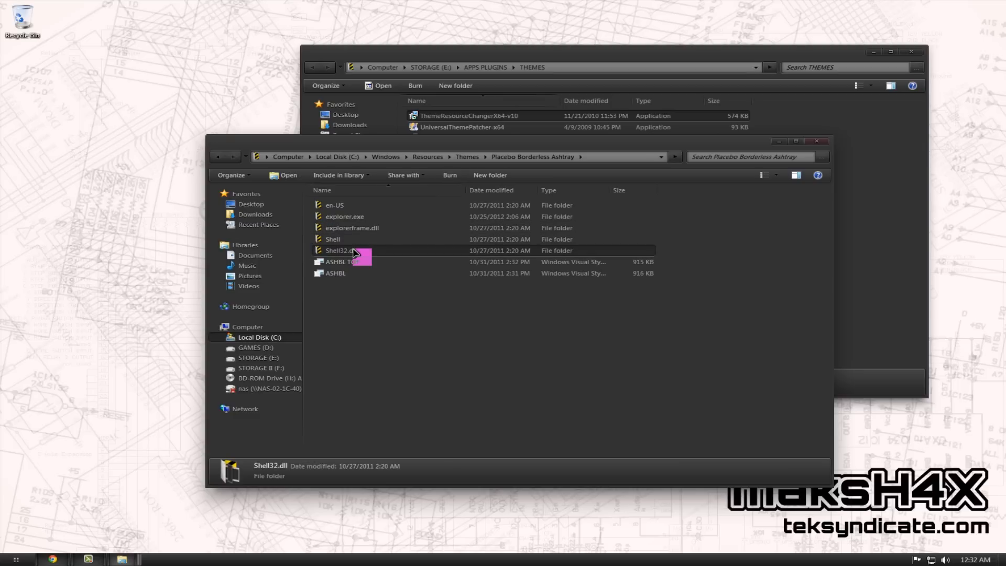
# Enter the theme's Shell32.dll folder showing replacement images 632 to 635
pyautogui.doubleClick(339, 250)
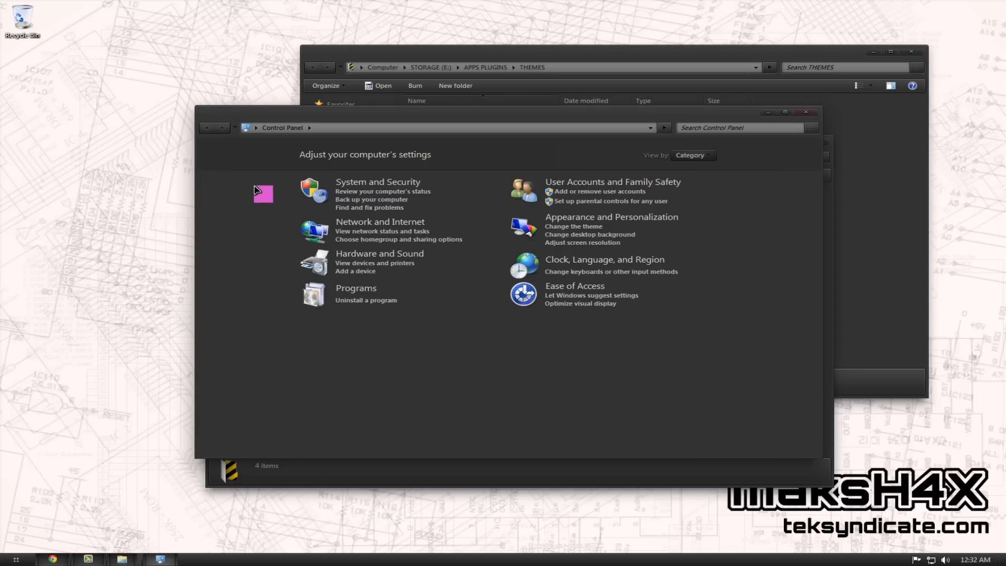
pyautogui.moveTo(469, 168)
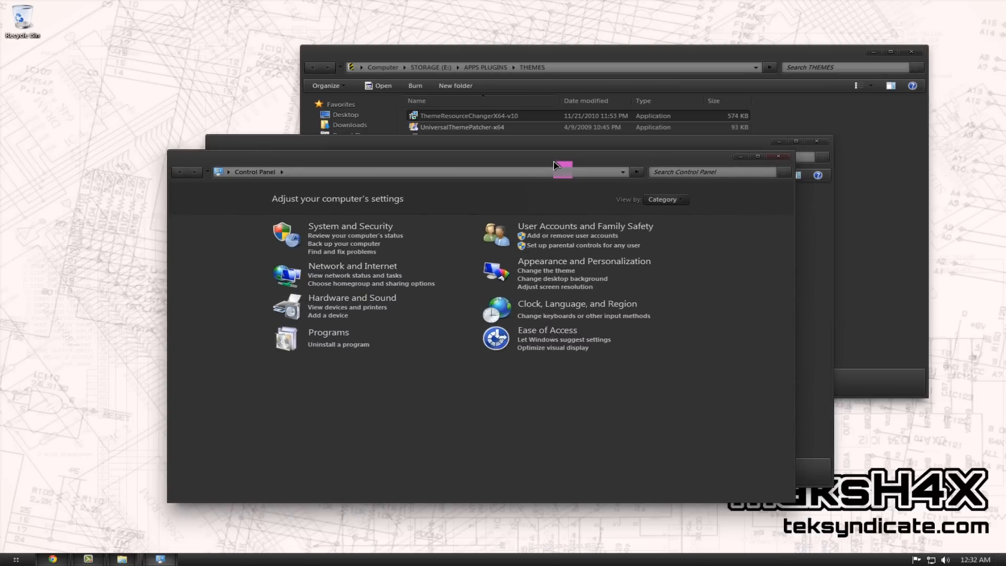
pyautogui.moveTo(786, 168)
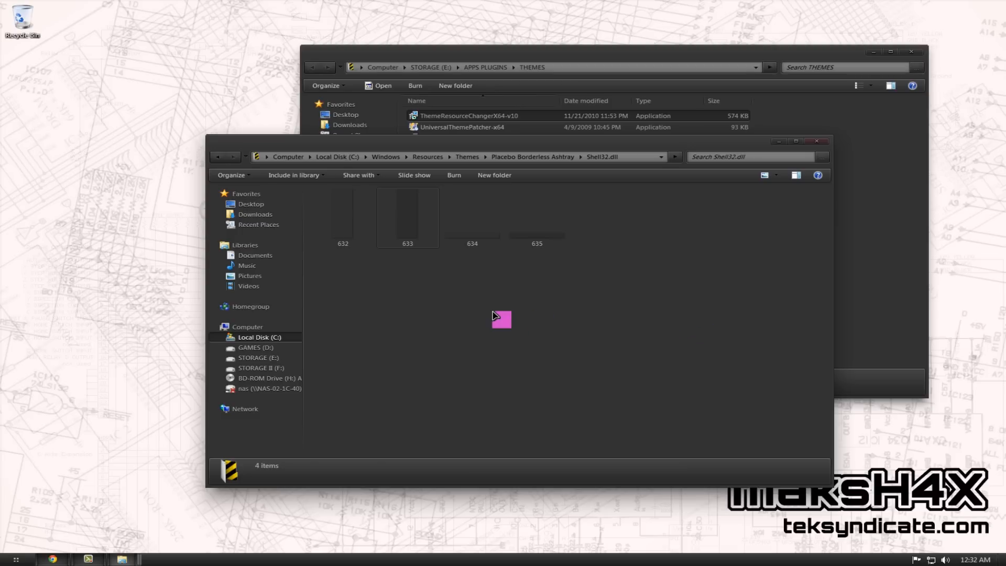
pyautogui.moveTo(410, 314)
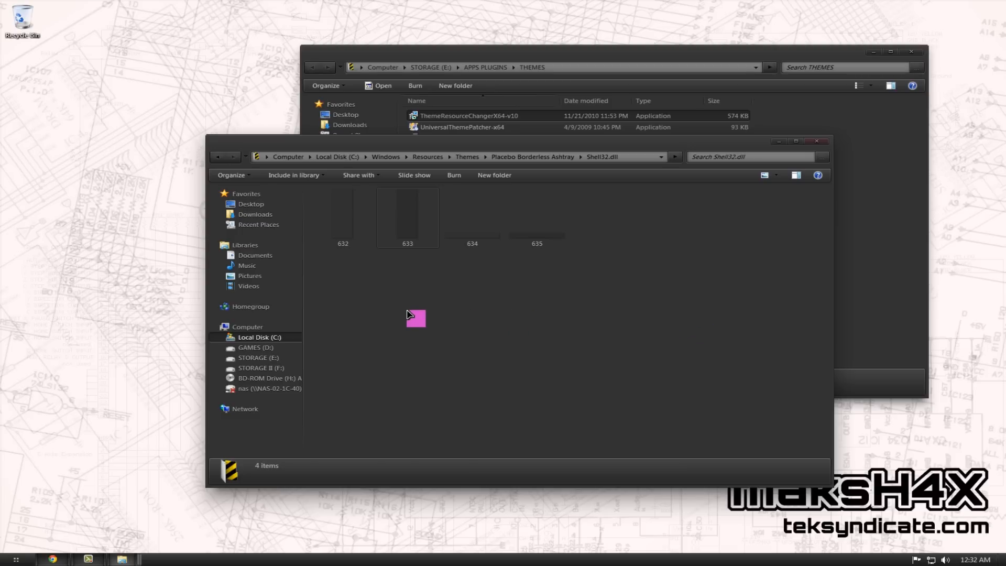
pyautogui.moveTo(407, 312)
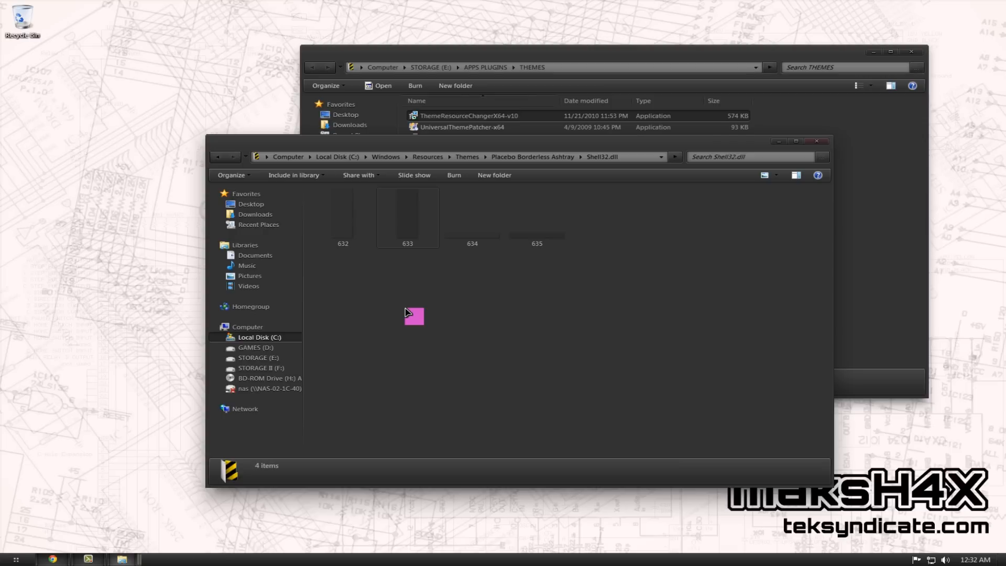
# Start cmd and run taskkill /IM explorer.exe /f to end the Windows shell
pyautogui.click(15, 560)
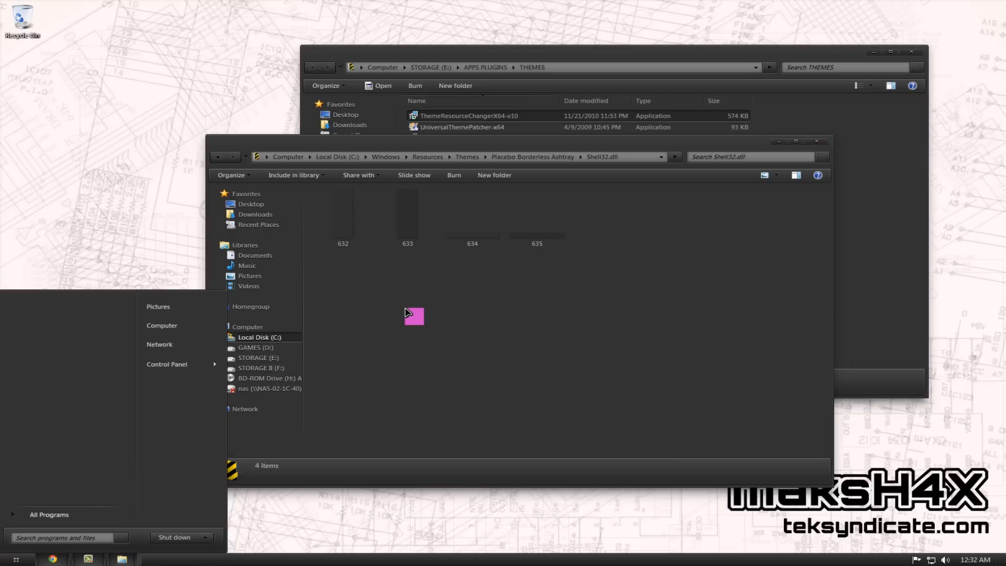
pyautogui.write('cmd')
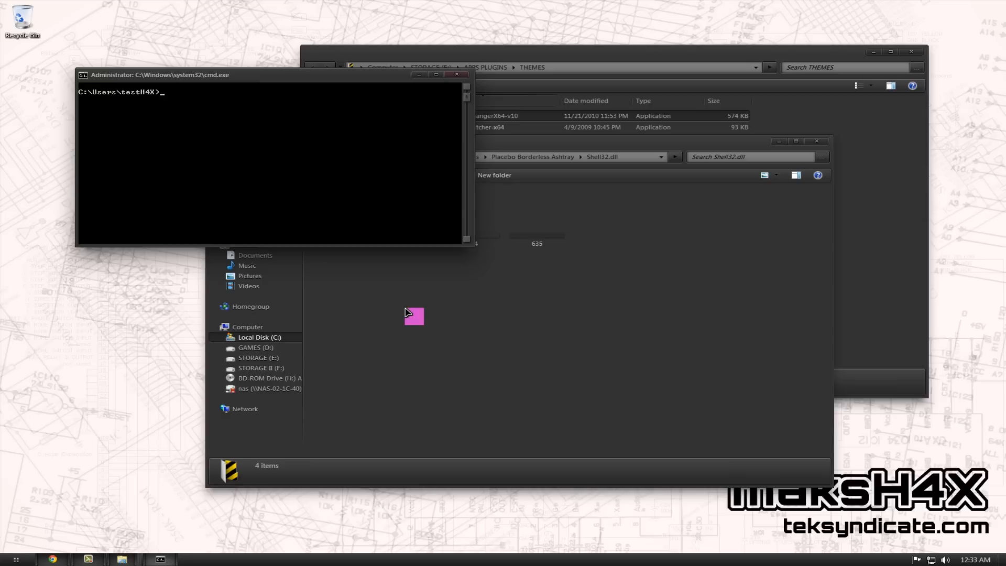
pyautogui.write('taskkill /I')
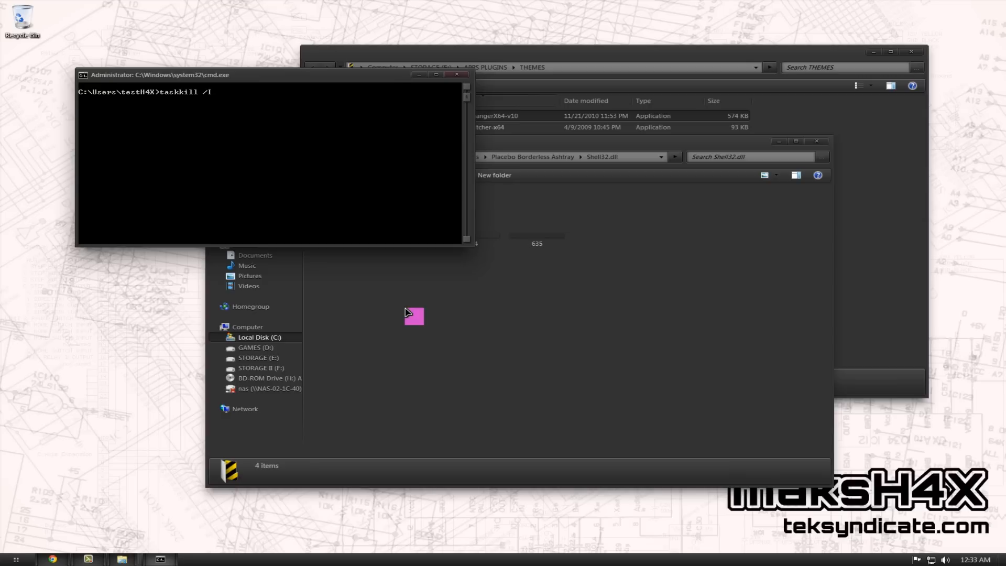
pyautogui.write('M explorer')
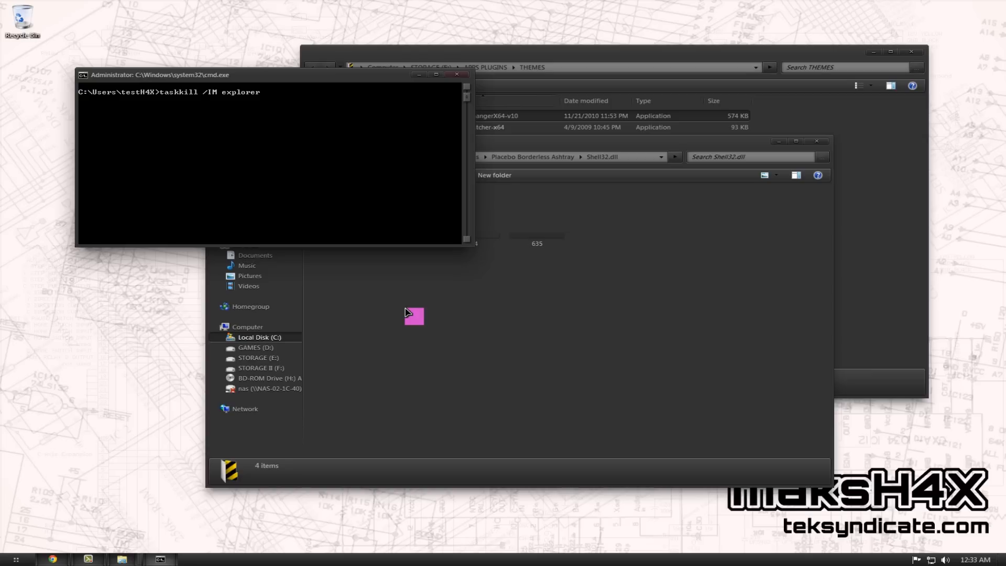
pyautogui.write('.exe /f')
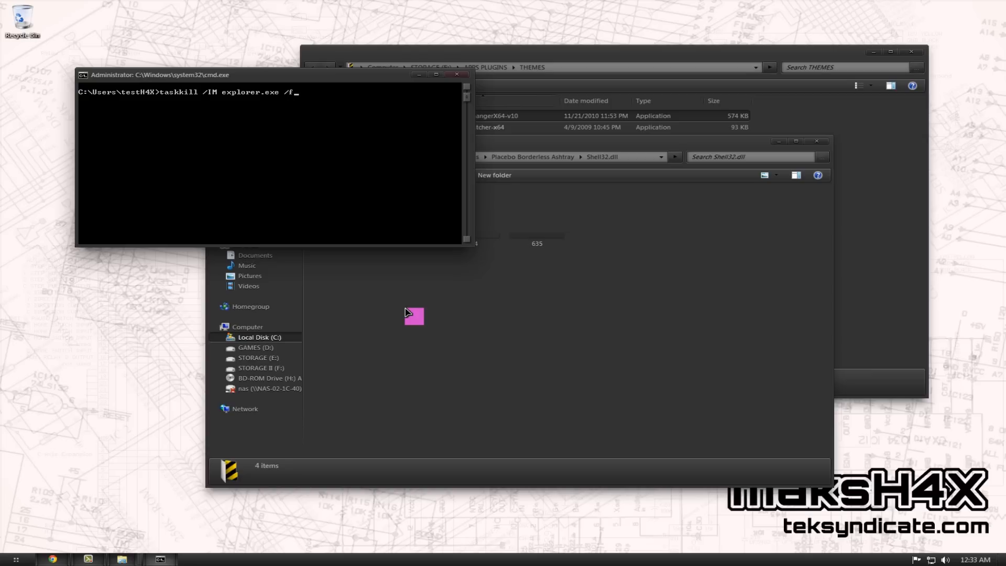
pyautogui.press('Enter')
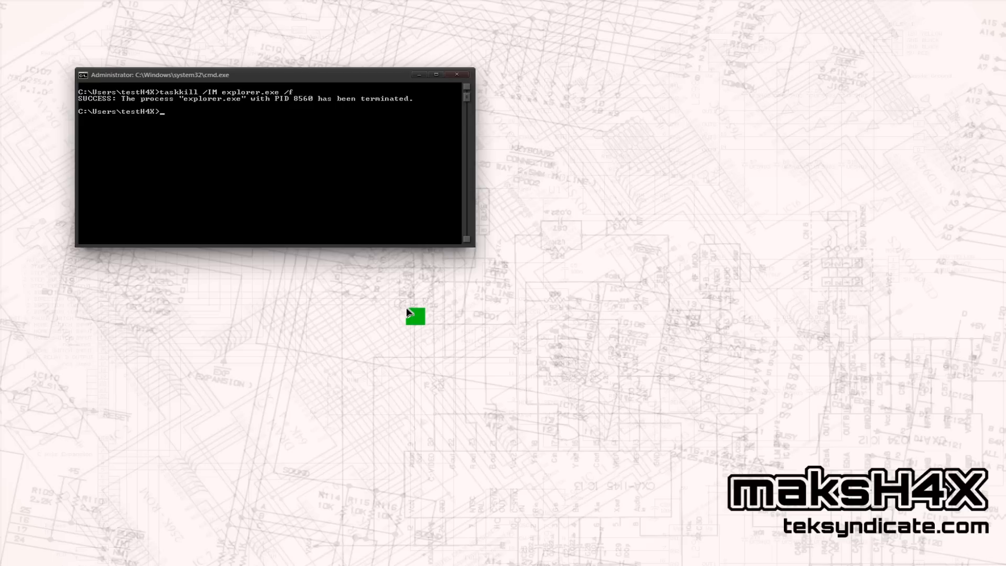
# Run explorer.exe to restart the Windows shell with the theme changes
pyautogui.write('e')
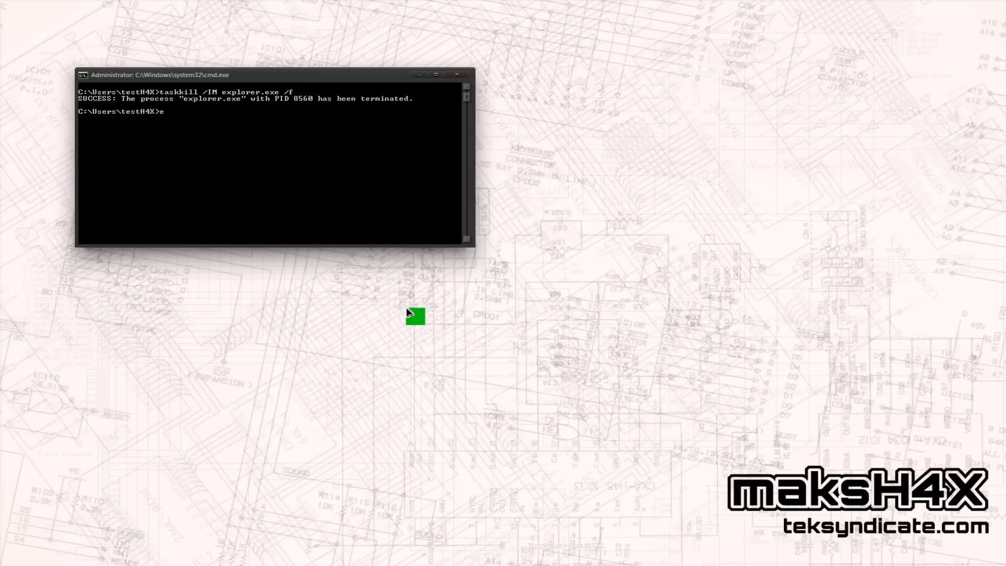
pyautogui.write('xplorer.exe')
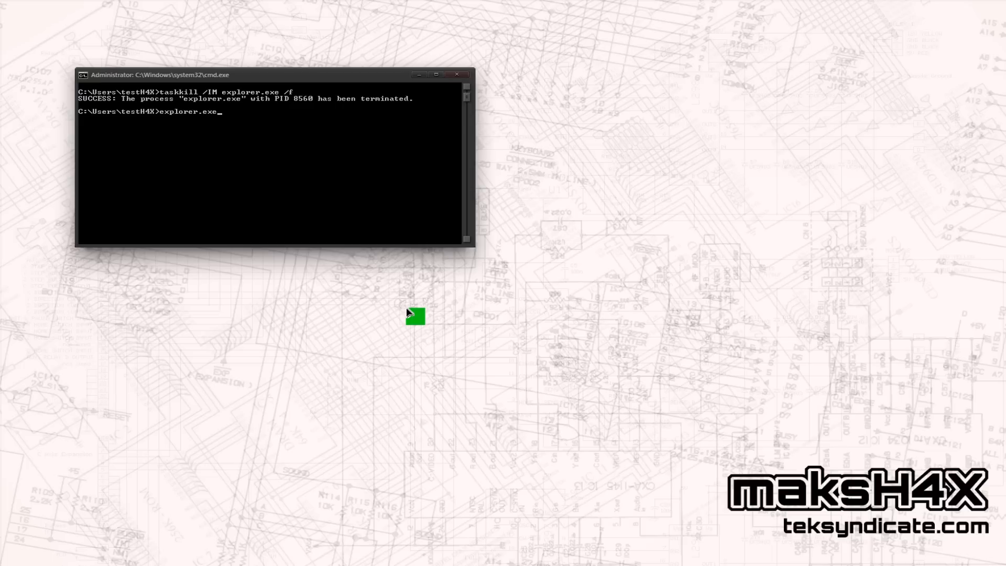
pyautogui.press('Enter')
pyautogui.write('C:\\Windows\\')
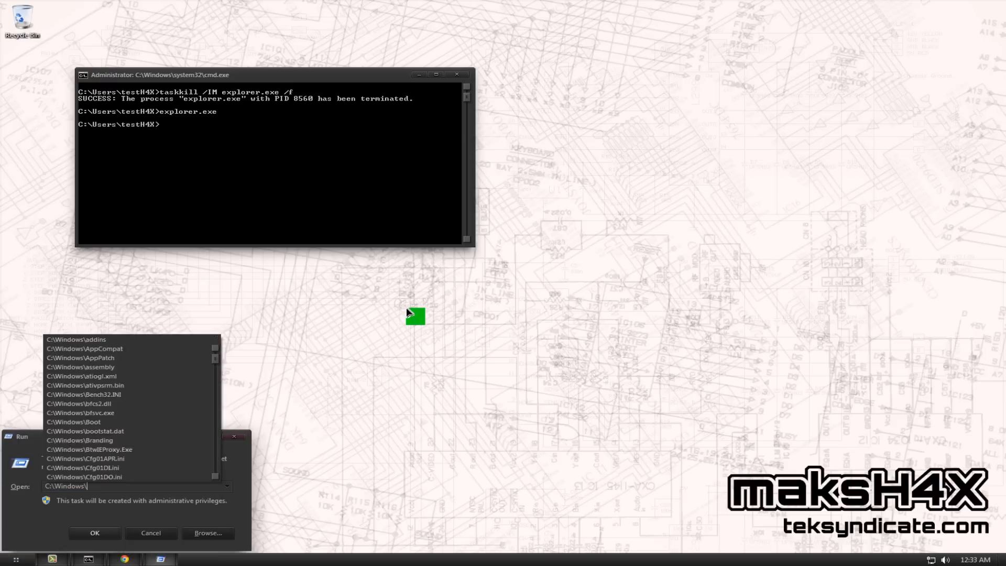
# Browse the theme's explorerframe.dll and explorer.exe image folders, then go back to the parent theme folder
pyautogui.click(95, 533)
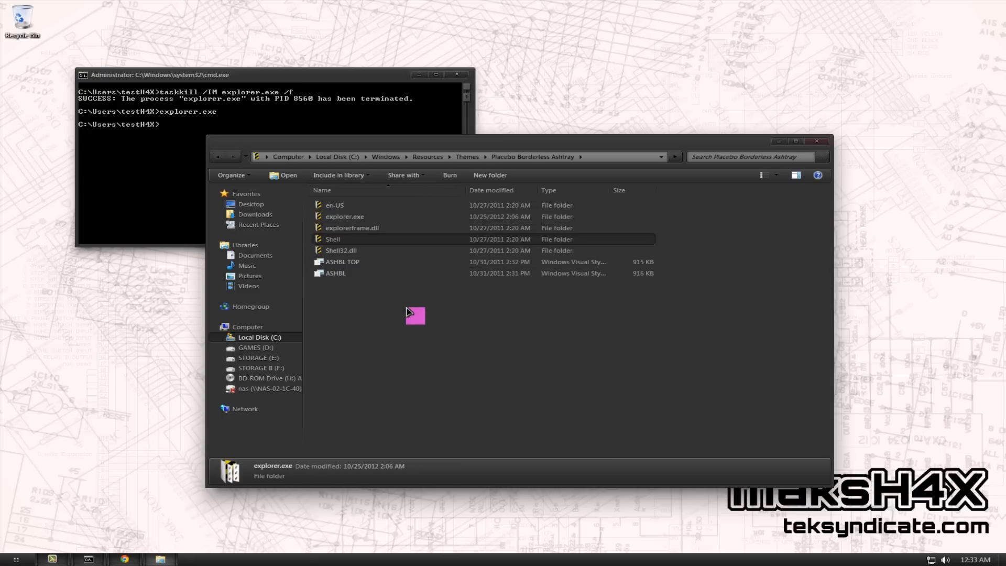
pyautogui.doubleClick(353, 227)
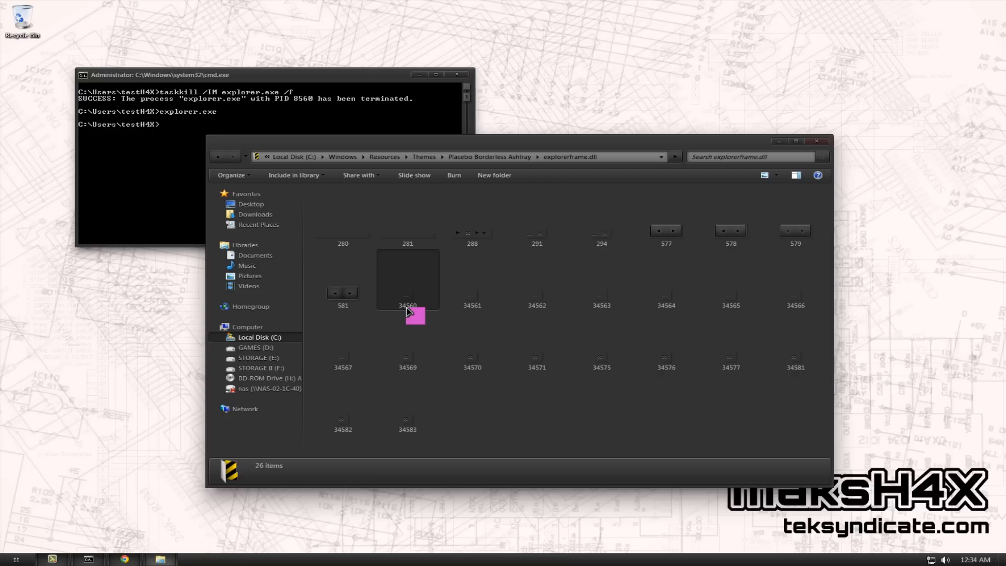
pyautogui.moveTo(407, 313)
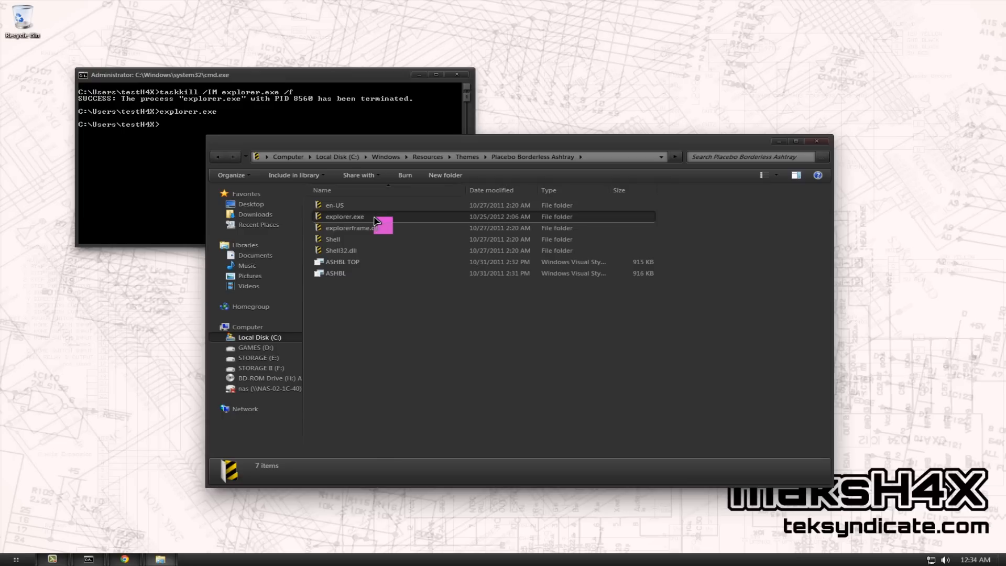
pyautogui.doubleClick(344, 216)
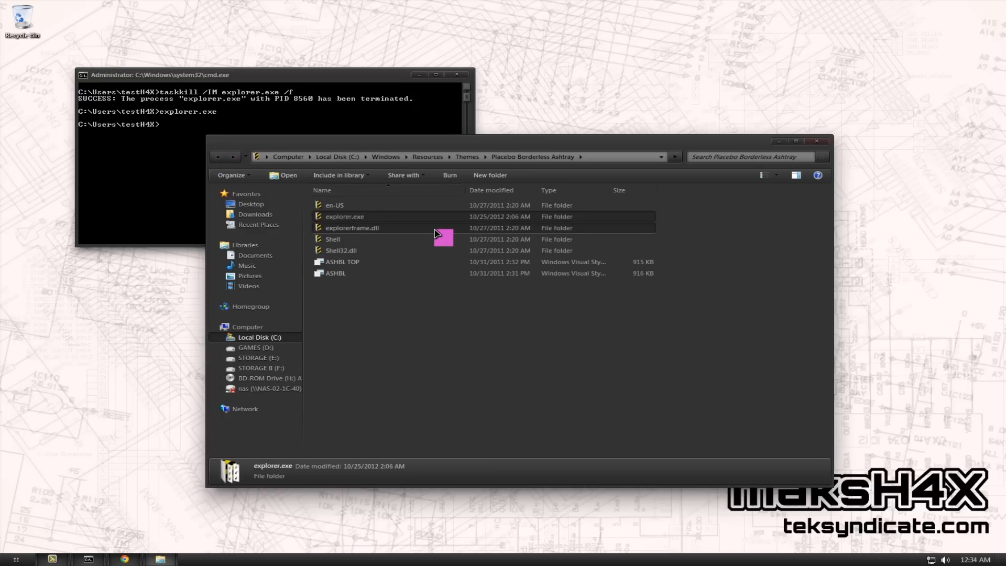
pyautogui.doubleClick(352, 228)
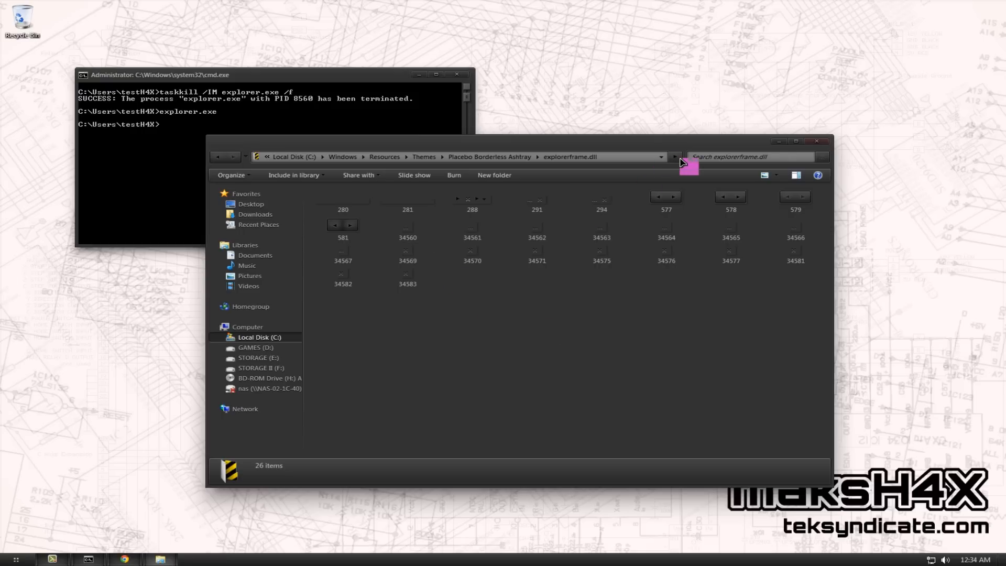
pyautogui.moveTo(233, 161)
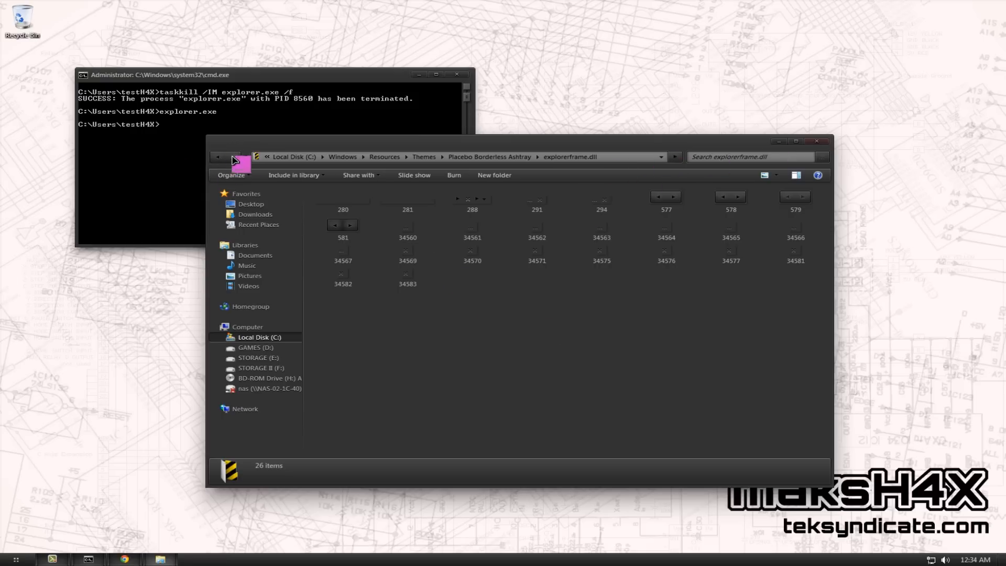
pyautogui.click(248, 157)
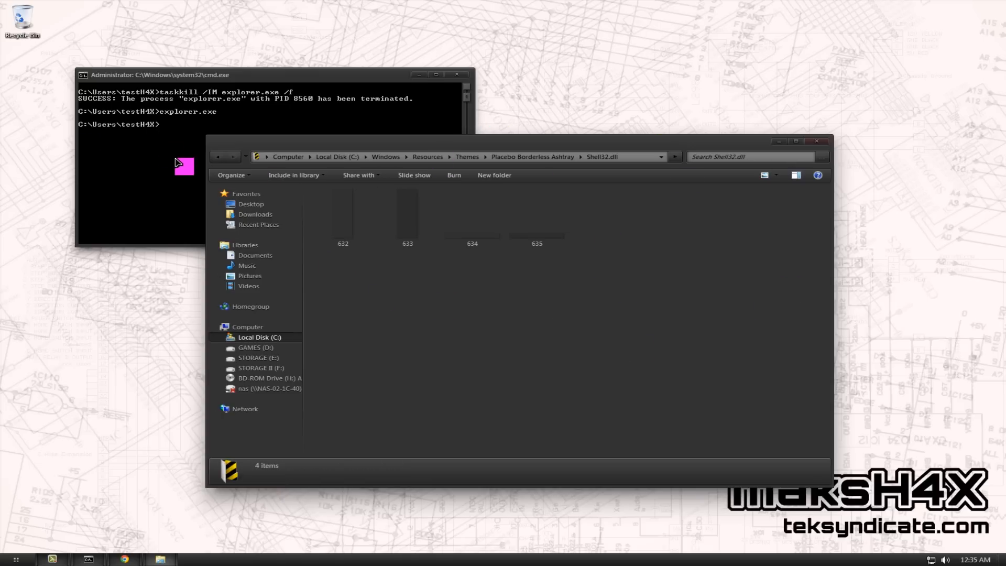
pyautogui.moveTo(221, 155)
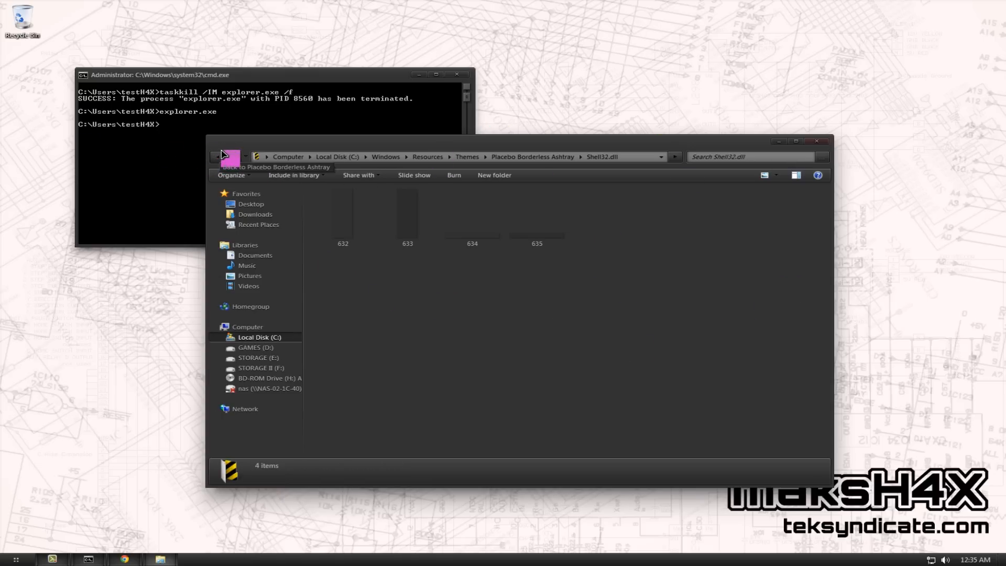
pyautogui.moveTo(204, 190)
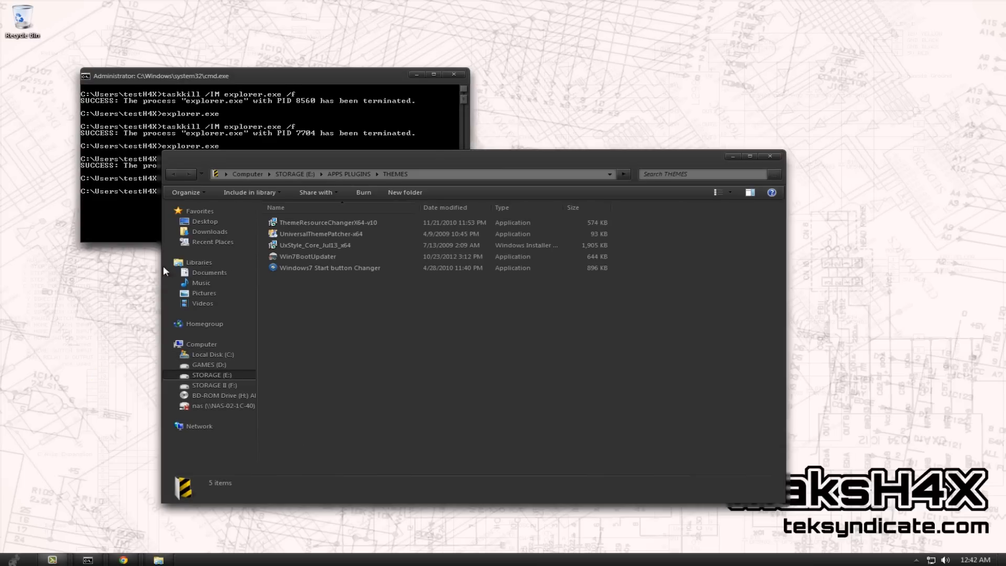
pyautogui.moveTo(451, 288)
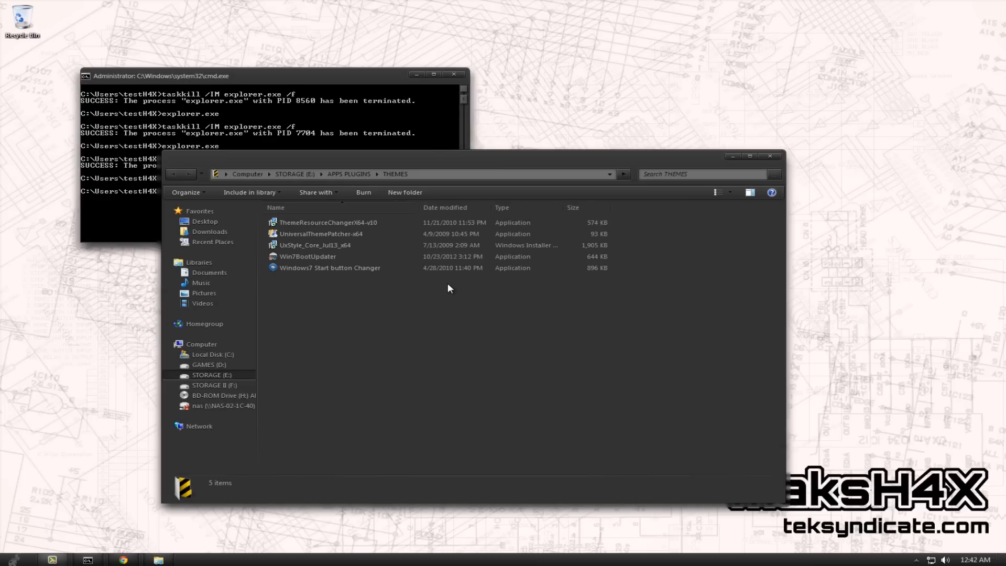
pyautogui.moveTo(310, 281)
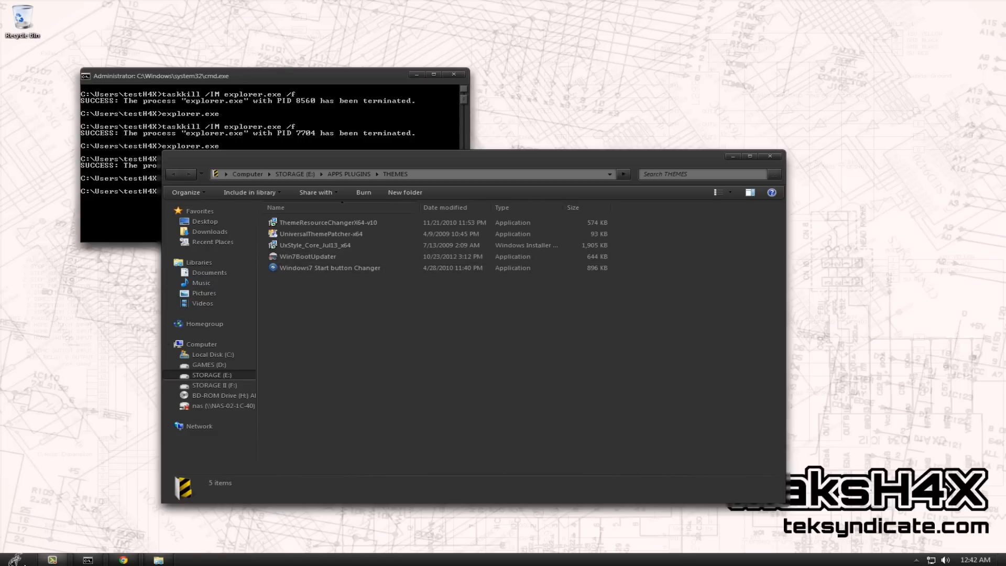
pyautogui.moveTo(579, 195)
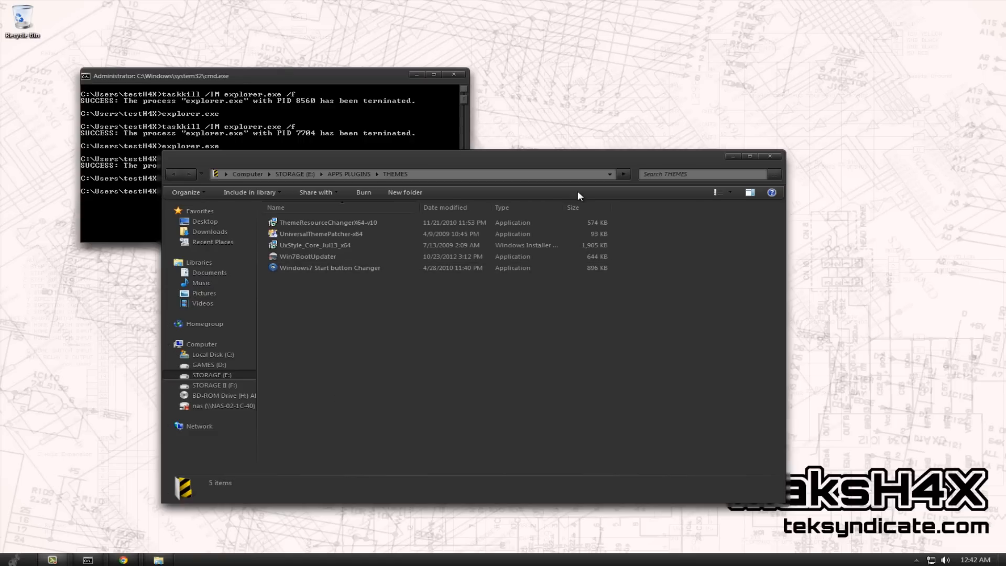
pyautogui.click(330, 269)
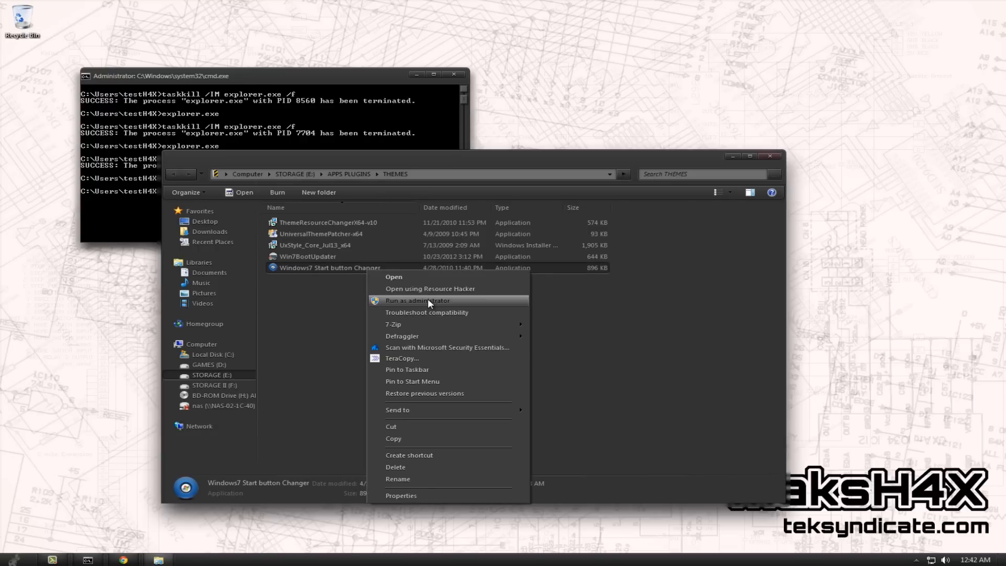
pyautogui.click(417, 300)
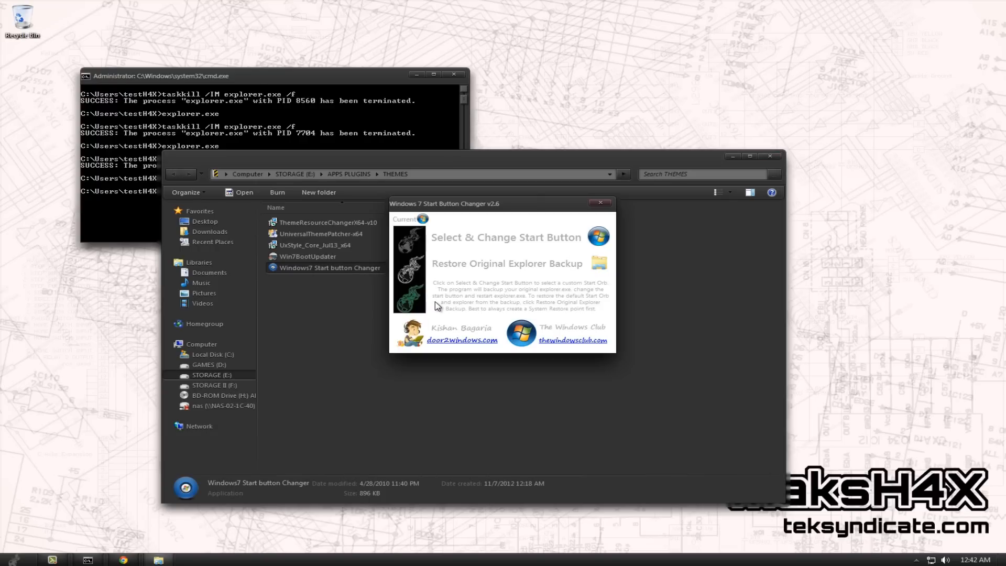
pyautogui.moveTo(602, 252)
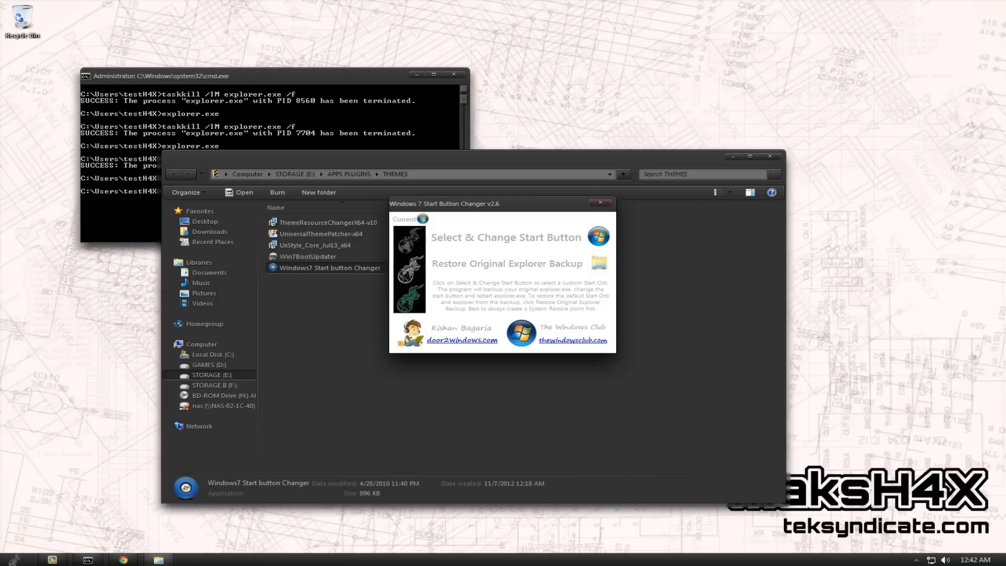
pyautogui.moveTo(624, 212)
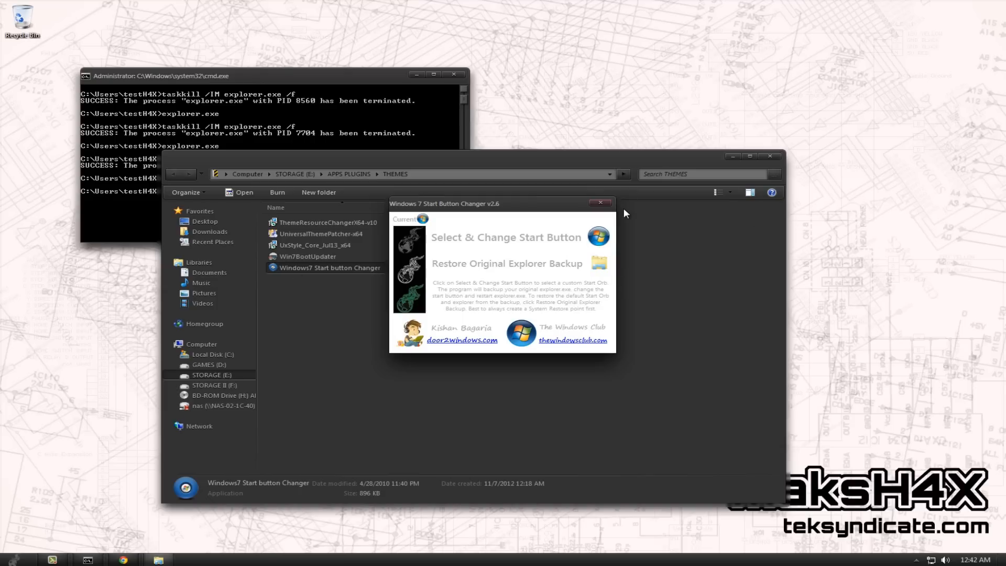
pyautogui.moveTo(571, 212)
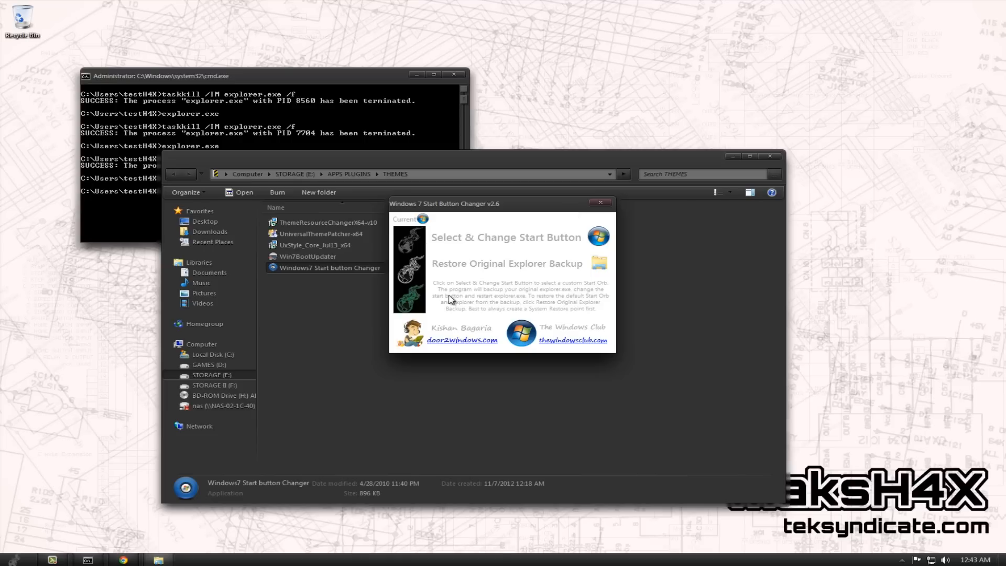
pyautogui.moveTo(471, 323)
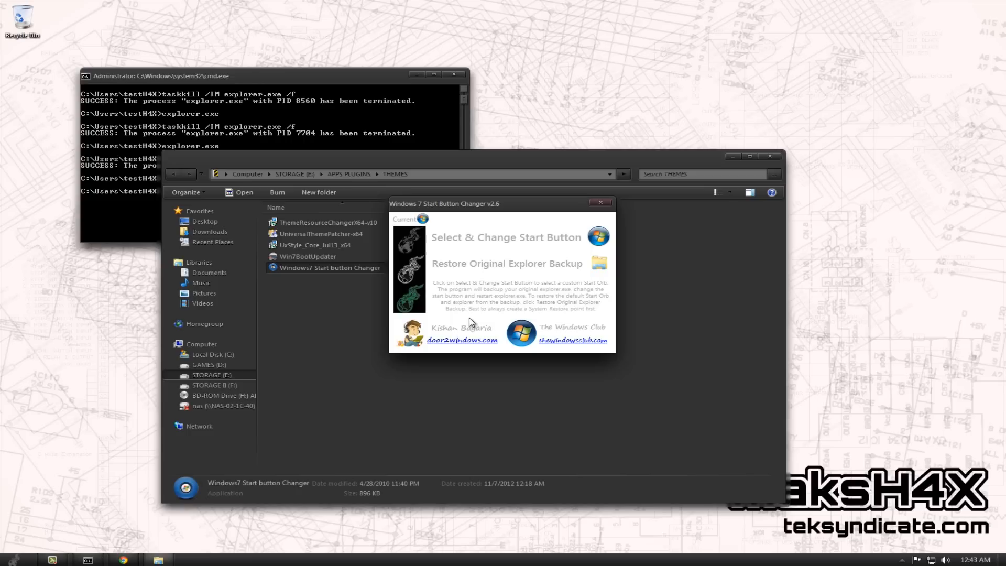
pyautogui.moveTo(469, 319)
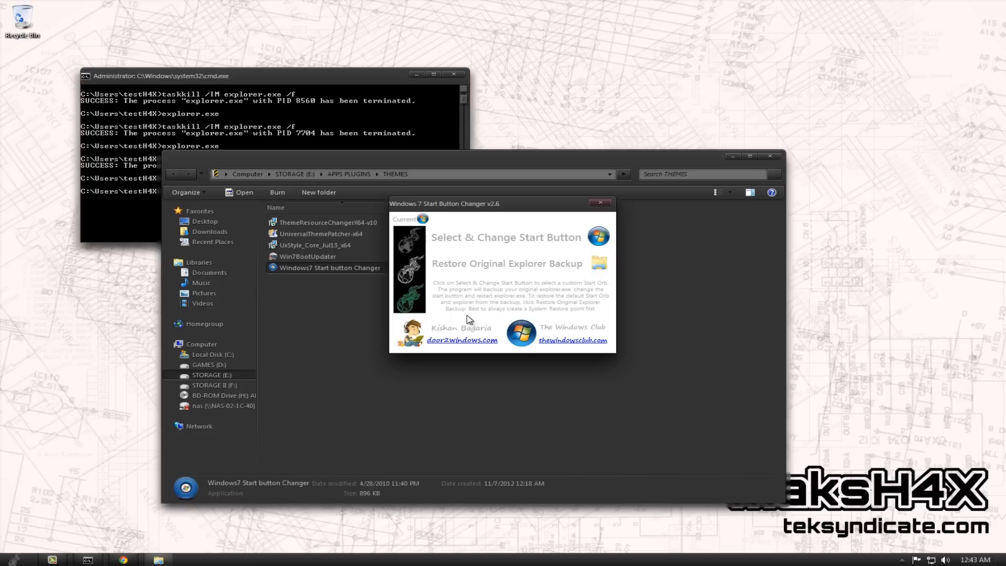
pyautogui.moveTo(468, 306)
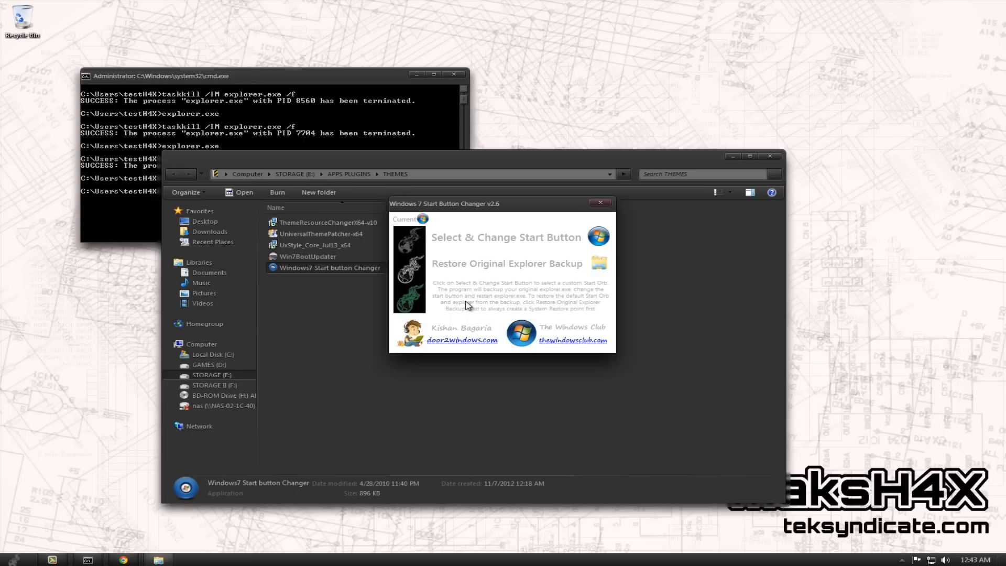
pyautogui.moveTo(630, 197)
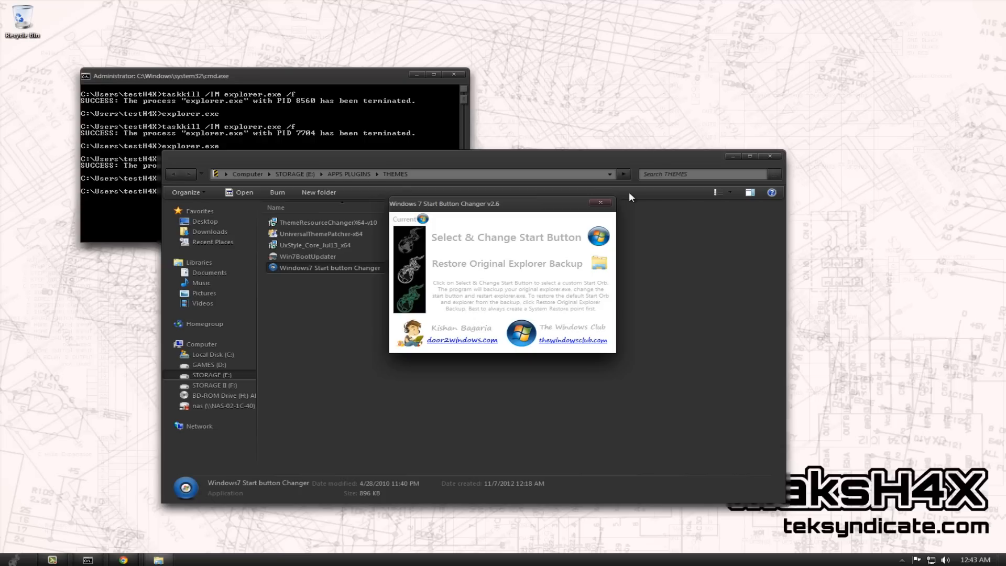
pyautogui.click(599, 202)
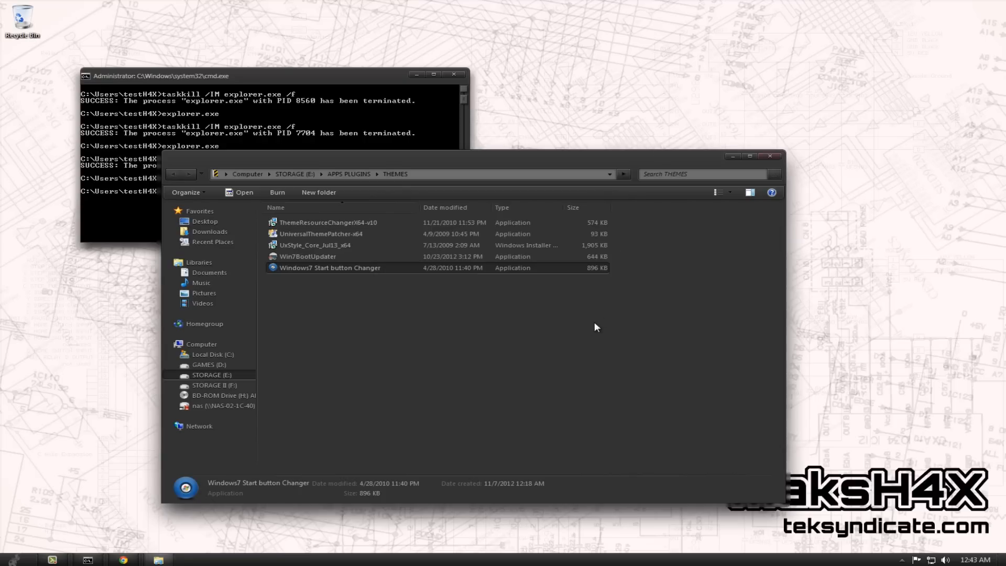
# Run C:\Windows and bring up the context menu for the explorer program file
pyautogui.click(543, 325)
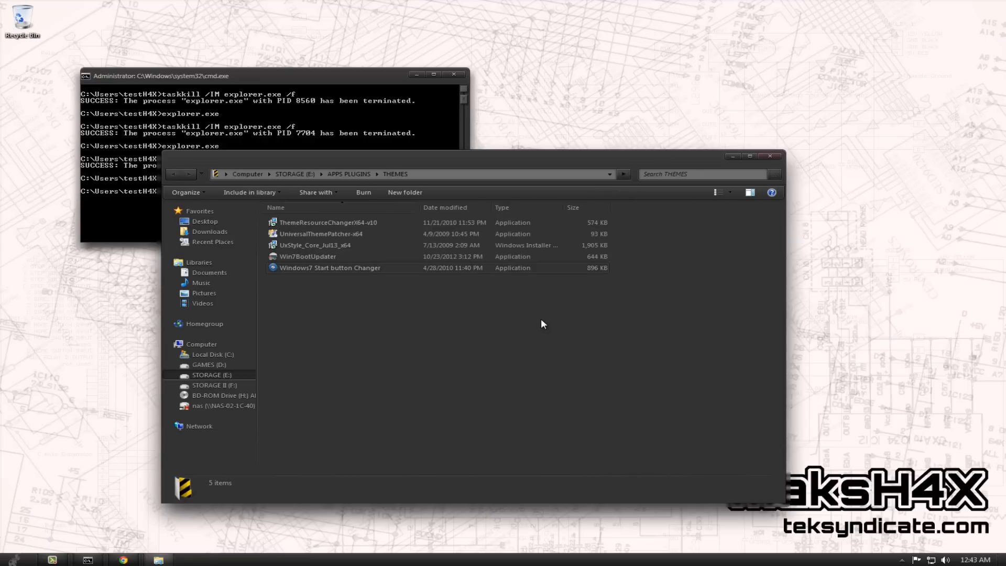
pyautogui.write('C:\\Windows')
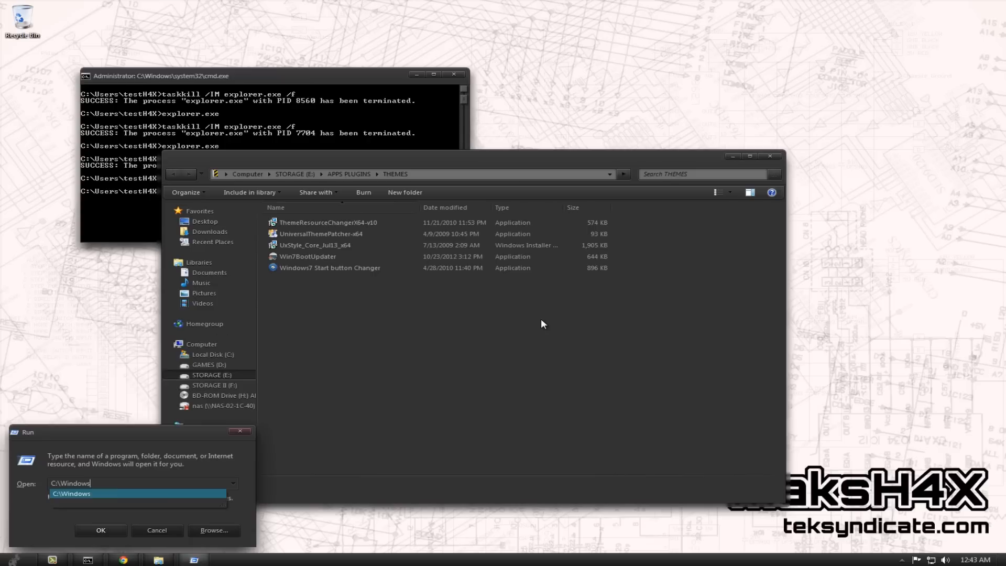
pyautogui.click(100, 530)
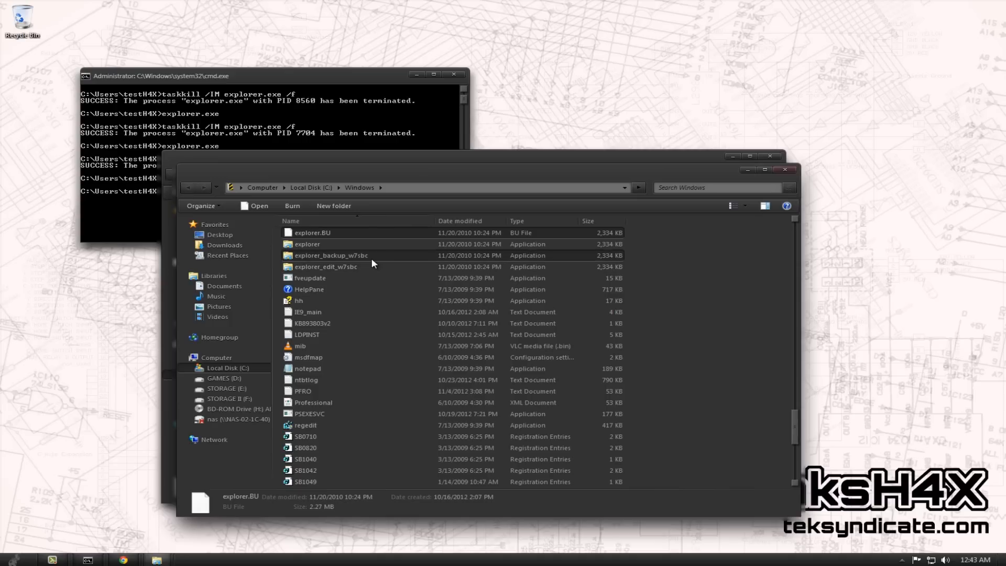
pyautogui.moveTo(373, 264)
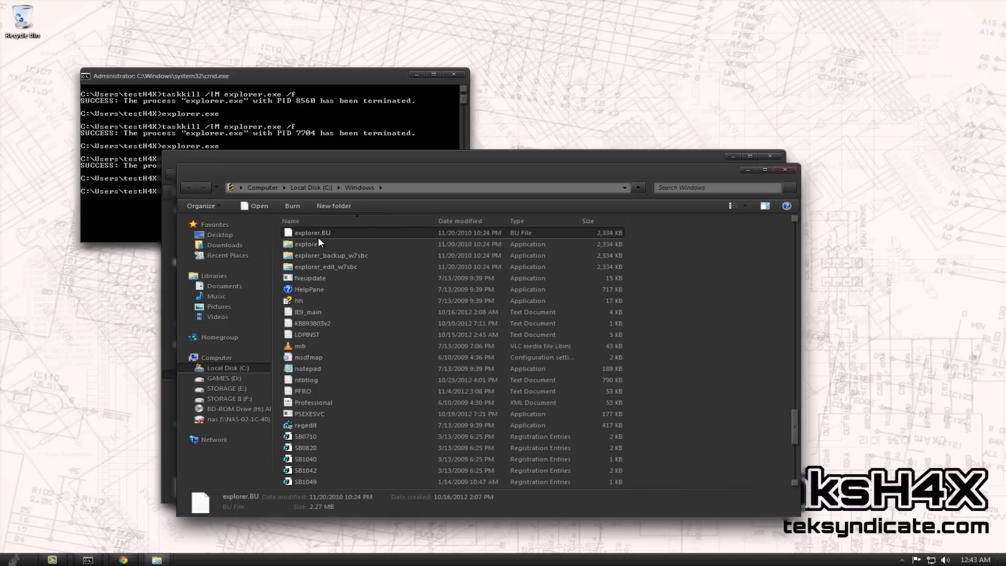
pyautogui.click(305, 244)
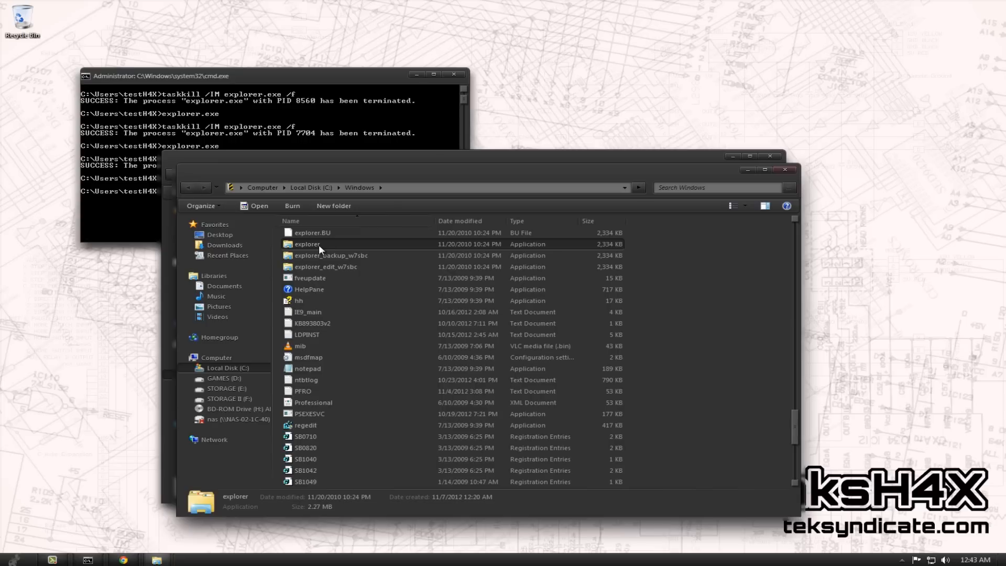
pyautogui.rightClick(306, 244)
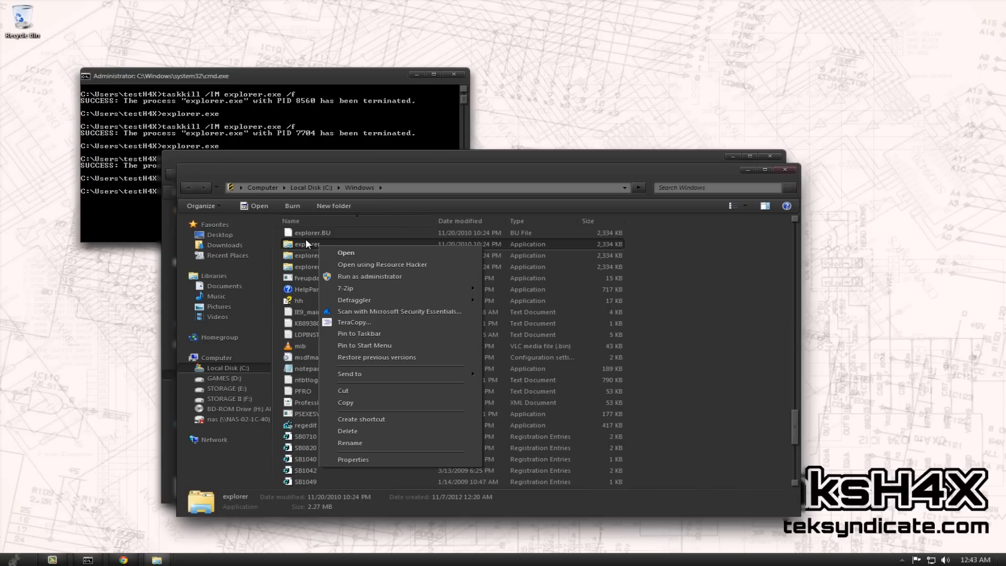
pyautogui.moveTo(286, 285)
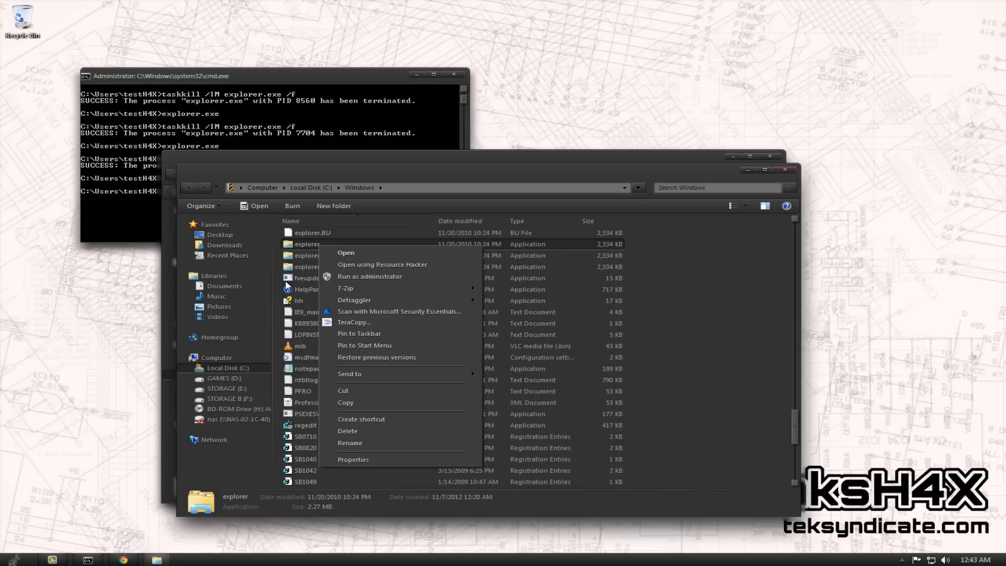
pyautogui.moveTo(397, 268)
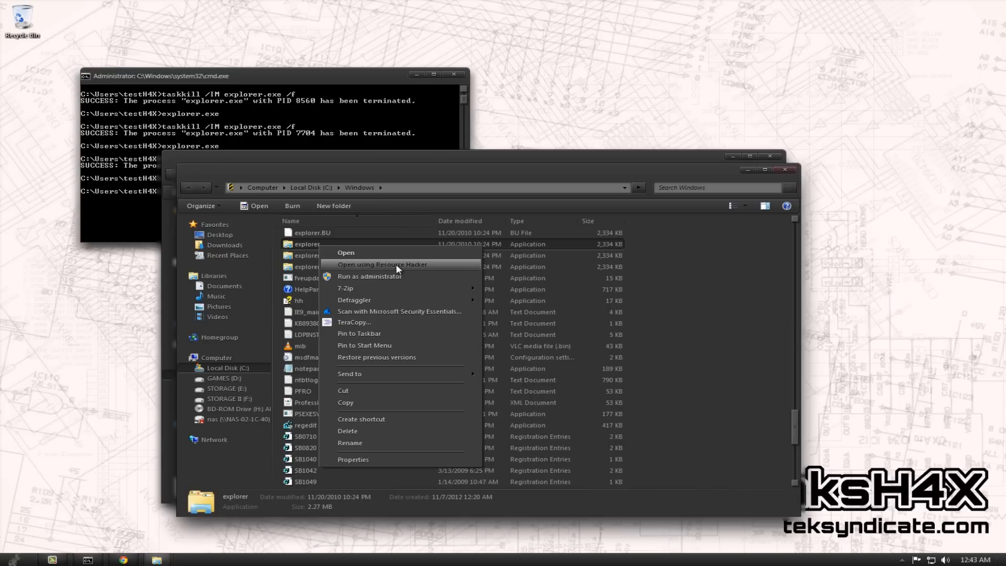
# Load C:\Windows\explorer.exe and expand its Bitmap group listing entries 6801 through 7015
pyautogui.click(382, 264)
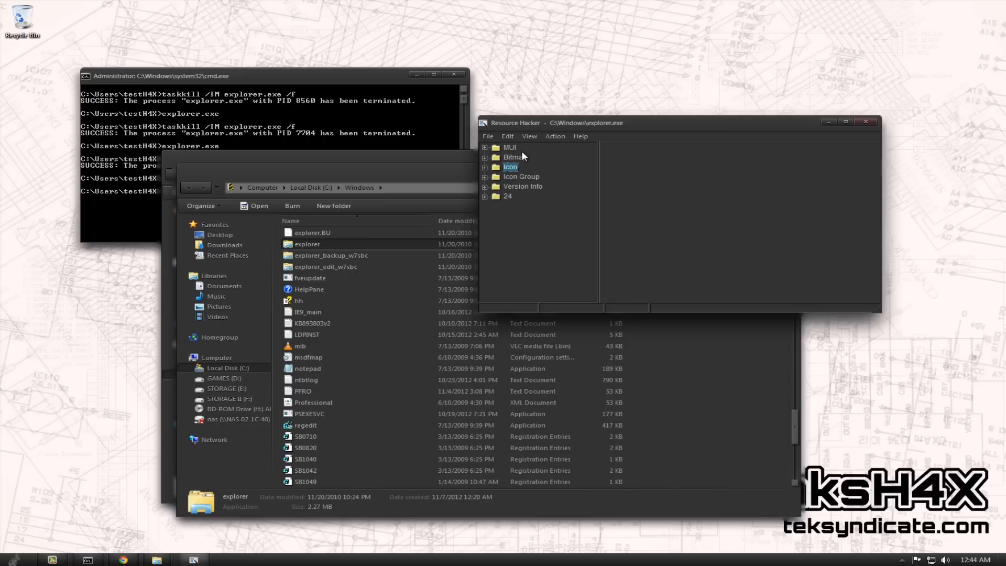
pyautogui.moveTo(523, 159)
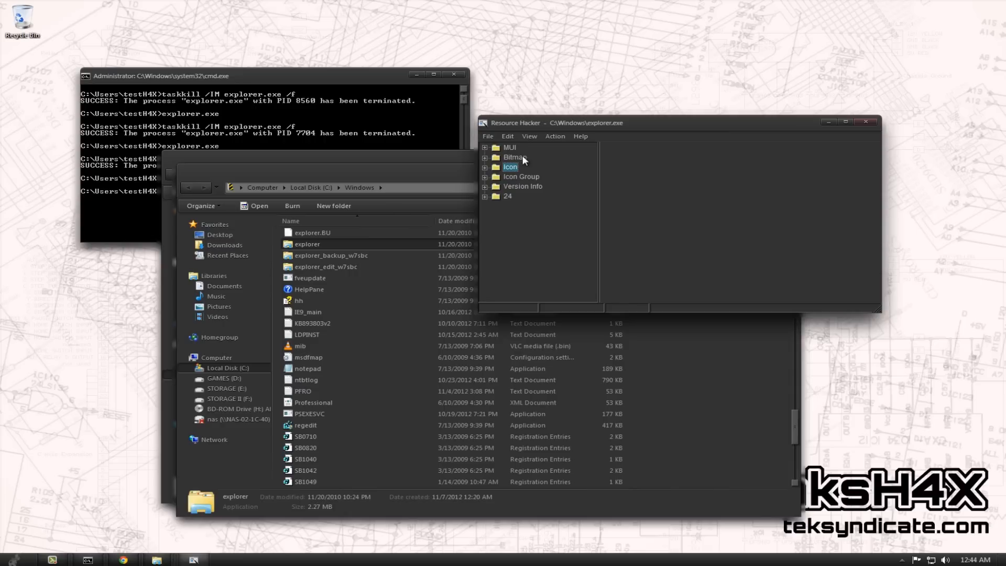
pyautogui.click(511, 157)
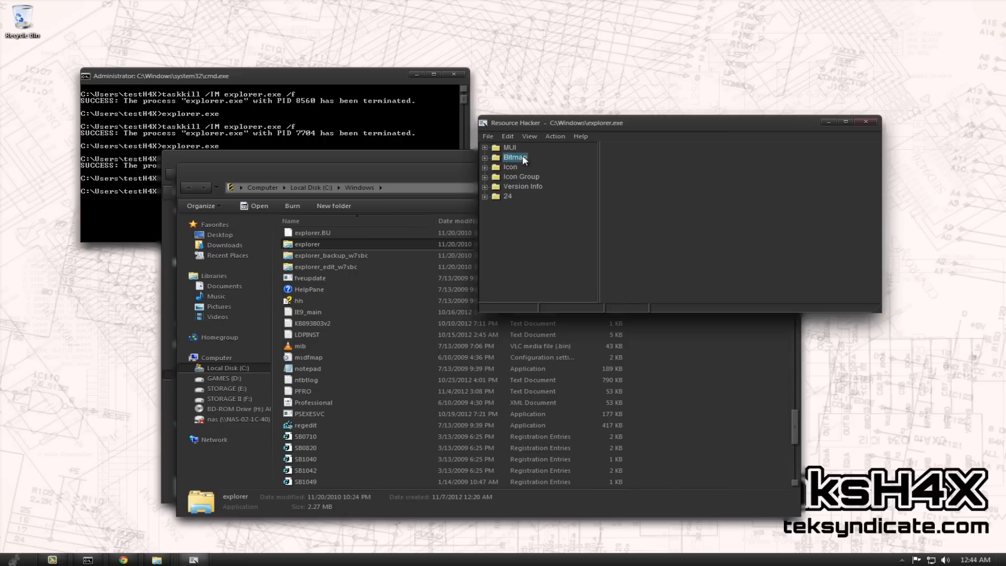
pyautogui.click(485, 157)
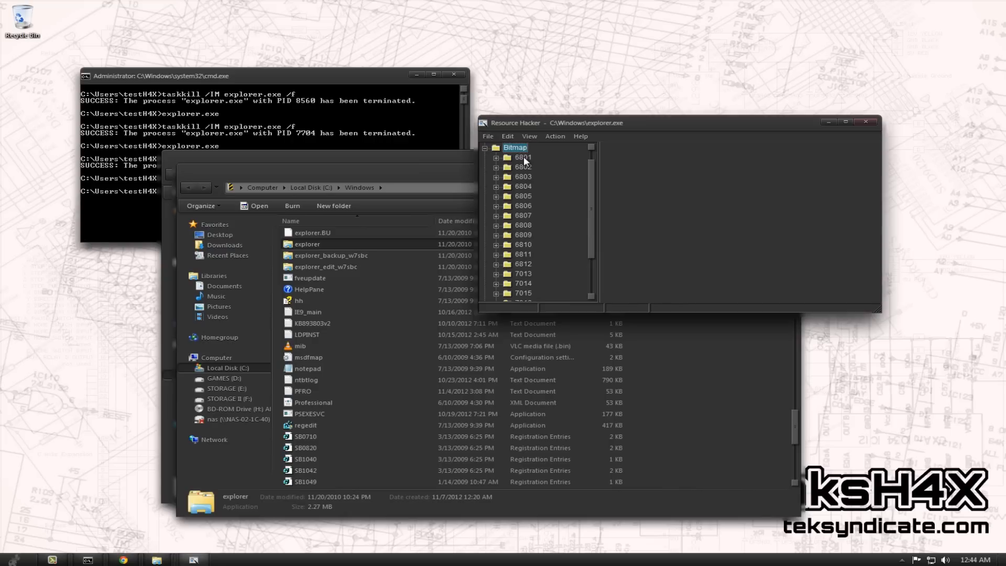
pyautogui.click(497, 157)
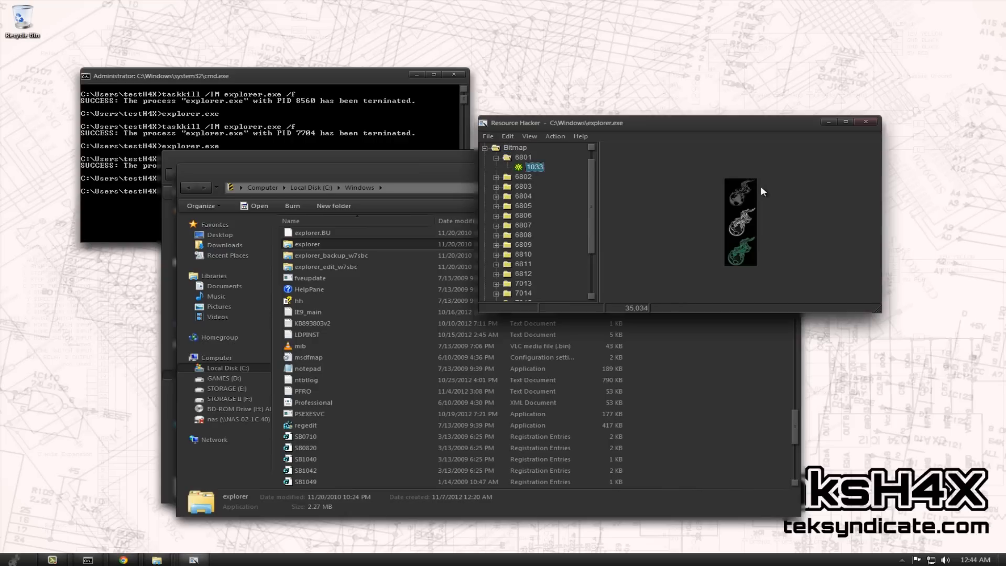
pyautogui.moveTo(758, 202)
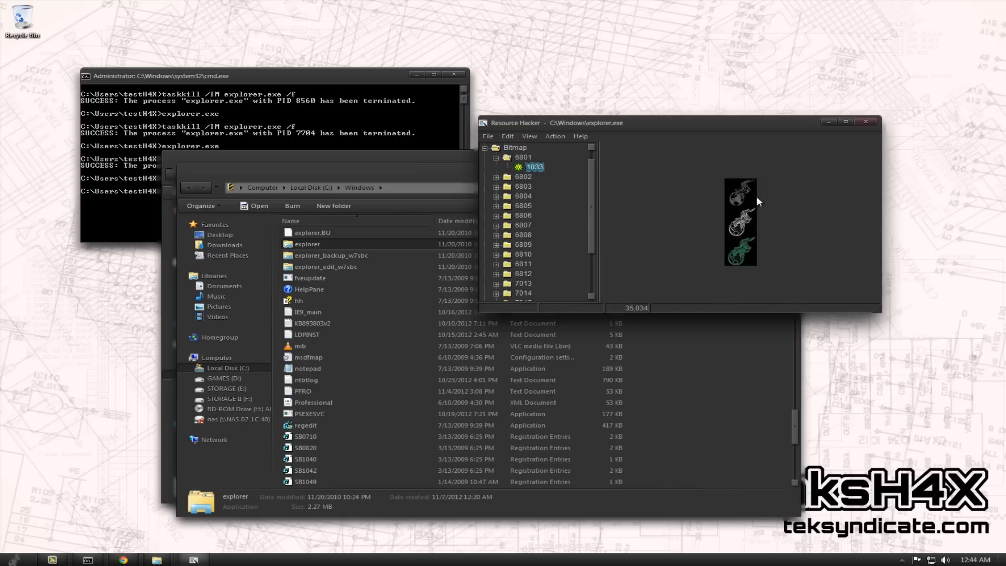
pyautogui.moveTo(641, 312)
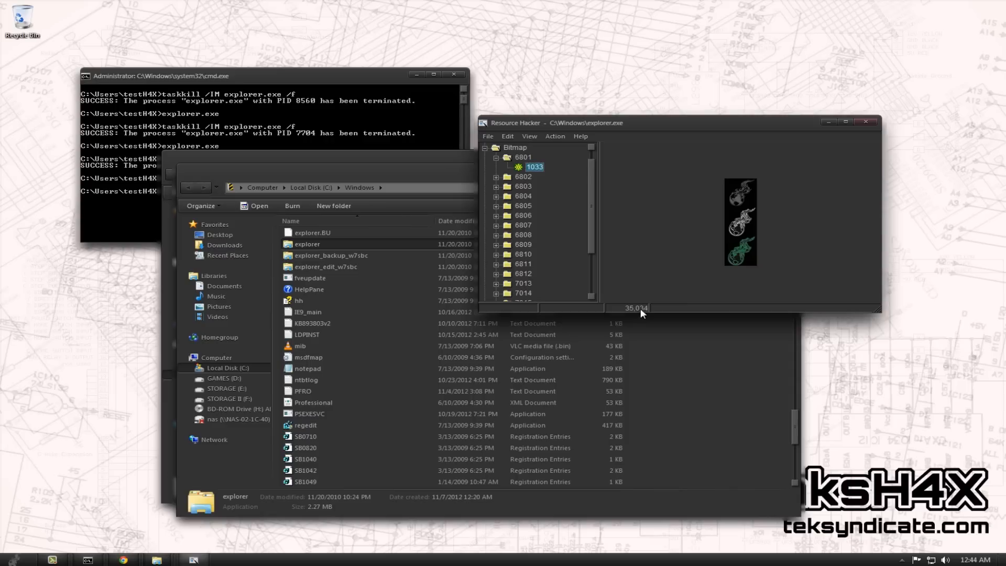
pyautogui.moveTo(532, 207)
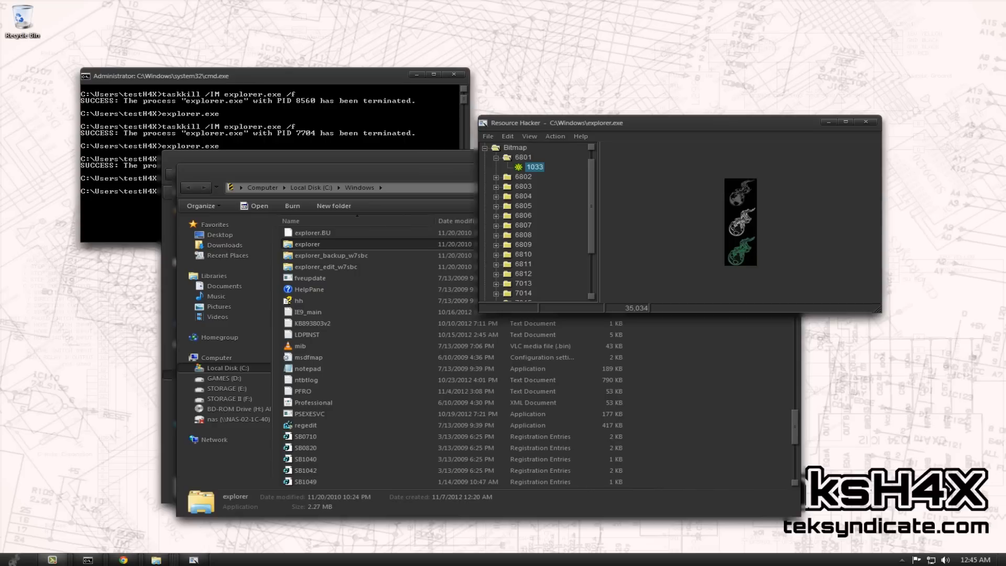
pyautogui.moveTo(605, 349)
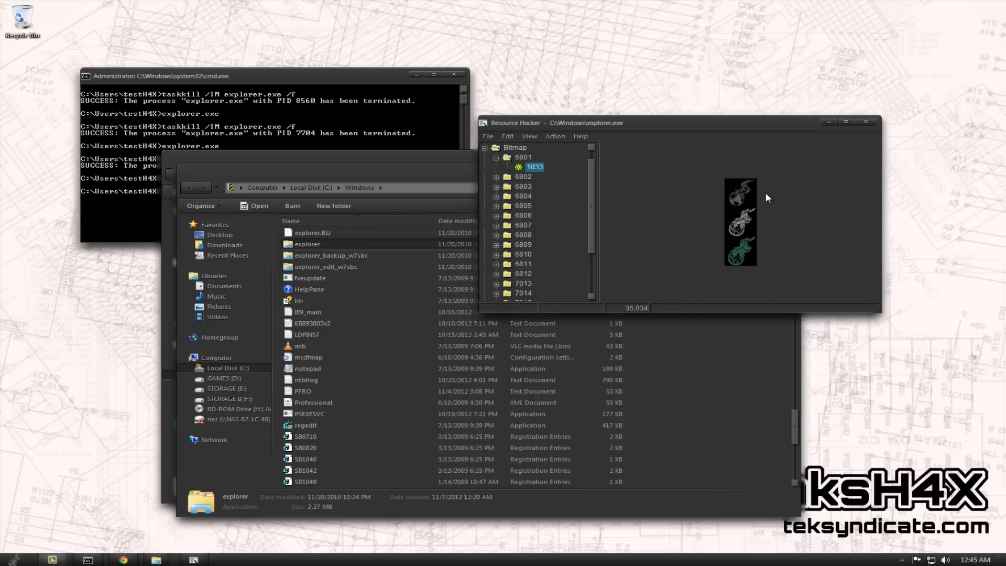
pyautogui.moveTo(762, 218)
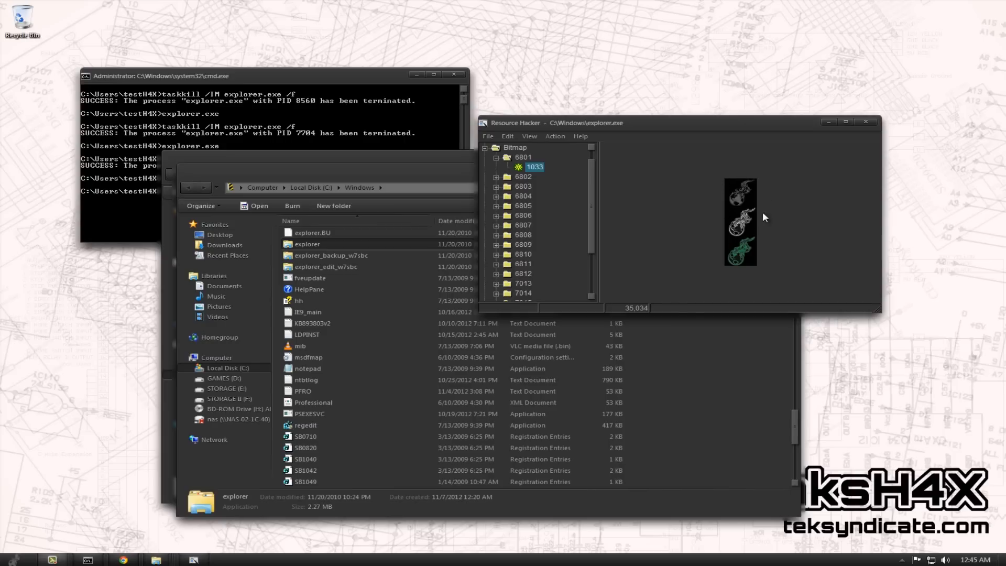
pyautogui.moveTo(750, 210)
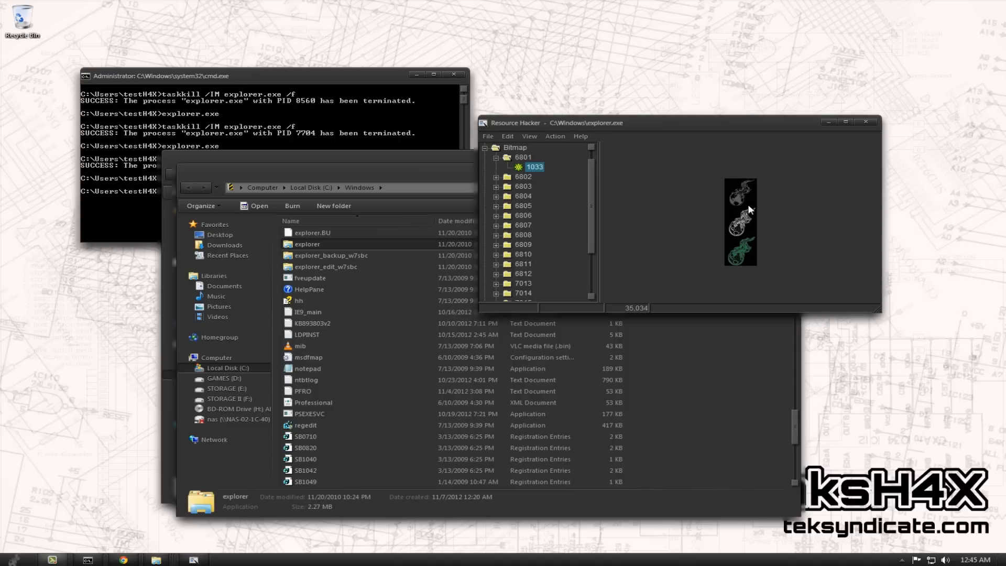
pyautogui.moveTo(738, 218)
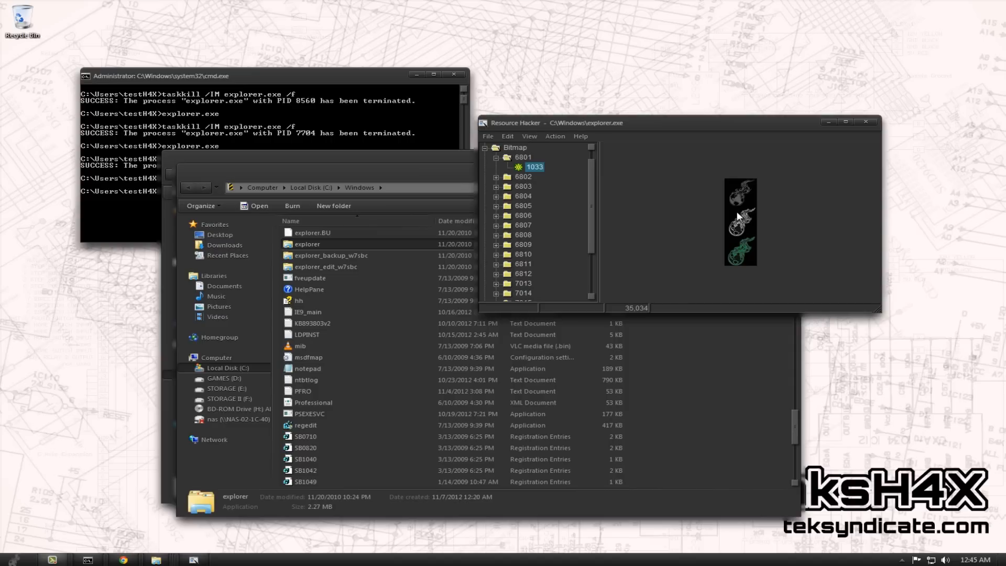
pyautogui.moveTo(729, 216)
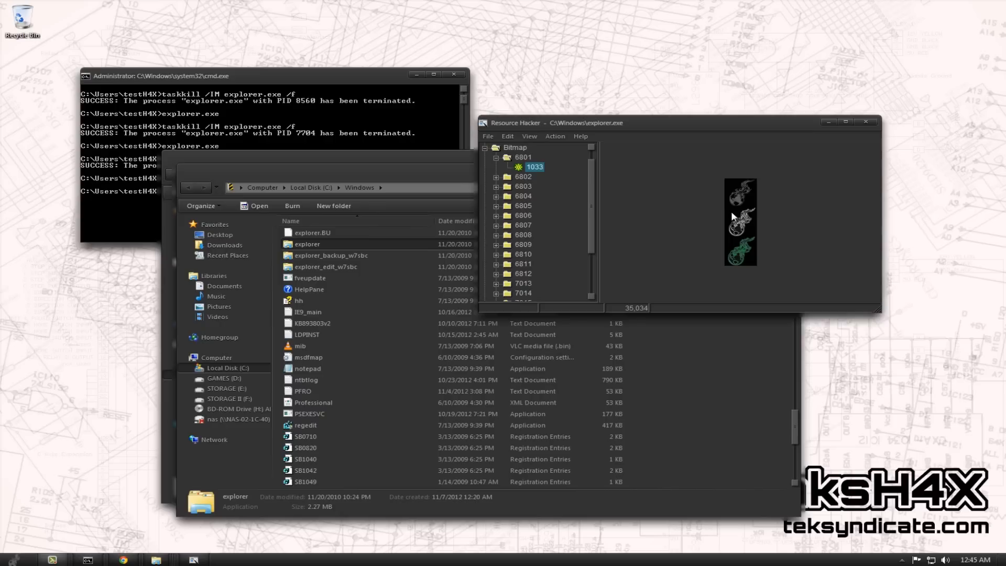
pyautogui.moveTo(732, 215)
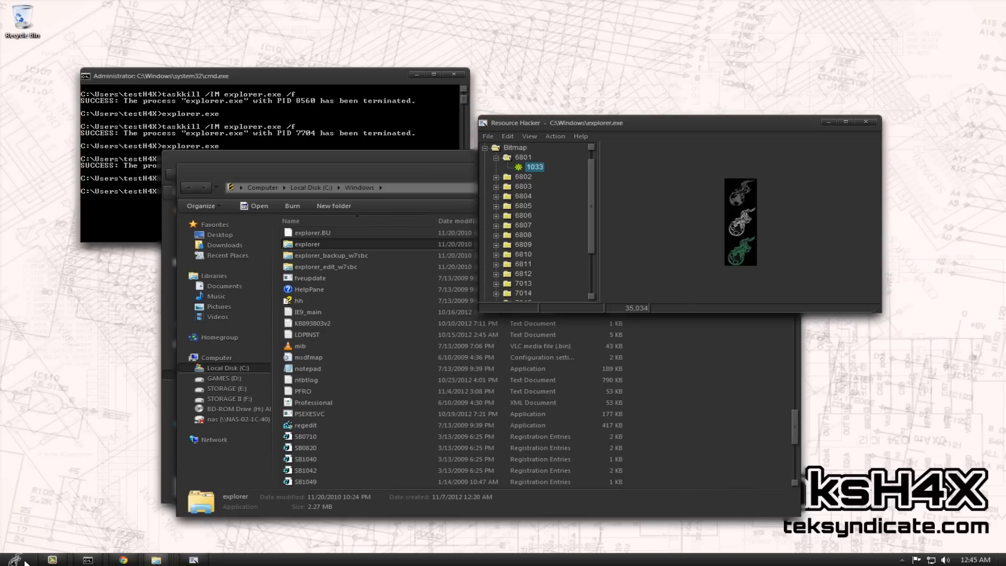
# Expand bitmaps 6805 and 6809 and preview 6809's 1033 entry showing the three-state start orb
pyautogui.click(19, 554)
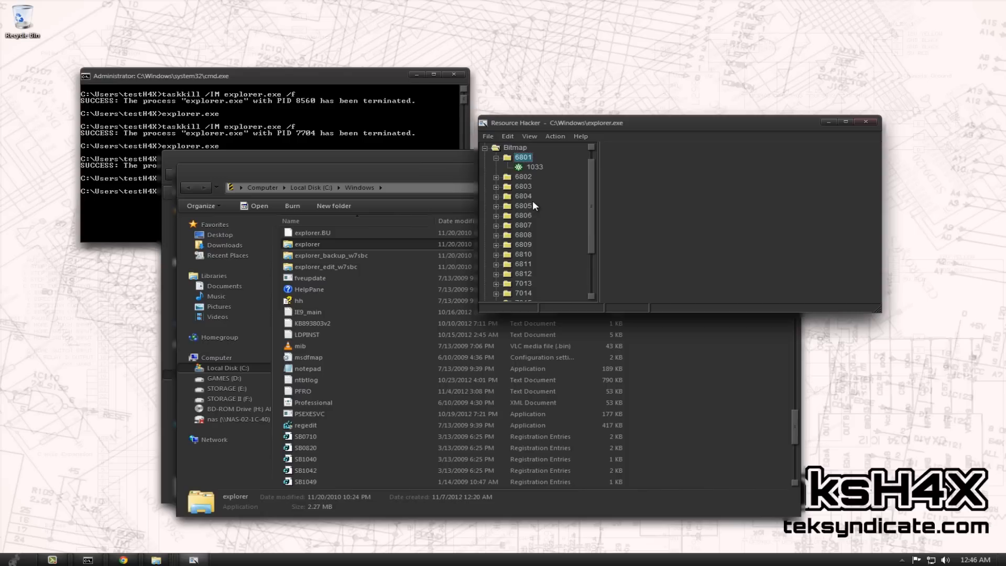
pyautogui.click(534, 215)
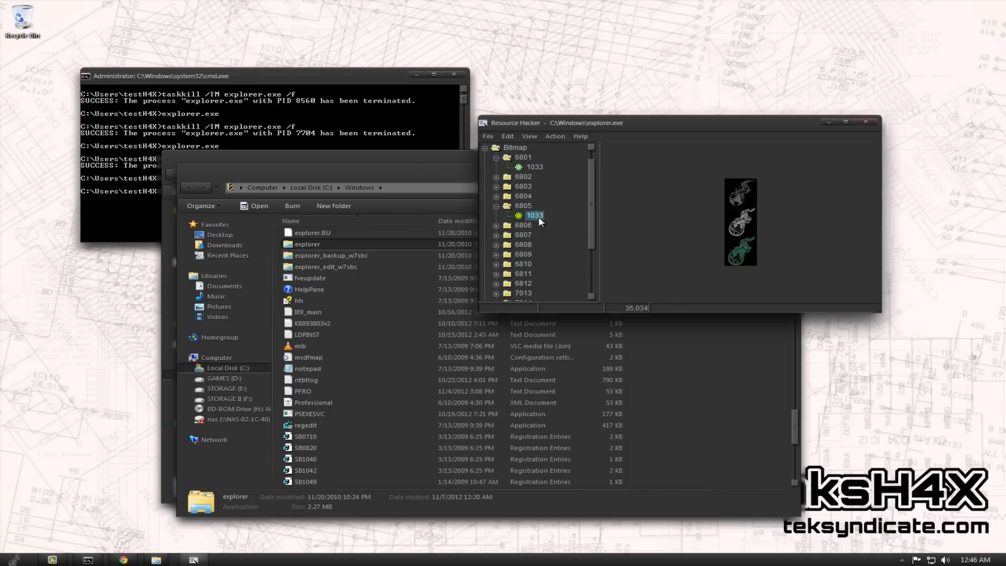
pyautogui.click(497, 254)
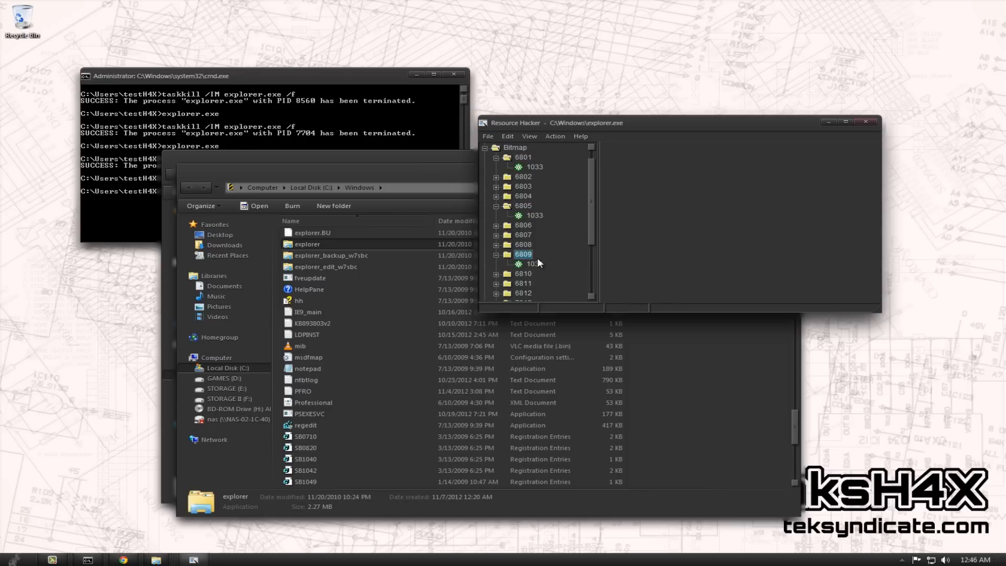
pyautogui.click(533, 264)
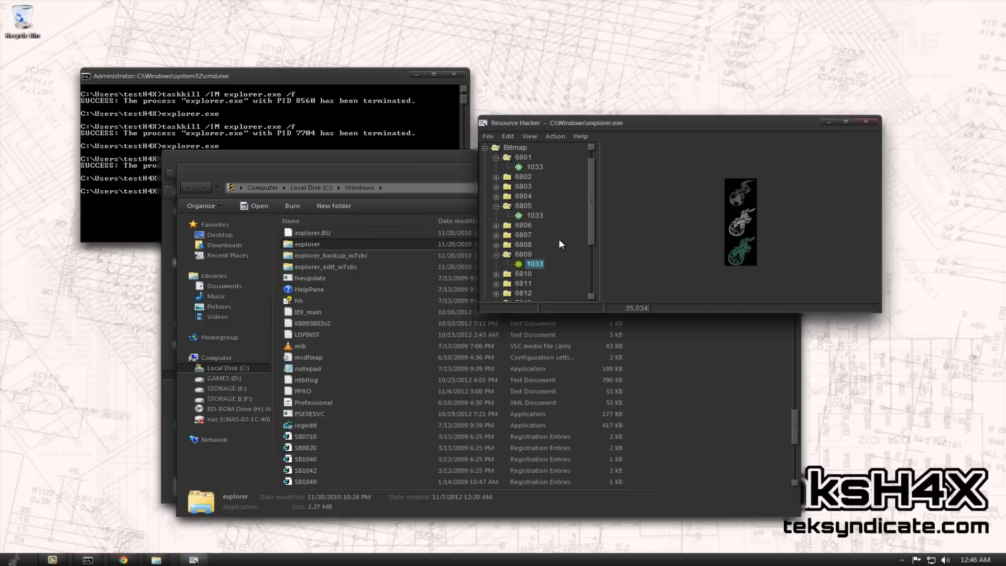
pyautogui.moveTo(679, 197)
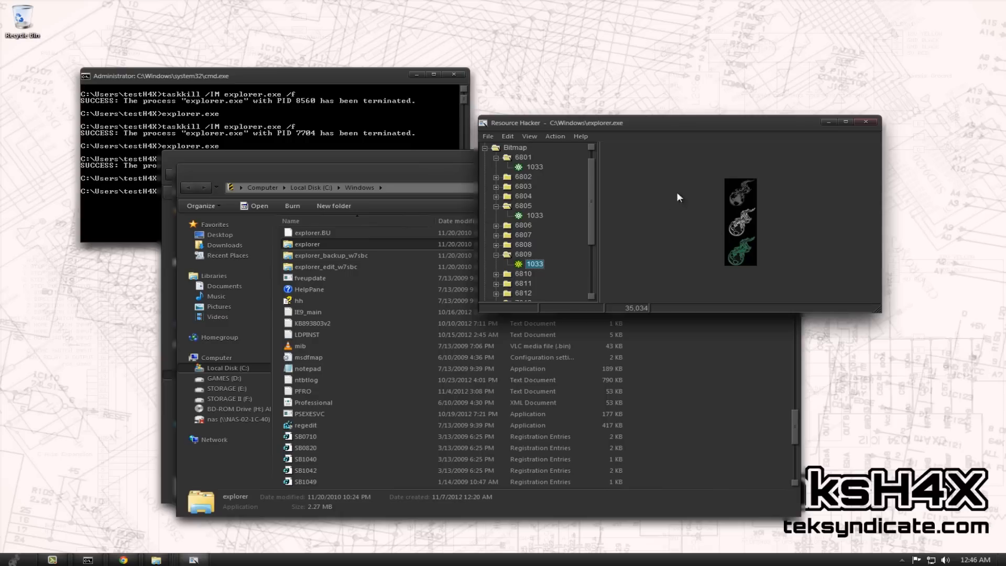
pyautogui.moveTo(874, 136)
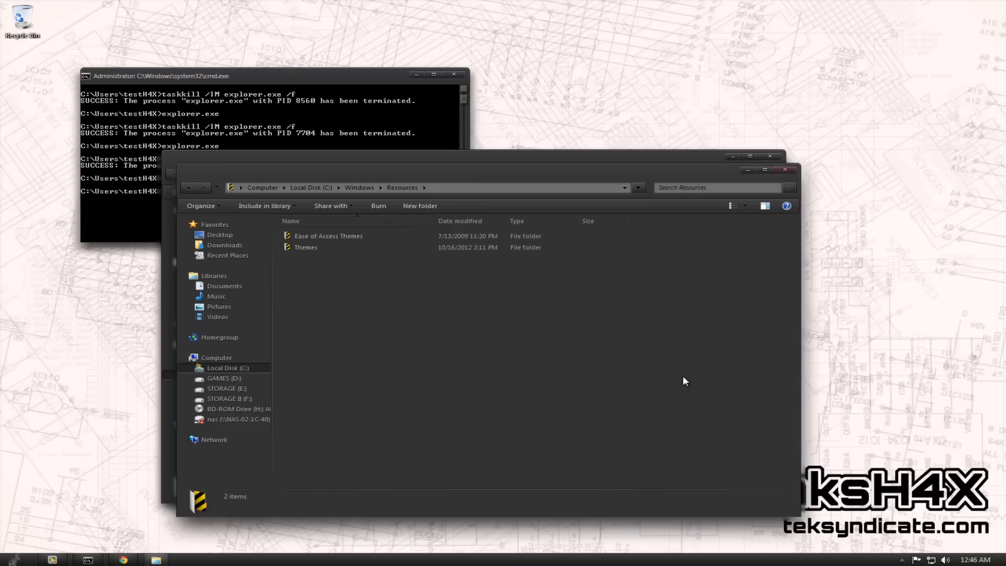
# Browse into Themes > Placebo Borderless Ashtray > explorer.exe showing BU and orb images 6801, 6805, 6809
pyautogui.doubleClick(306, 247)
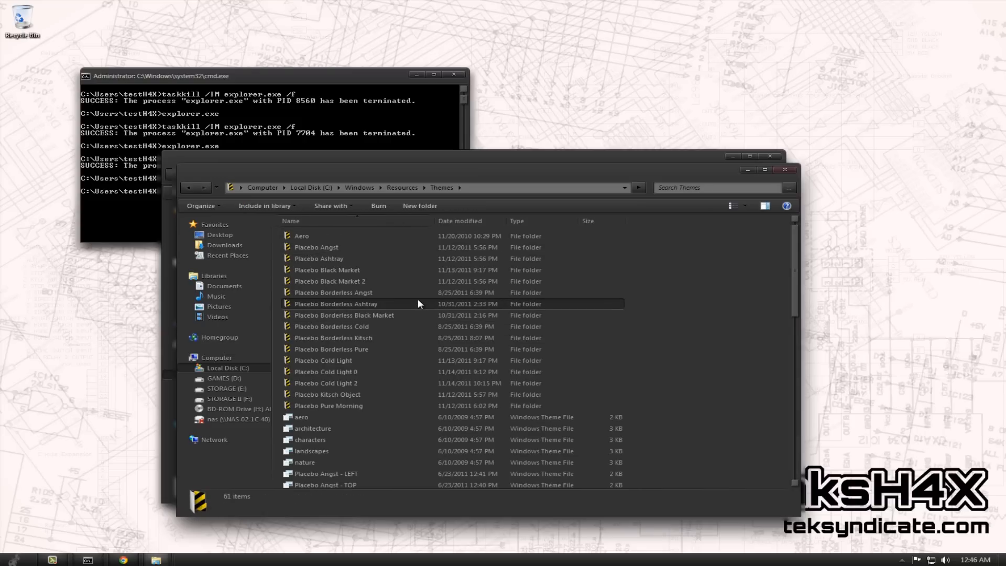
pyautogui.doubleClick(336, 304)
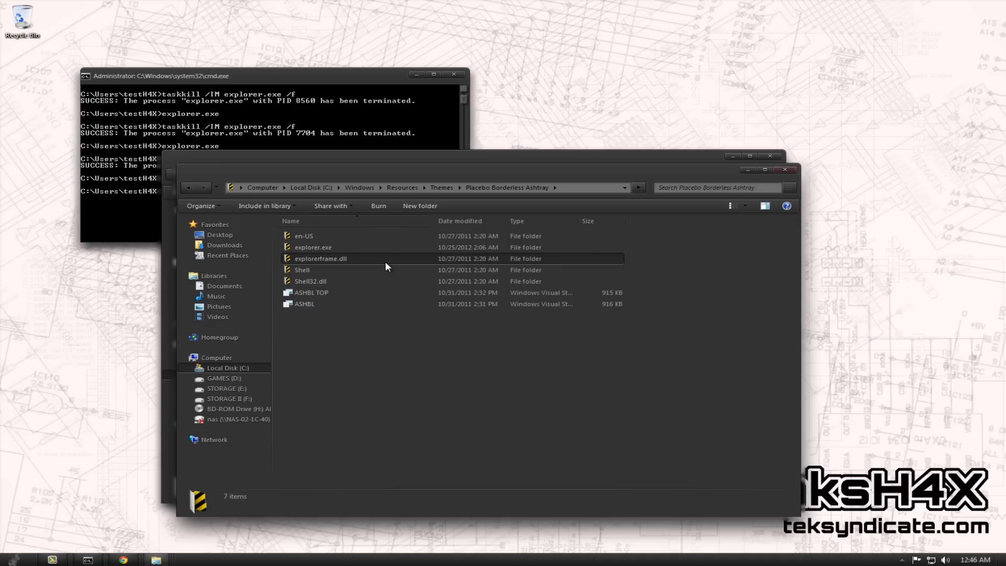
pyautogui.doubleClick(313, 248)
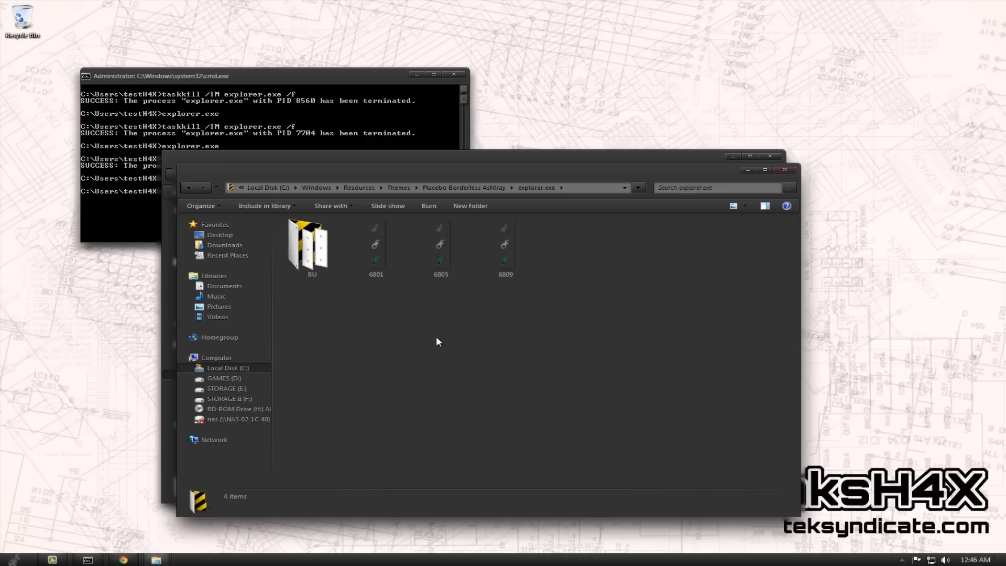
pyautogui.doubleClick(309, 244)
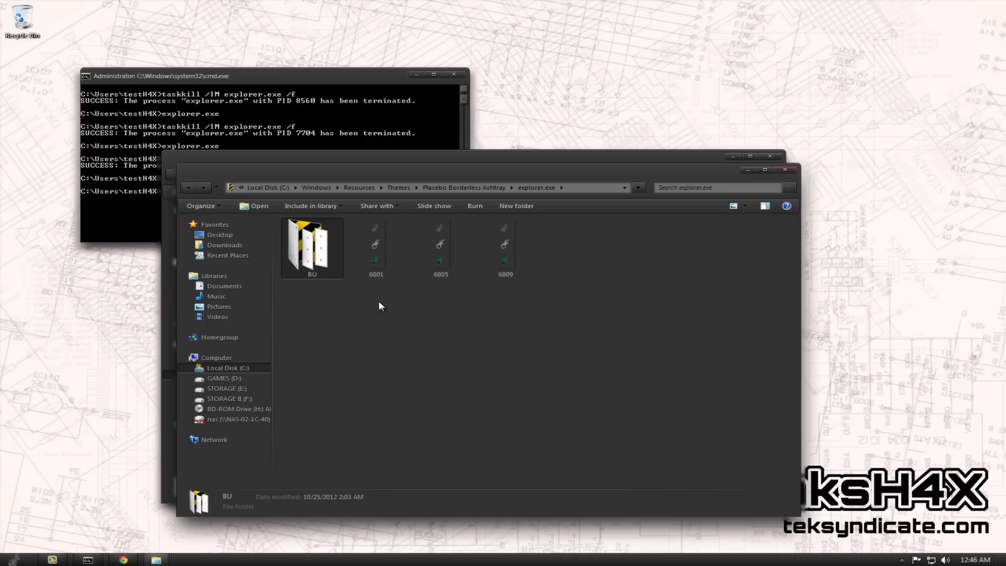
pyautogui.click(629, 288)
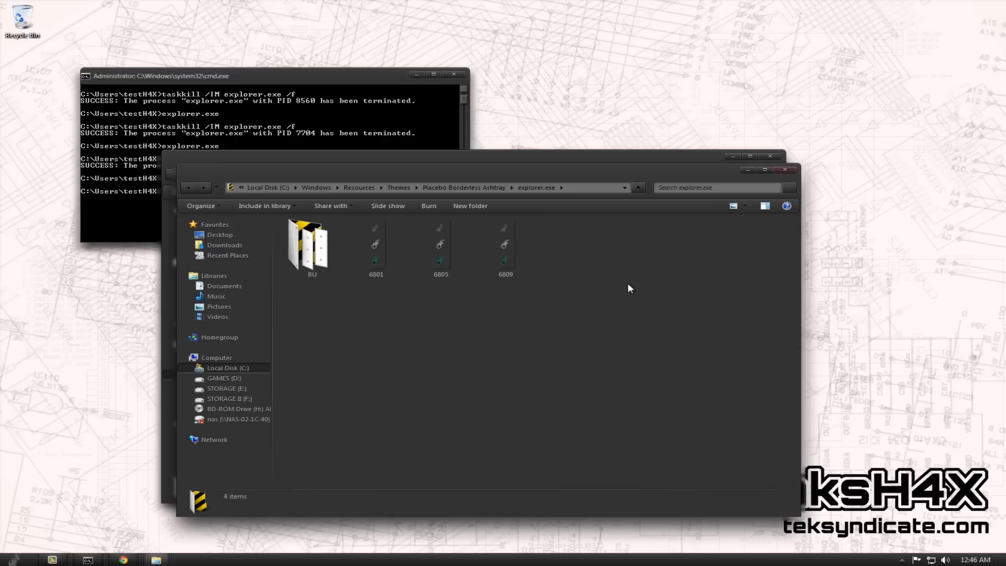
pyautogui.moveTo(622, 299)
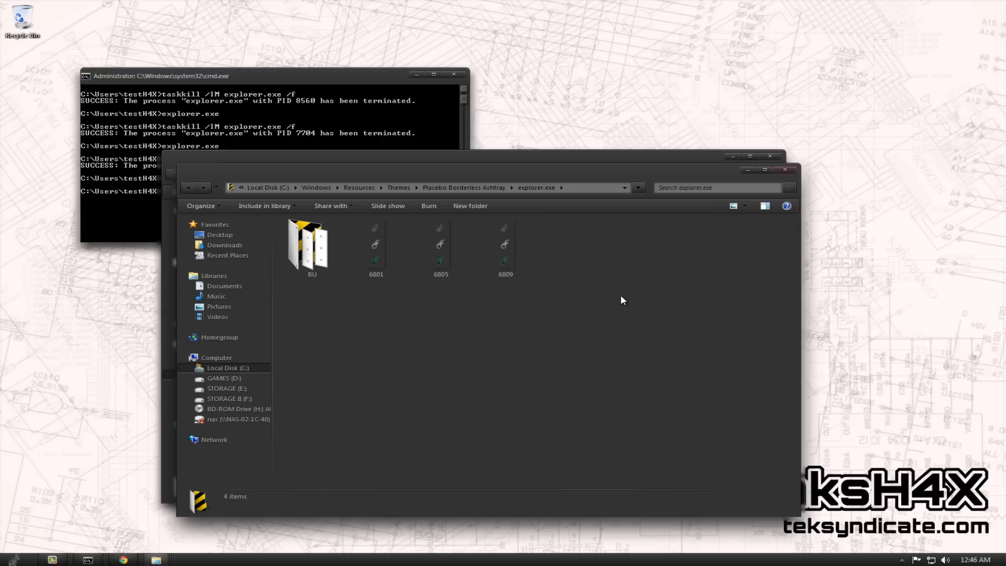
pyautogui.moveTo(429, 392)
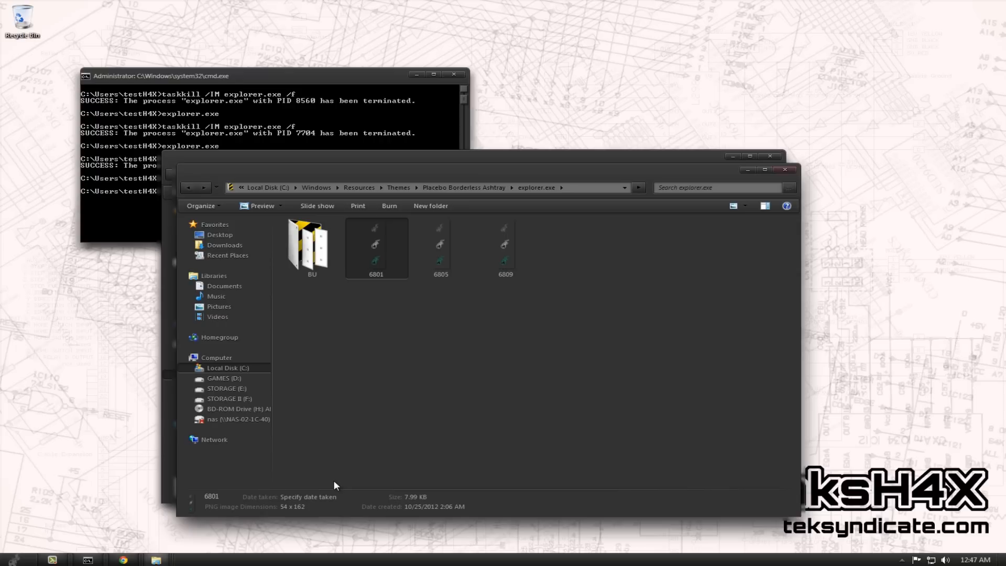
pyautogui.moveTo(317, 488)
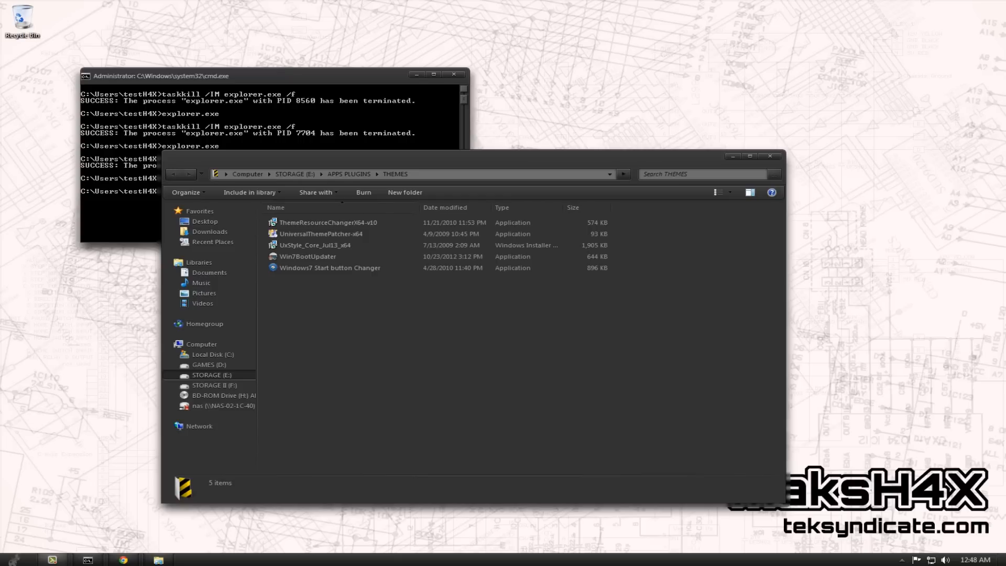
# Launch Win7BootUpdater and glance at its Language and Options menus
pyautogui.click(308, 255)
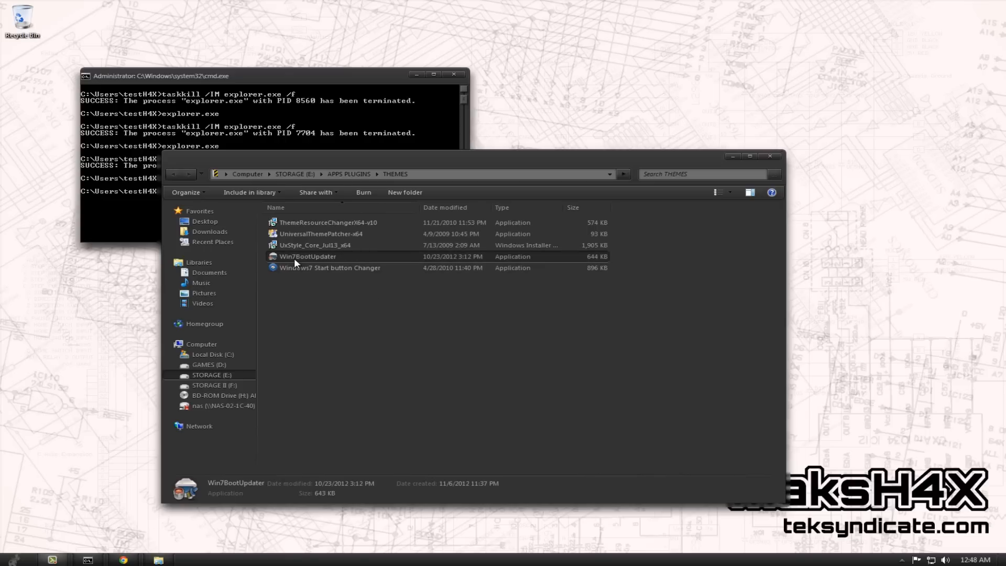
pyautogui.doubleClick(308, 256)
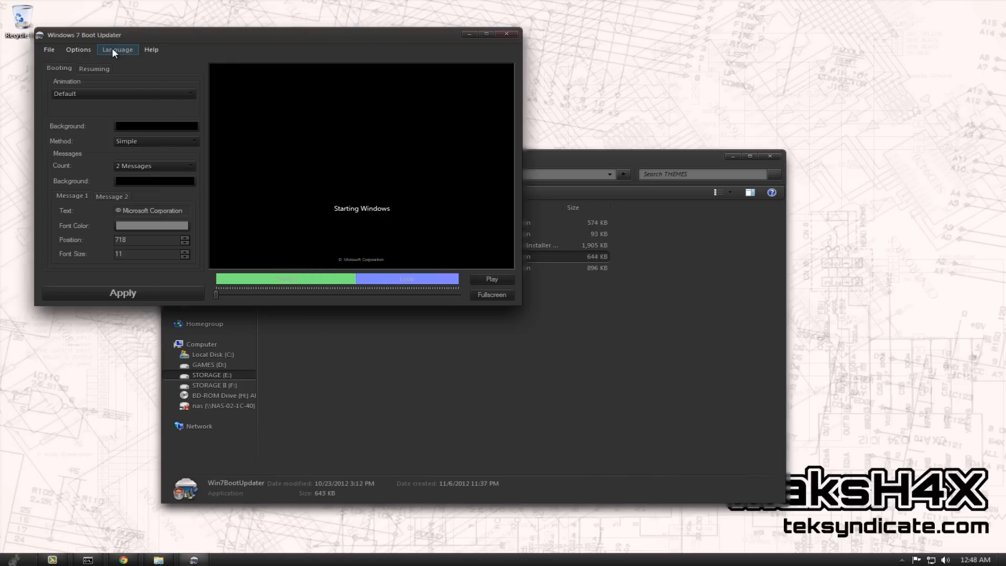
pyautogui.click(117, 49)
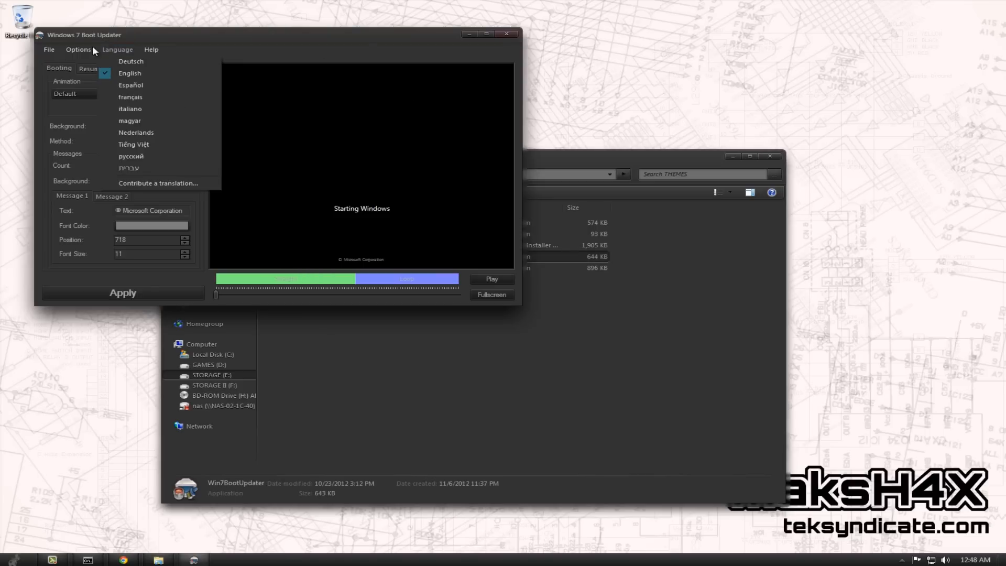
pyautogui.click(48, 49)
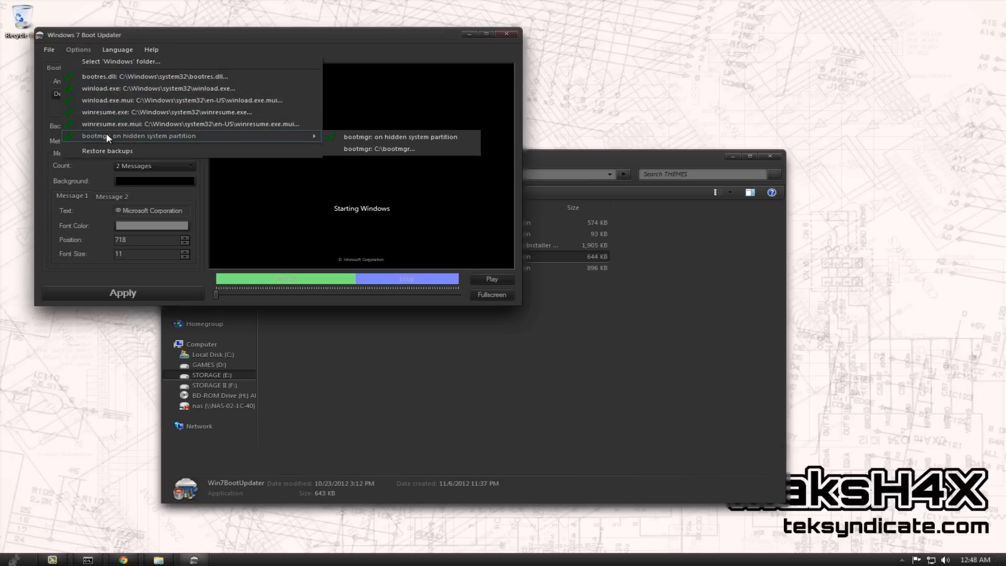
pyautogui.moveTo(122, 128)
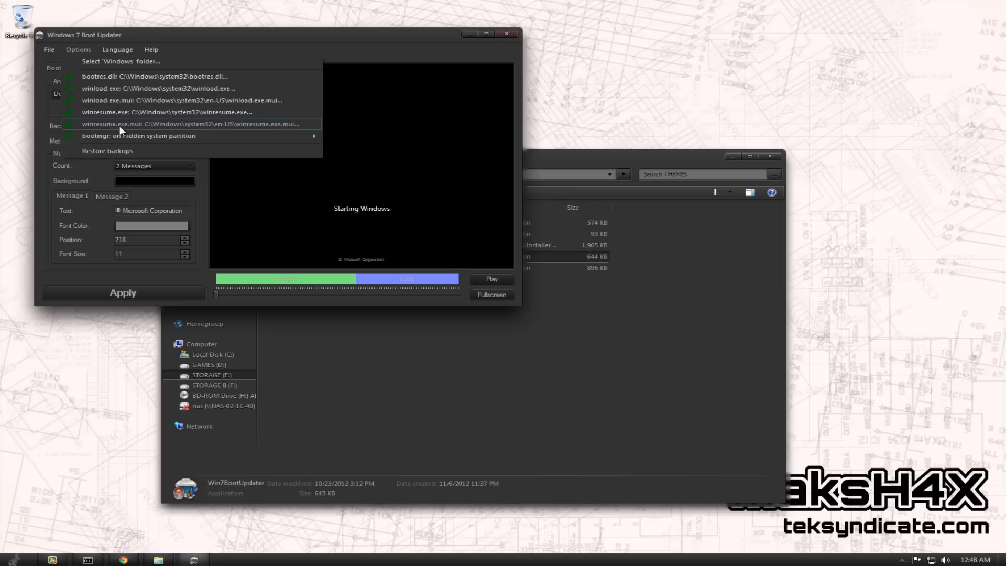
pyautogui.moveTo(122, 124)
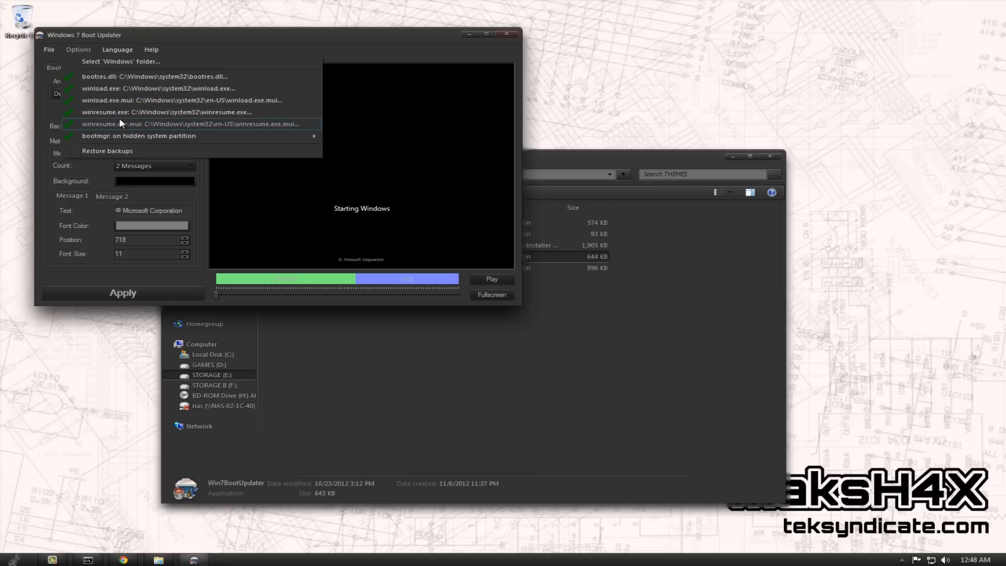
pyautogui.moveTo(151, 78)
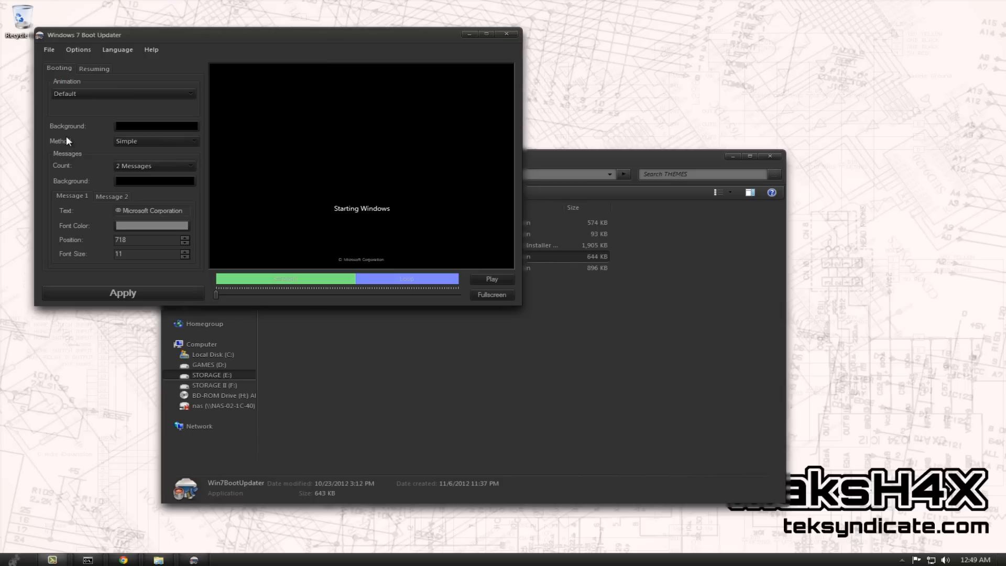
pyautogui.moveTo(101, 124)
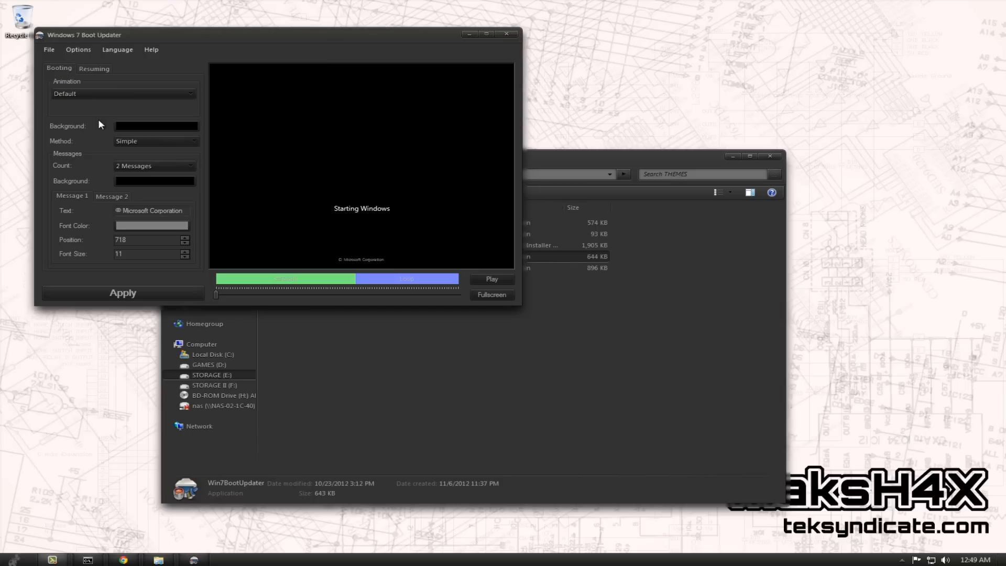
pyautogui.moveTo(109, 100)
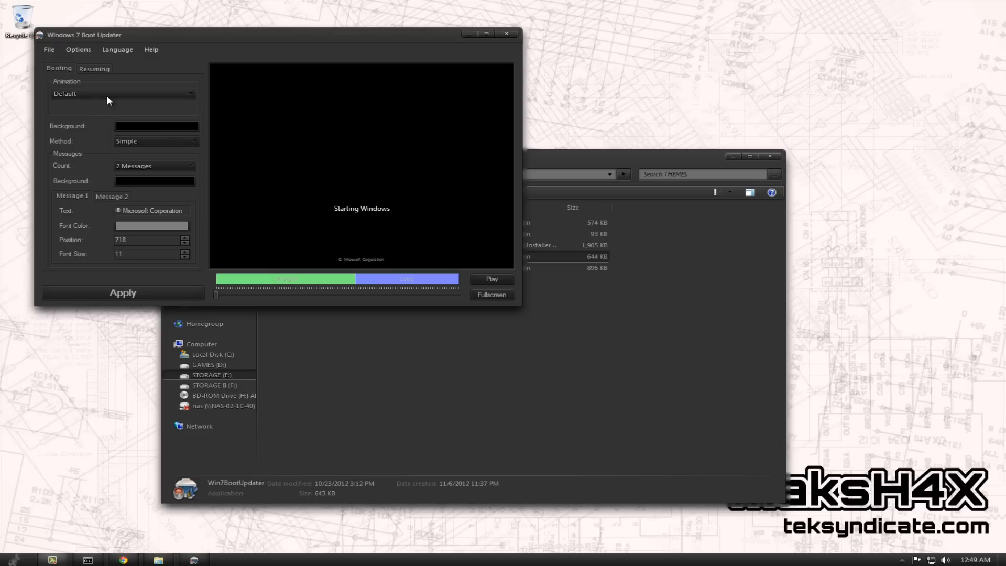
# Choose a custom animation folder and browse into the STORAGE II (F:) drive
pyautogui.click(124, 94)
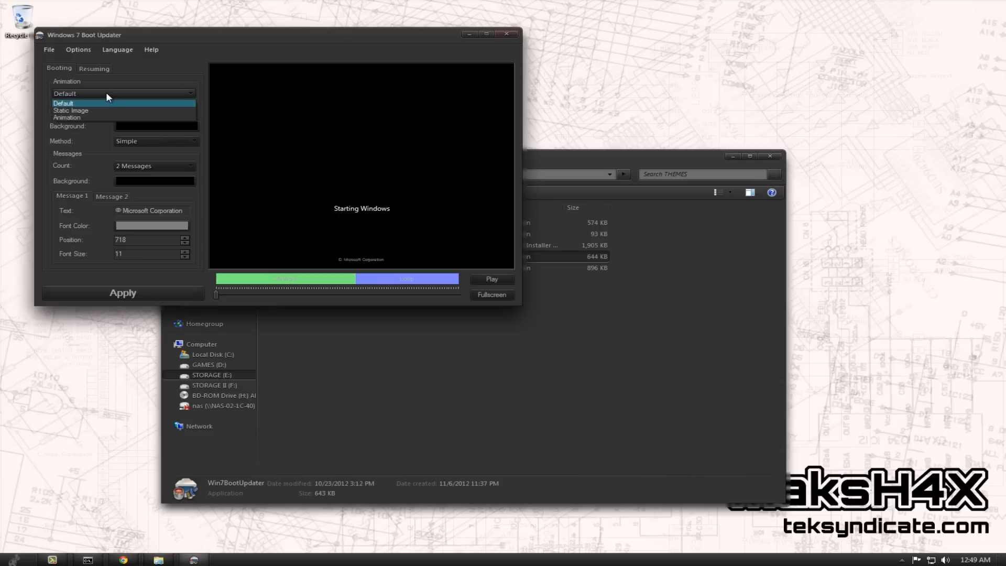
pyautogui.click(67, 118)
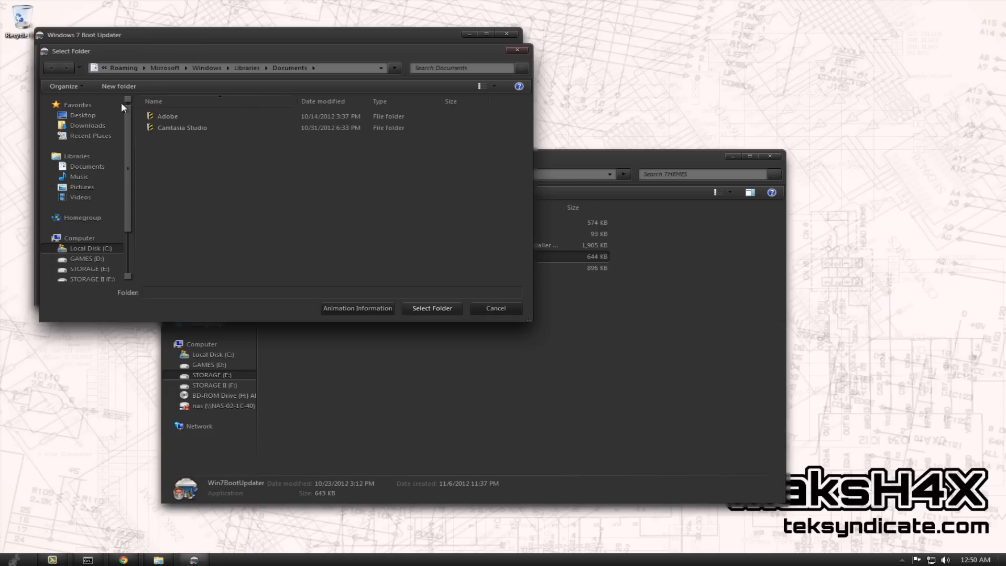
pyautogui.scroll(-3)
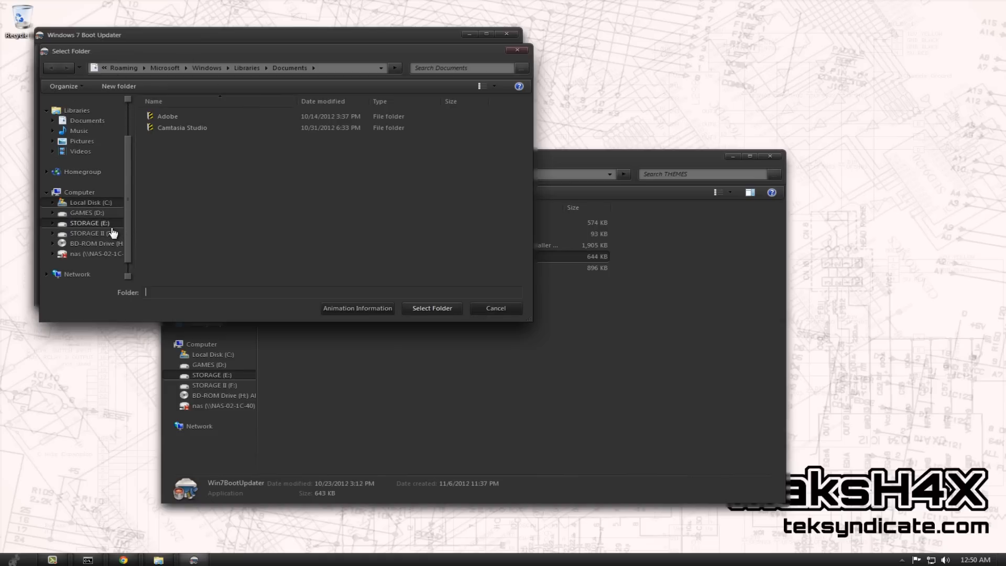
pyautogui.moveTo(107, 236)
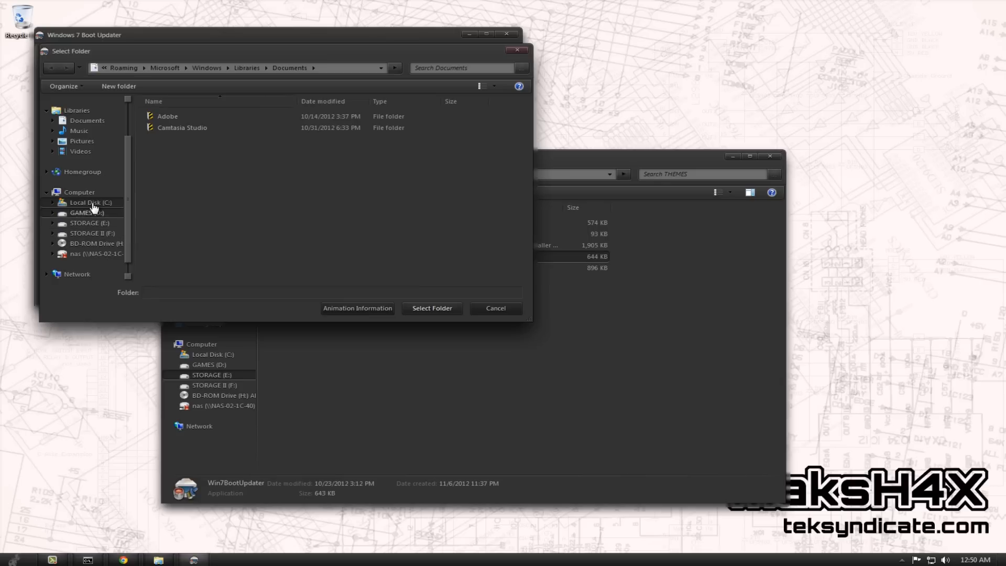
pyautogui.click(89, 222)
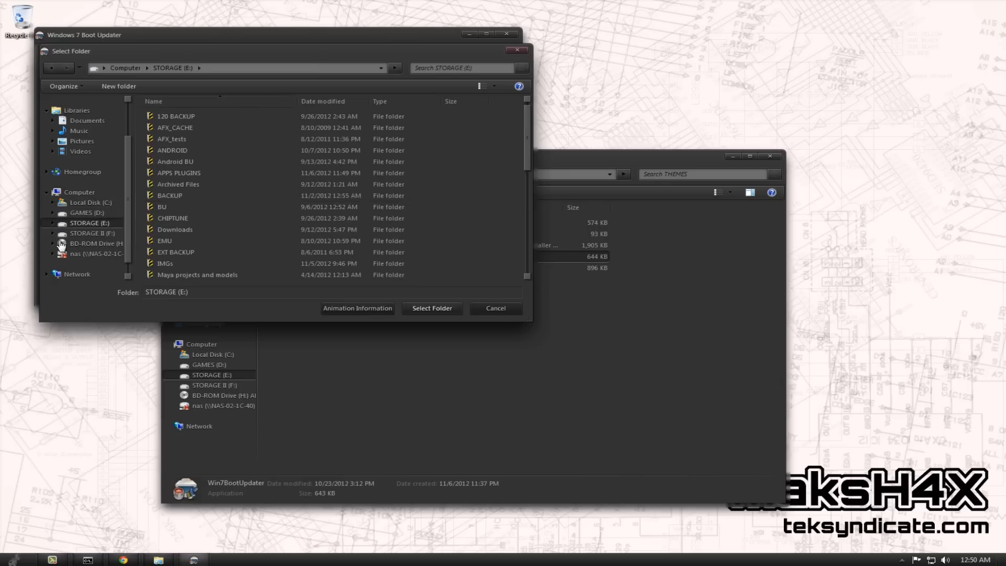
pyautogui.click(84, 232)
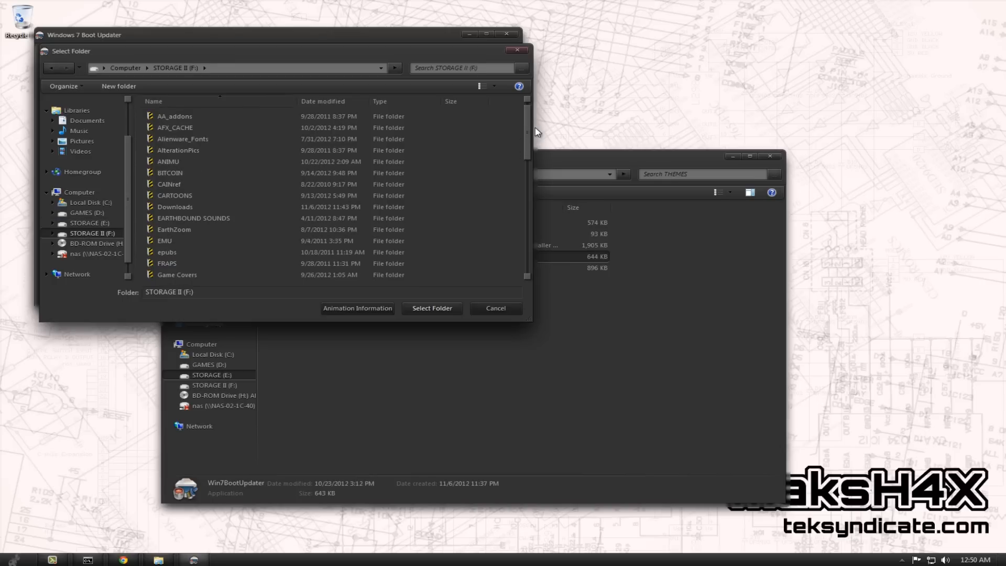
# Select WORK\RTVwinBOOT as the boot animation source folder
pyautogui.scroll(-3)
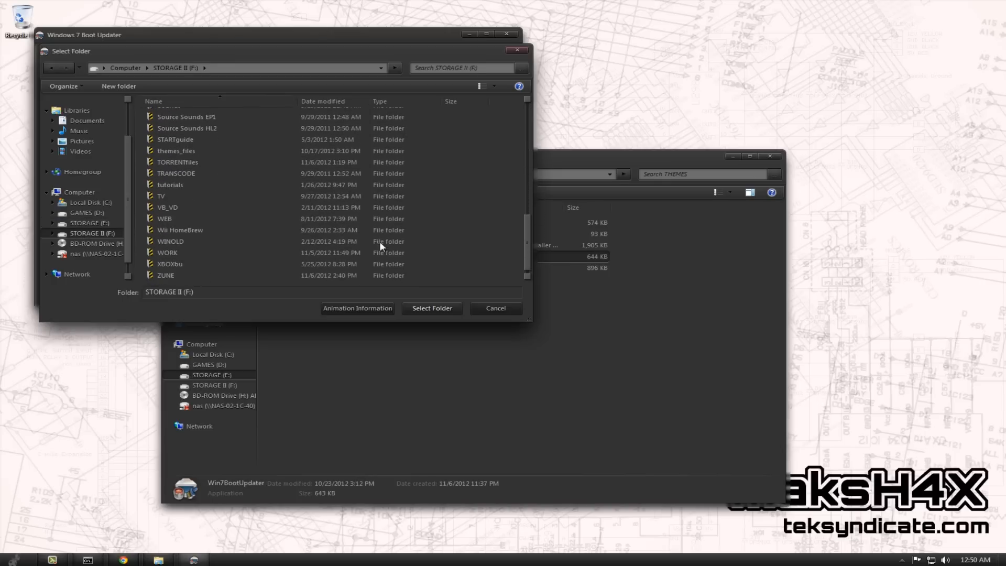
pyautogui.doubleClick(167, 253)
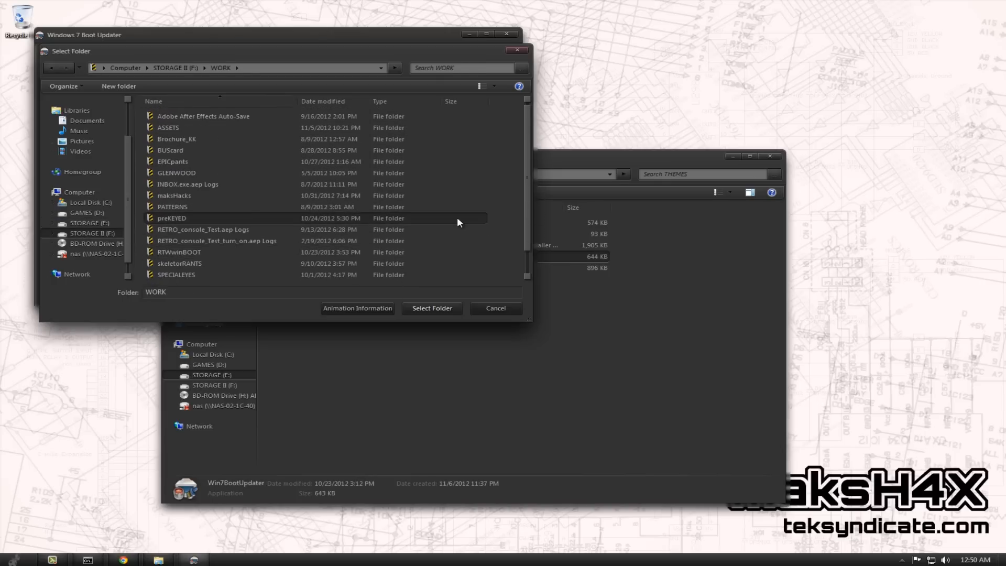
pyautogui.scroll(-3)
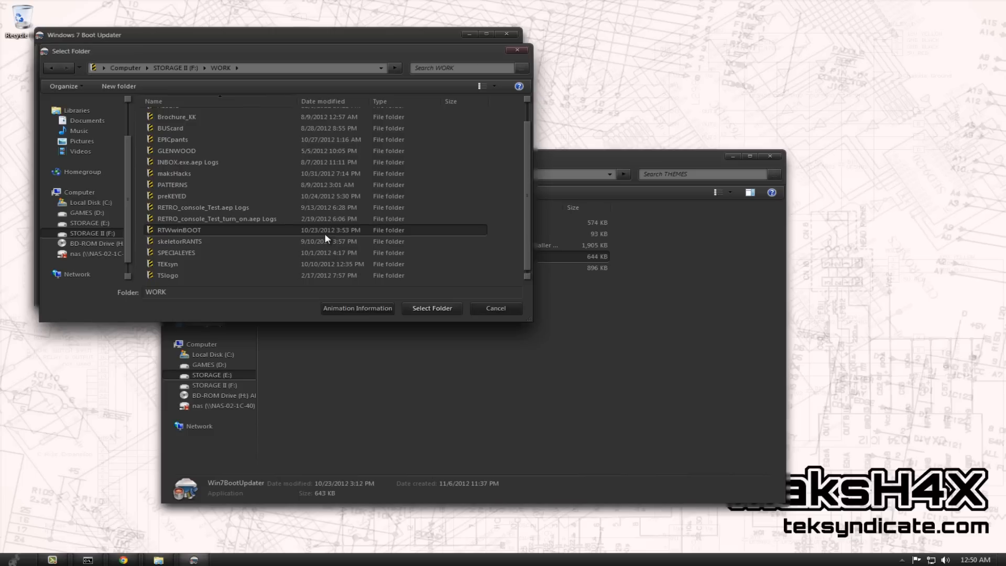
pyautogui.doubleClick(178, 230)
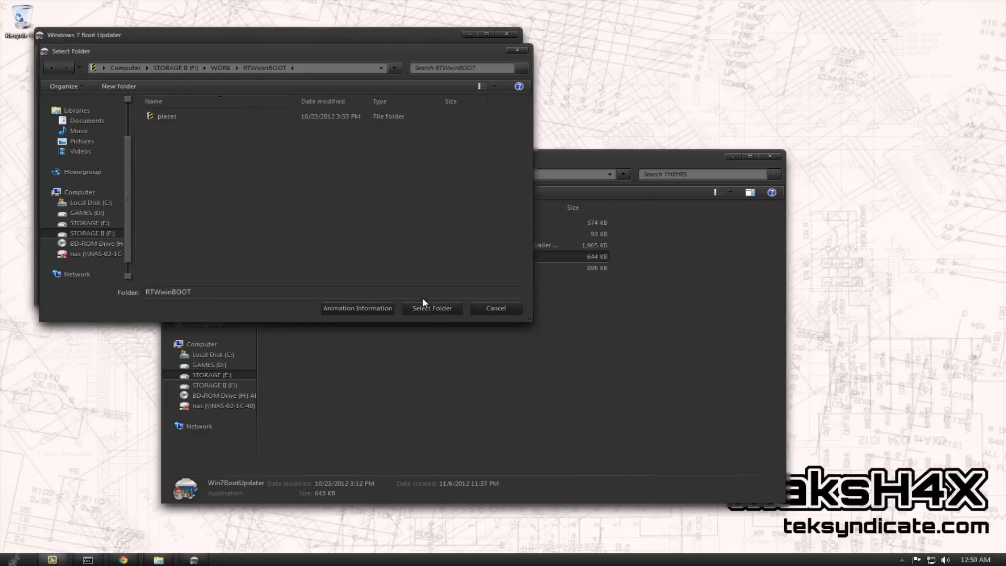
pyautogui.click(432, 308)
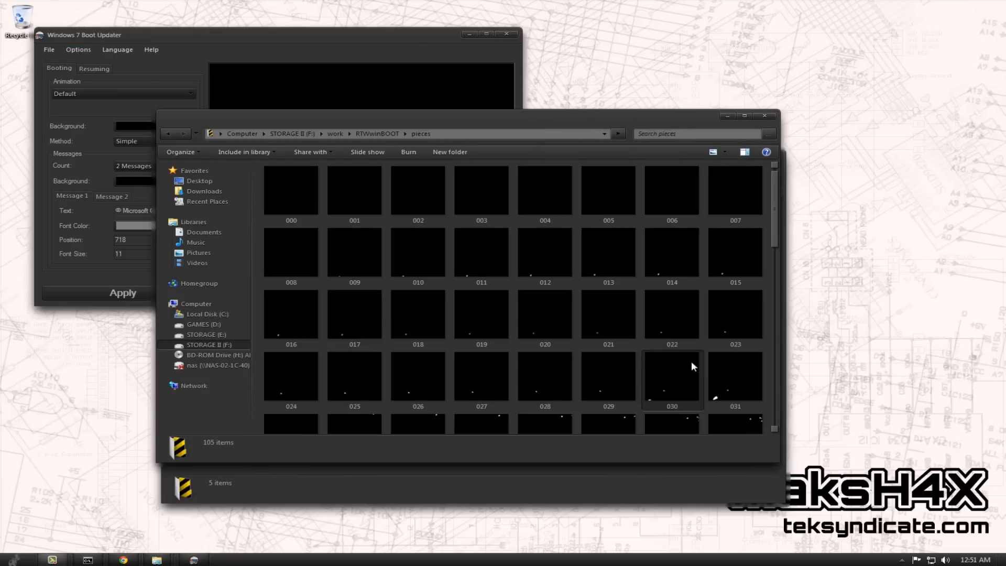
pyautogui.moveTo(734, 361)
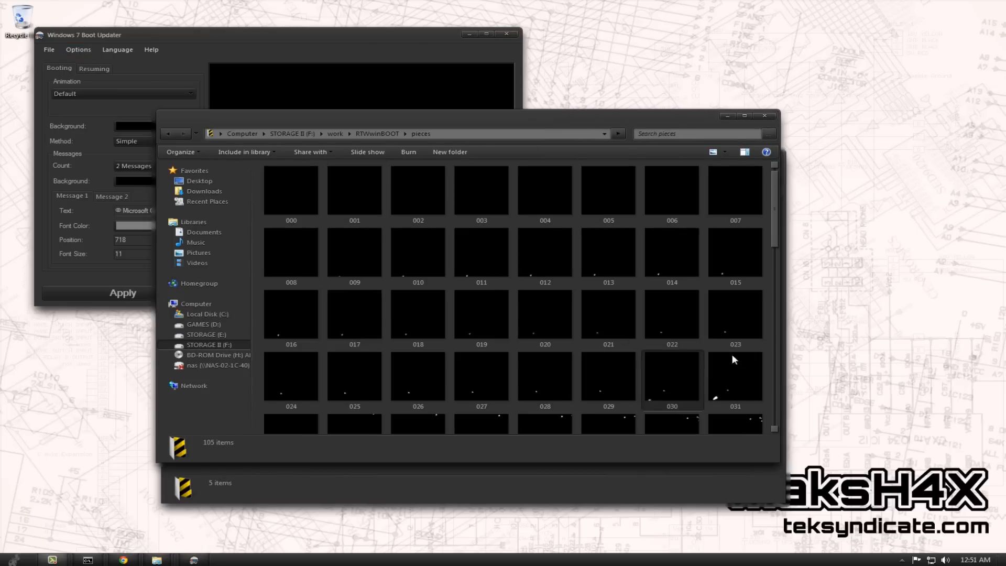
pyautogui.scroll(-3)
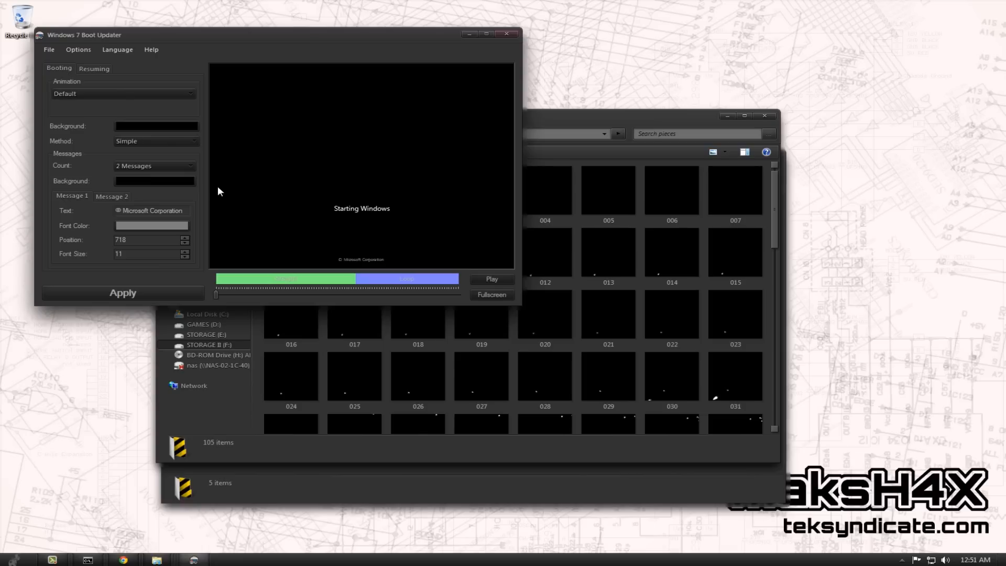
pyautogui.moveTo(316, 283)
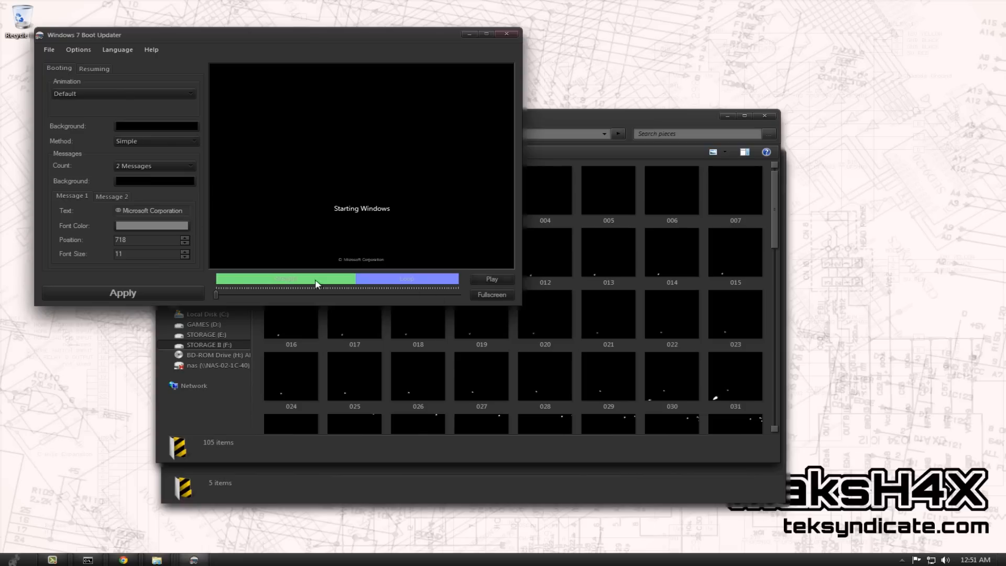
pyautogui.moveTo(485, 283)
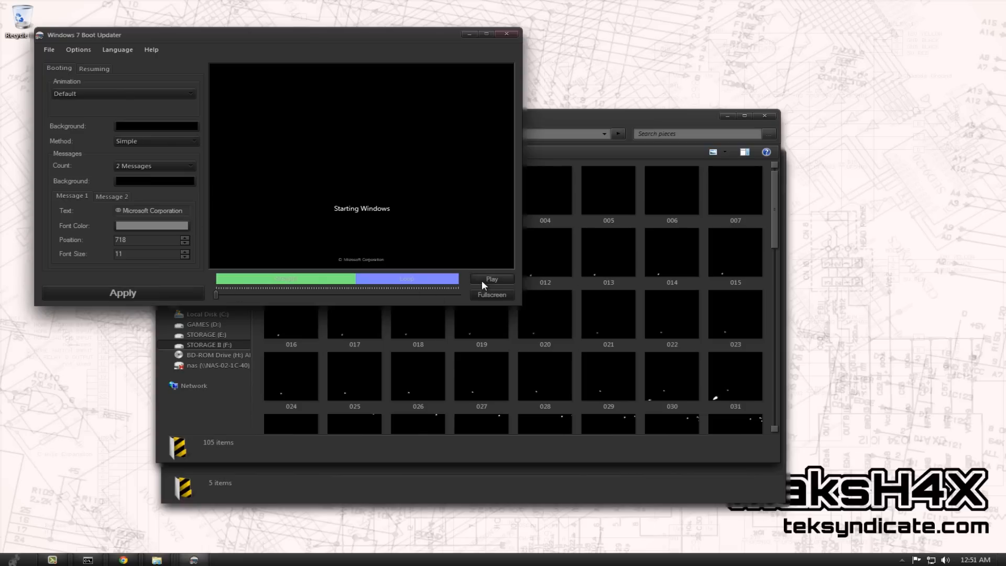
pyautogui.click(491, 279)
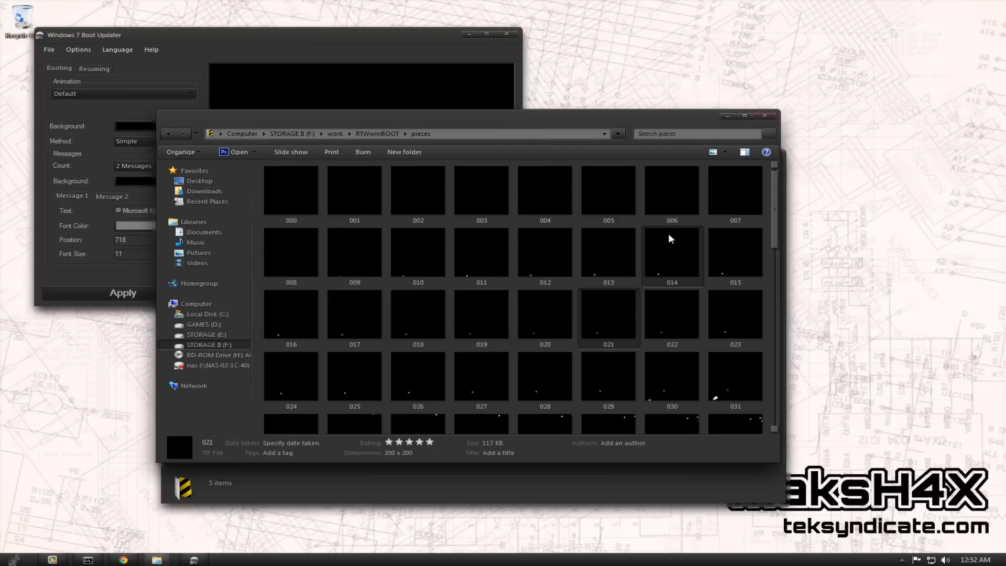
# Scroll through the flaming-globe frames, checking frame 061 and the last frame 104
pyautogui.scroll(-3)
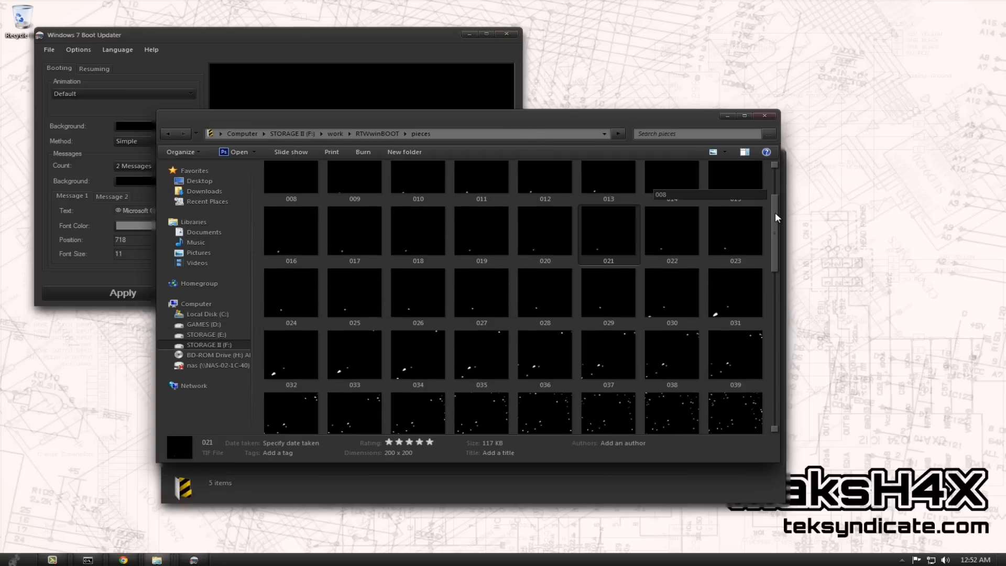
pyautogui.scroll(-3)
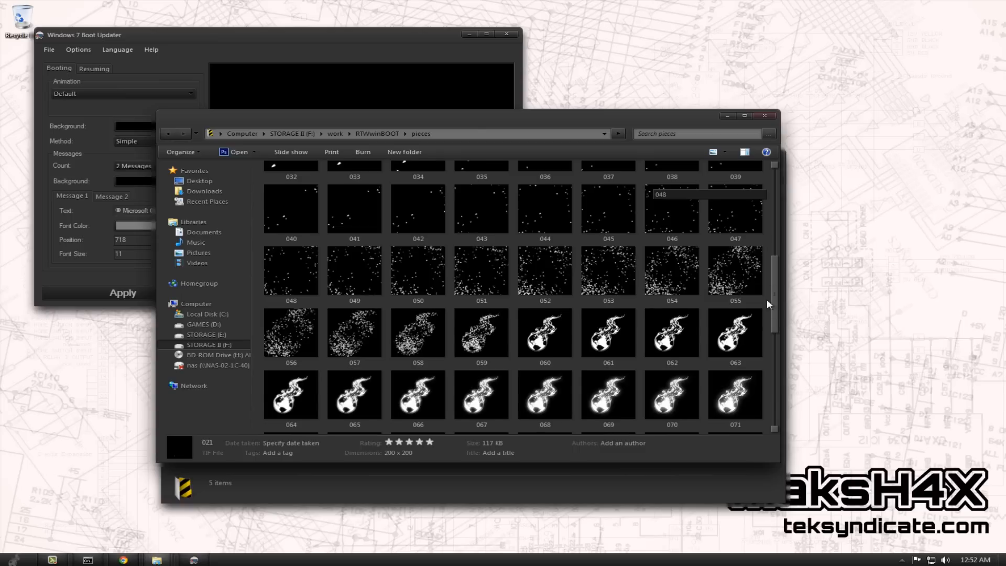
pyautogui.scroll(-3)
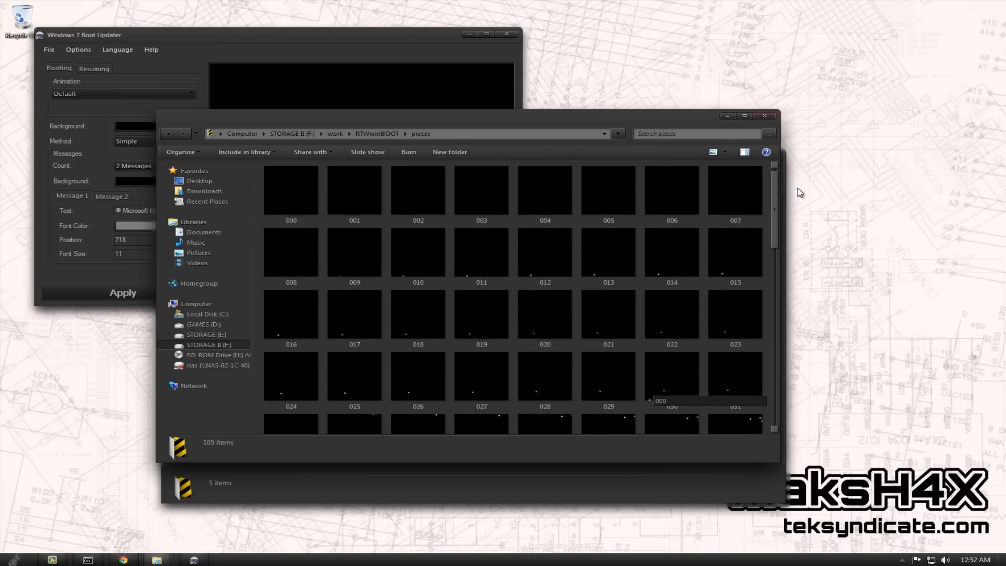
pyautogui.scroll(-3)
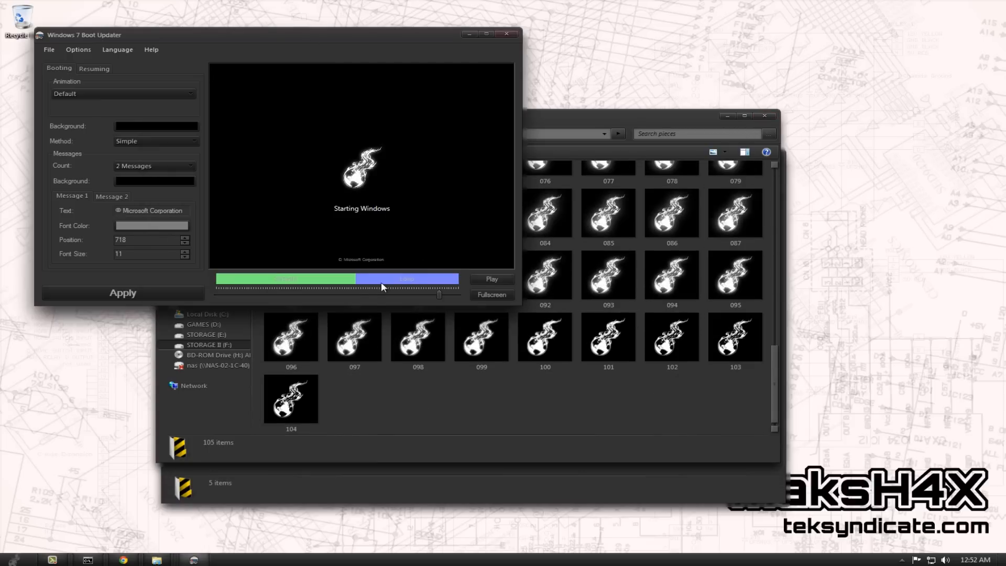
pyautogui.moveTo(419, 297)
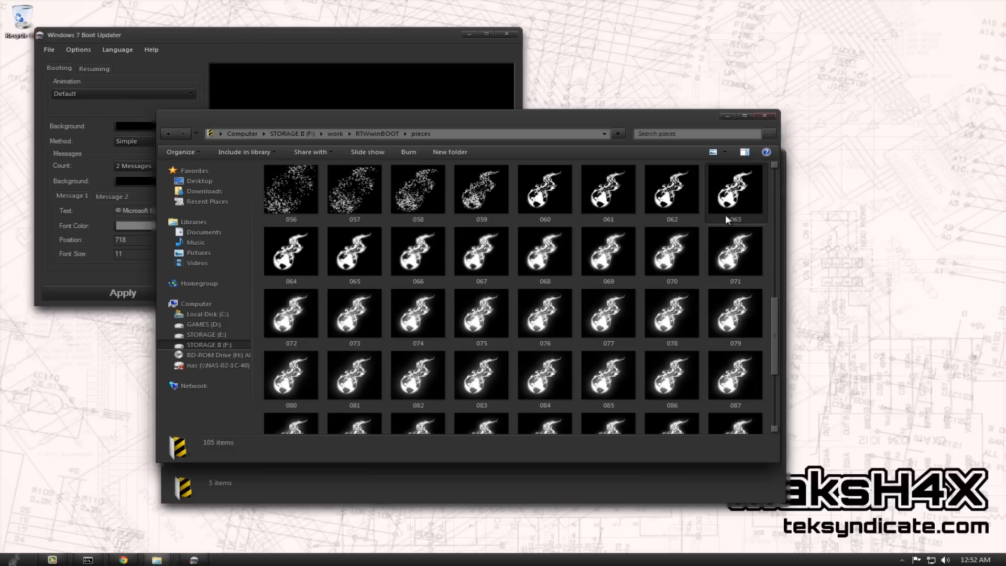
pyautogui.click(608, 191)
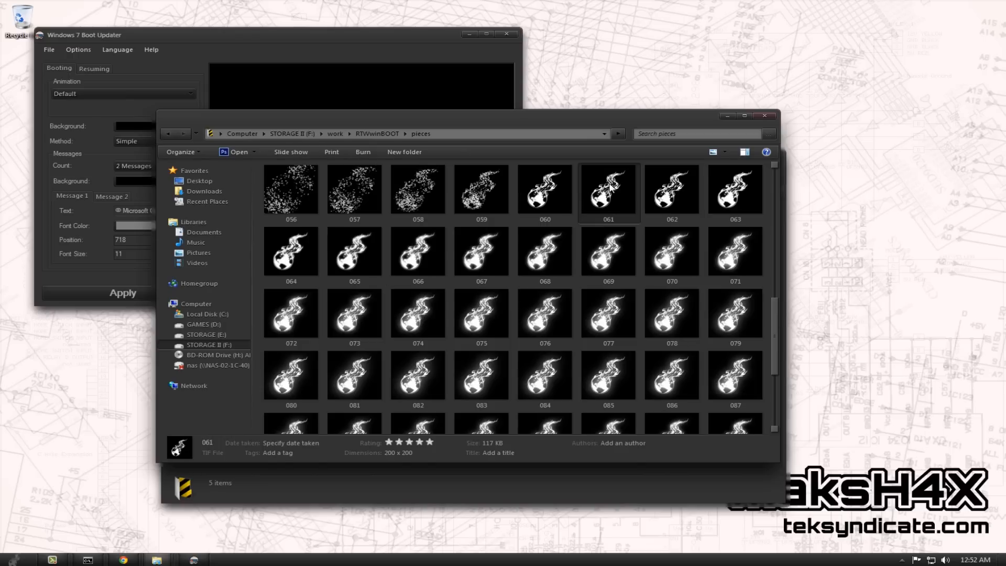
pyautogui.scroll(-3)
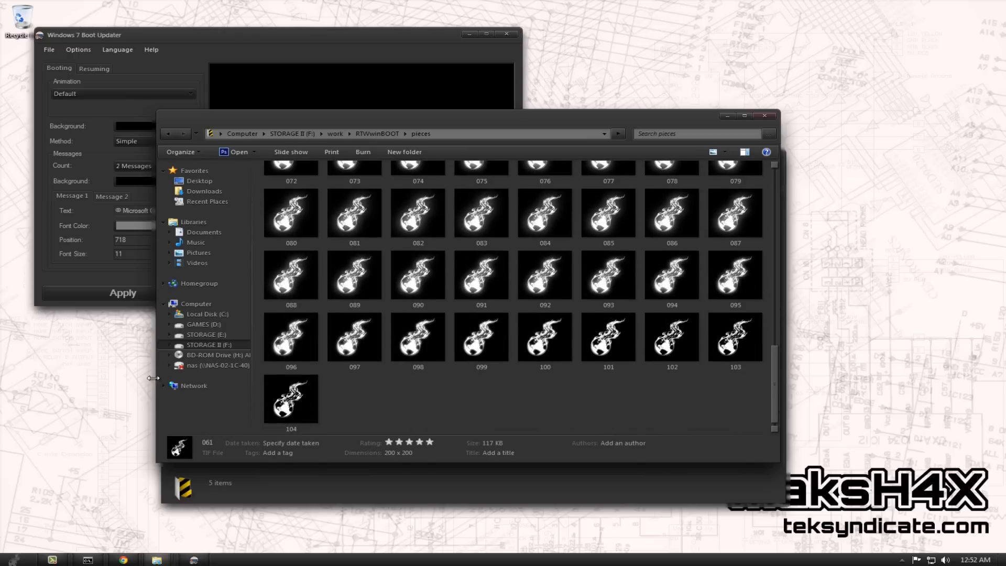
pyautogui.click(290, 399)
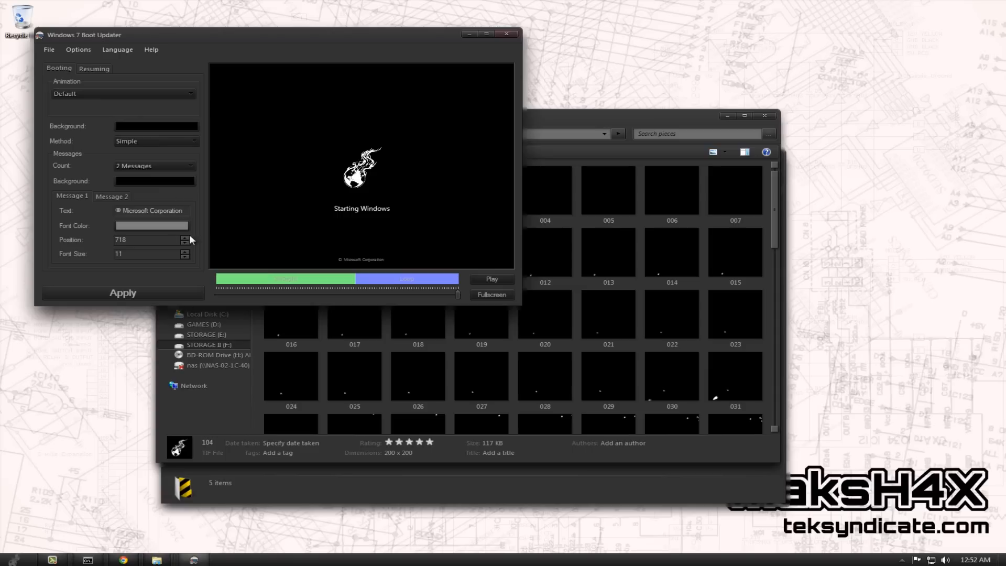
pyautogui.moveTo(183, 280)
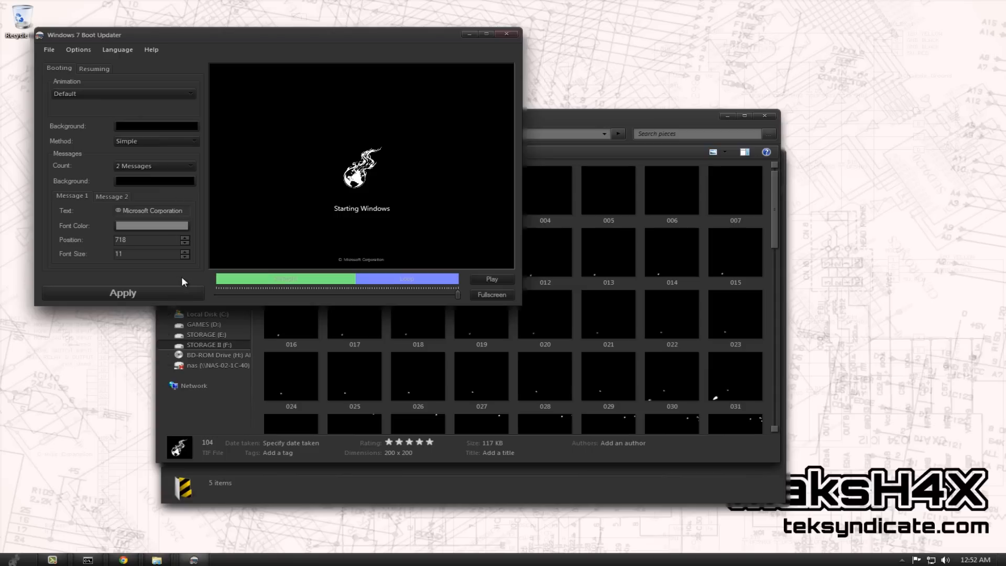
# Set Message 2 to read A GOAT ATE MY PANTS
pyautogui.doubleClick(152, 211)
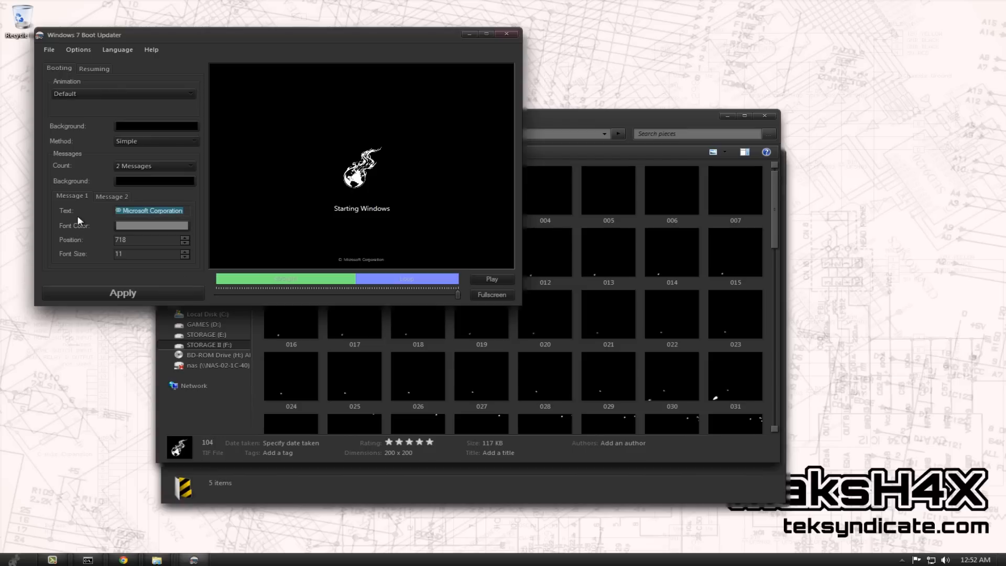
pyautogui.write('teksyndicate.com')
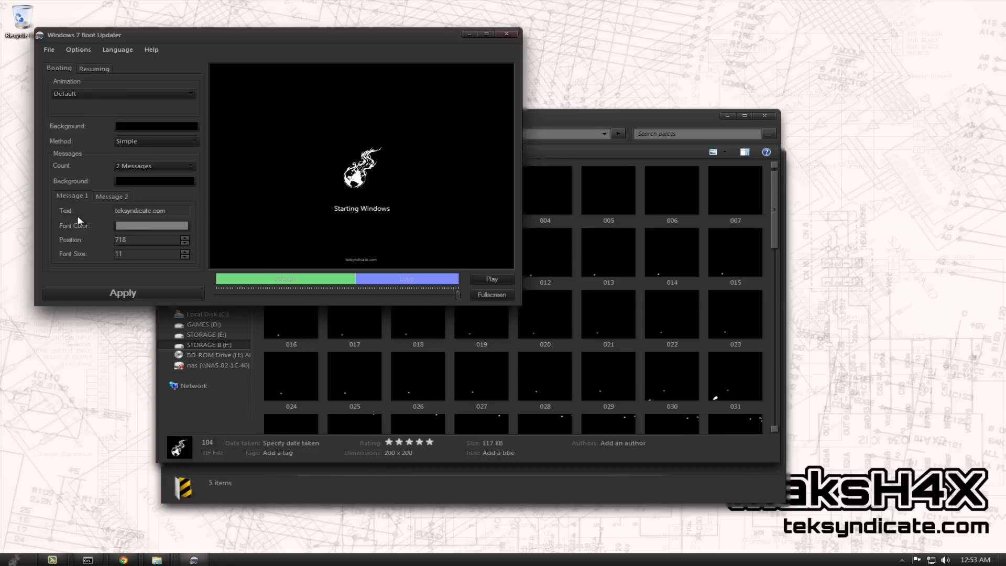
pyautogui.doubleClick(140, 211)
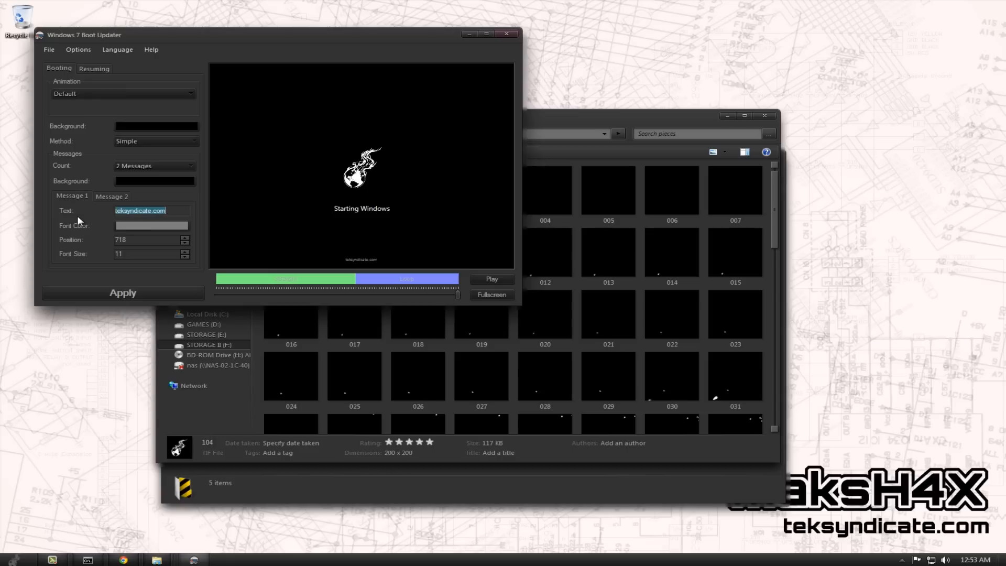
pyautogui.write('A GOAT ATE MY P')
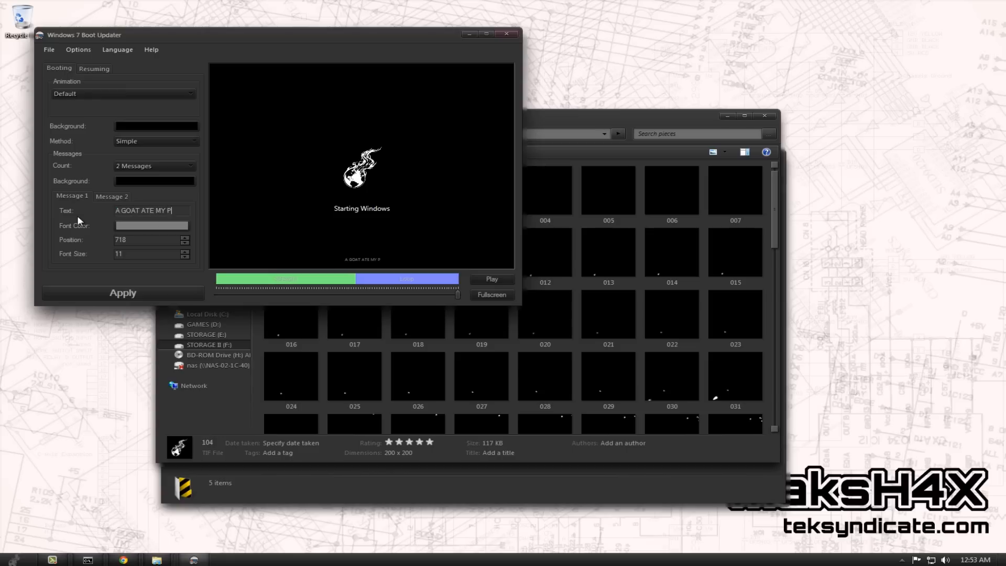
pyautogui.write('ANTS')
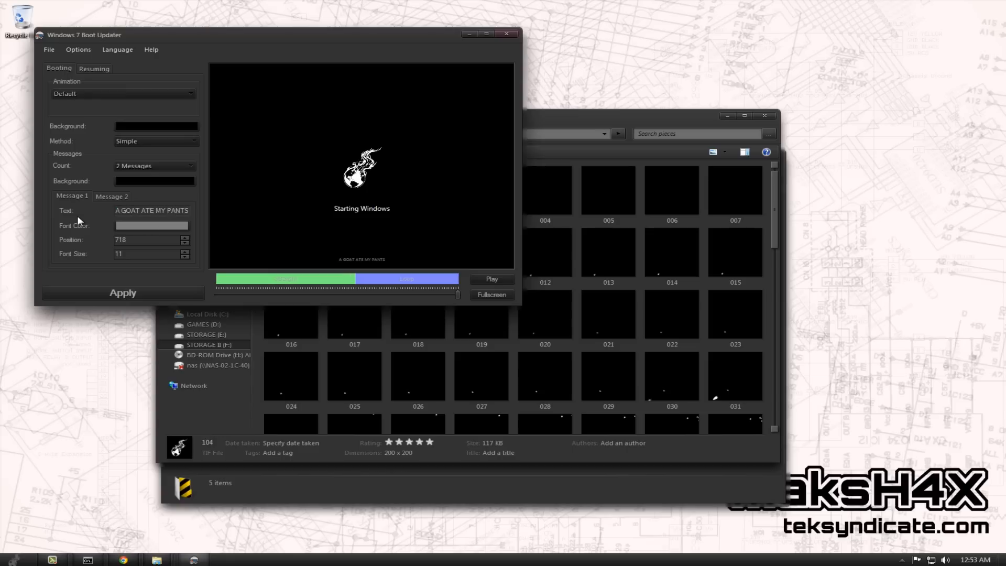
# Set Message 1 to WINBLOWS TROUT and give it a pink font colour
pyautogui.click(111, 196)
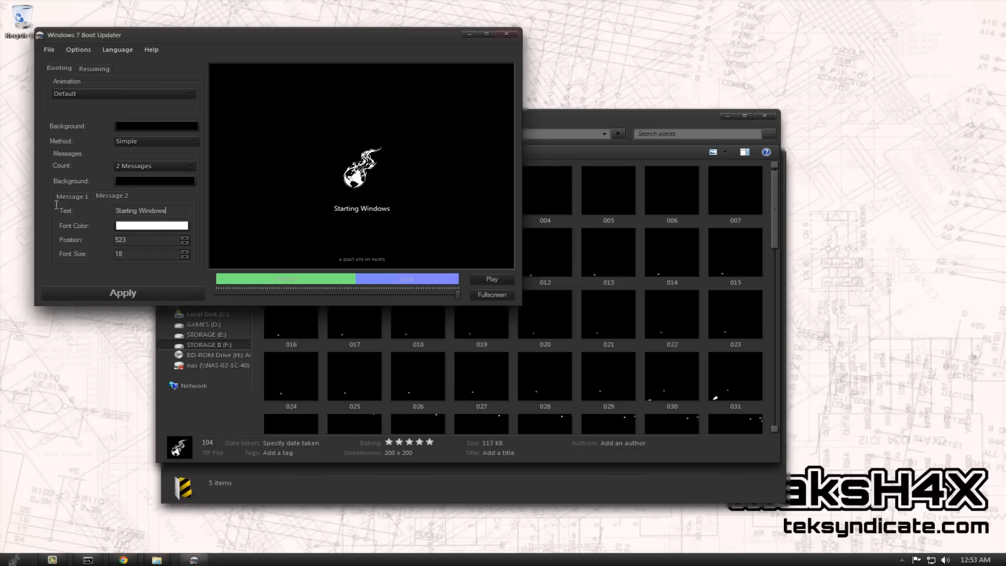
pyautogui.write('Wl')
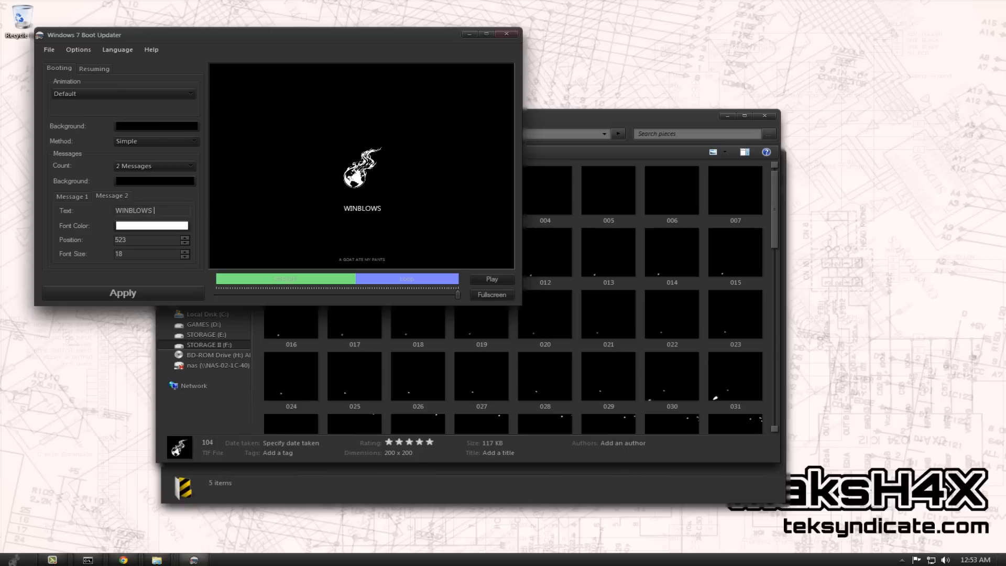
pyautogui.write('TROUT')
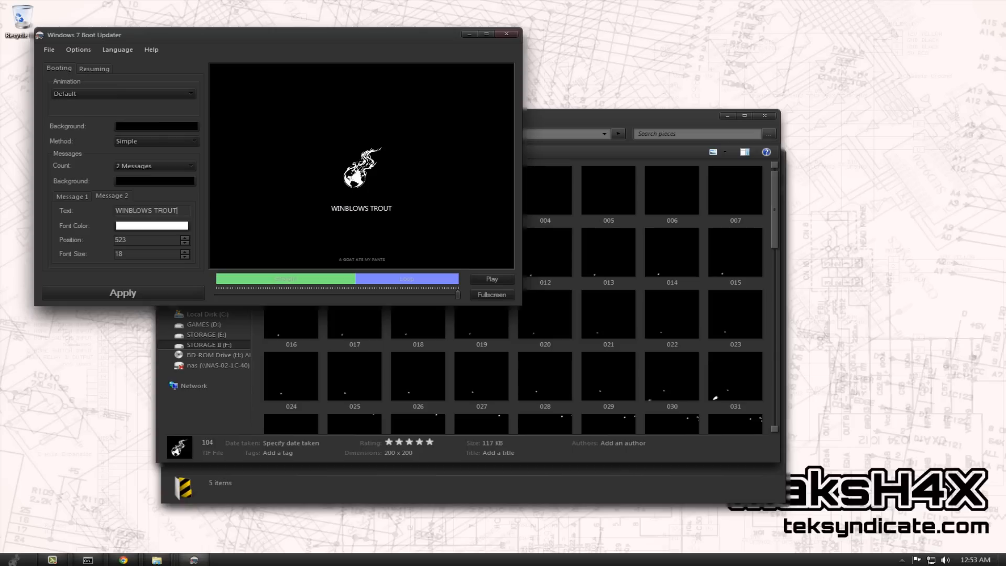
pyautogui.click(151, 225)
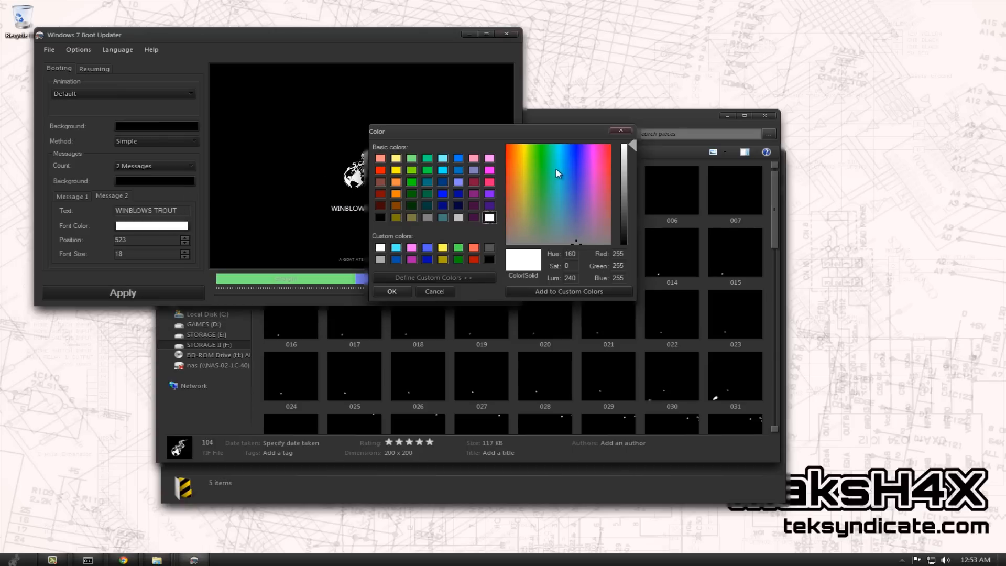
pyautogui.click(599, 165)
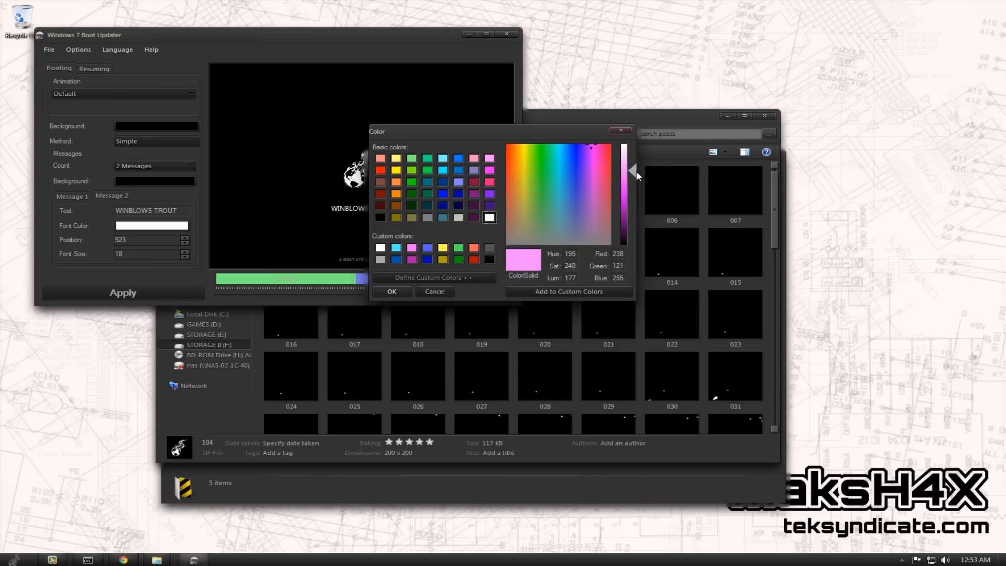
pyautogui.click(392, 291)
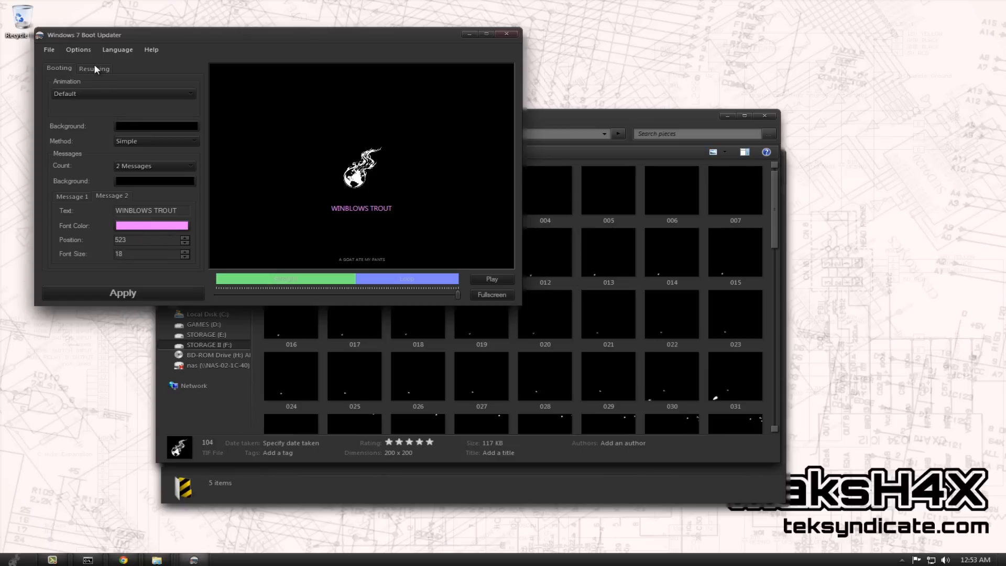
# On the Resuming tab, preview the animation and set Messages Count to 1 Message
pyautogui.click(95, 69)
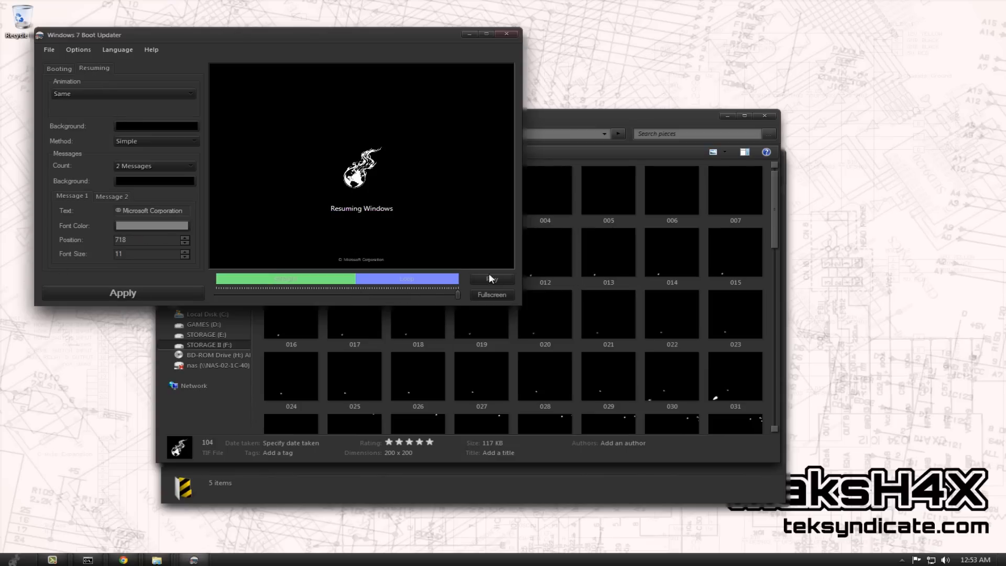
pyautogui.click(491, 278)
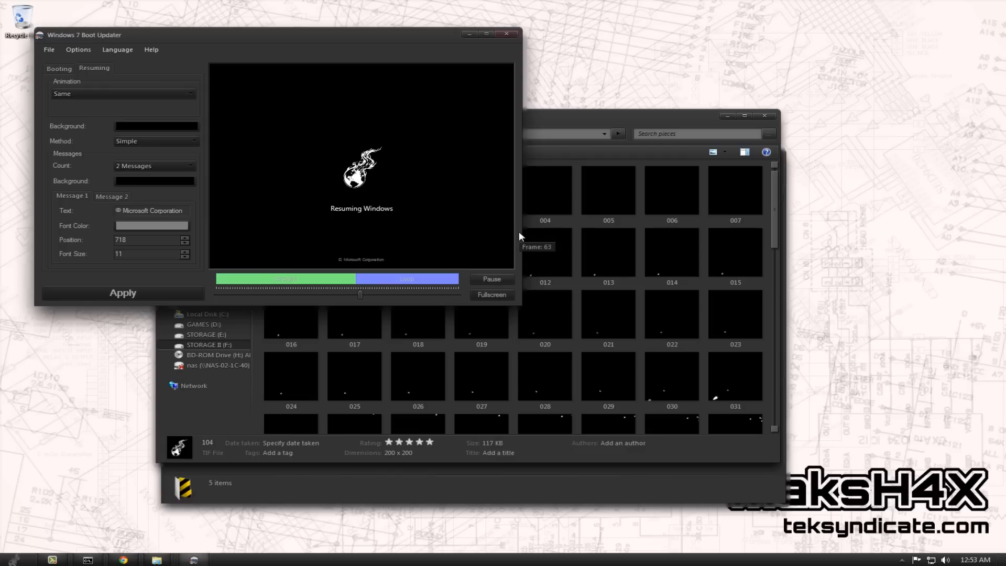
pyautogui.click(492, 279)
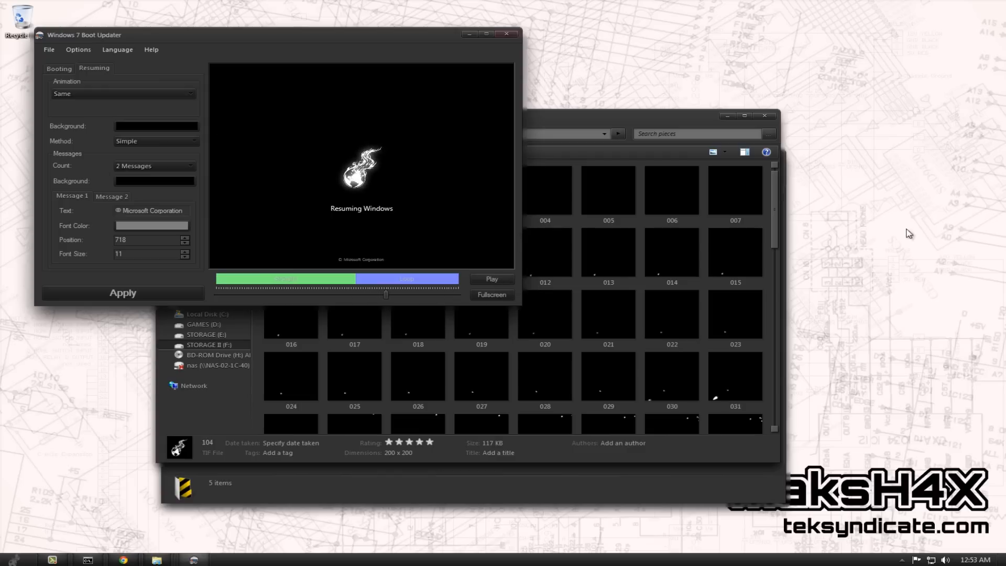
pyautogui.moveTo(147, 180)
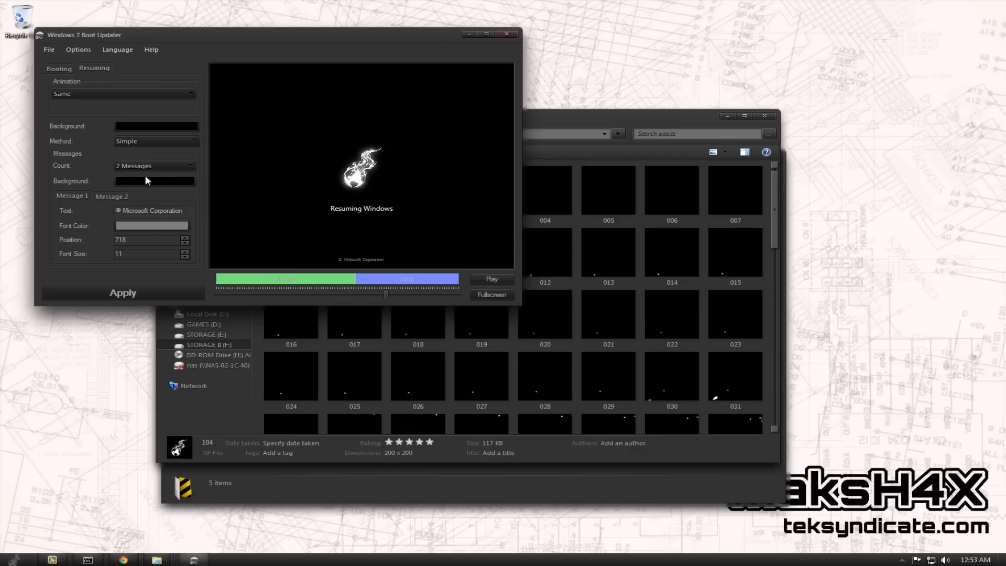
pyautogui.click(154, 166)
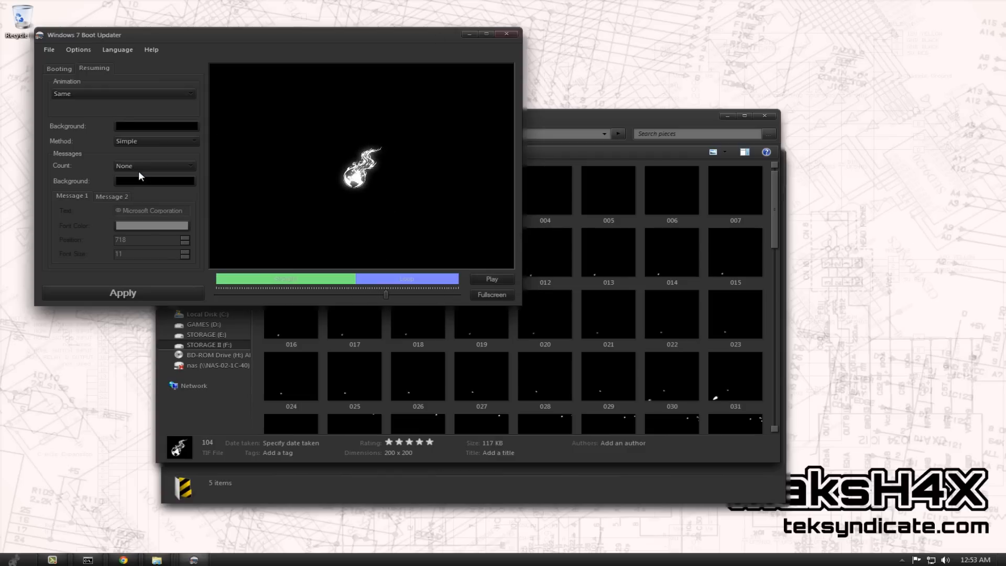
pyautogui.click(154, 166)
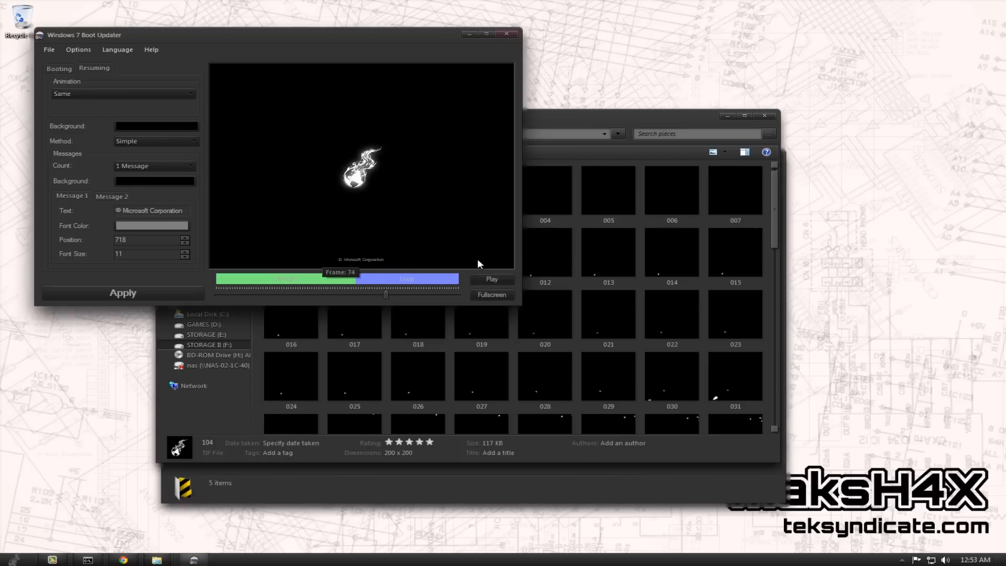
pyautogui.click(154, 165)
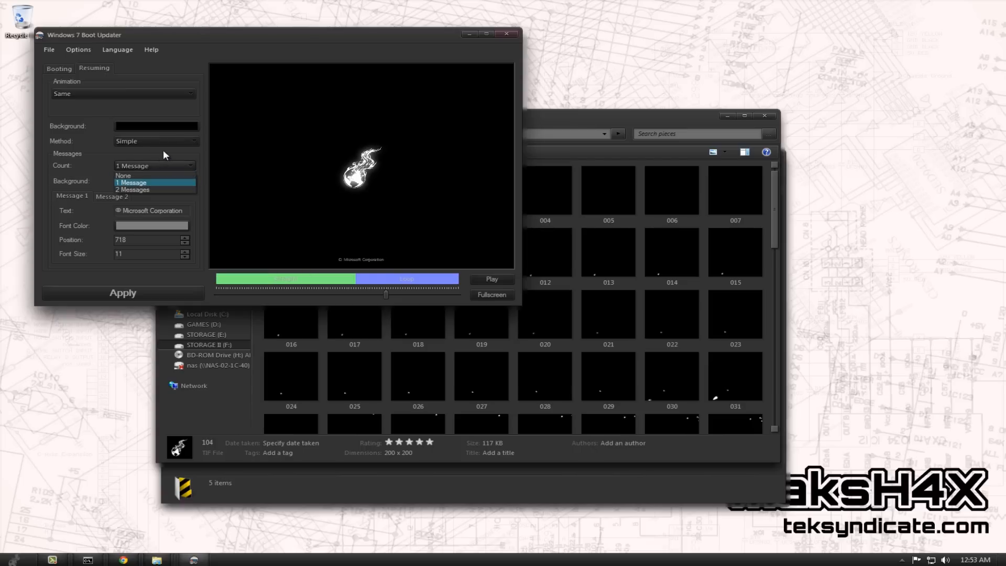
pyautogui.moveTo(159, 178)
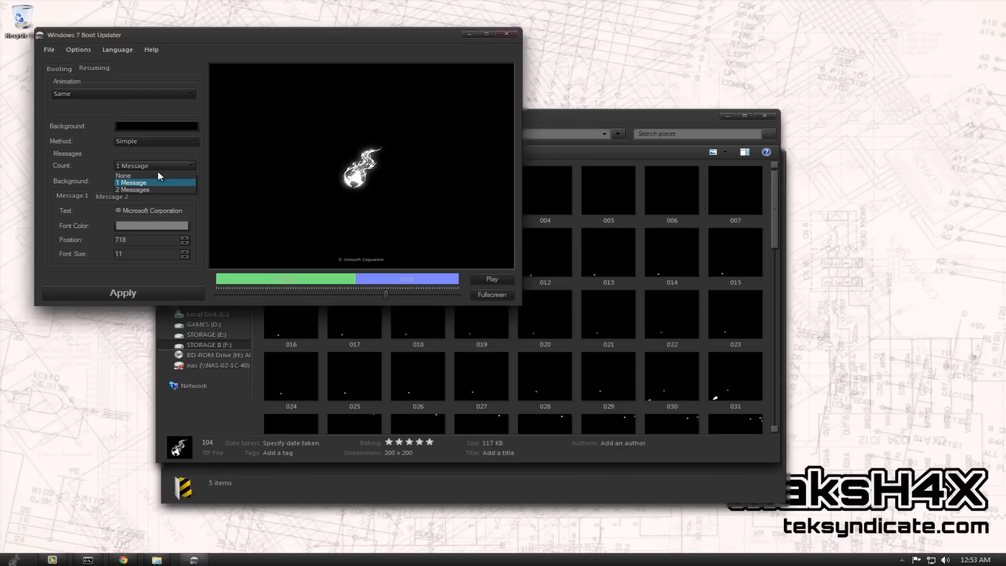
pyautogui.click(132, 183)
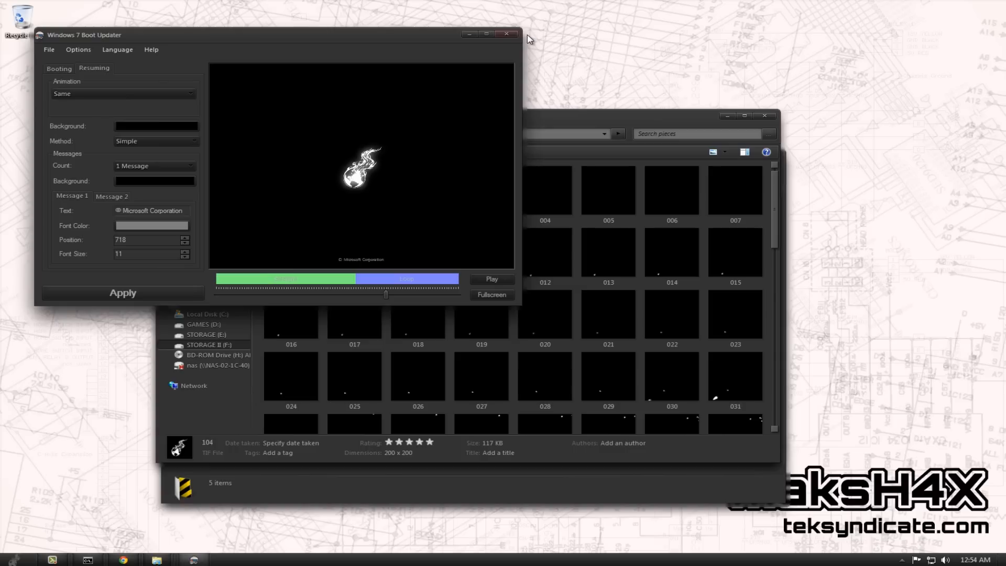
pyautogui.moveTo(535, 54)
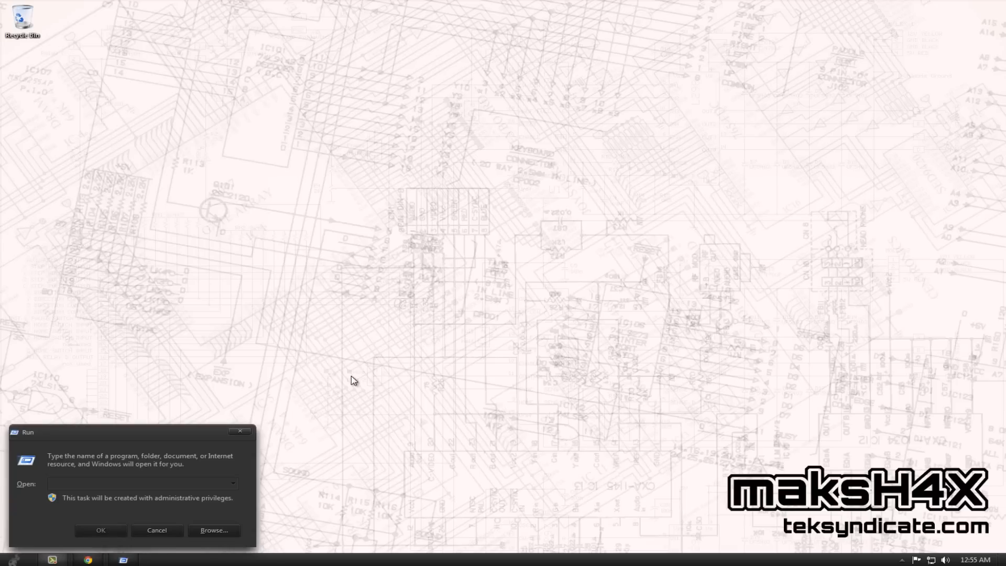
pyautogui.moveTo(305, 325)
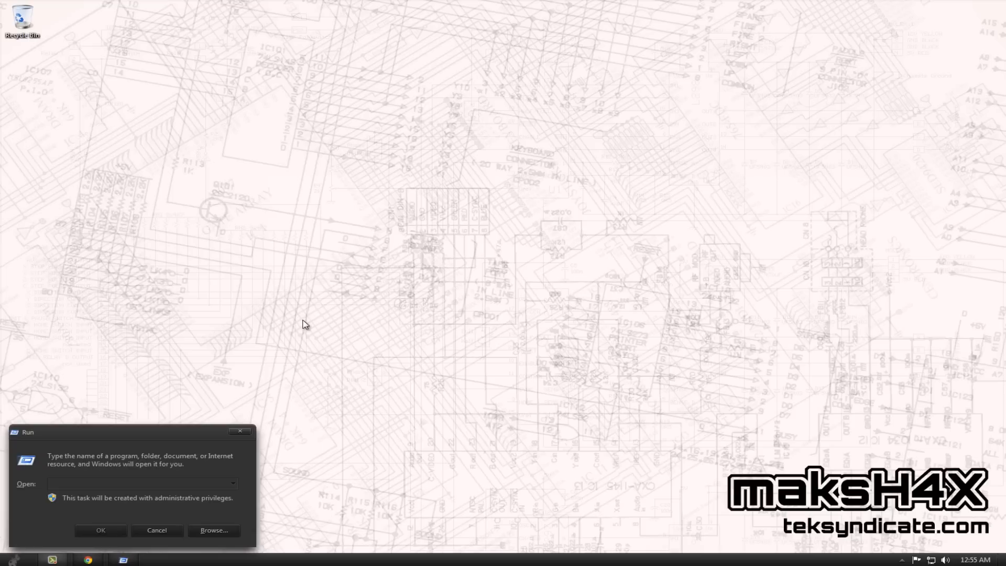
pyautogui.moveTo(303, 257)
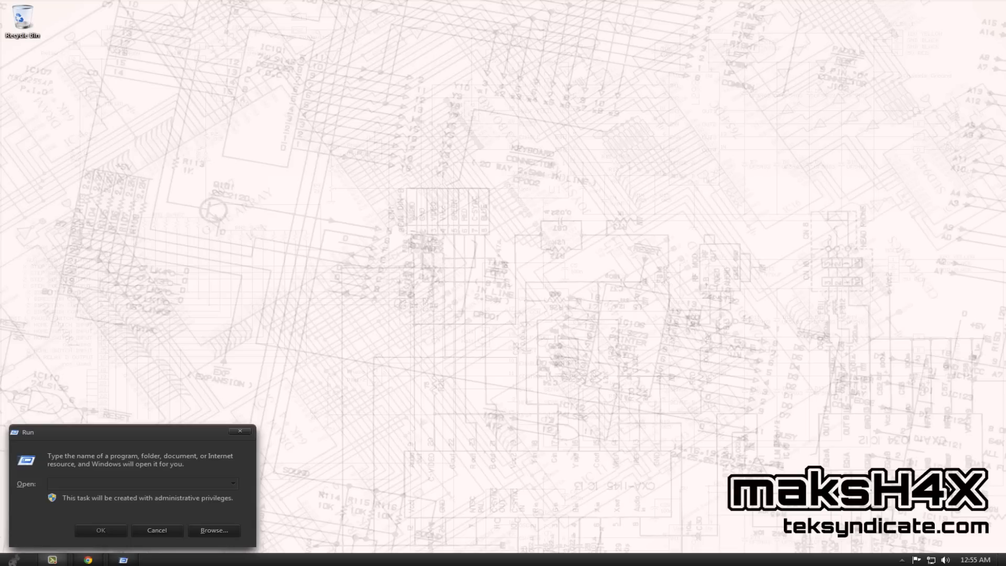
# Browse into C:\Windows\System32 and select imageres.dll
pyautogui.click(136, 484)
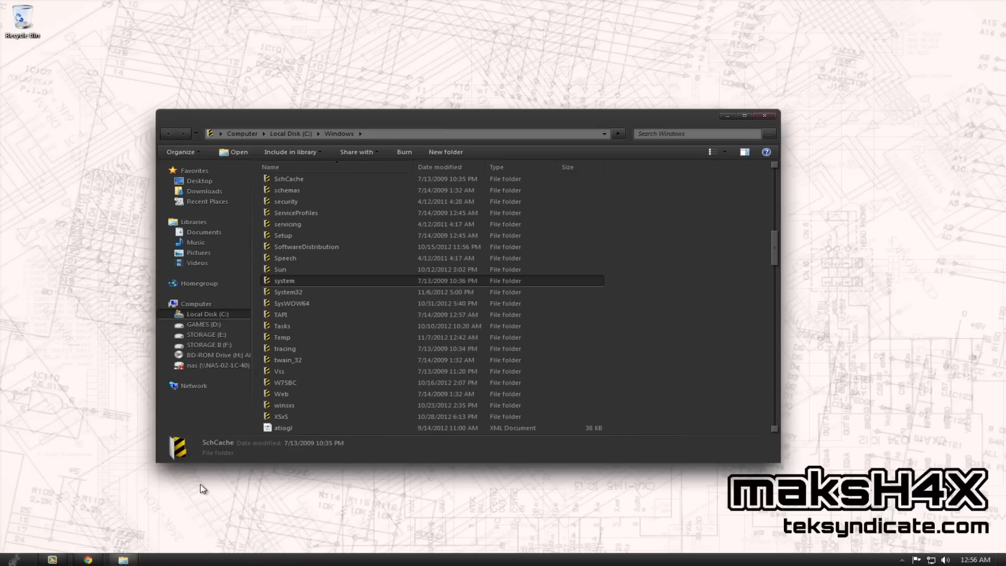
pyautogui.click(288, 291)
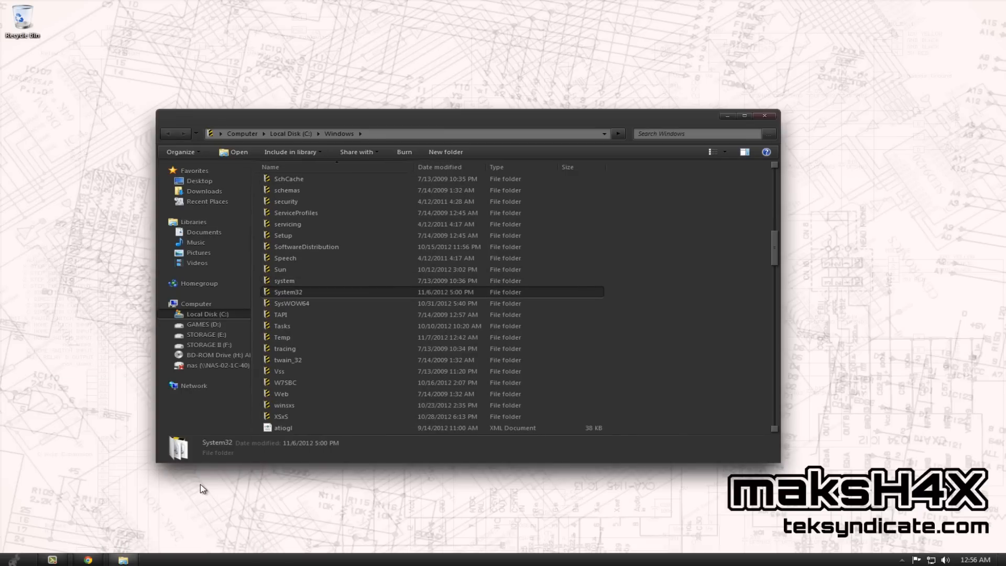
pyautogui.click(291, 303)
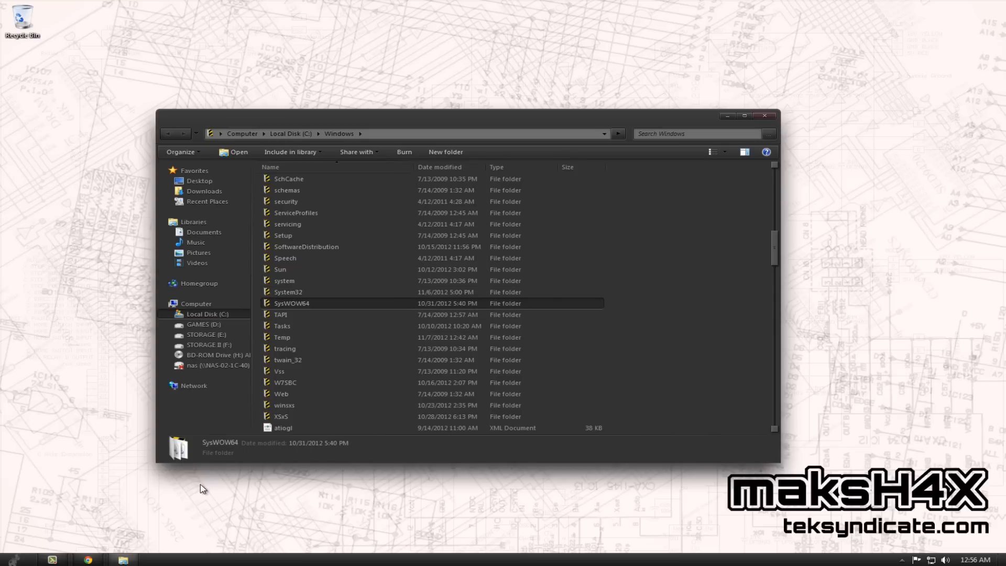
pyautogui.doubleClick(287, 291)
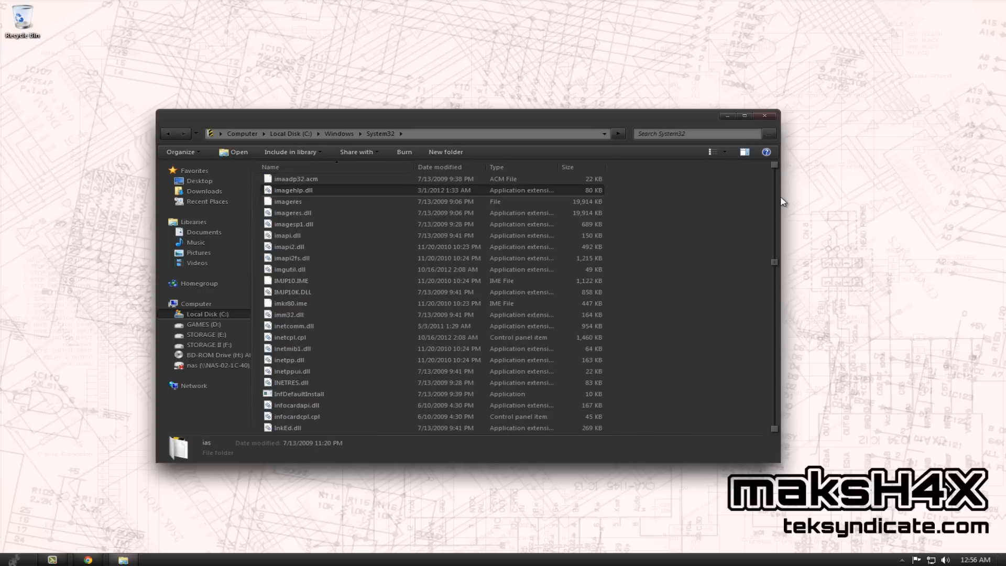
pyautogui.click(291, 213)
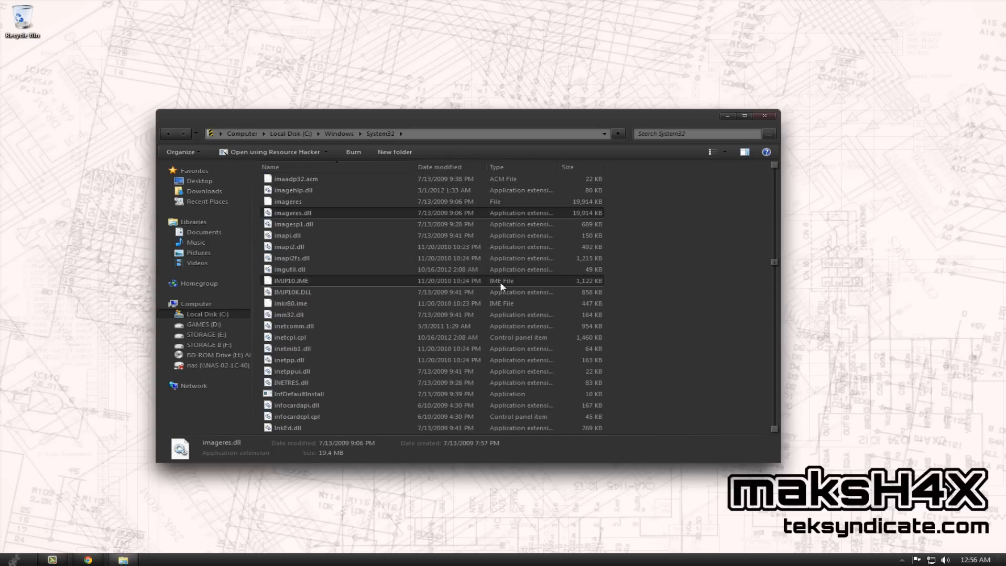
pyautogui.moveTo(279, 213)
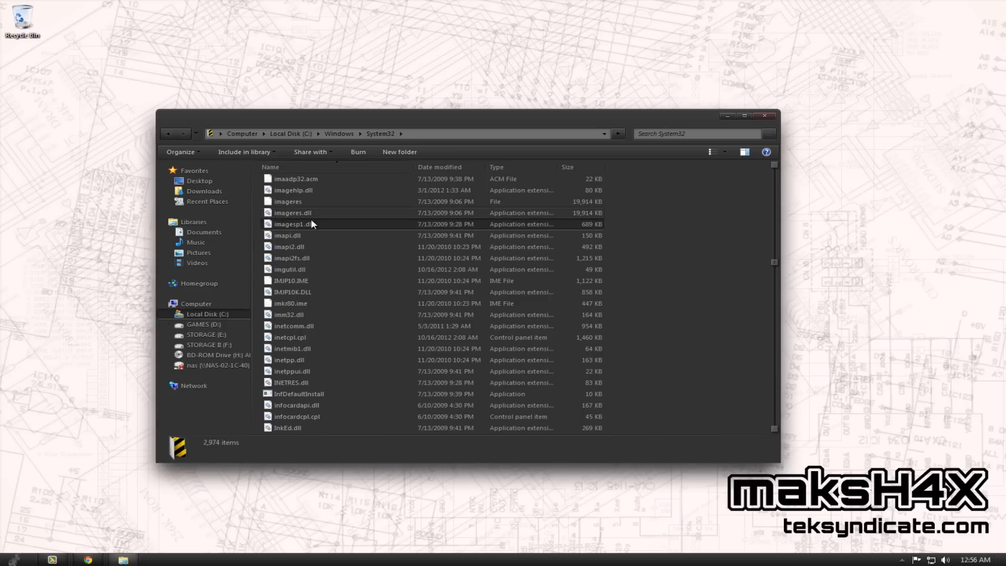
# View imageres.dll's Properties, Security tab and advanced security settings
pyautogui.rightClick(292, 213)
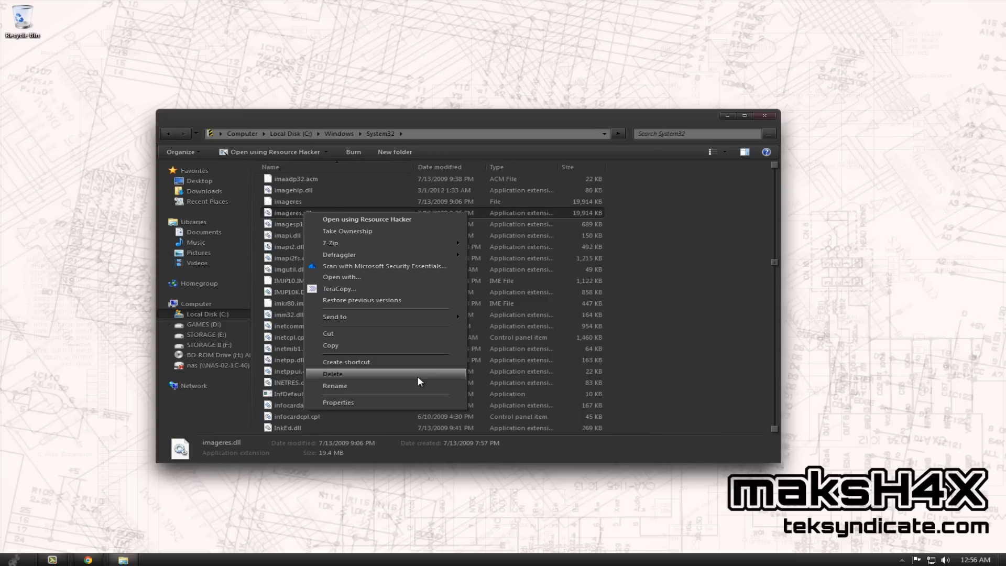
pyautogui.moveTo(350, 240)
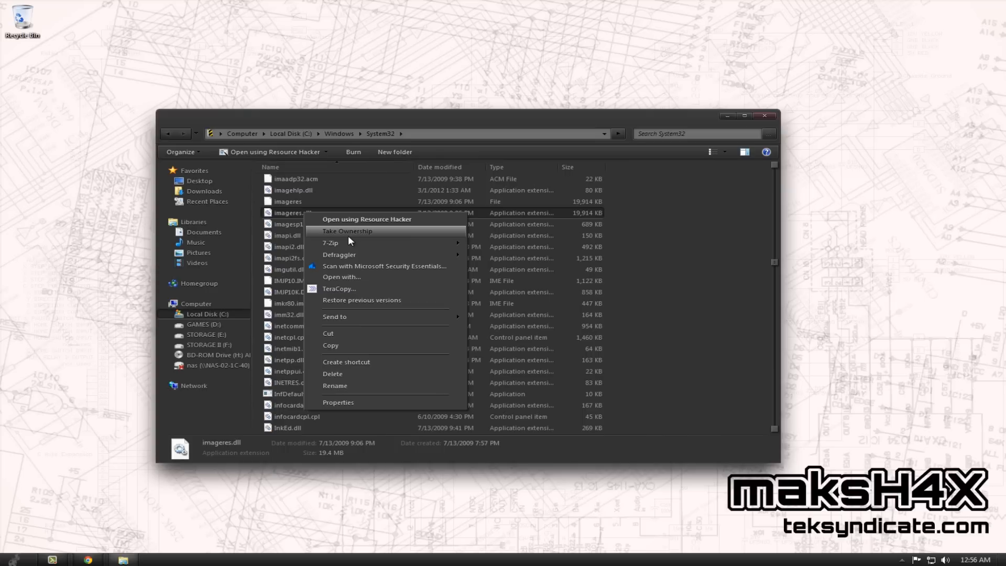
pyautogui.moveTo(348, 239)
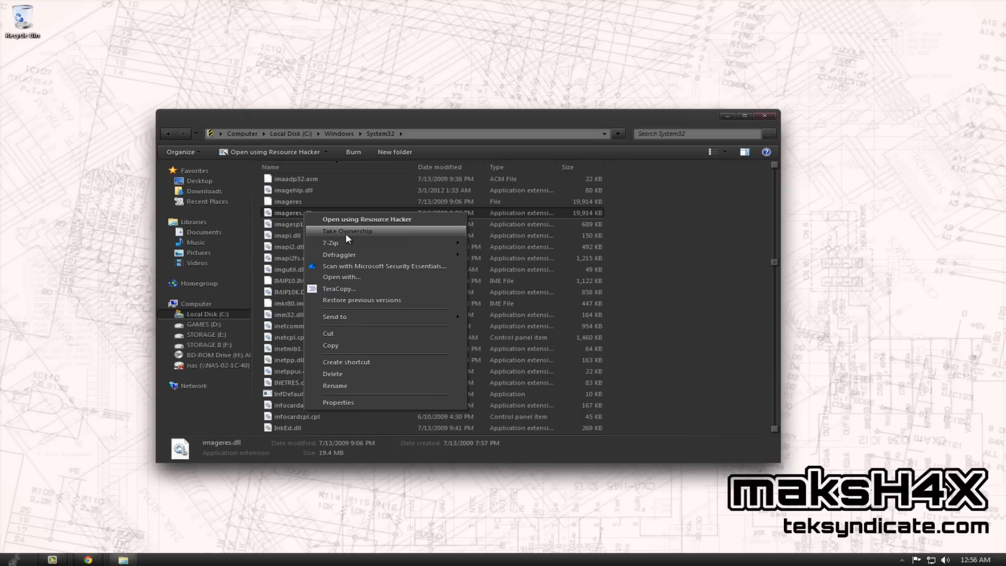
pyautogui.moveTo(350, 410)
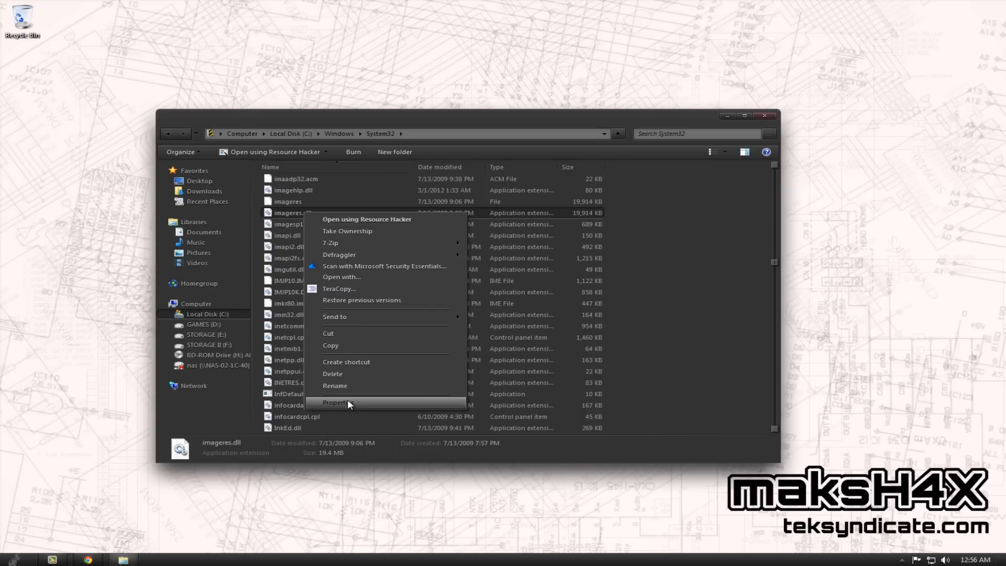
pyautogui.click(338, 402)
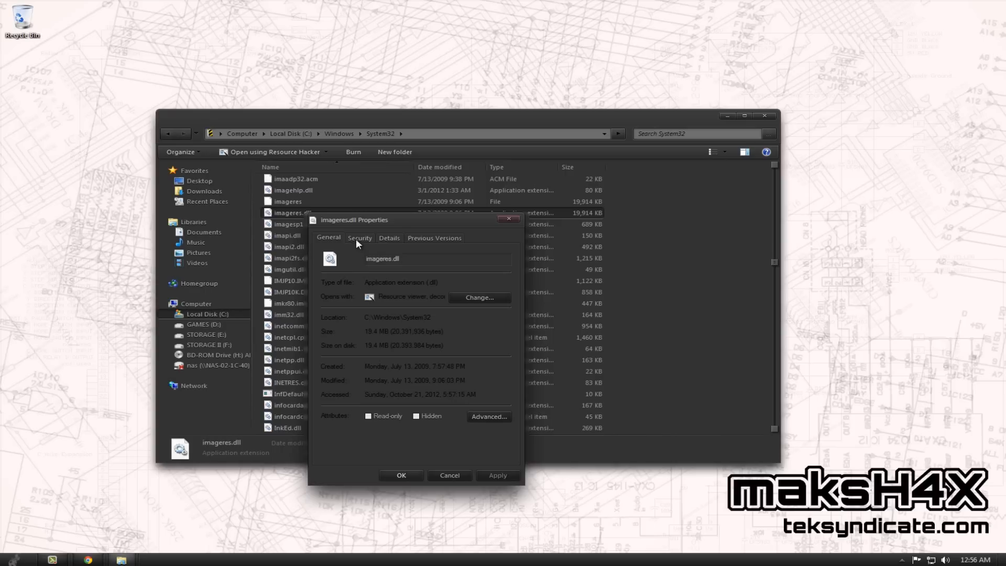
pyautogui.click(360, 238)
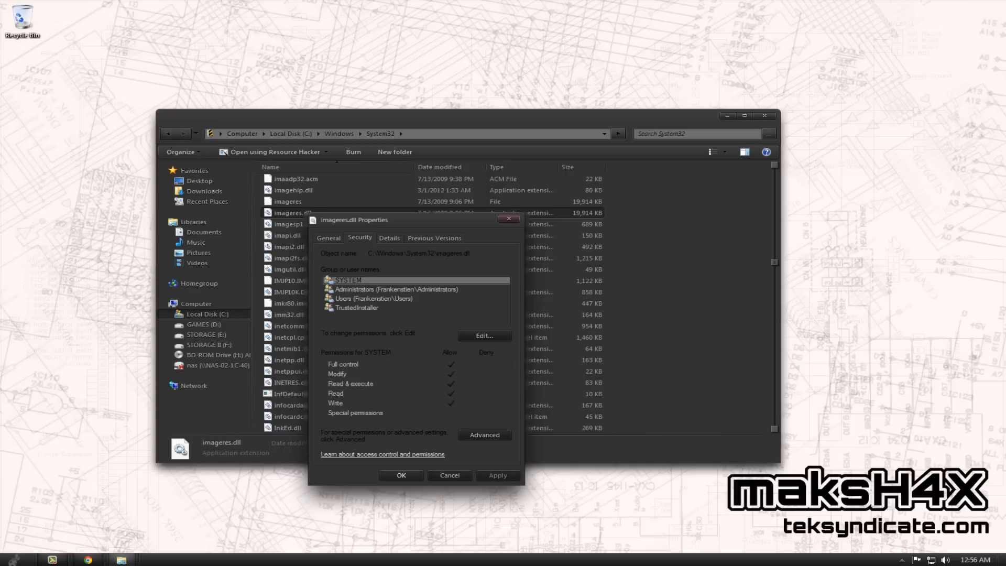
pyautogui.click(484, 435)
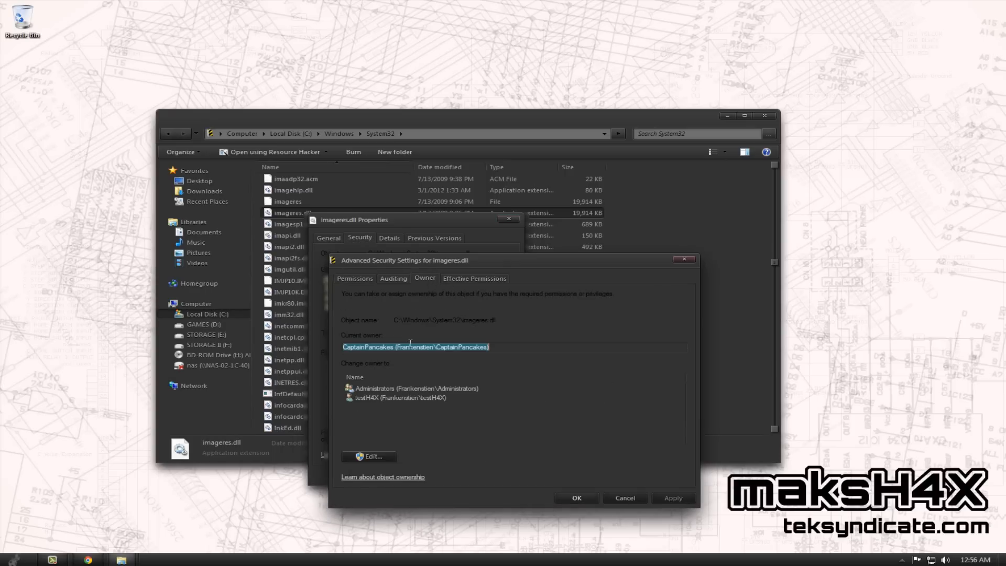
# Look at the owner and permission dialogs for imageres.dll and close them unchanged
pyautogui.click(369, 457)
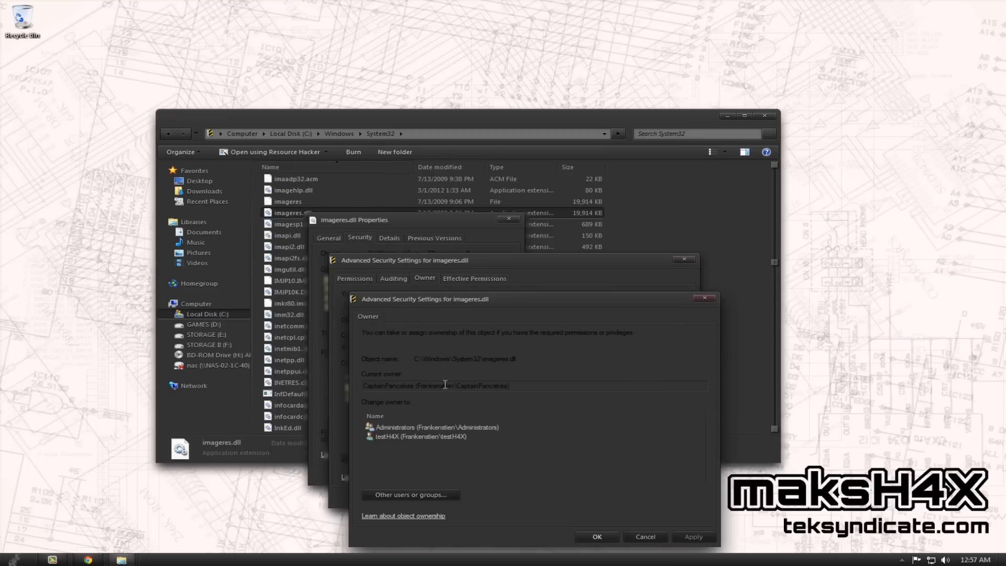
pyautogui.moveTo(685, 536)
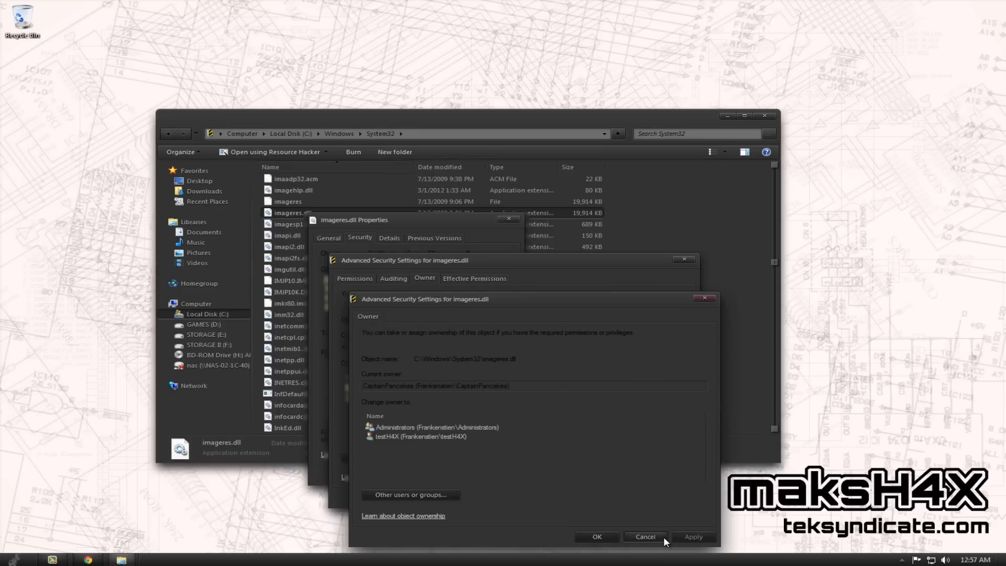
pyautogui.click(646, 537)
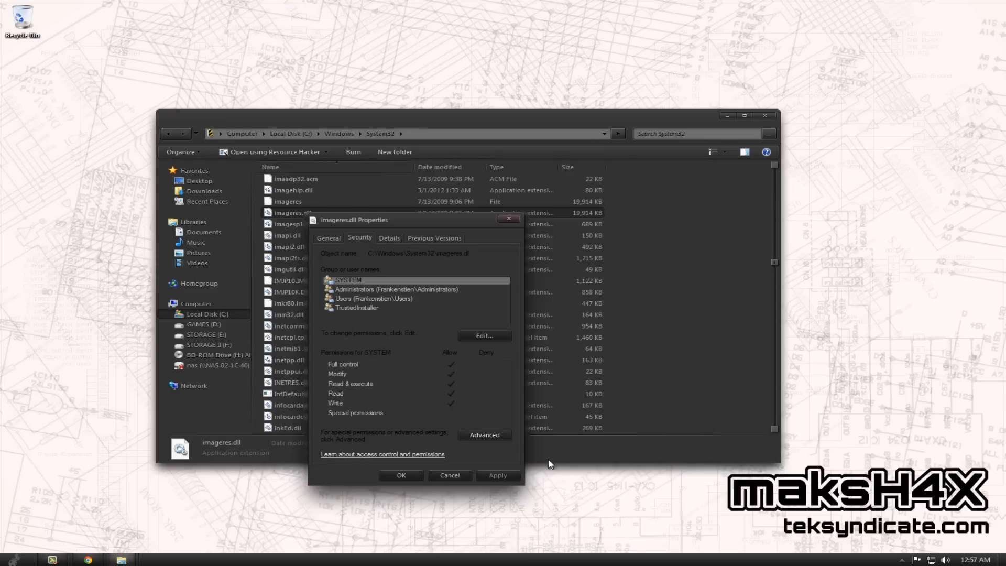
pyautogui.moveTo(487, 340)
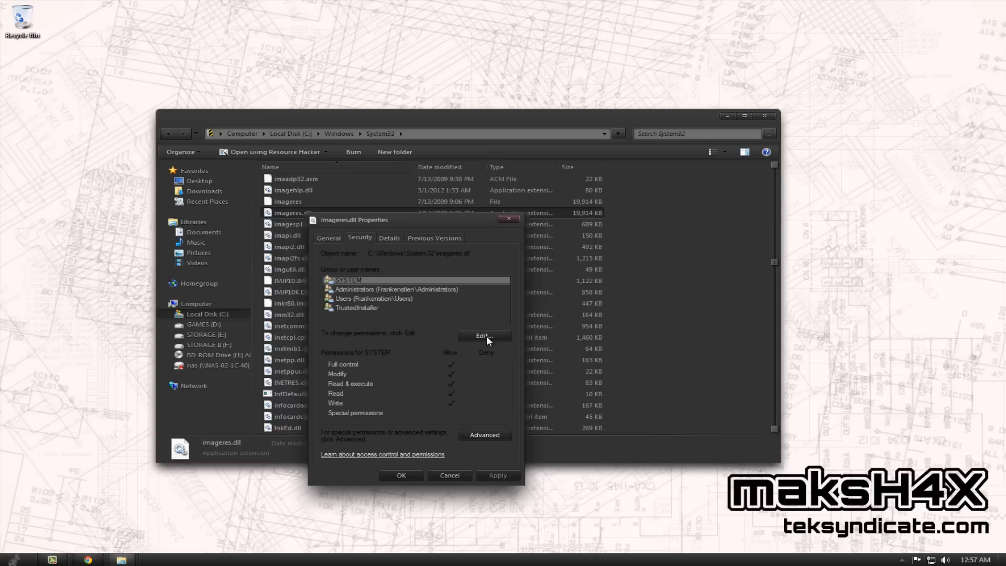
pyautogui.click(484, 335)
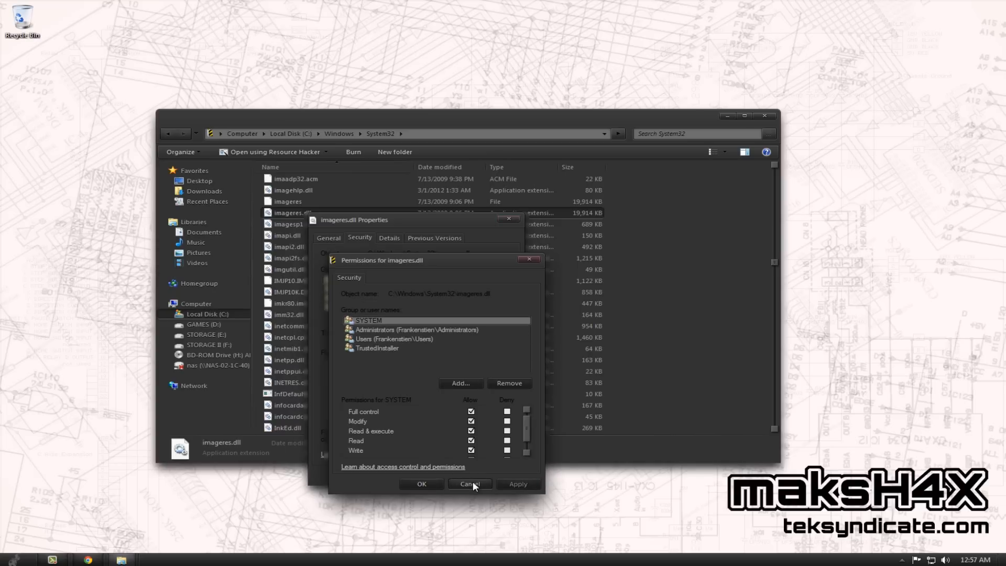
pyautogui.click(470, 484)
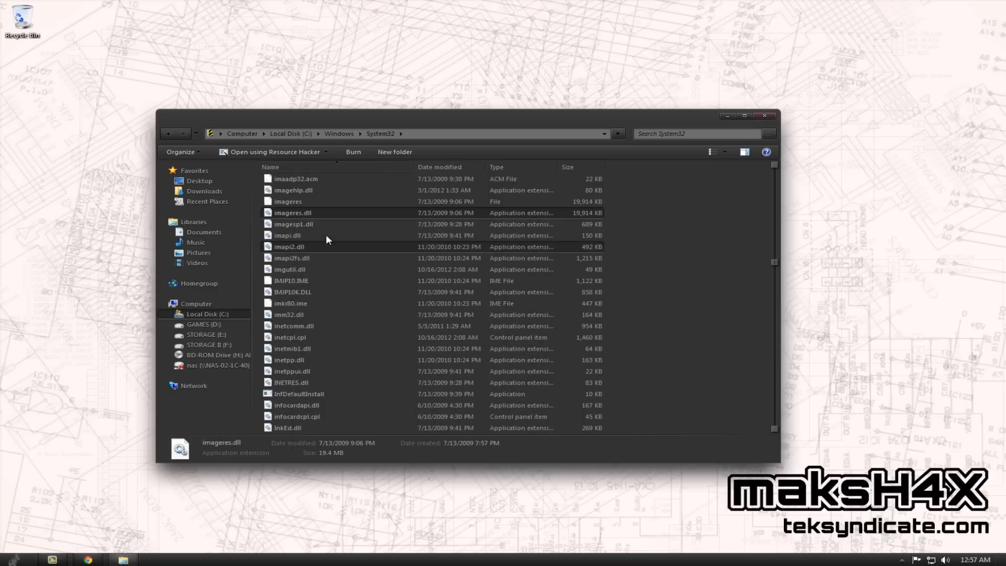
pyautogui.moveTo(304, 215)
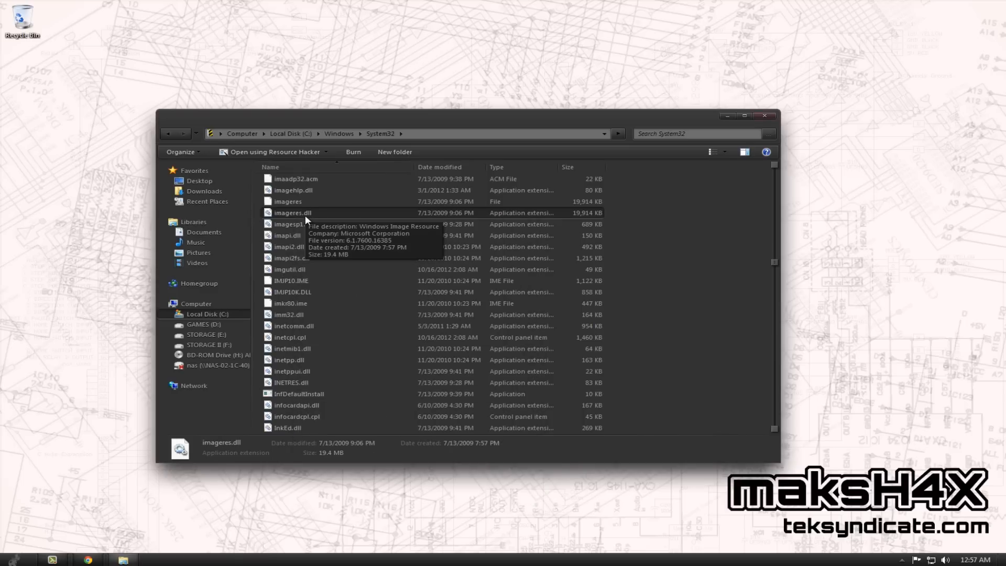
# Load imageres.dll into Resource Hacker from its right-click menu
pyautogui.rightClick(292, 213)
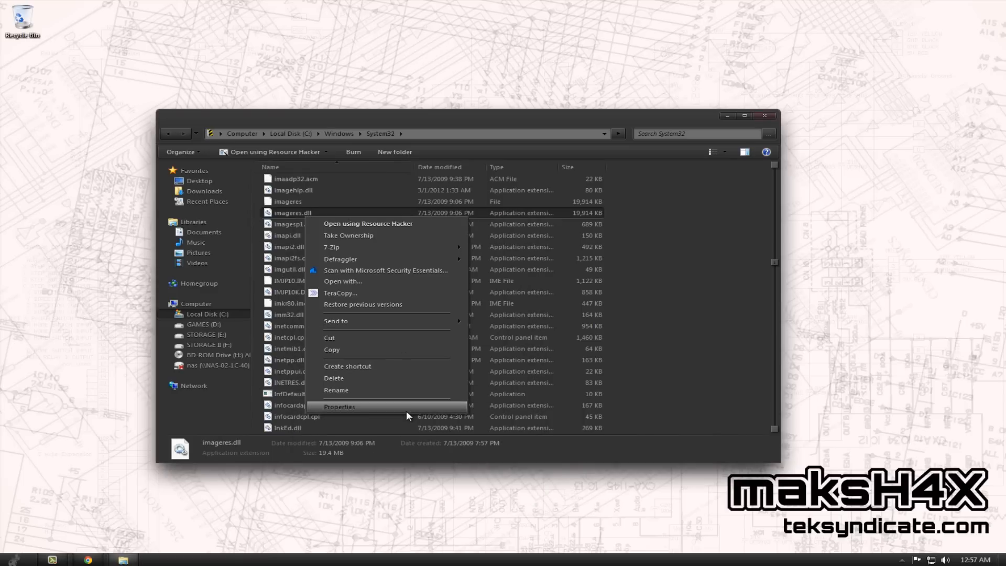
pyautogui.moveTo(362, 235)
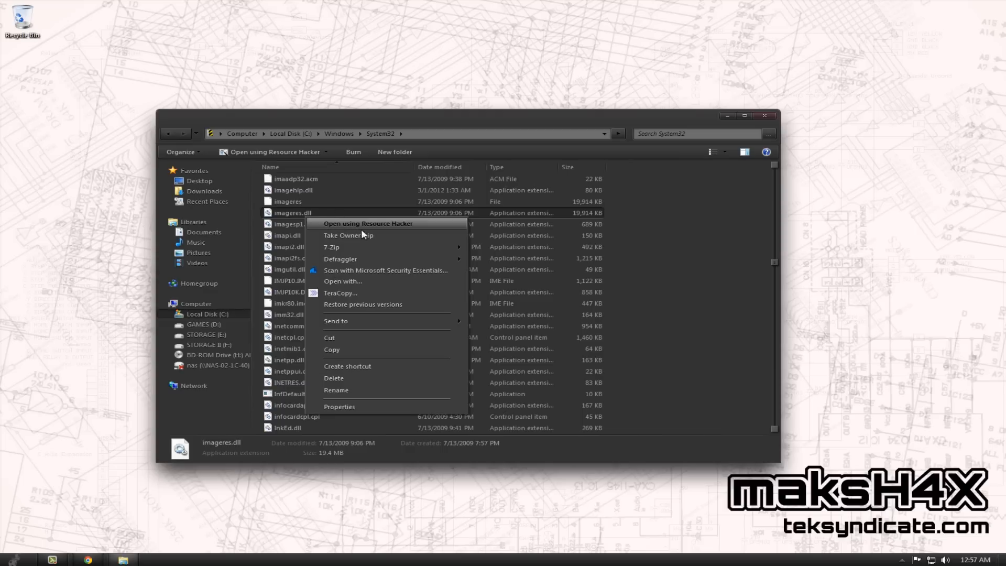
pyautogui.moveTo(391, 227)
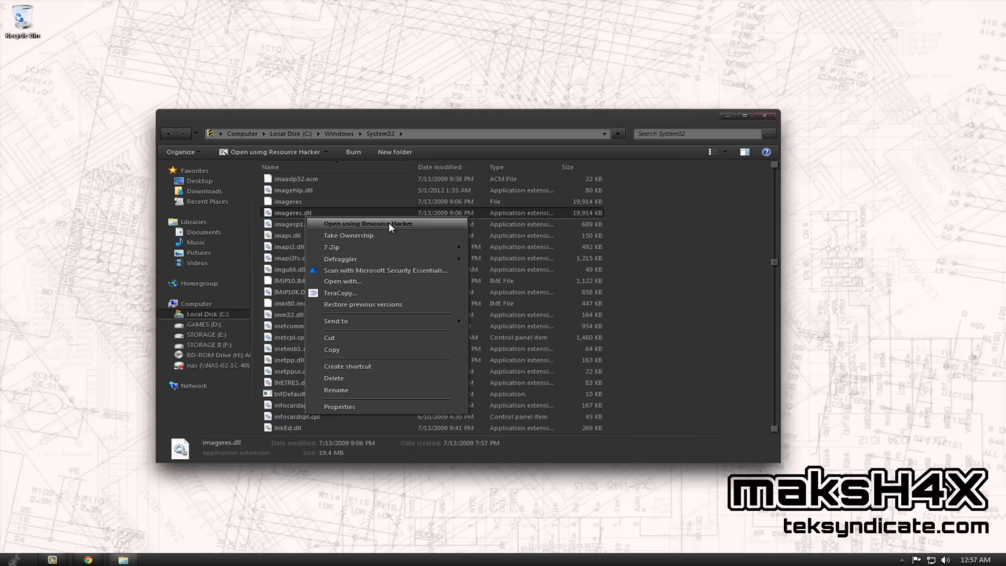
pyautogui.click(369, 223)
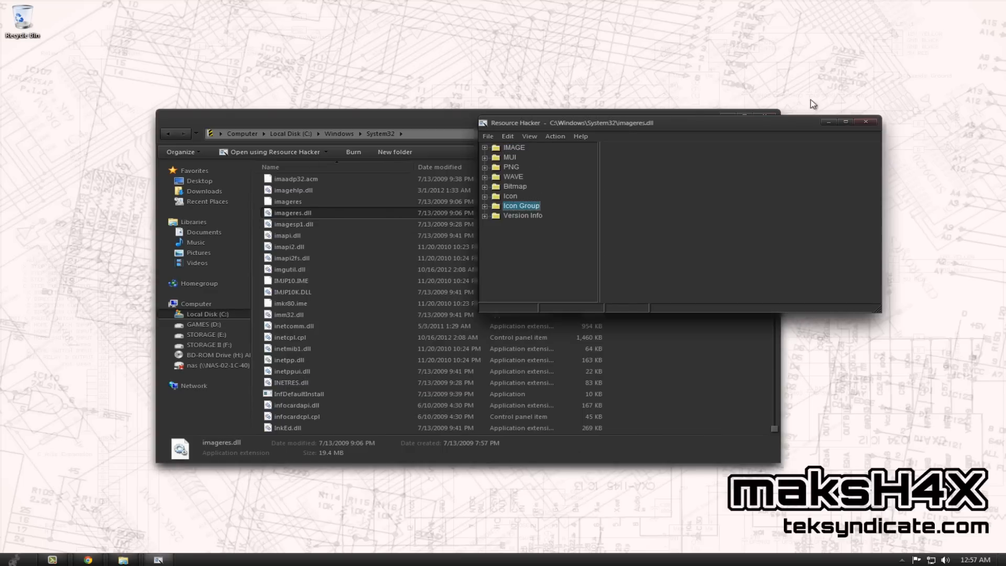
pyautogui.moveTo(692, 199)
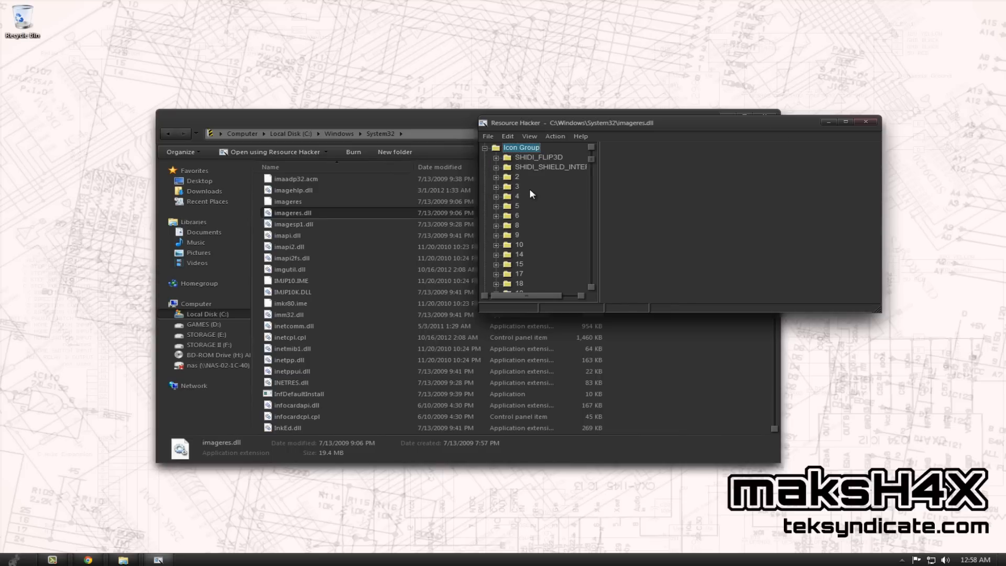
pyautogui.moveTo(539, 168)
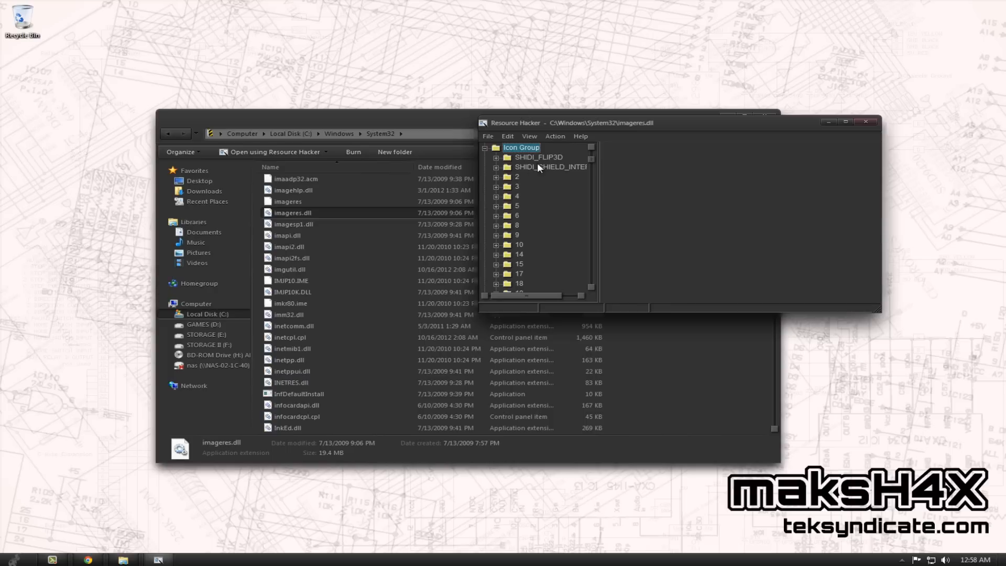
pyautogui.moveTo(537, 191)
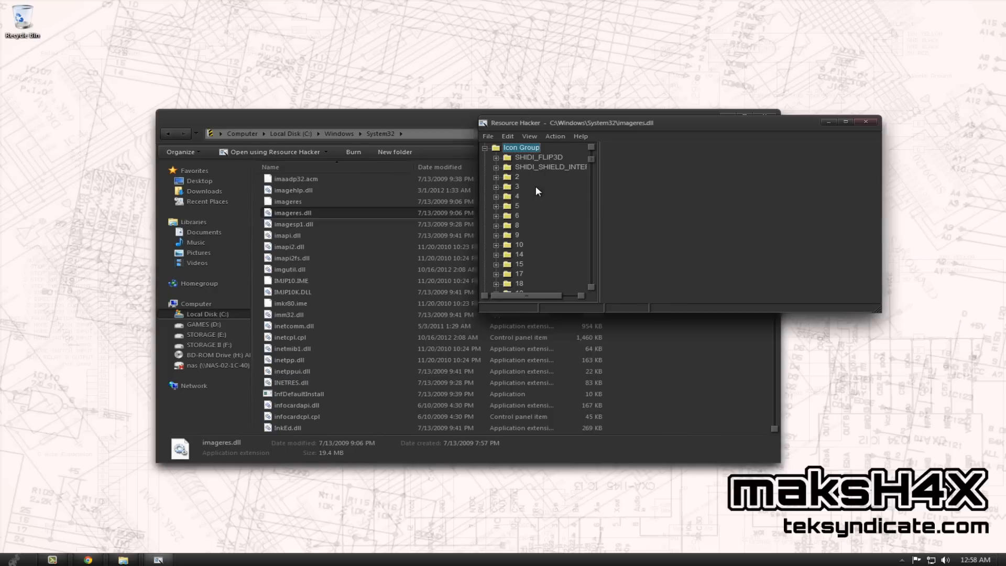
# Expand Icon Group 3 and preview its striped icons via the 1033 entry
pyautogui.click(518, 187)
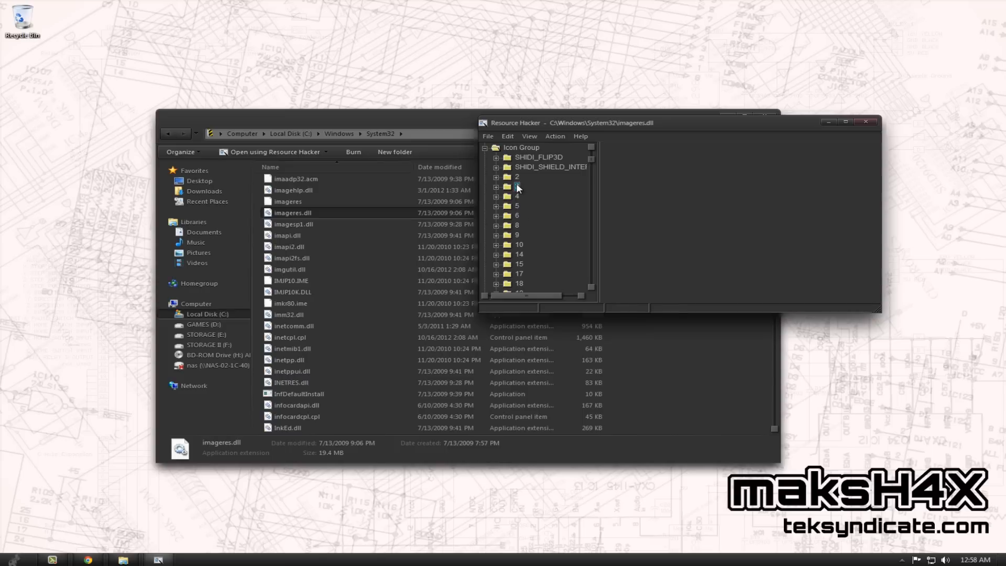
pyautogui.click(497, 187)
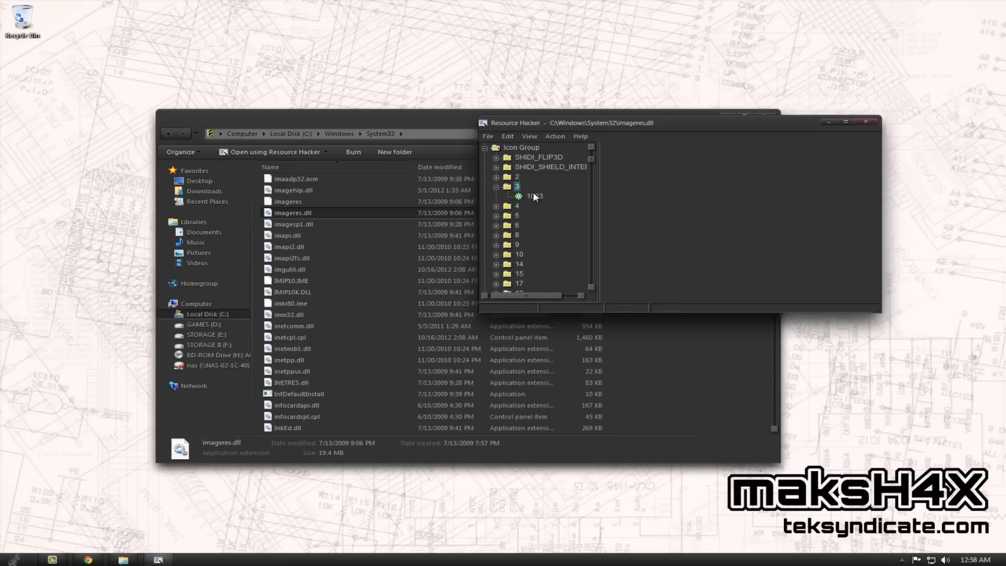
pyautogui.click(534, 196)
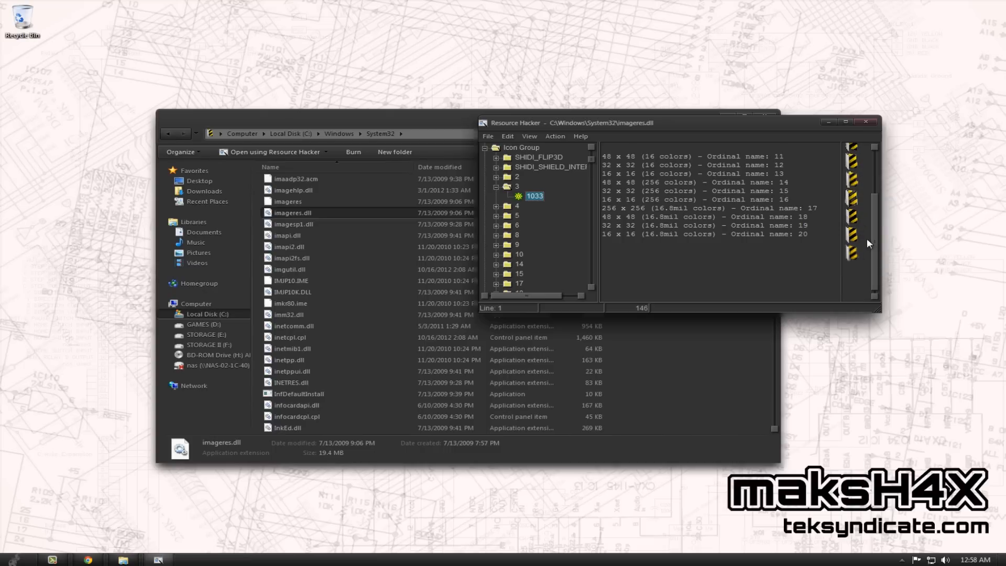
pyautogui.moveTo(833, 234)
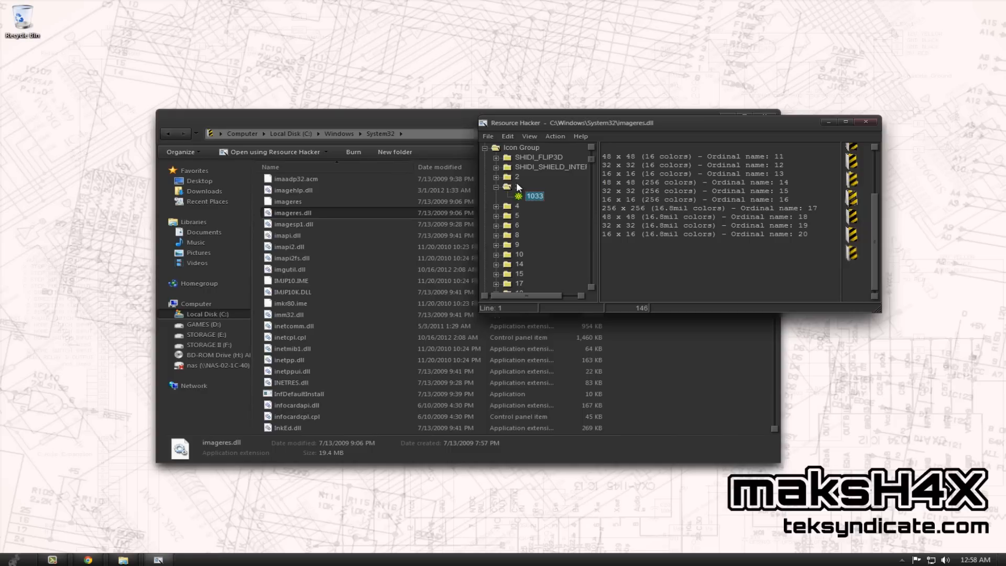
# Review the Replace Icon dialog, then preview icon group 4's icons
pyautogui.click(556, 137)
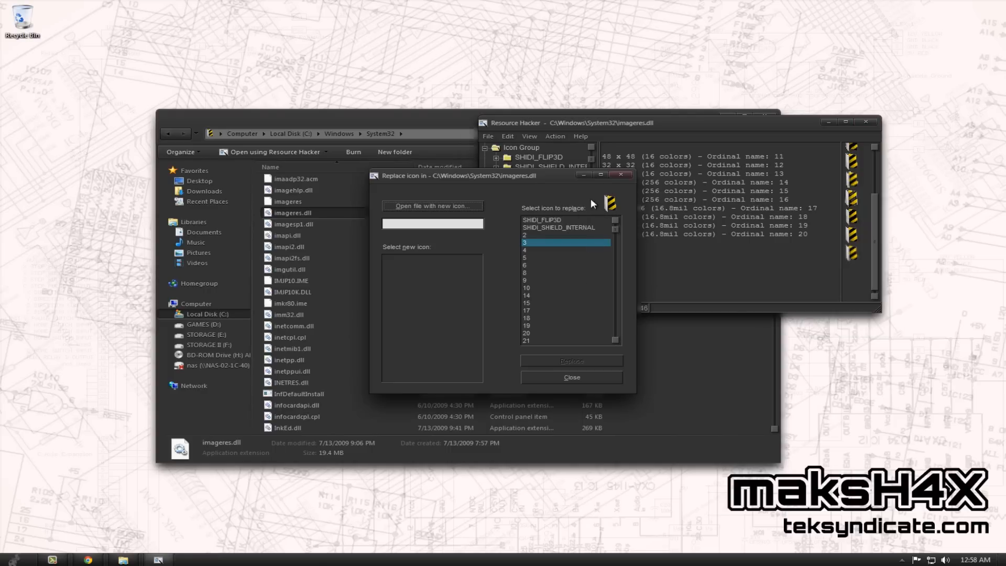
pyautogui.moveTo(459, 210)
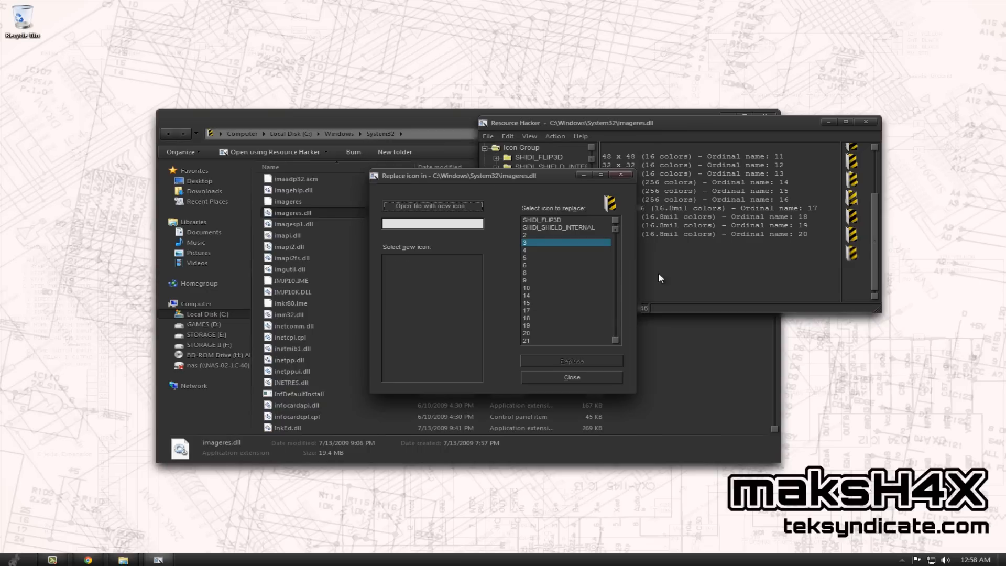
pyautogui.moveTo(628, 193)
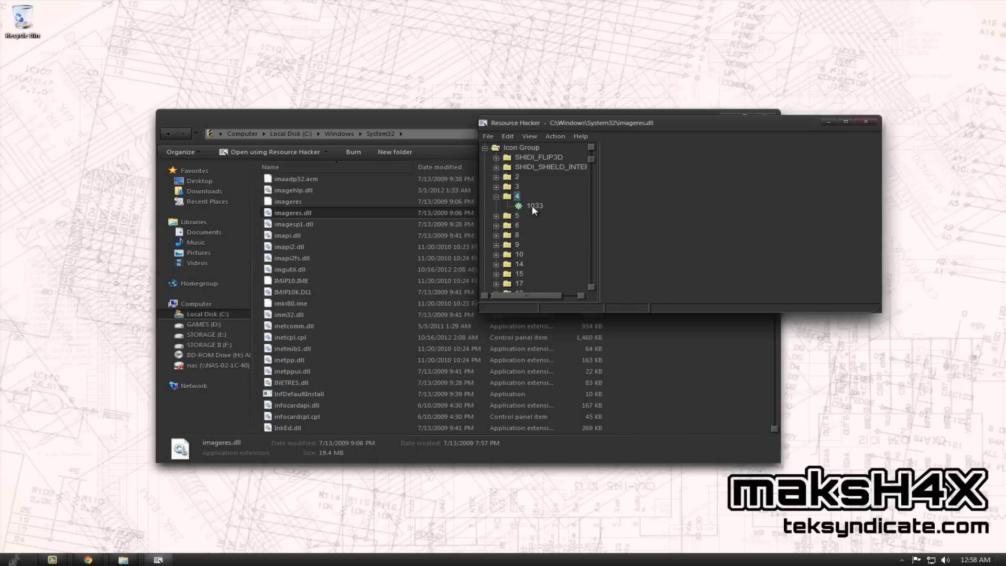
pyautogui.click(534, 206)
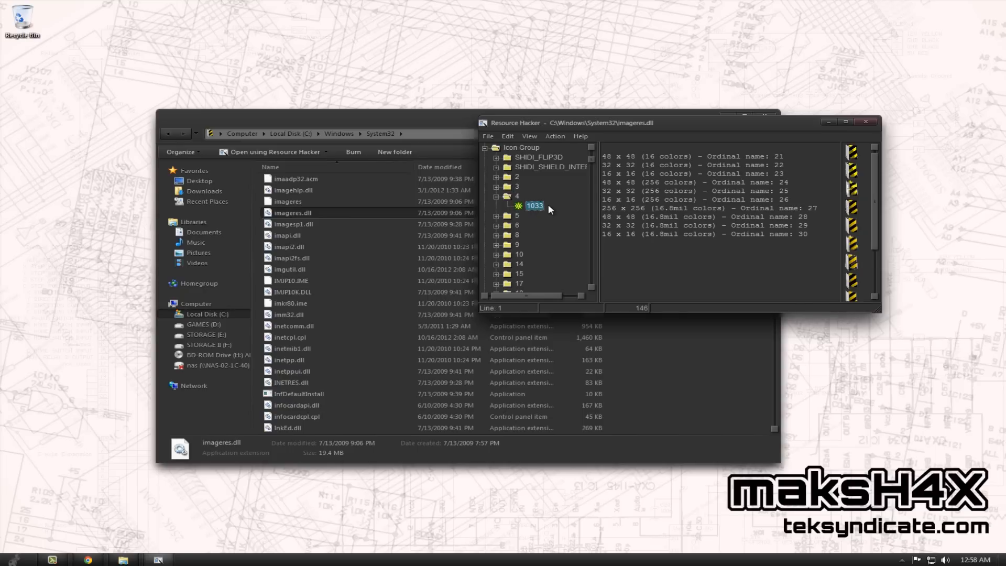
pyautogui.moveTo(520, 203)
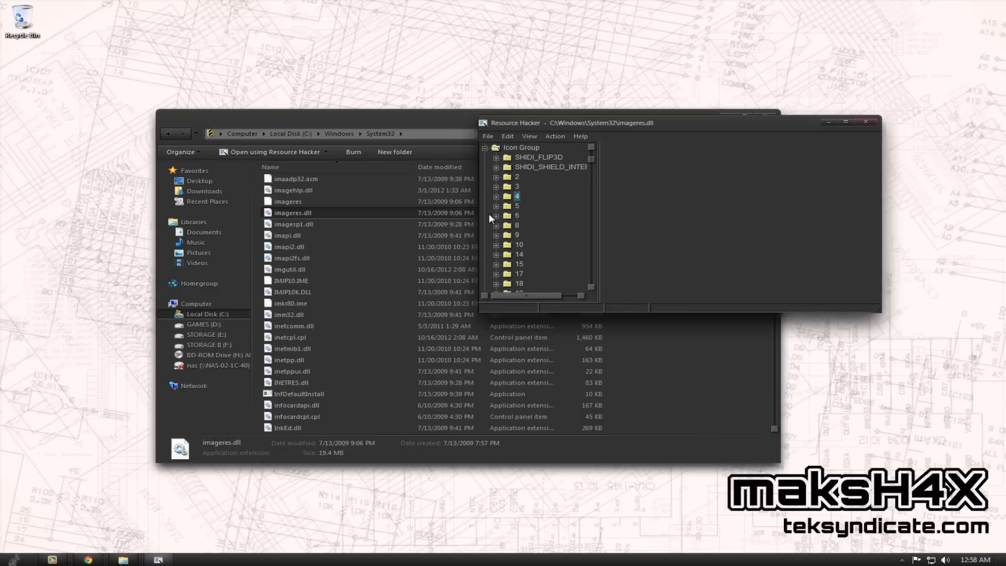
# Preview icon group 5's icons and expand icon group 6
pyautogui.click(495, 206)
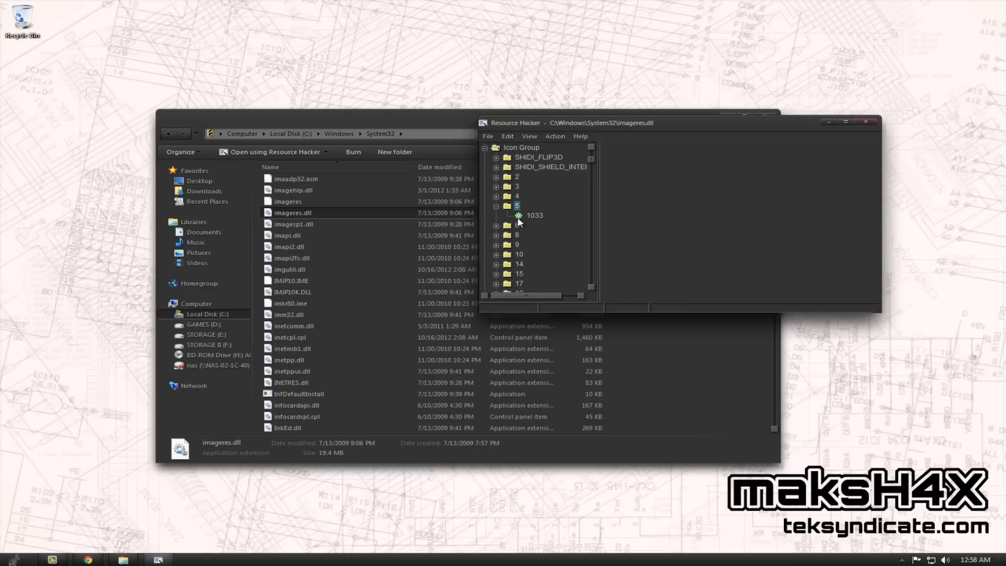
pyautogui.click(535, 216)
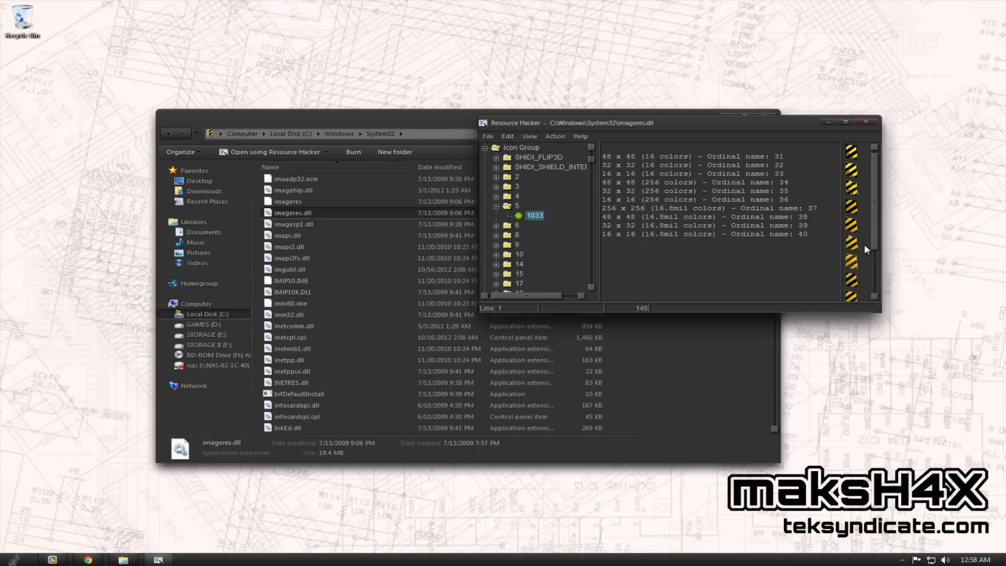
pyautogui.click(496, 224)
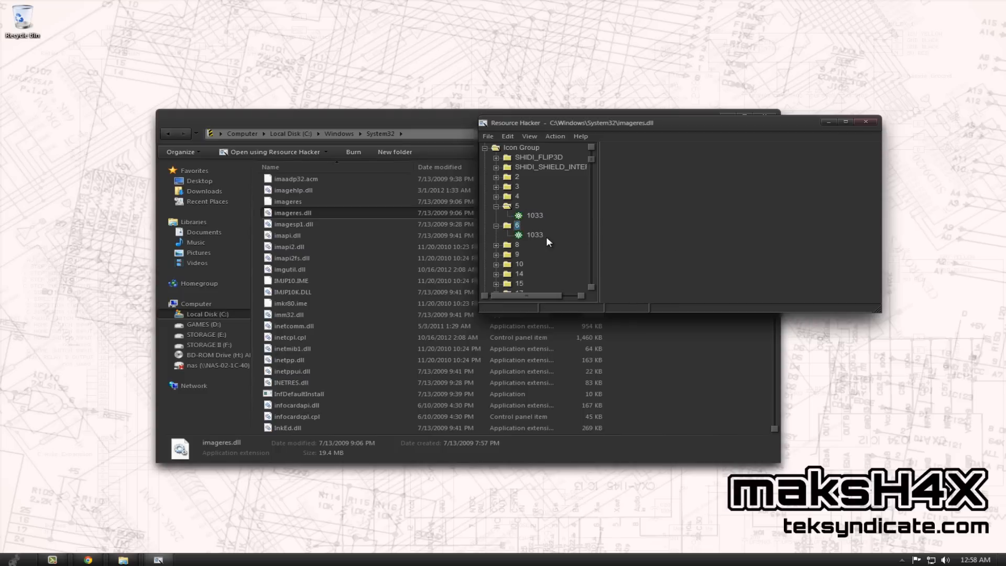
# Preview the icons of groups 6, 36, 37 and 39 in imageres.dll
pyautogui.click(534, 235)
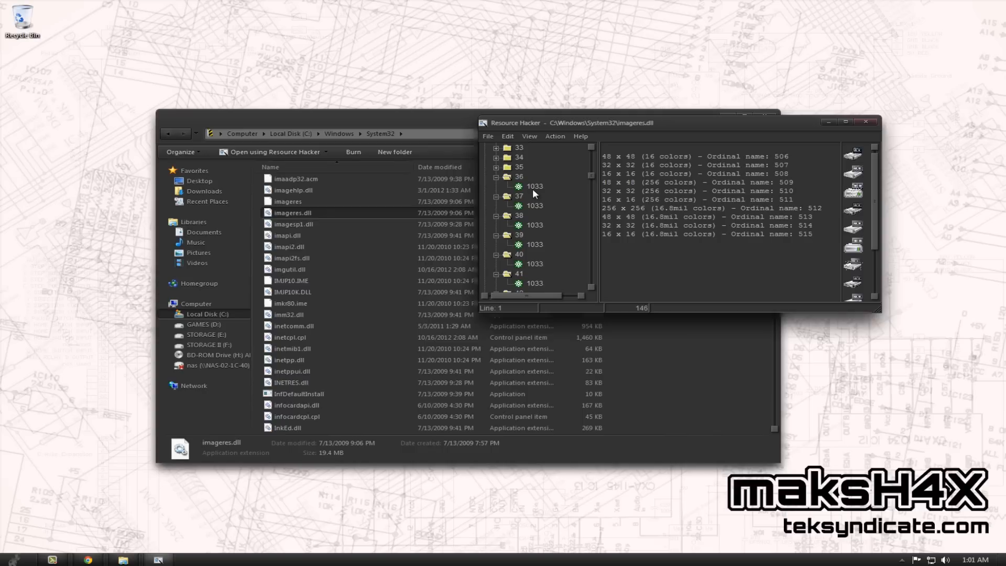
pyautogui.moveTo(538, 192)
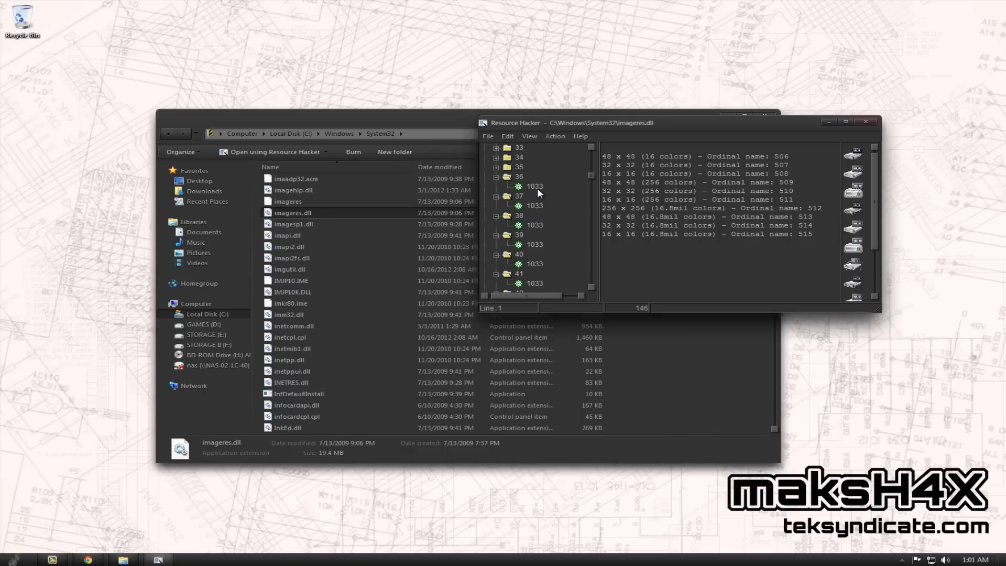
pyautogui.click(534, 186)
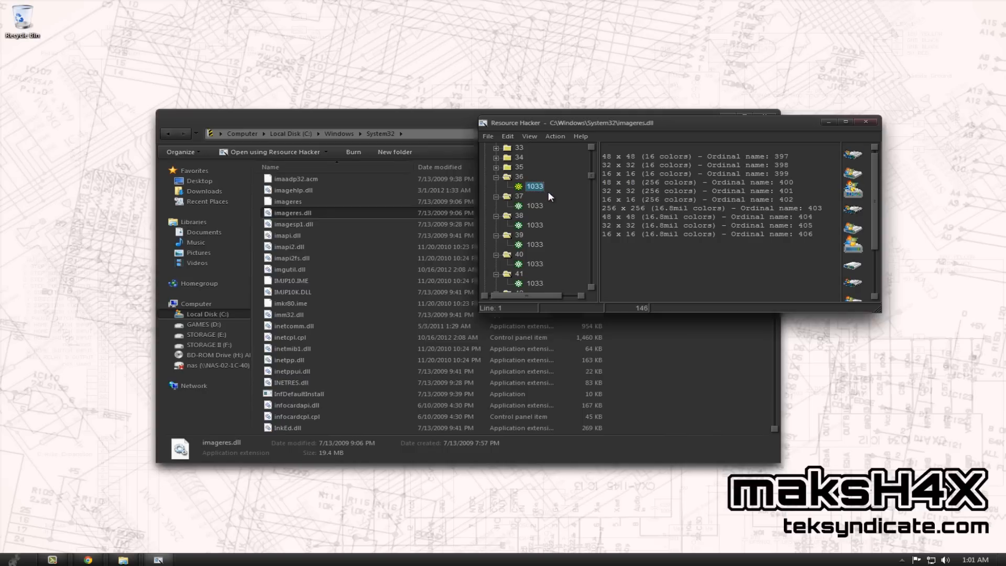
pyautogui.moveTo(528, 282)
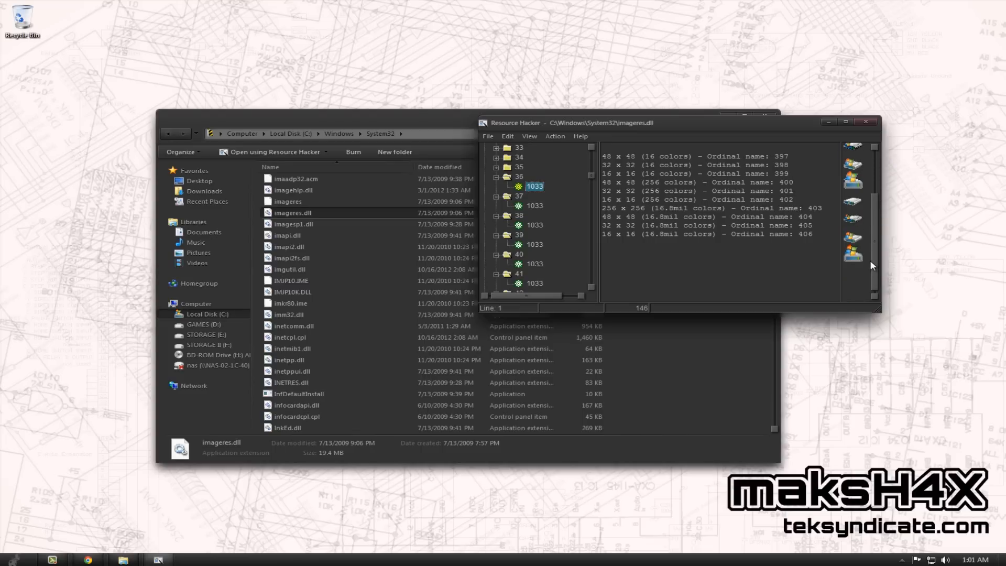
pyautogui.moveTo(862, 239)
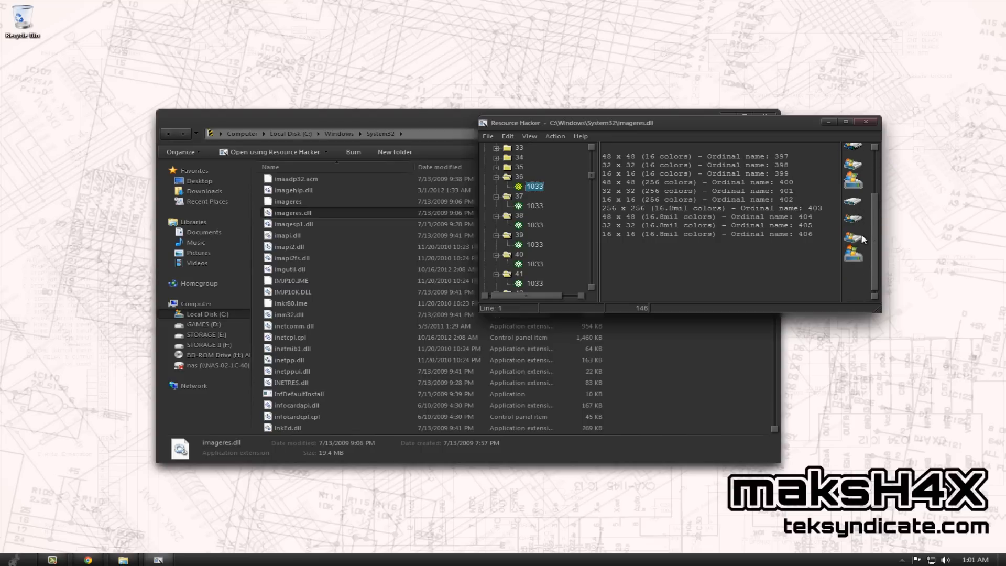
pyautogui.moveTo(542, 206)
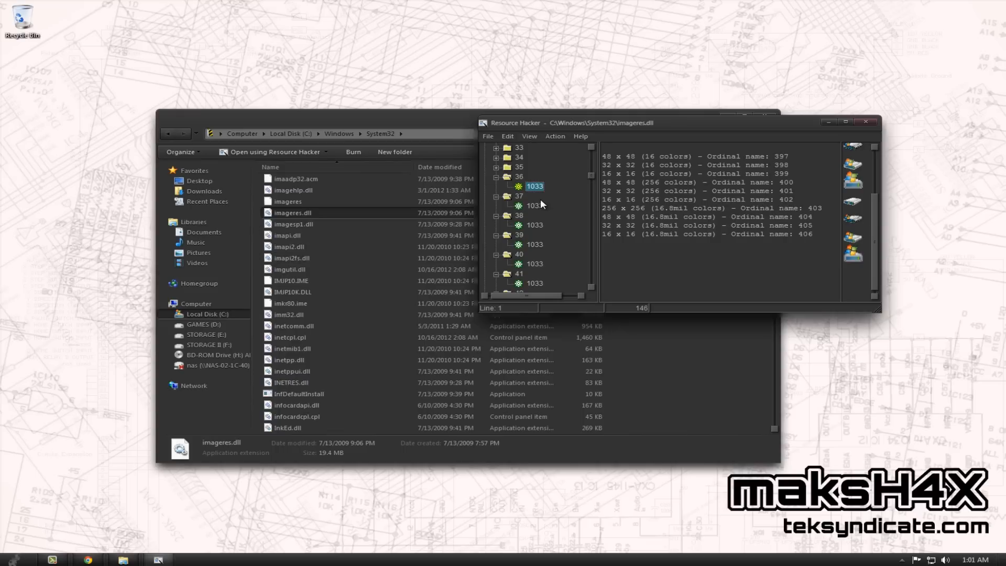
pyautogui.click(534, 205)
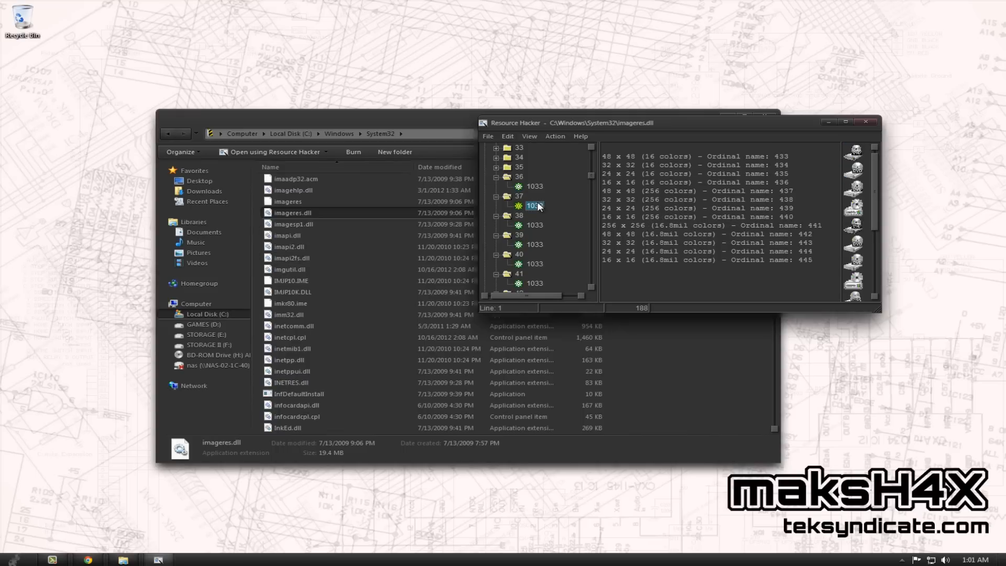
pyautogui.moveTo(872, 195)
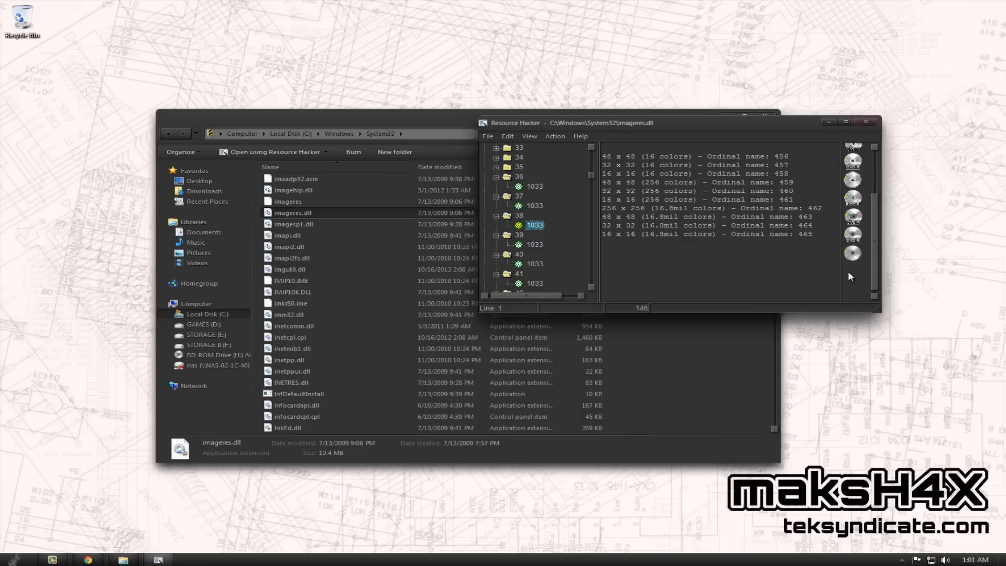
pyautogui.moveTo(537, 244)
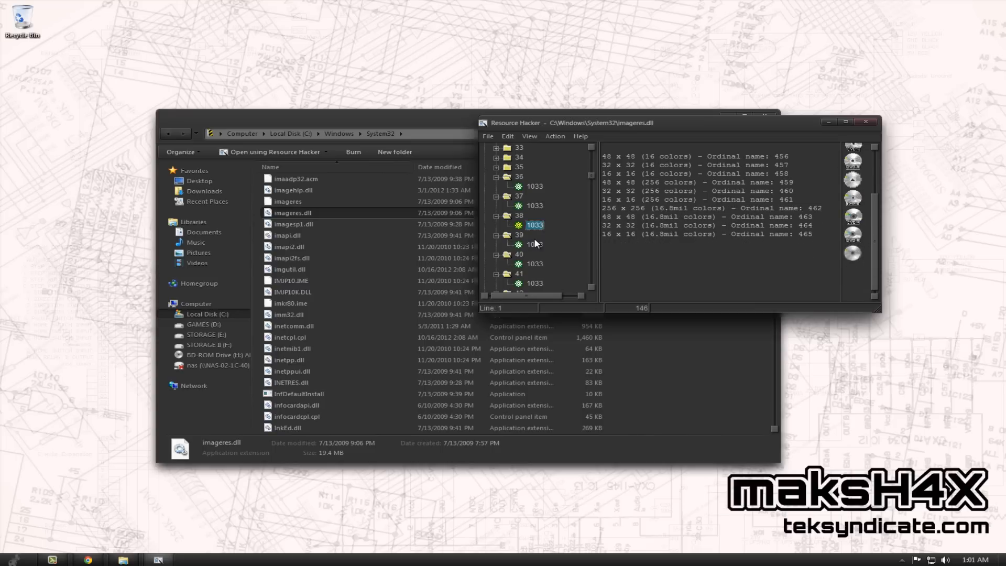
pyautogui.click(535, 244)
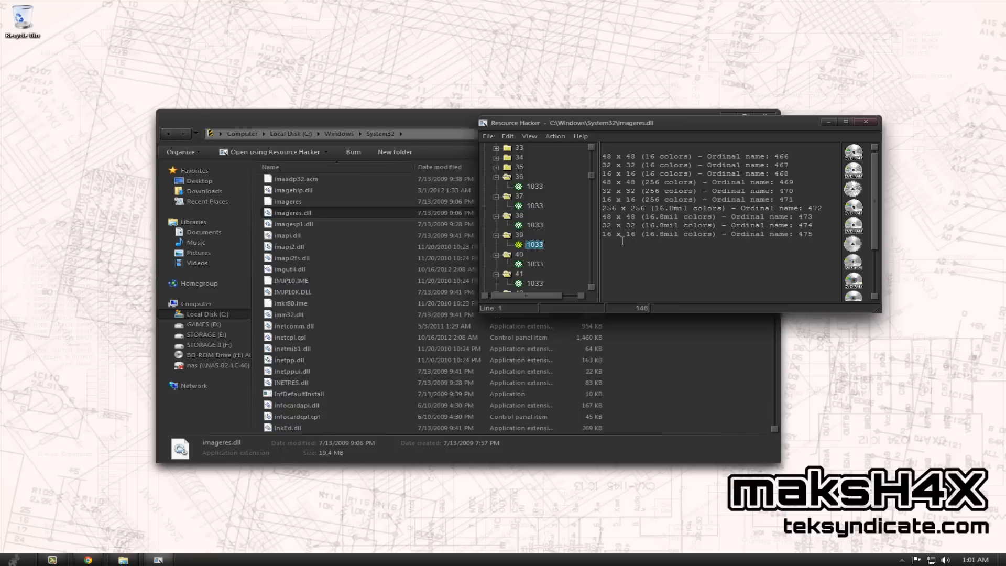
pyautogui.moveTo(618, 294)
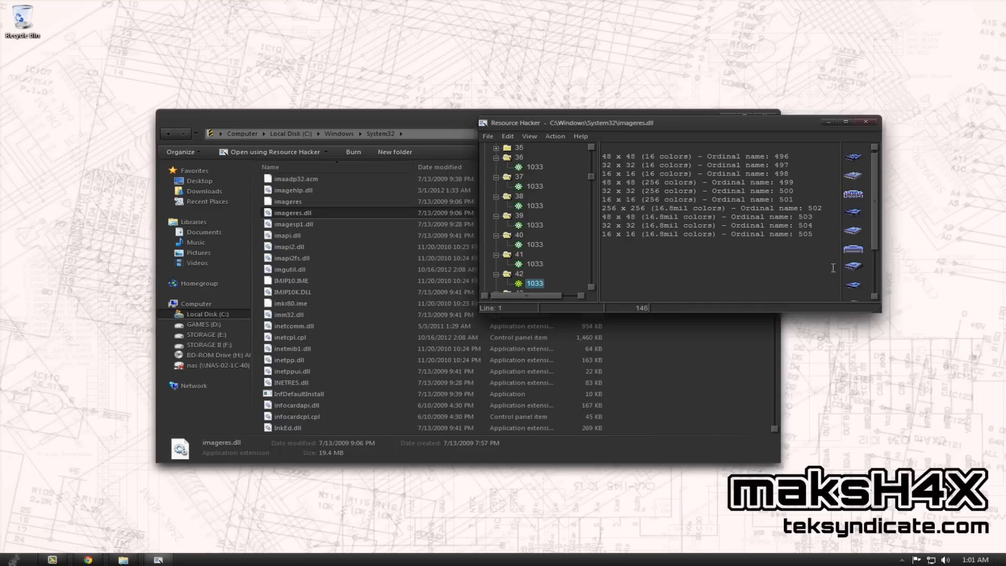
pyautogui.moveTo(595, 296)
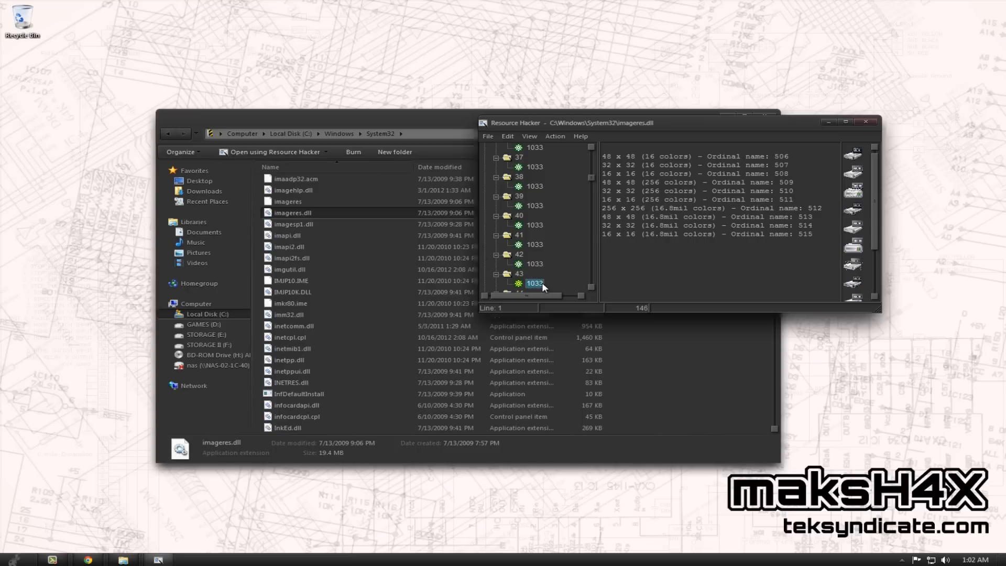
pyautogui.moveTo(872, 204)
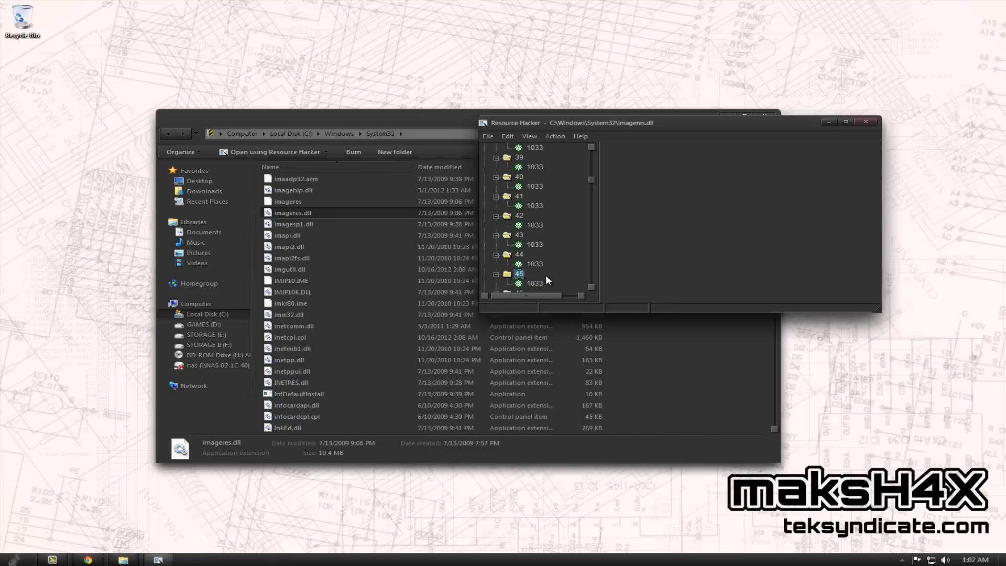
# Show icon group 45's computer icons in every size and scroll through them
pyautogui.click(533, 283)
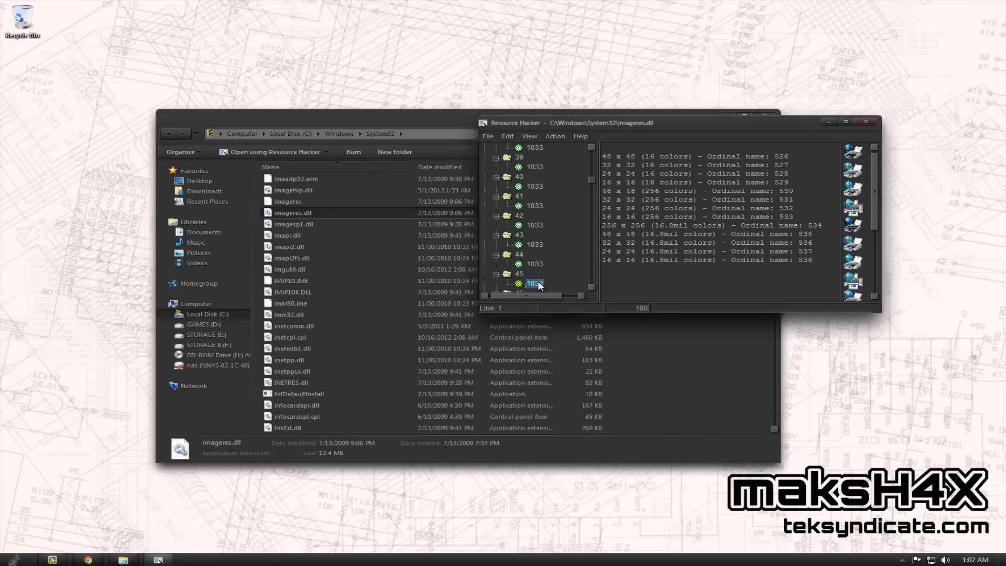
pyautogui.click(534, 283)
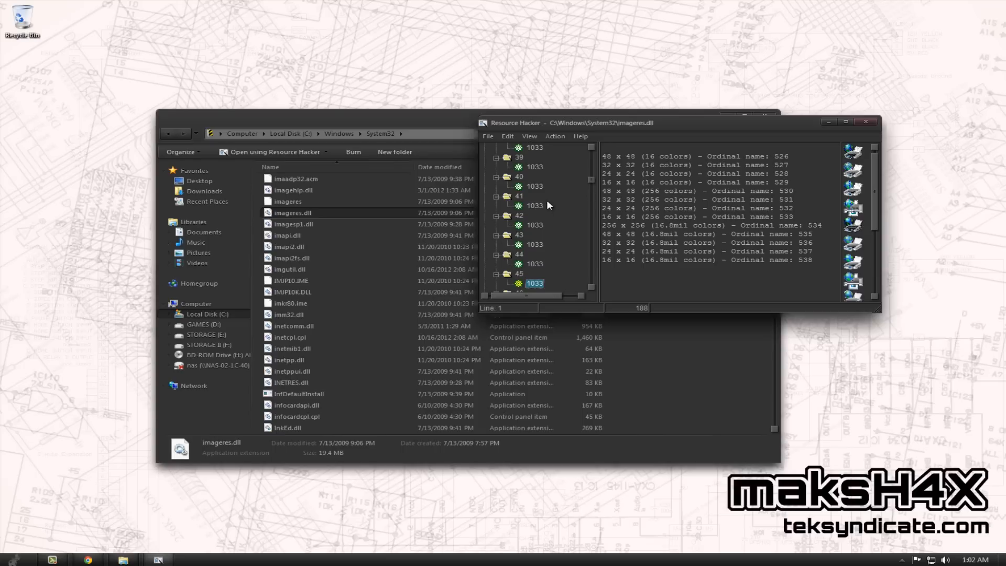
pyautogui.moveTo(592, 183)
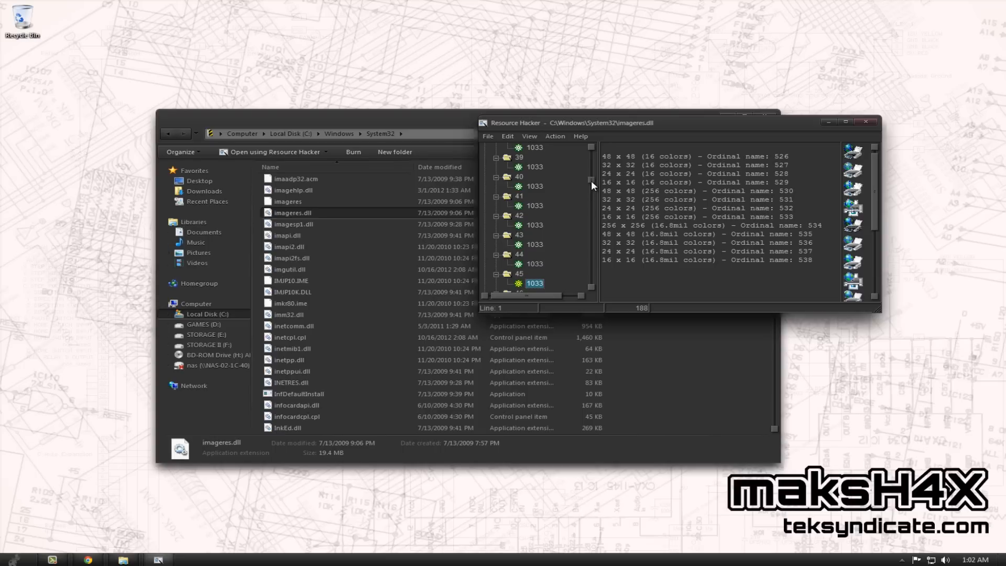
pyautogui.moveTo(594, 178)
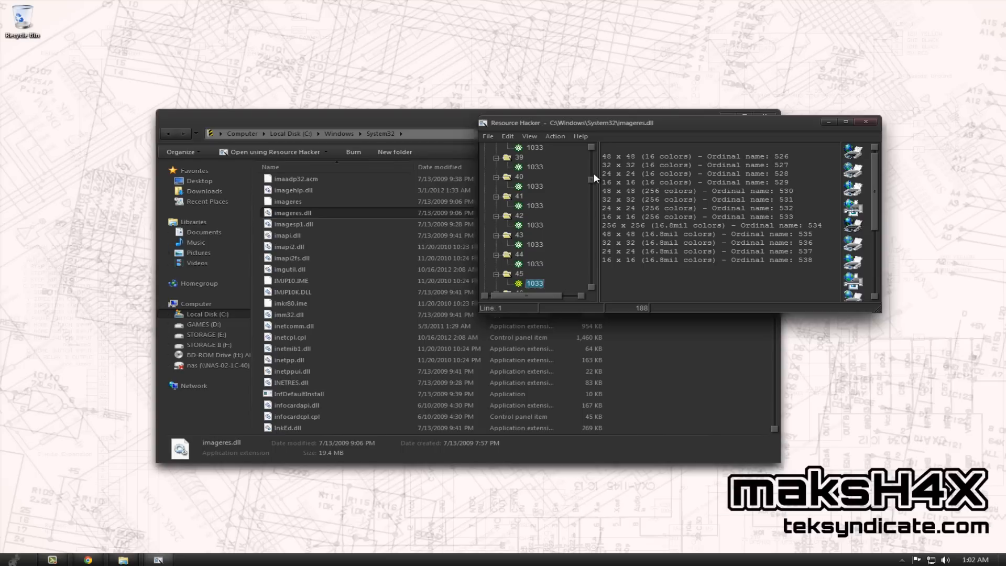
pyautogui.scroll(-3)
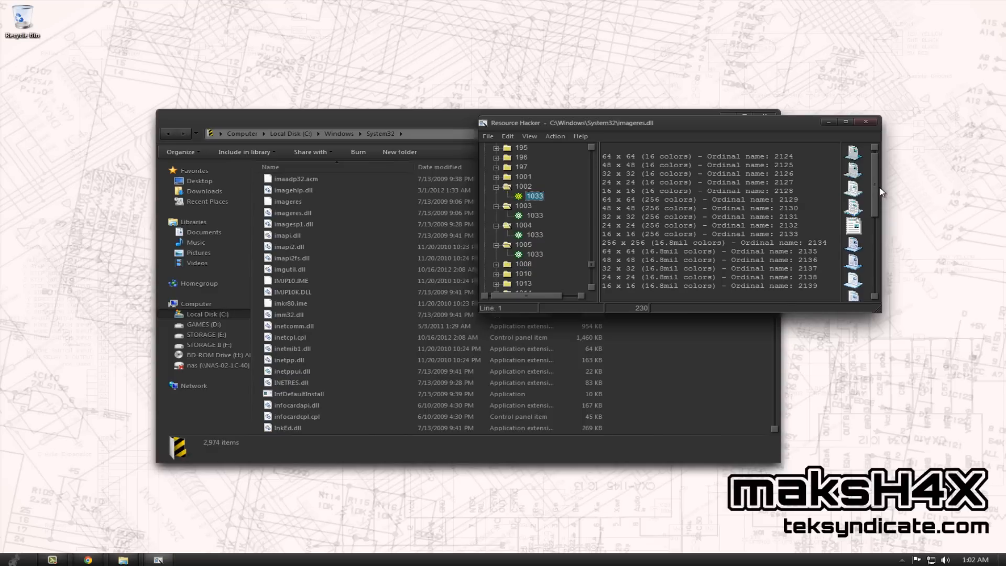
# Check the Libraries window via Start > Pictures, then preview icon group 1005's library icons
pyautogui.click(8, 560)
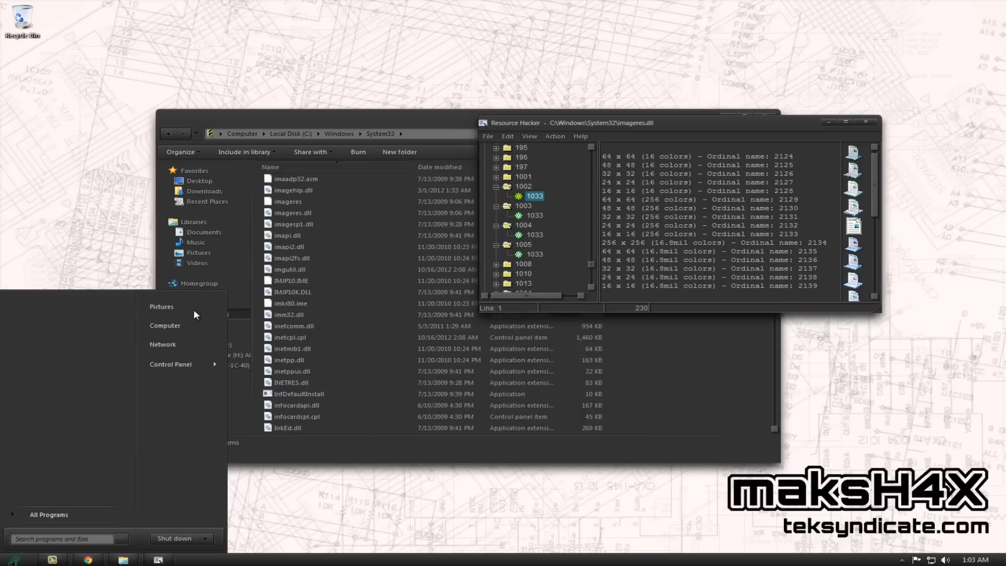
pyautogui.click(161, 306)
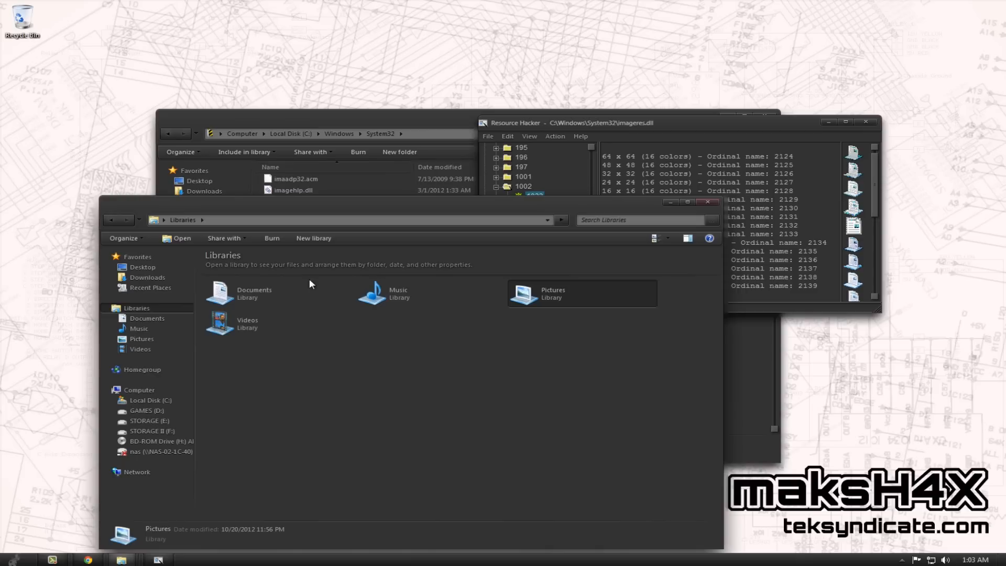
pyautogui.moveTo(683, 238)
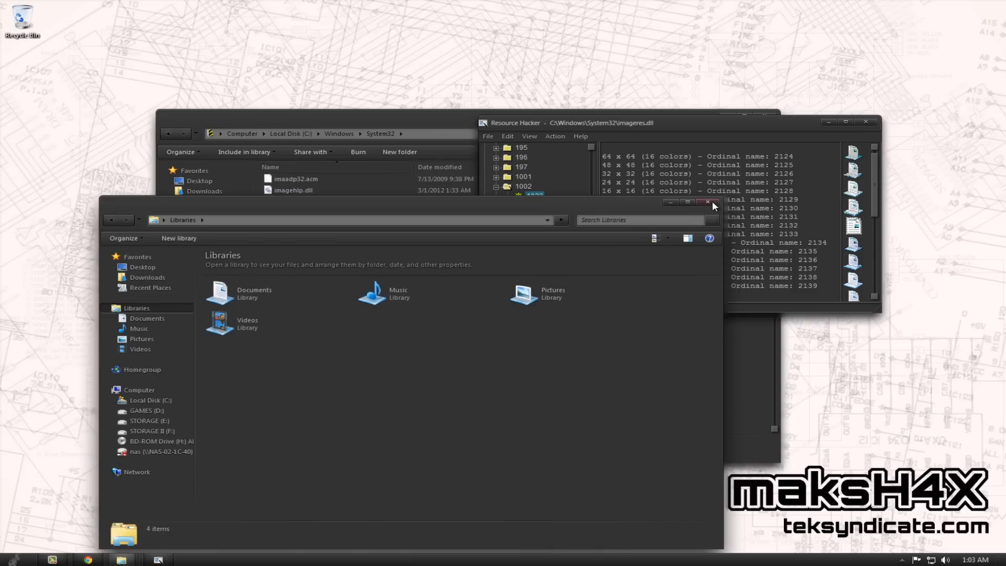
pyautogui.moveTo(713, 206)
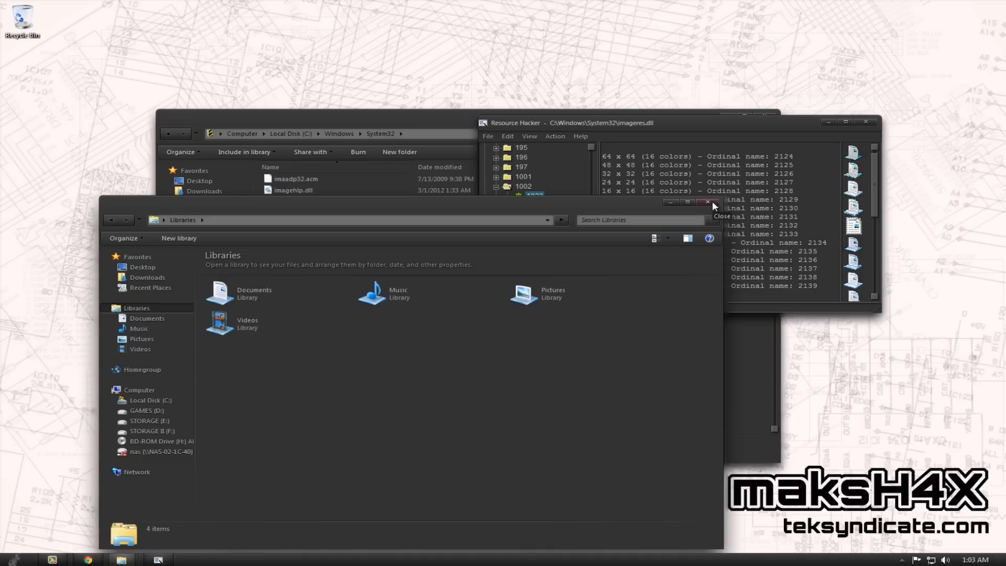
pyautogui.moveTo(716, 205)
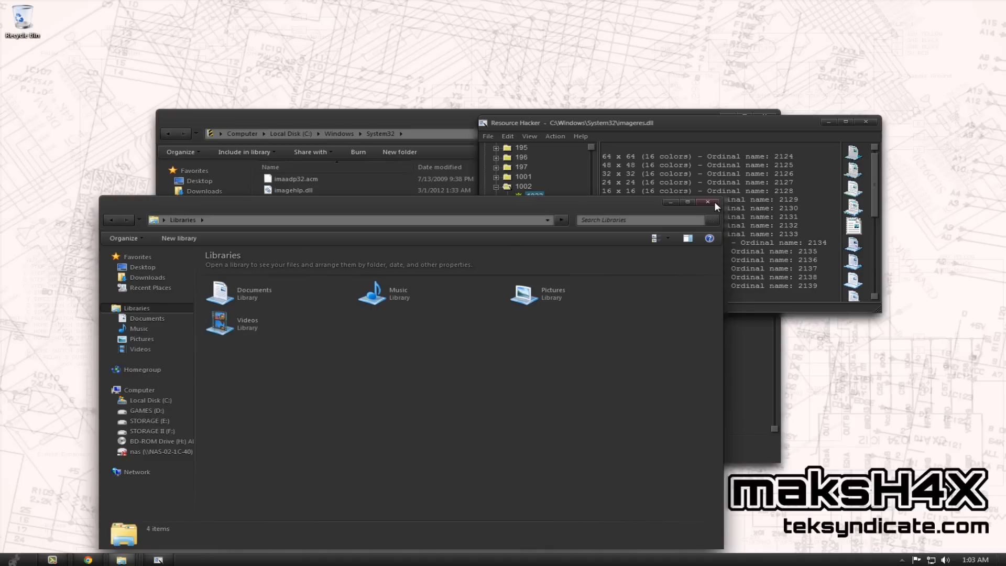
pyautogui.click(708, 202)
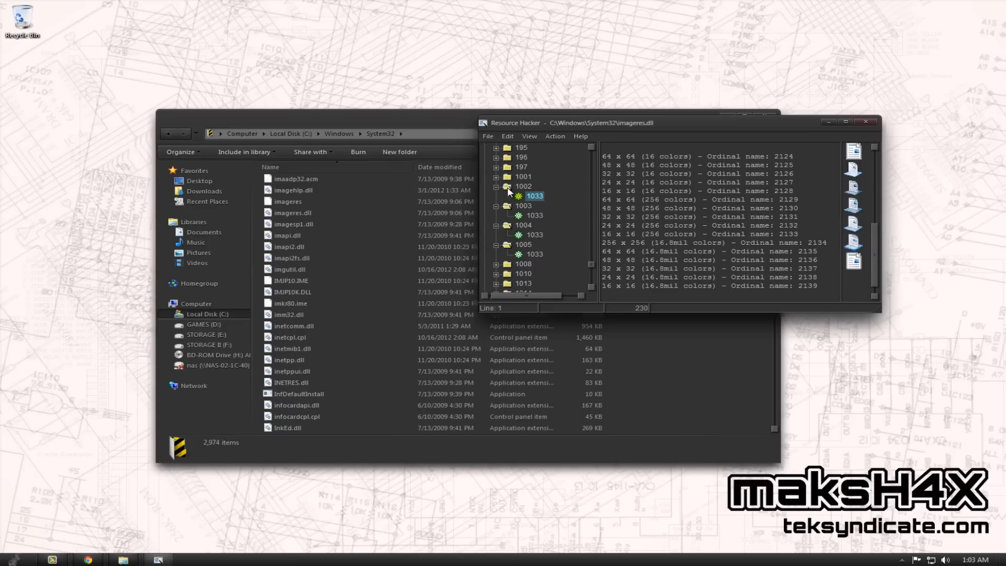
pyautogui.moveTo(538, 235)
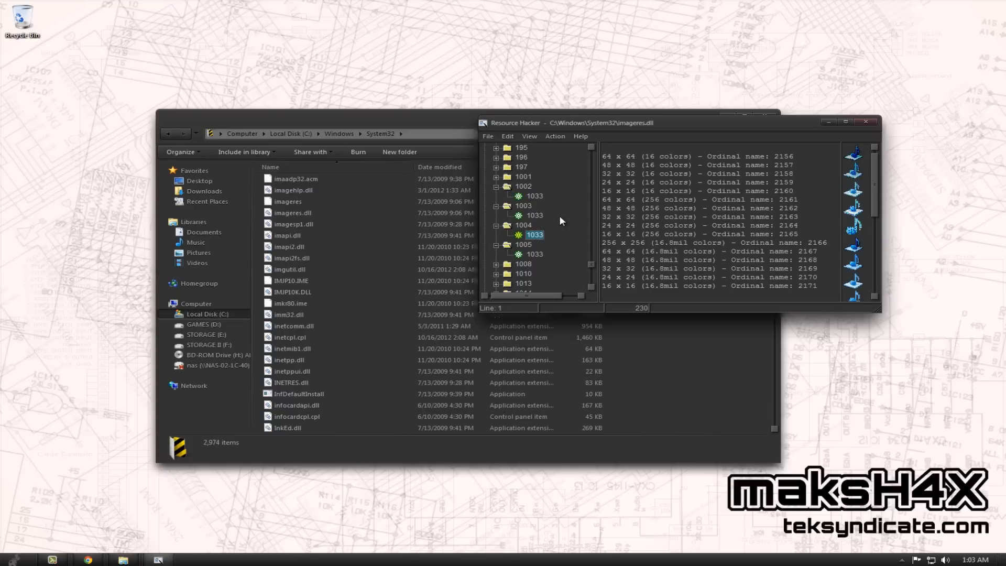
pyautogui.moveTo(528, 215)
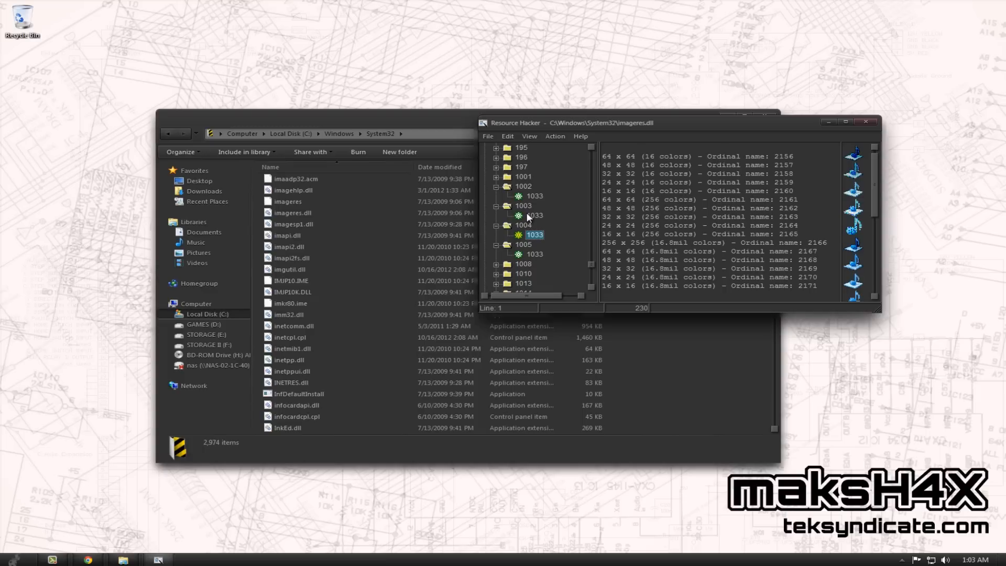
pyautogui.click(533, 216)
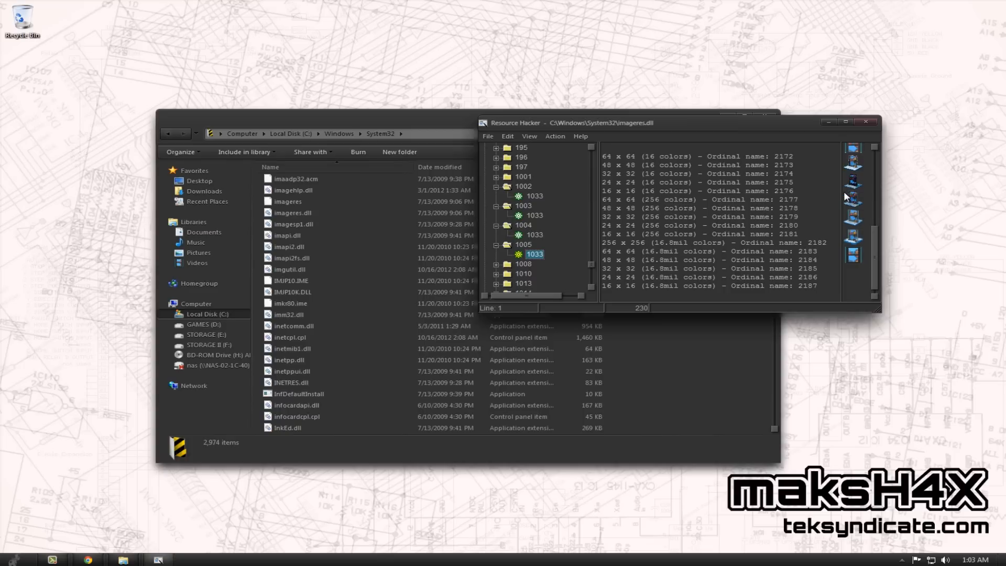
pyautogui.moveTo(853, 258)
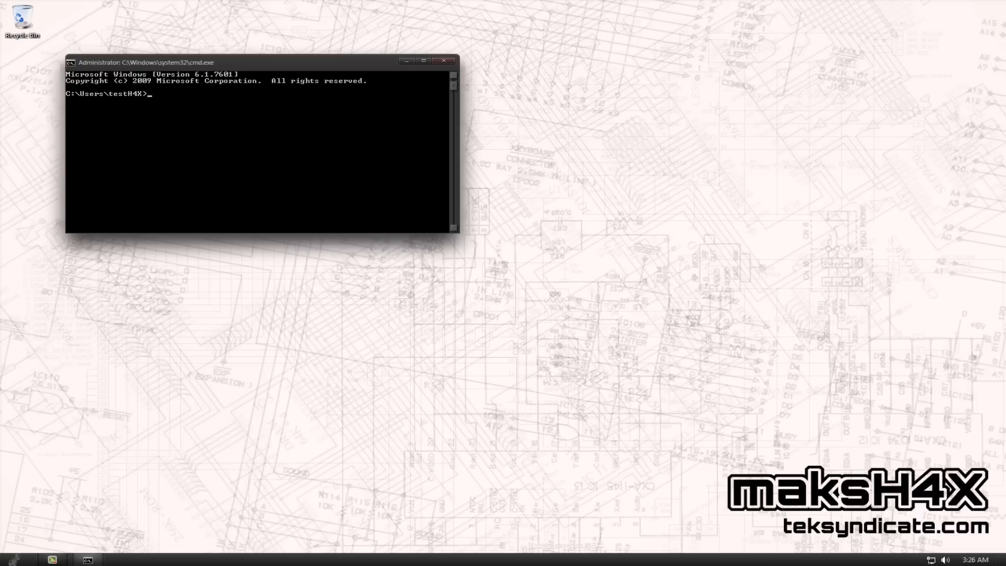
# Terminate explorer.exe with taskkill /IM explorer.exe /f
pyautogui.write('taskkill /IM')
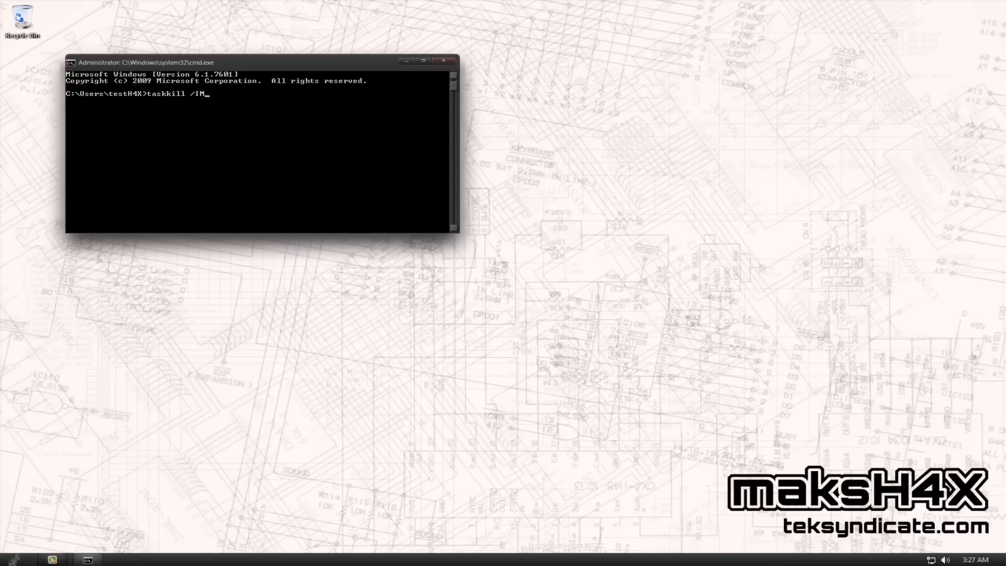
pyautogui.write('explorer.exe /f')
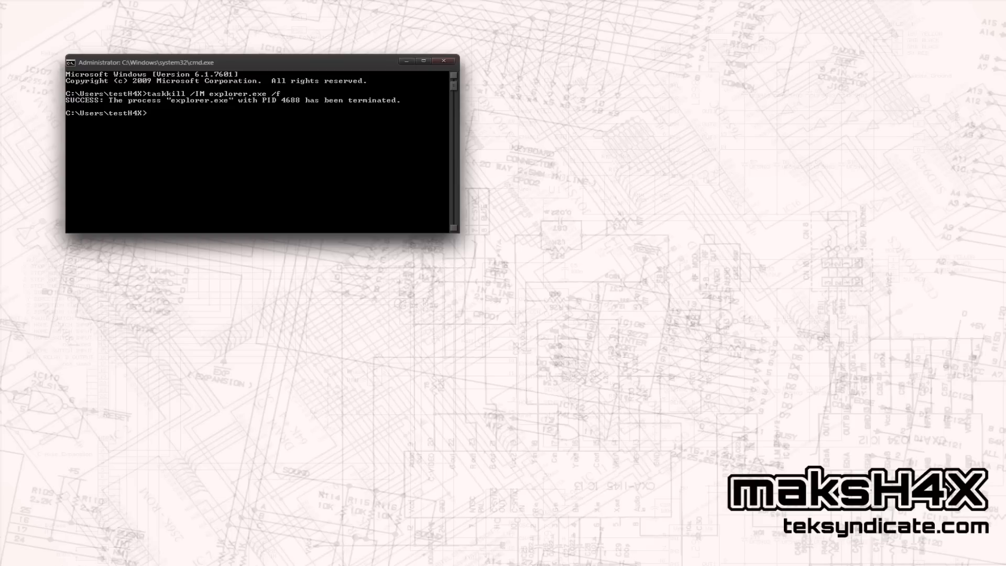
# Delete %userprofile%\appdata\local\iconcache.db to clear the icon cache
pyautogui.write('del')
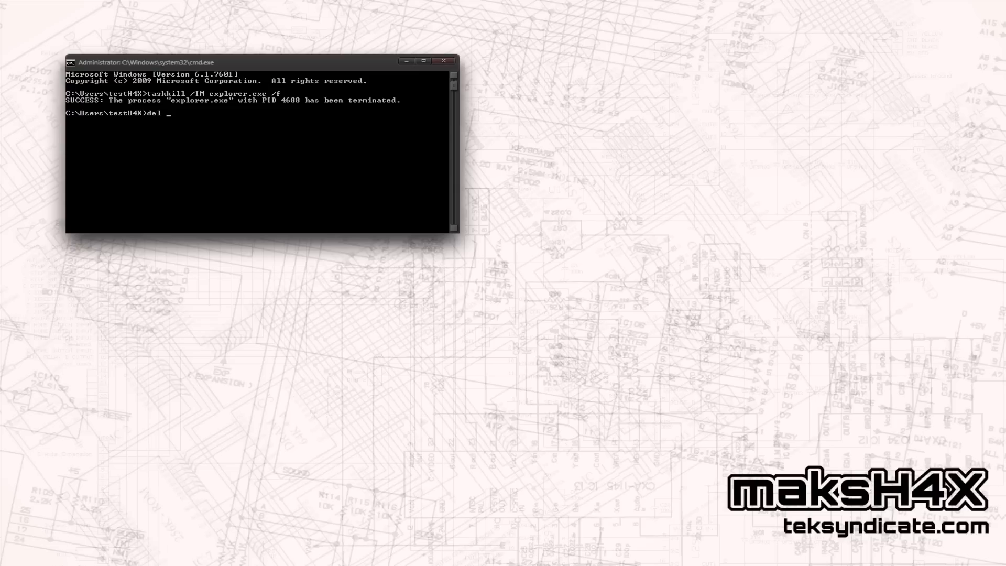
pyautogui.write('%us')
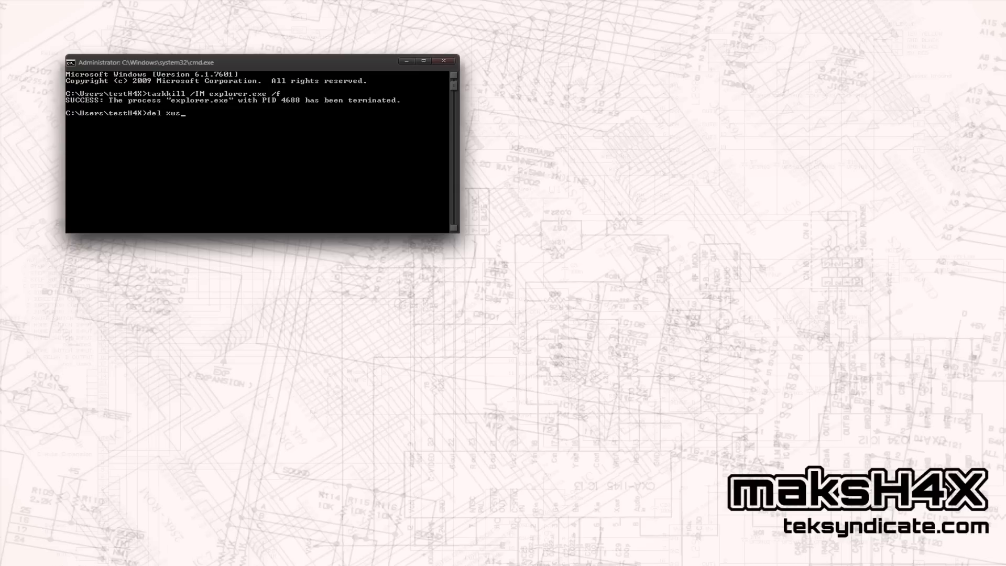
pyautogui.write('erp')
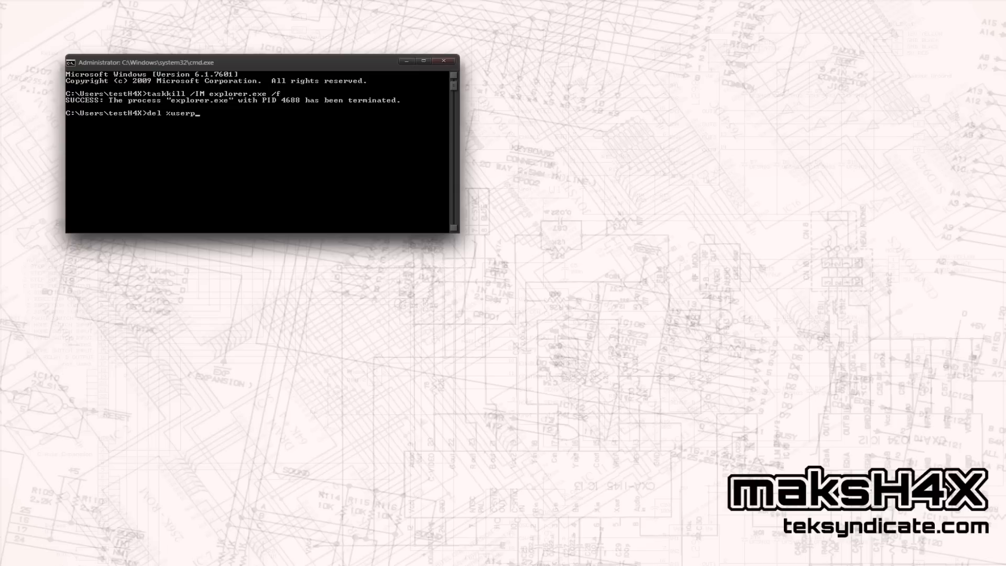
pyautogui.write('rofile%\\')
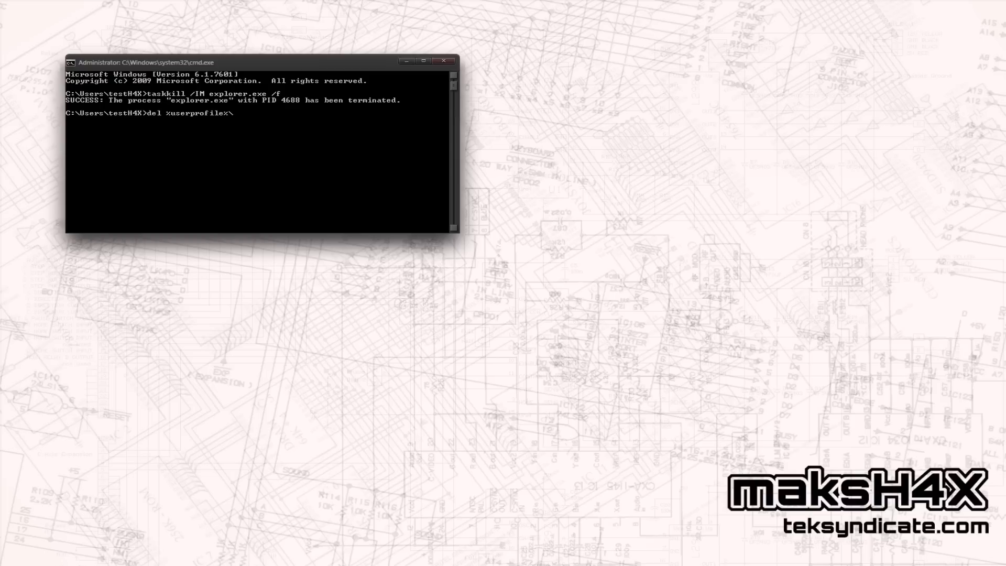
pyautogui.write('appdata\\')
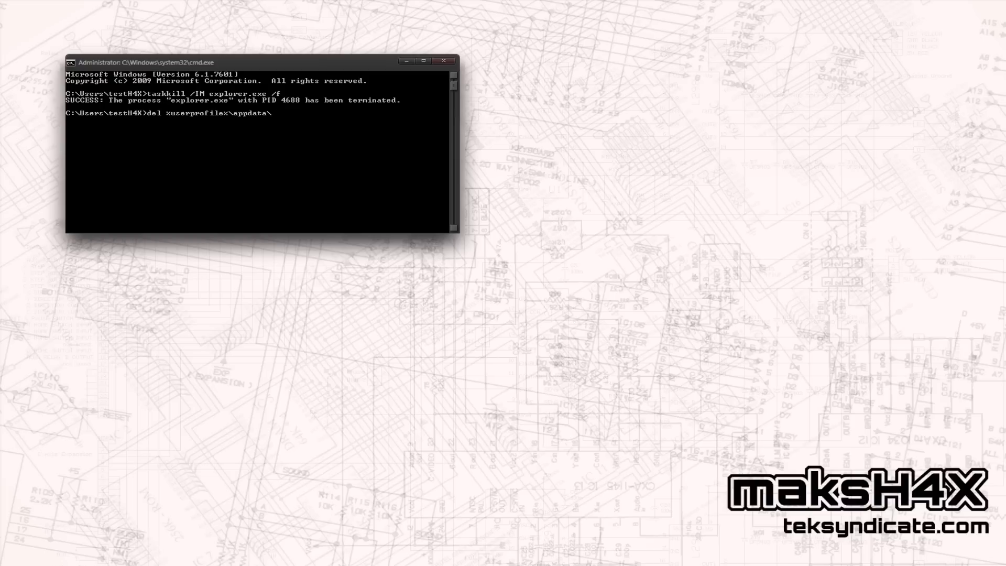
pyautogui.write('local\\')
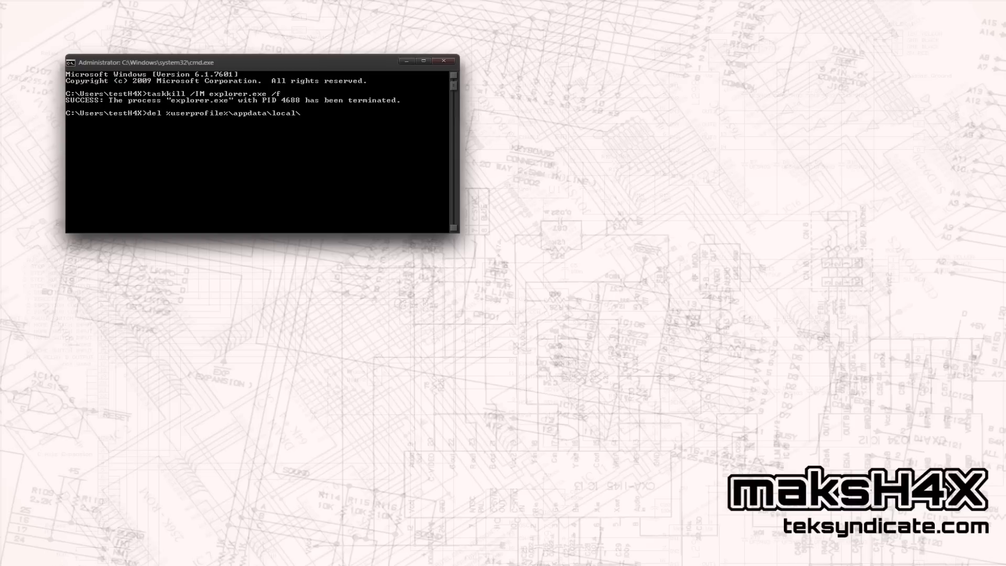
pyautogui.write('iconcache')
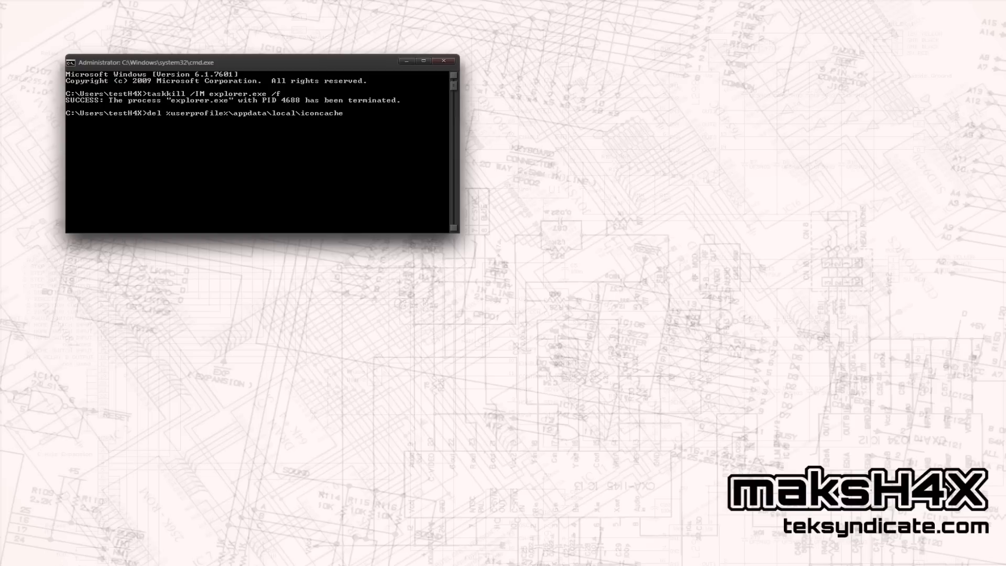
pyautogui.write('.db')
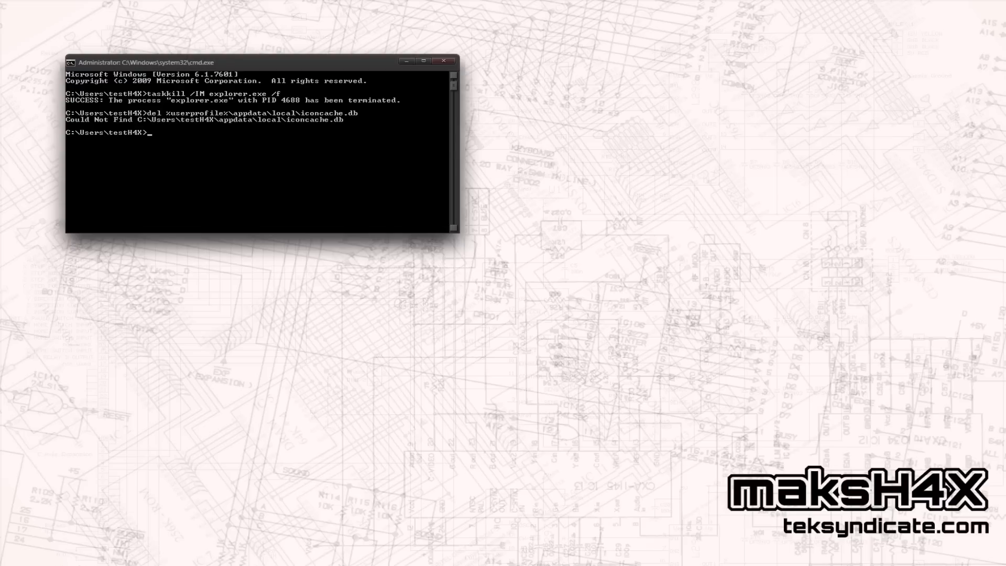
# Relaunch explorer.exe to rebuild the desktop
pyautogui.write('e')
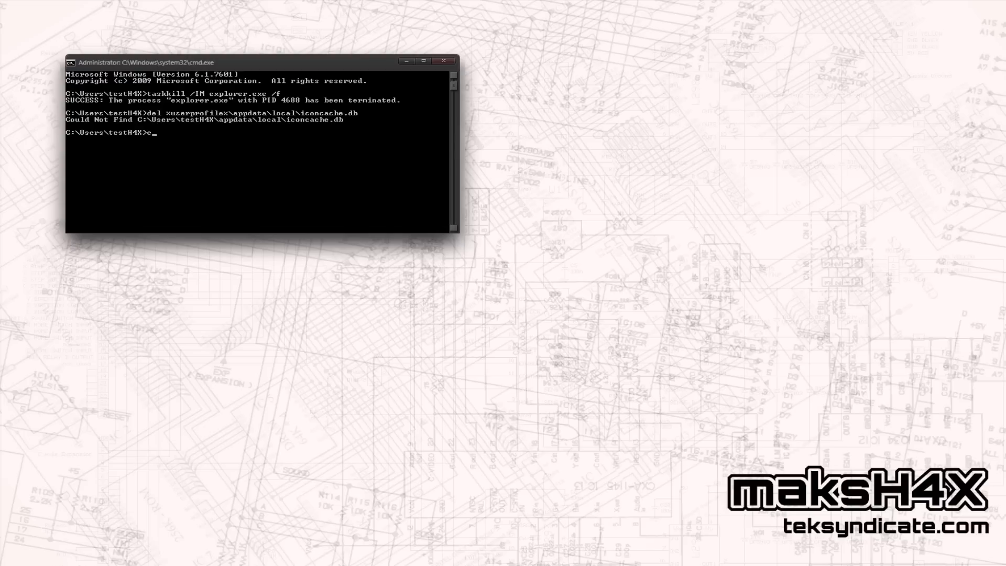
pyautogui.write('xplorer.exe')
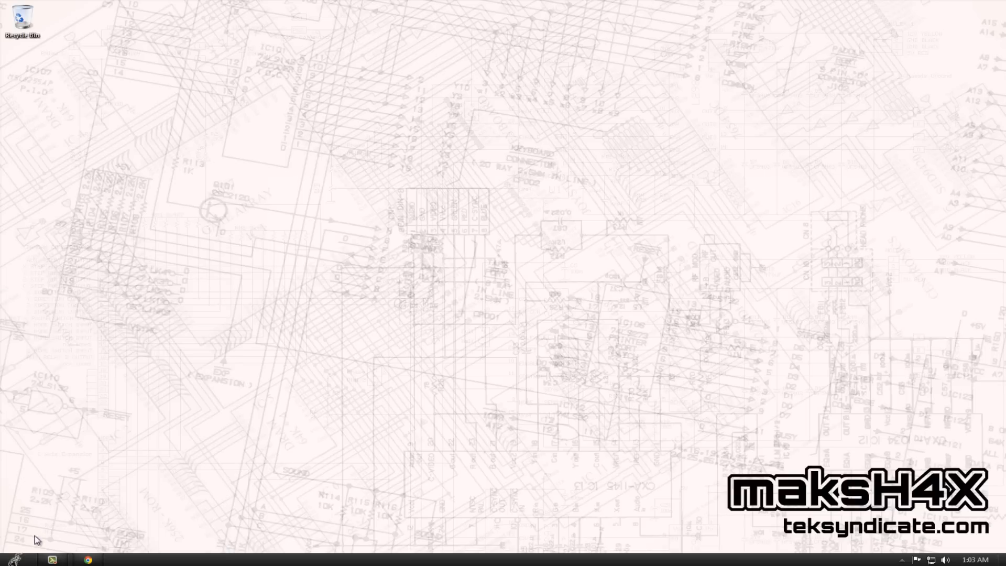
pyautogui.moveTo(343, 401)
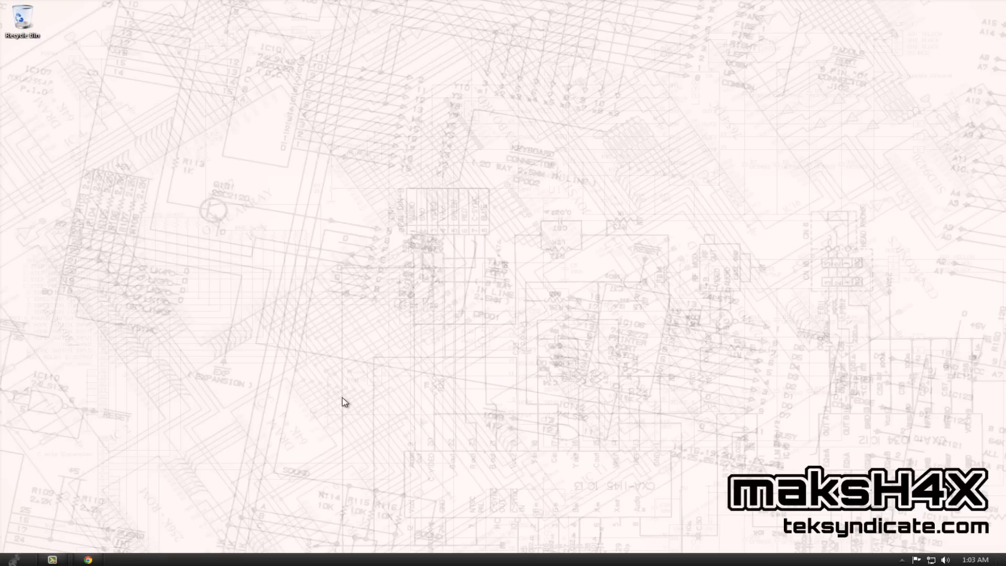